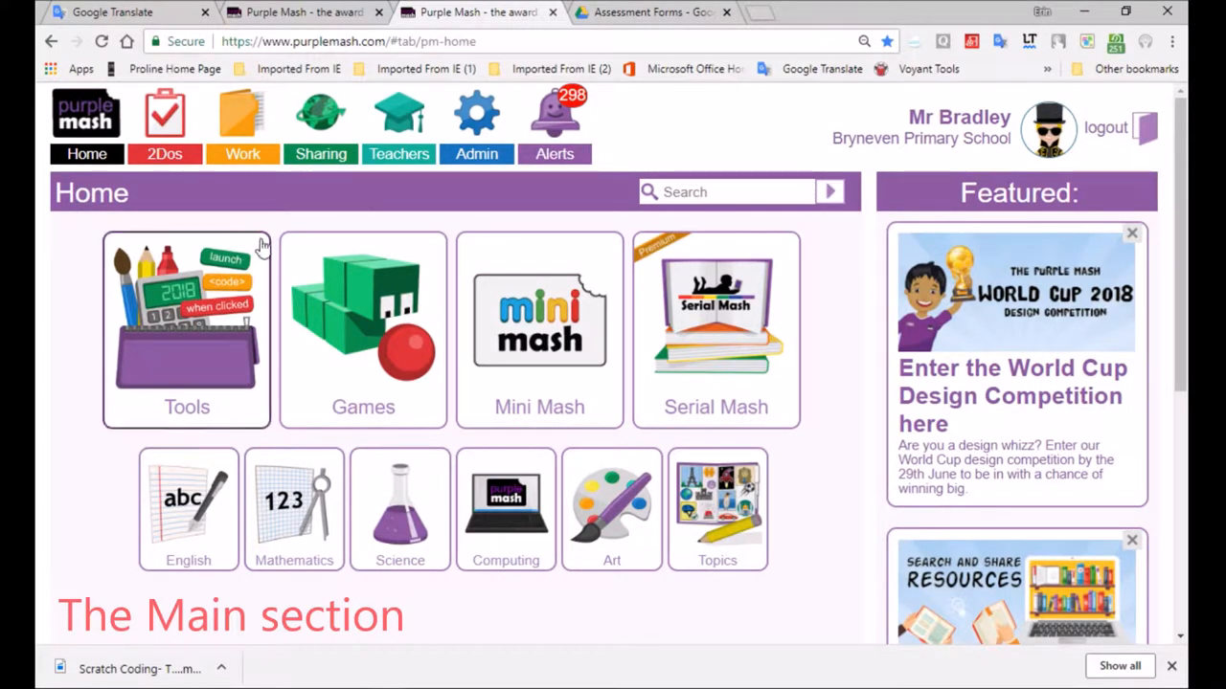
# - From the Teachers area, open the 'Using PM in South Africa' curriculum map resources
pyautogui.click(399, 154)
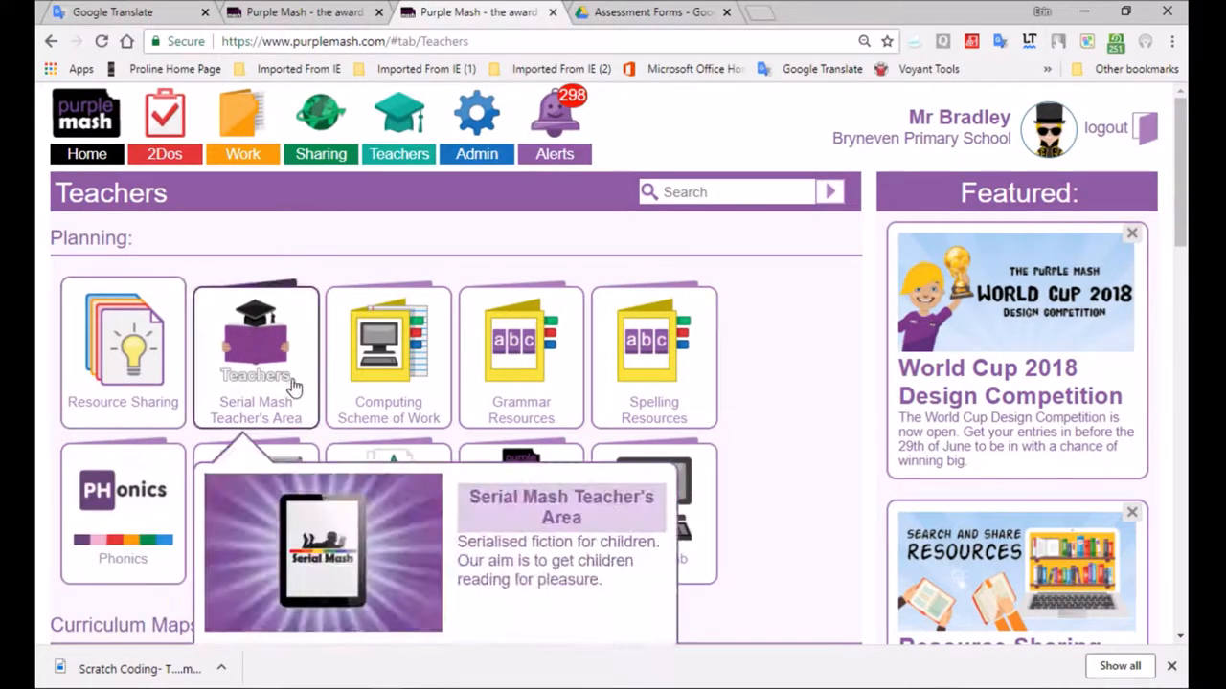
pyautogui.scroll(-3)
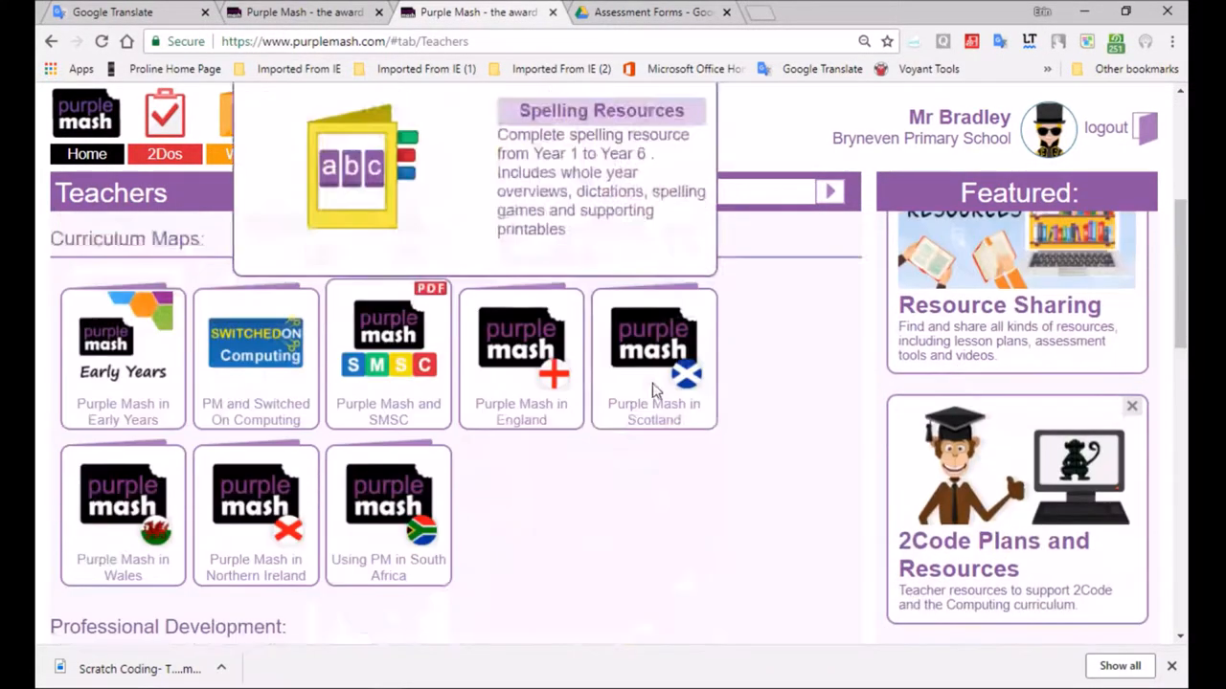
pyautogui.scroll(-3)
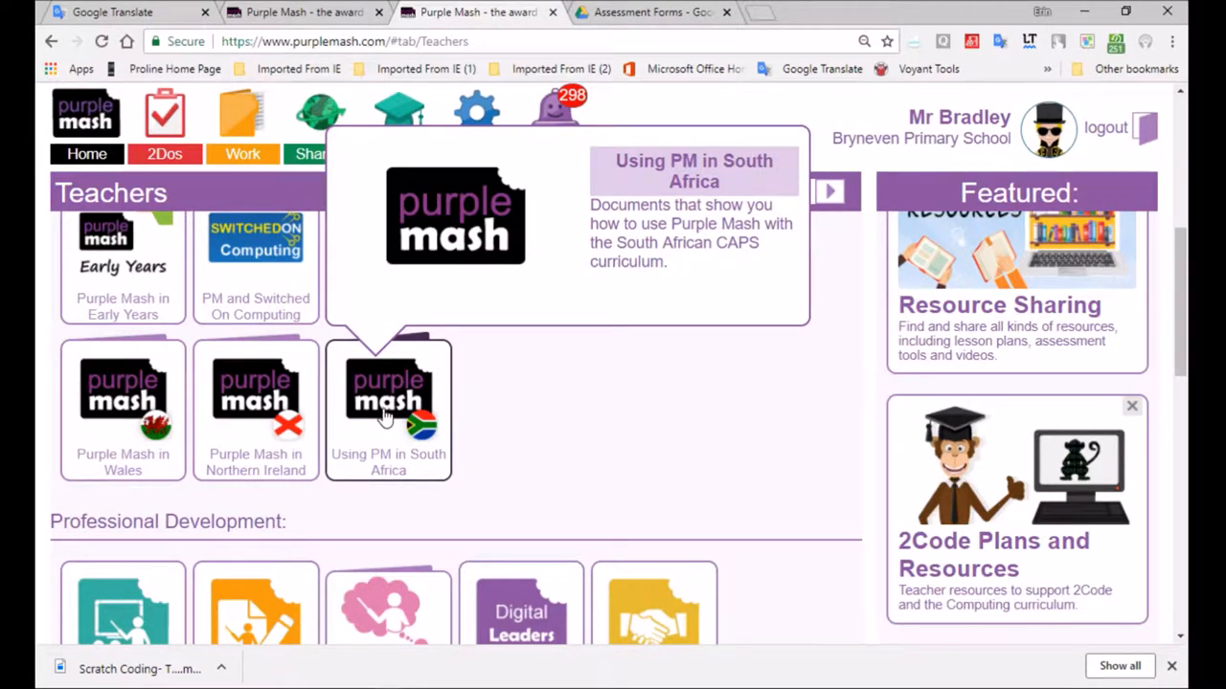
pyautogui.click(387, 392)
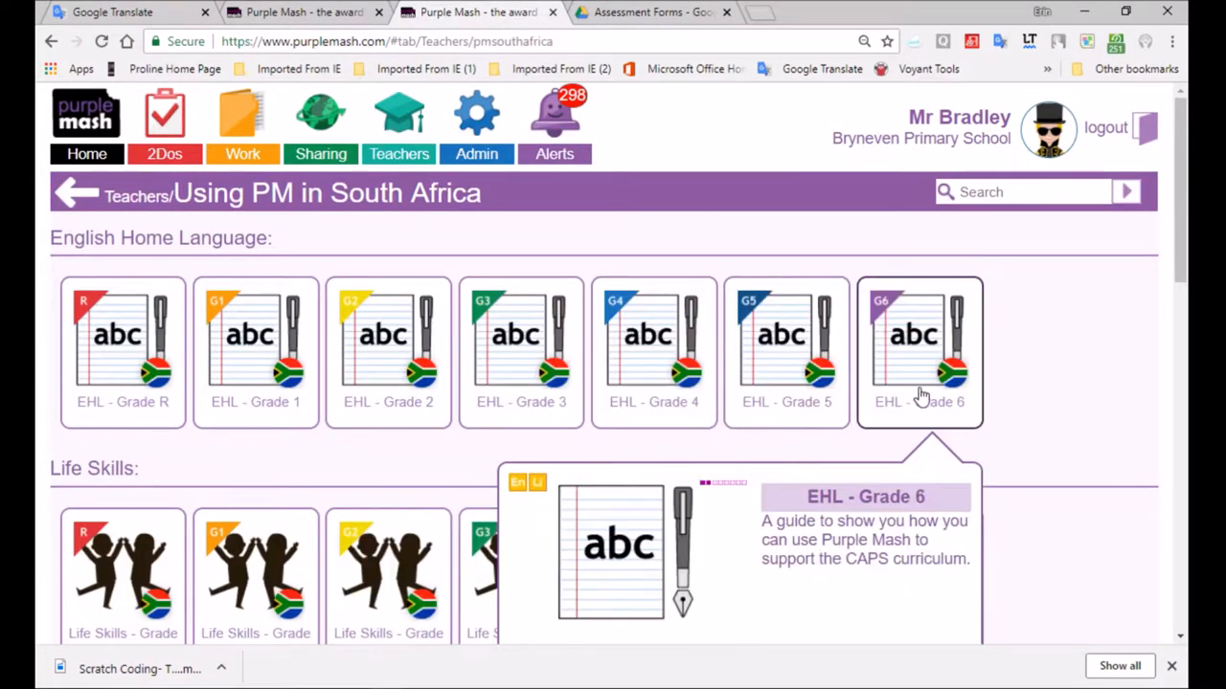
# - Open the EHL Grade 6 guide PDF and scroll down to page 10
pyautogui.click(918, 351)
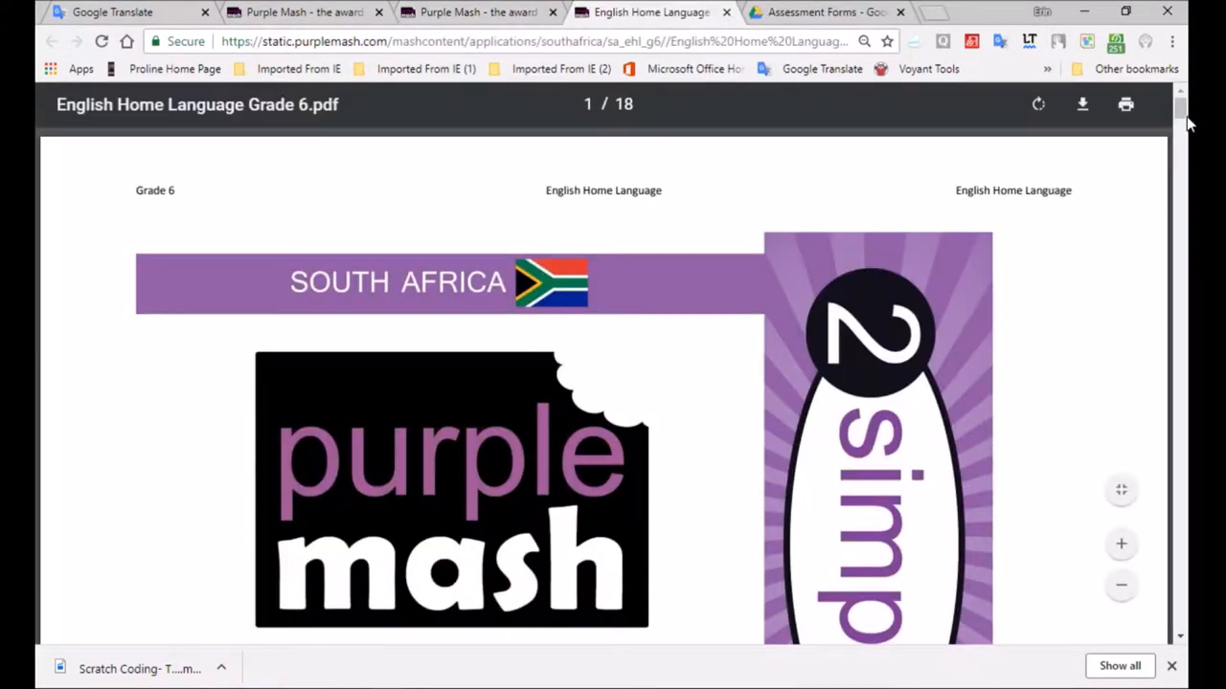
pyautogui.scroll(-3)
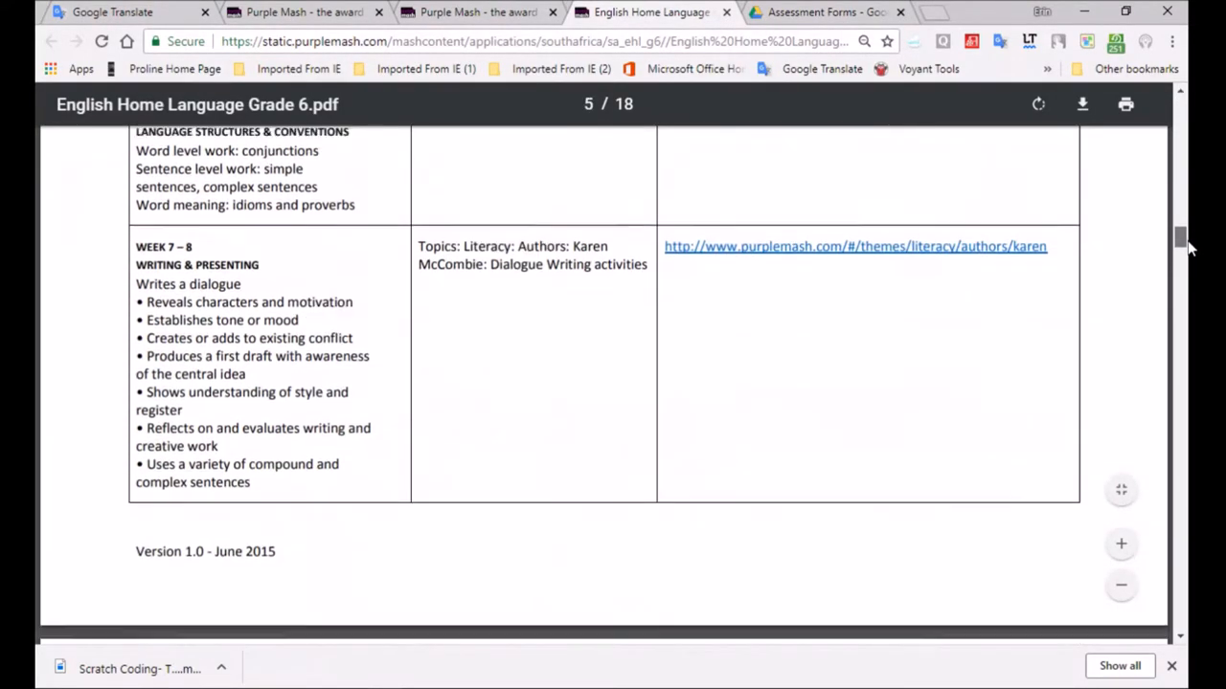
pyautogui.scroll(-3)
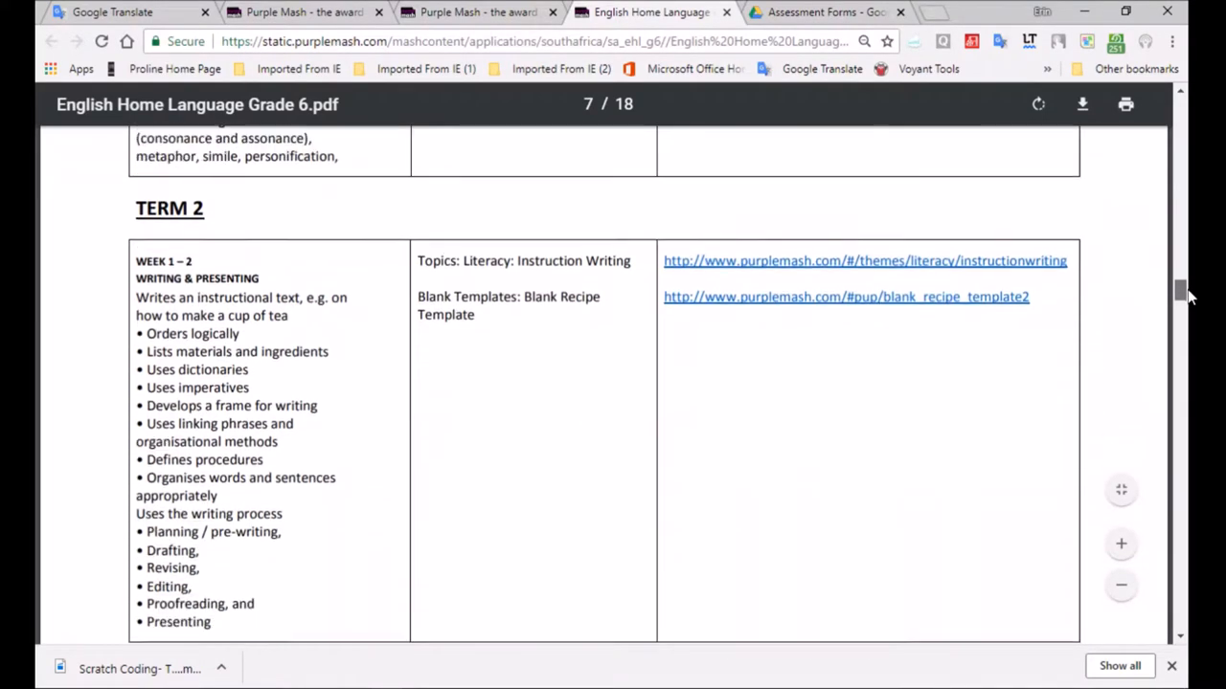
pyautogui.scroll(-3)
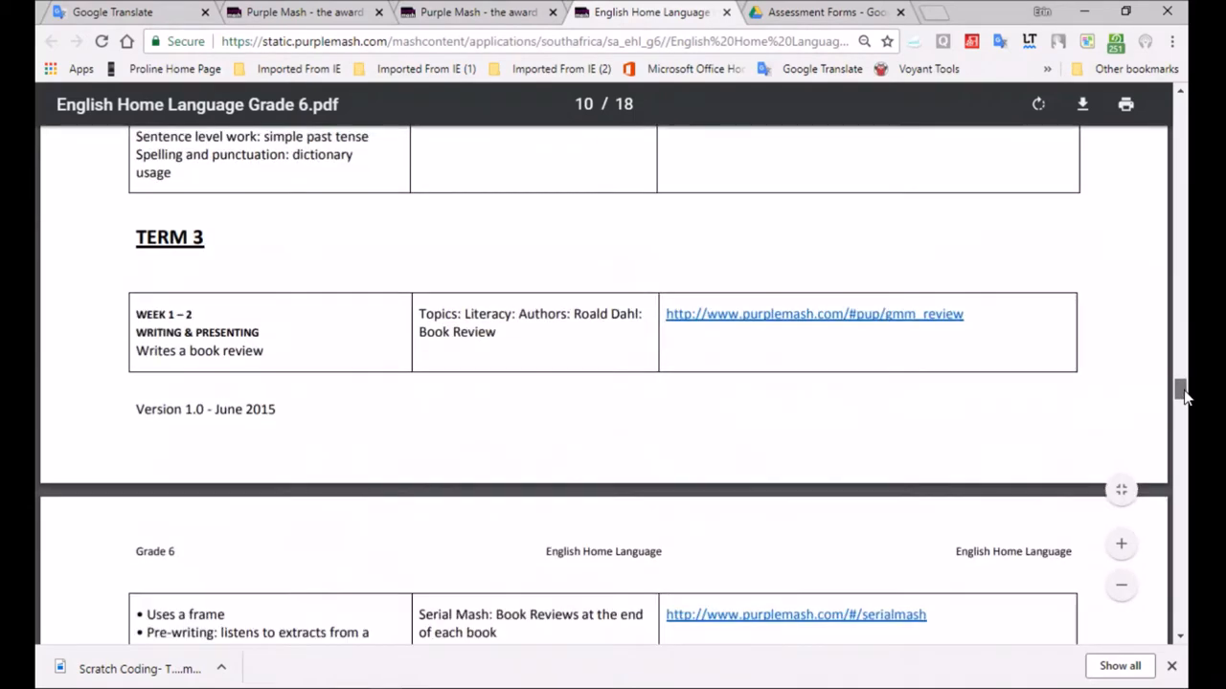
pyautogui.scroll(-3)
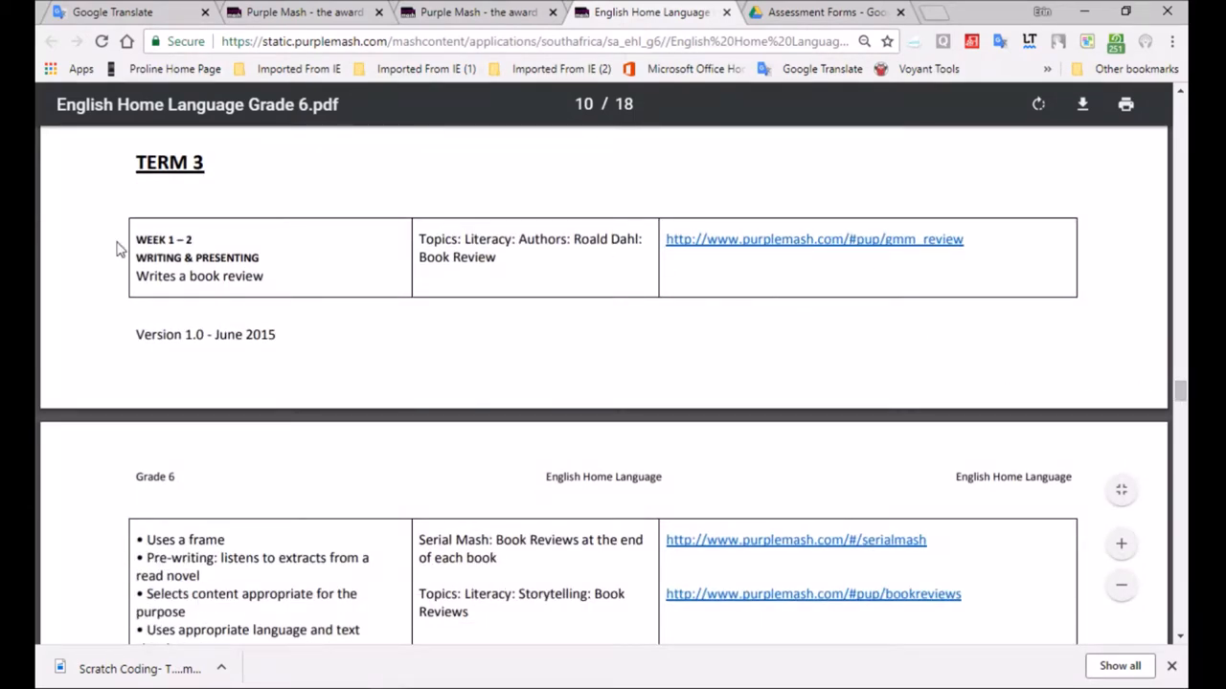
# - Highlight the Term 3 book review row, then follow its gmm_review link
pyautogui.moveTo(136, 256); pyautogui.dragTo(252, 276)
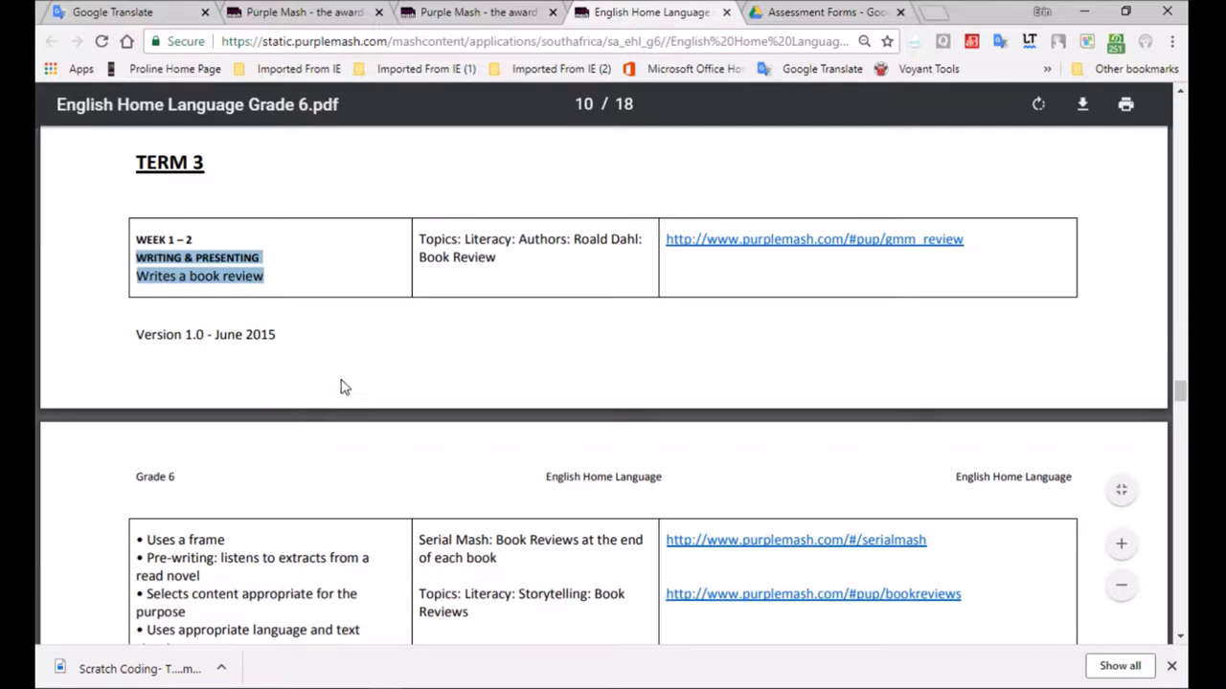
pyautogui.click(335, 374)
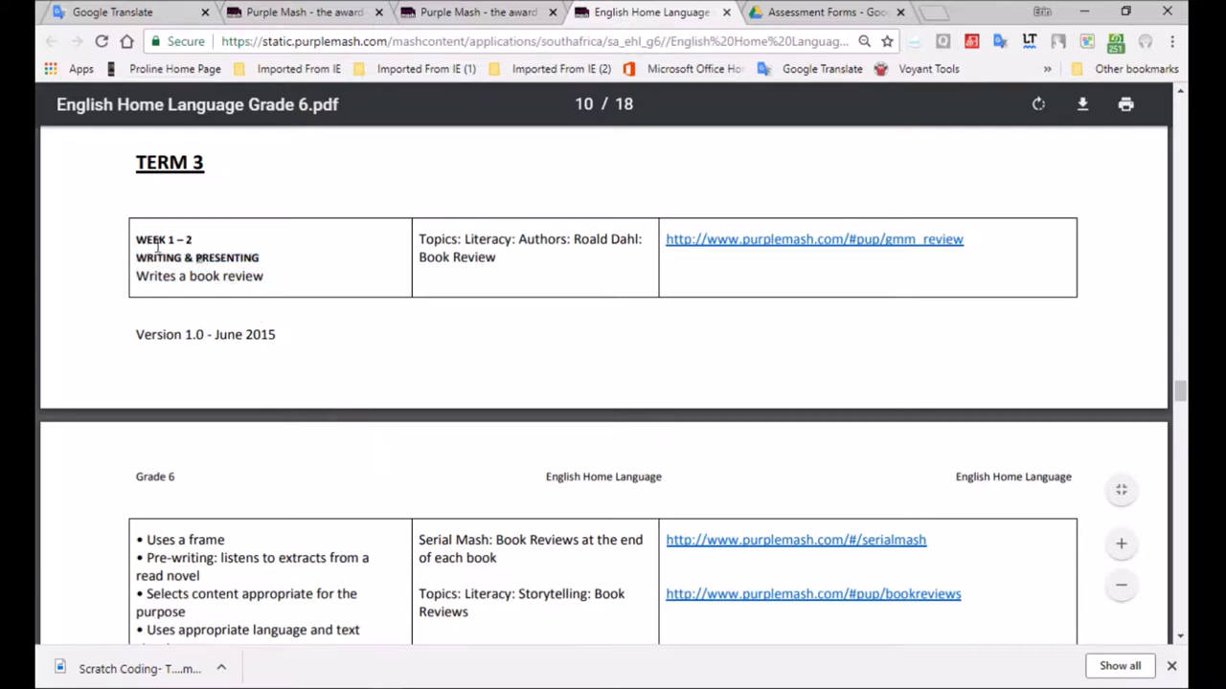
pyautogui.moveTo(136, 162); pyautogui.dragTo(270, 277)
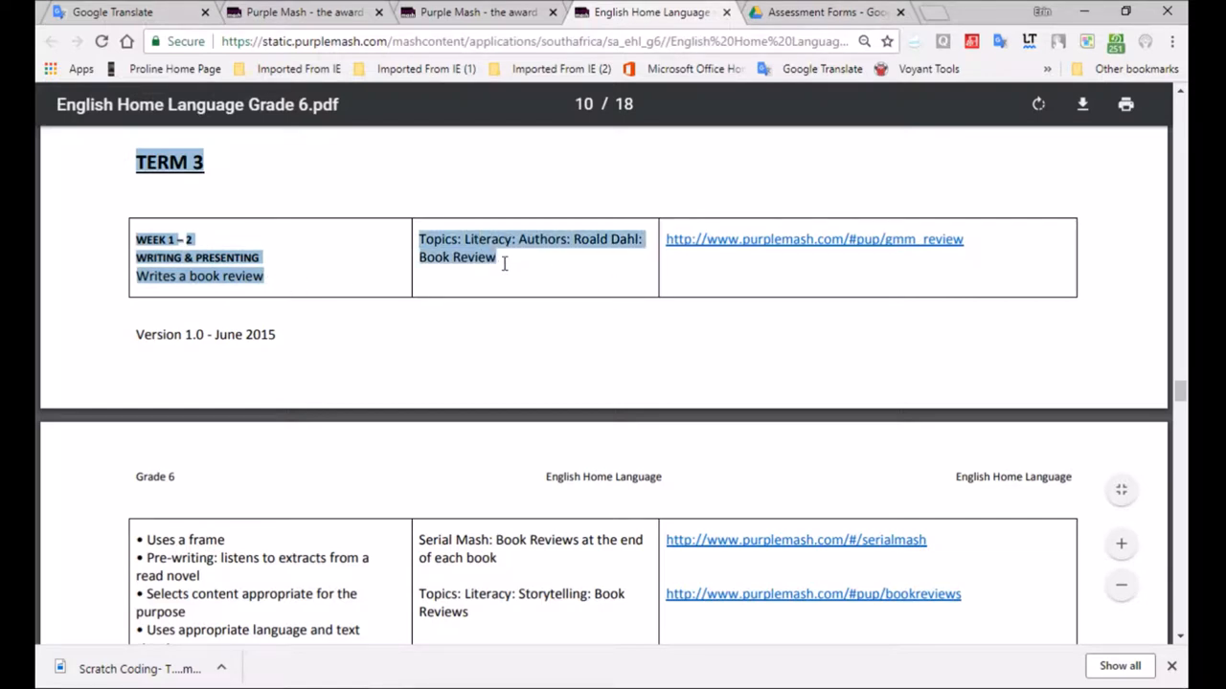
pyautogui.click(584, 238)
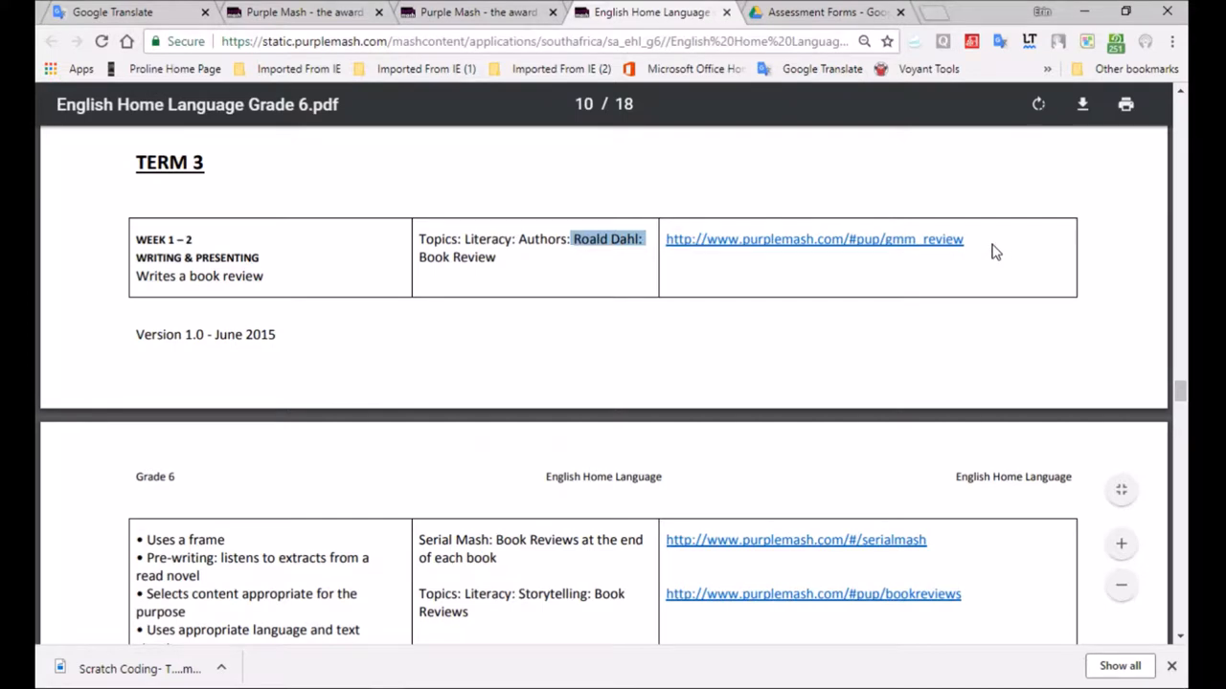
pyautogui.click(813, 240)
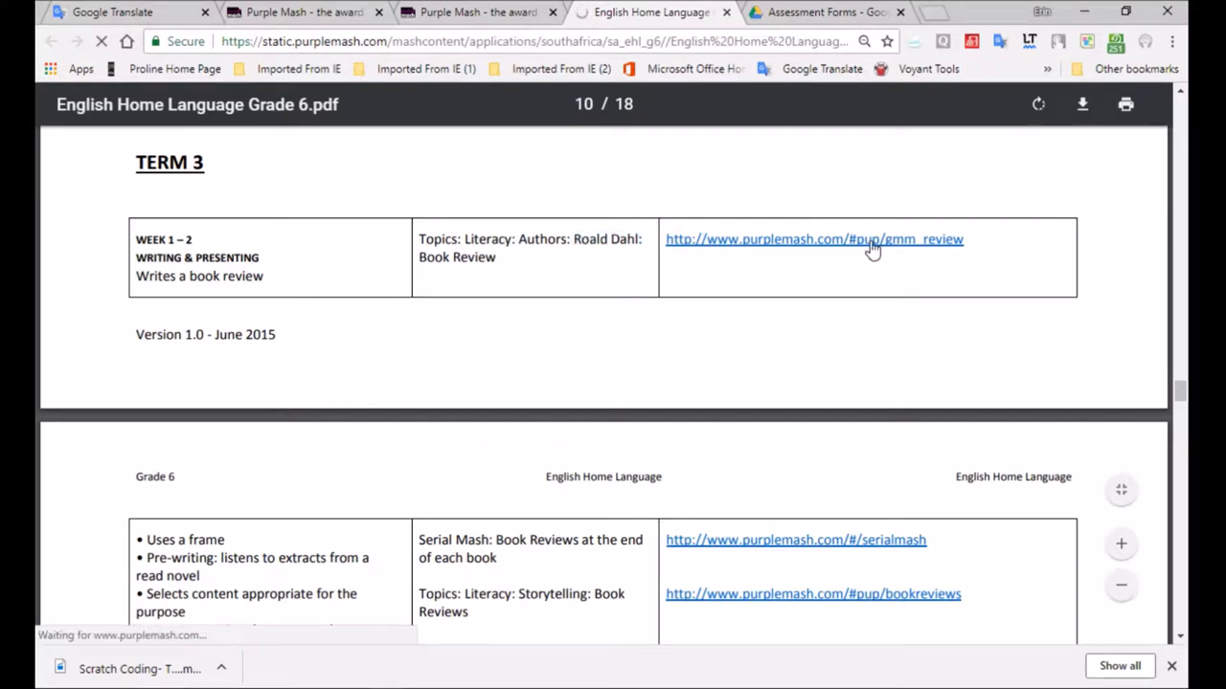
# - Load the George's Marvellous Medicine review activity and dismiss its introduction popup
pyautogui.click(813, 239)
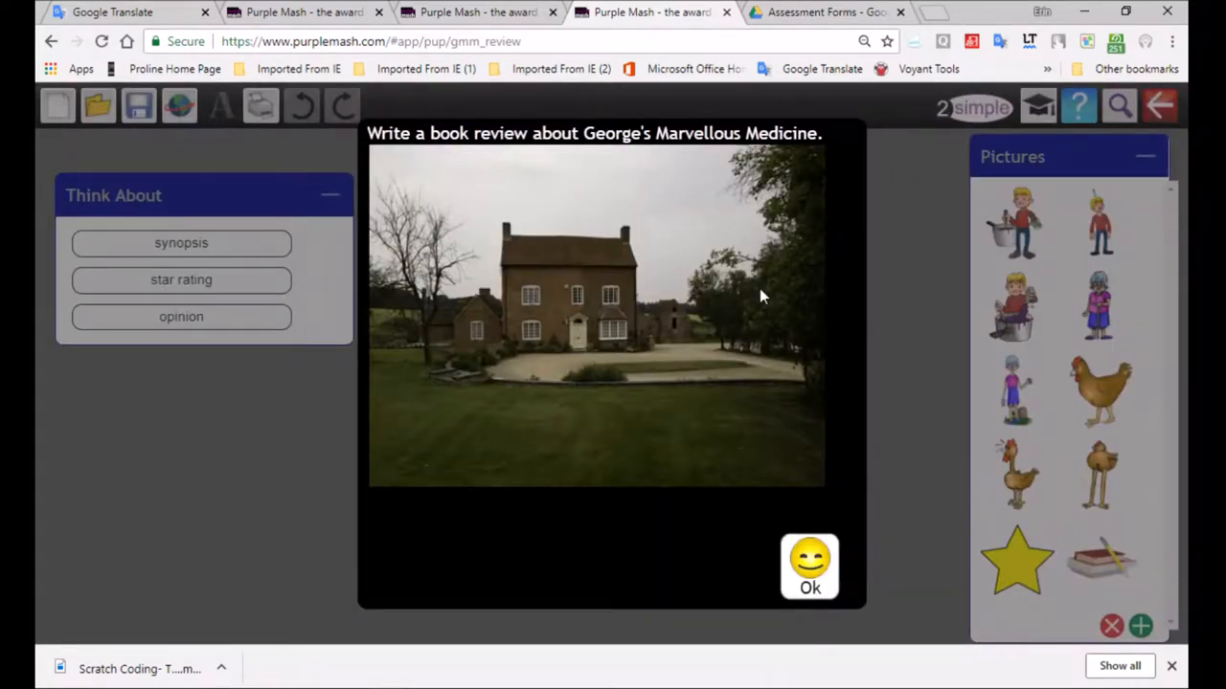
pyautogui.moveTo(699, 153)
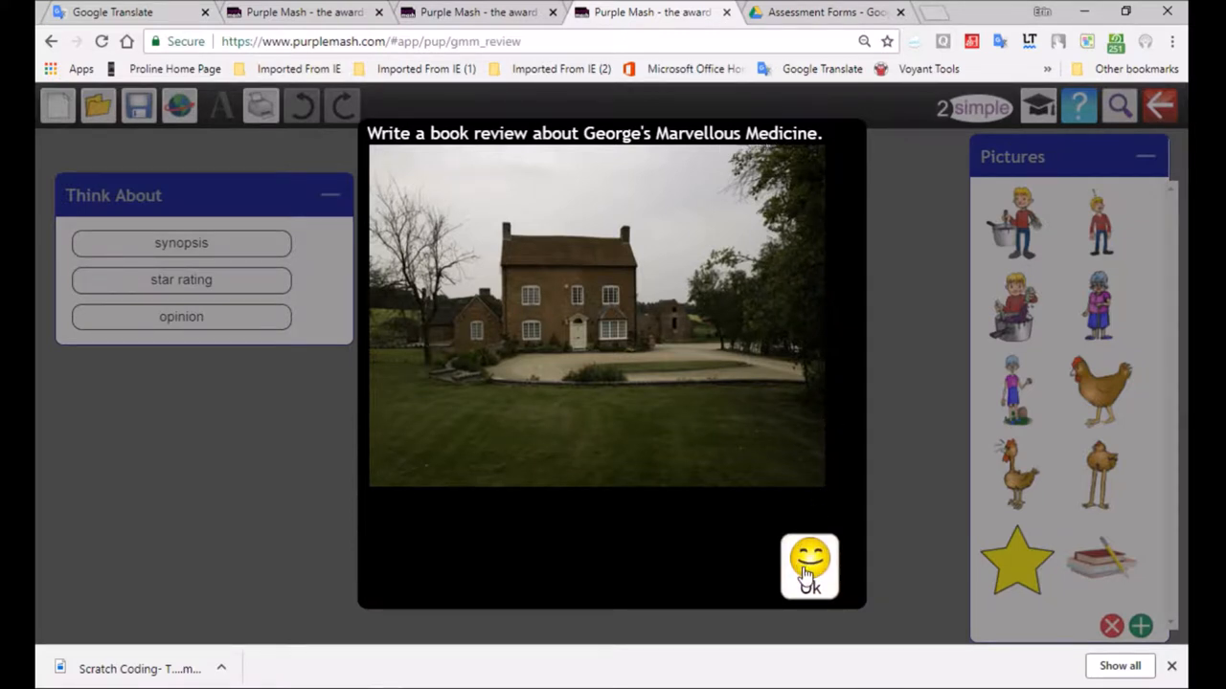
pyautogui.click(809, 567)
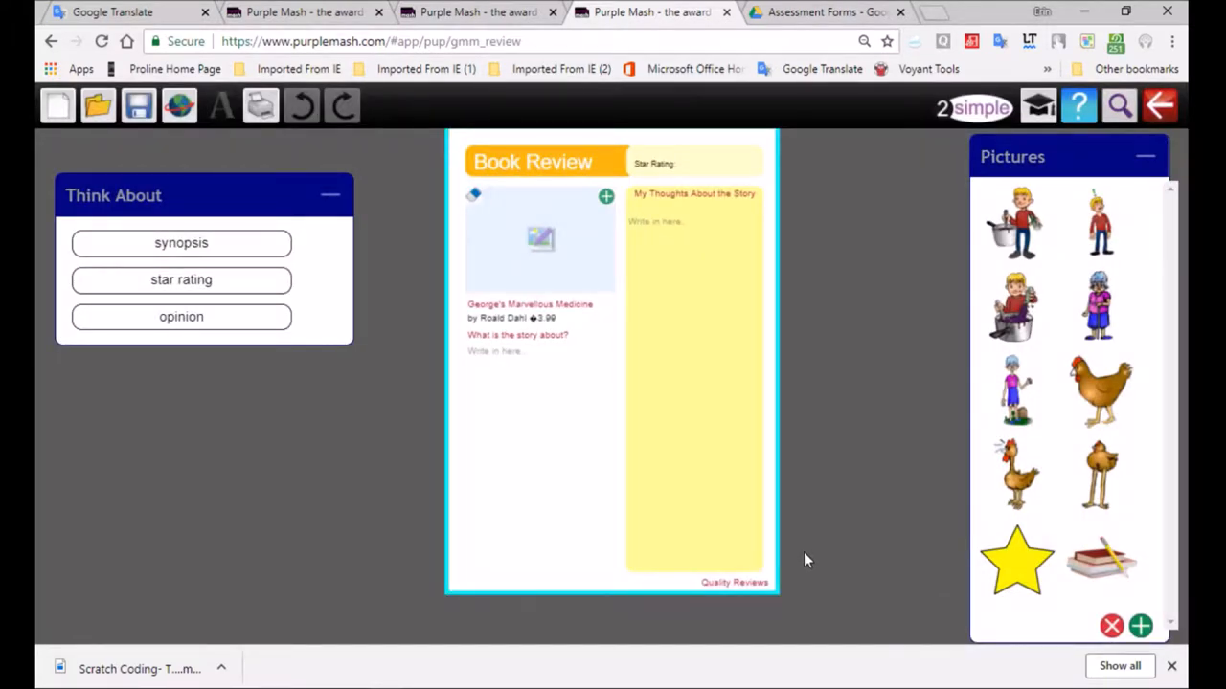
pyautogui.moveTo(332, 338)
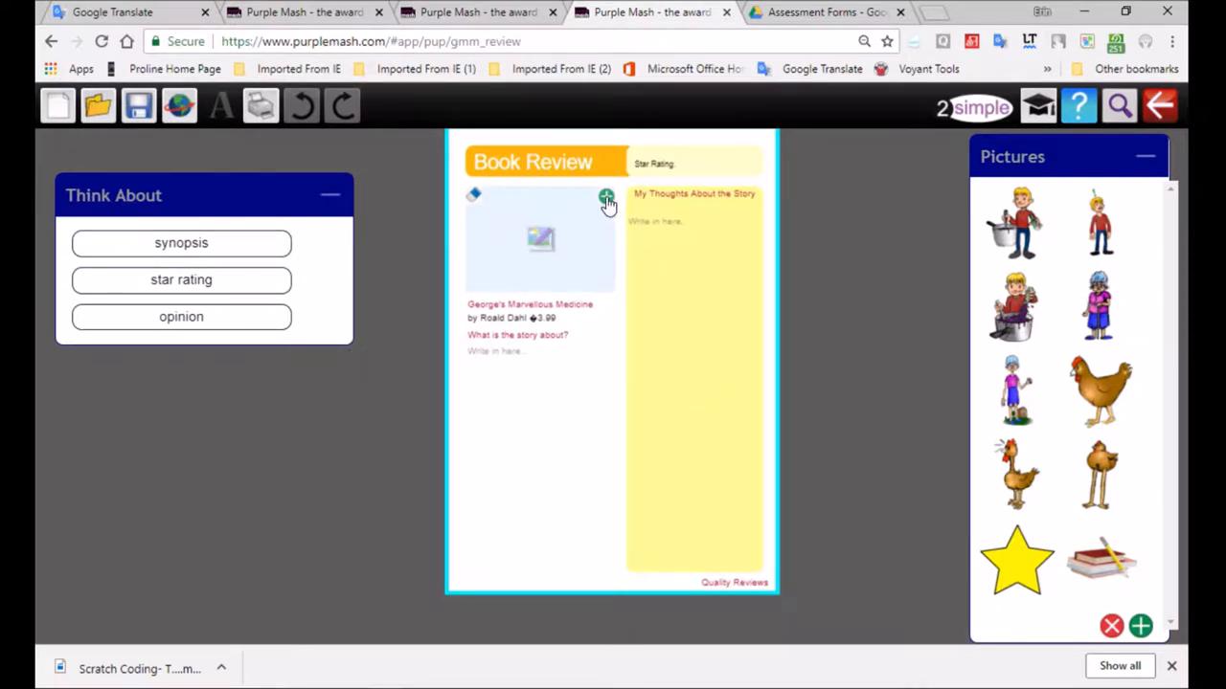
pyautogui.moveTo(1029, 242)
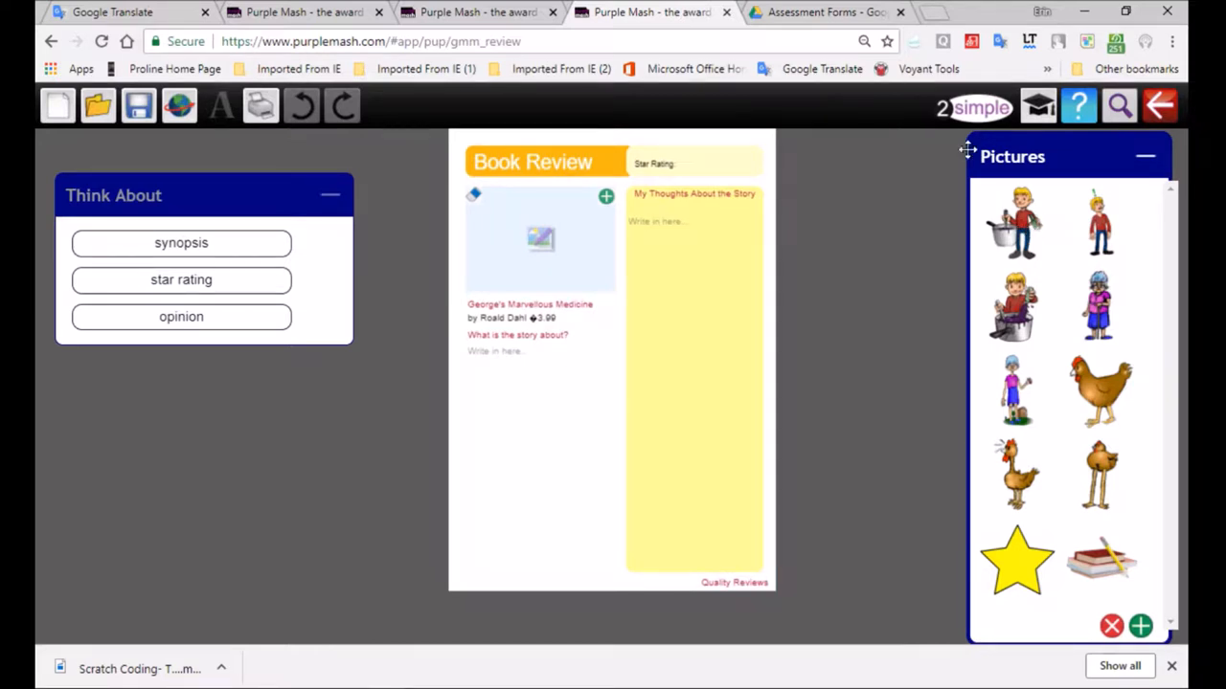
pyautogui.moveTo(1039, 106)
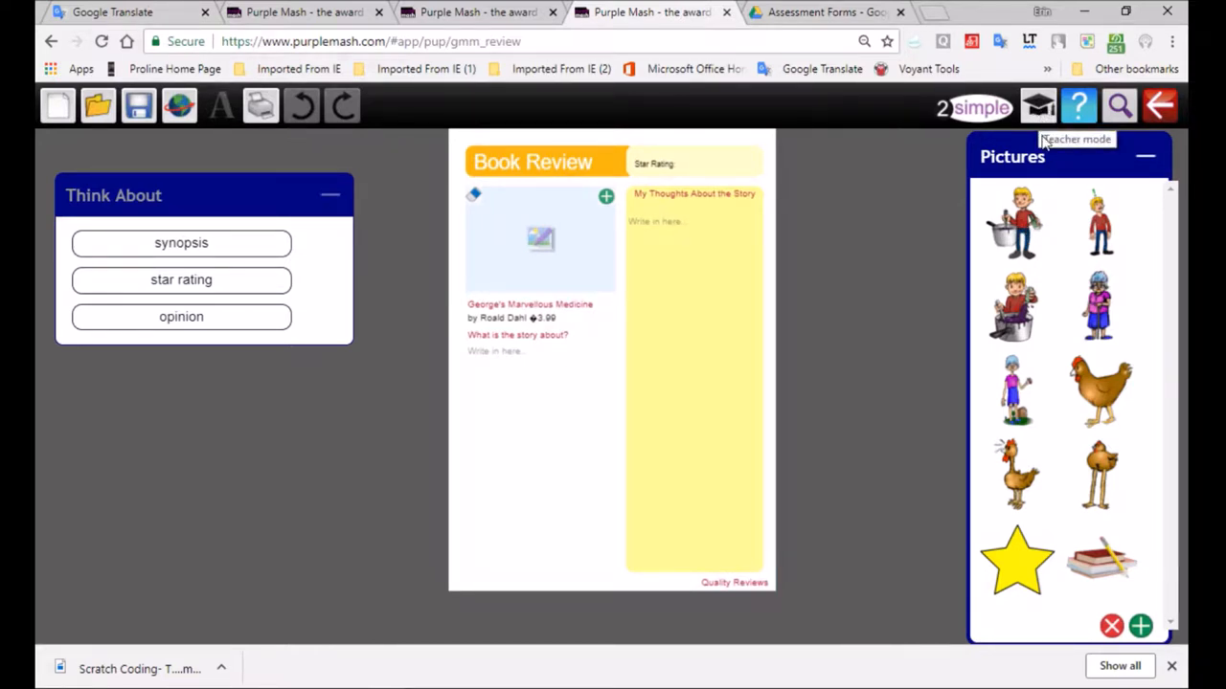
pyautogui.moveTo(1106, 605)
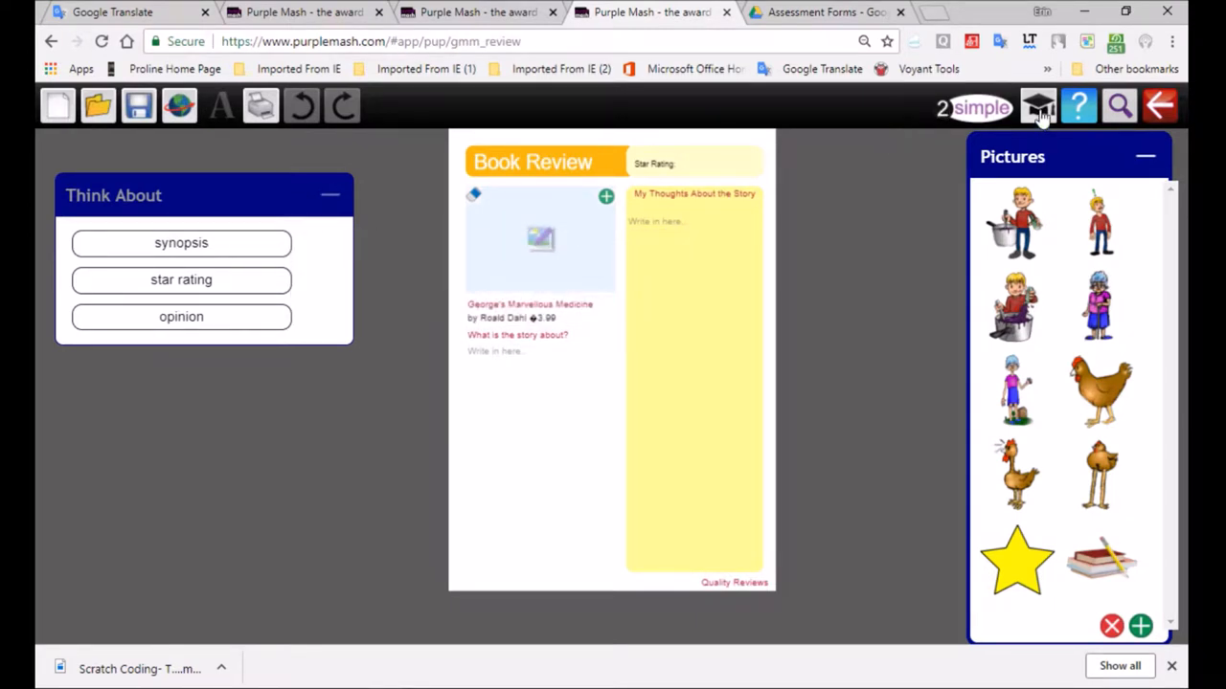
# - Turn on Teacher mode and acknowledge its notice
pyautogui.click(1038, 107)
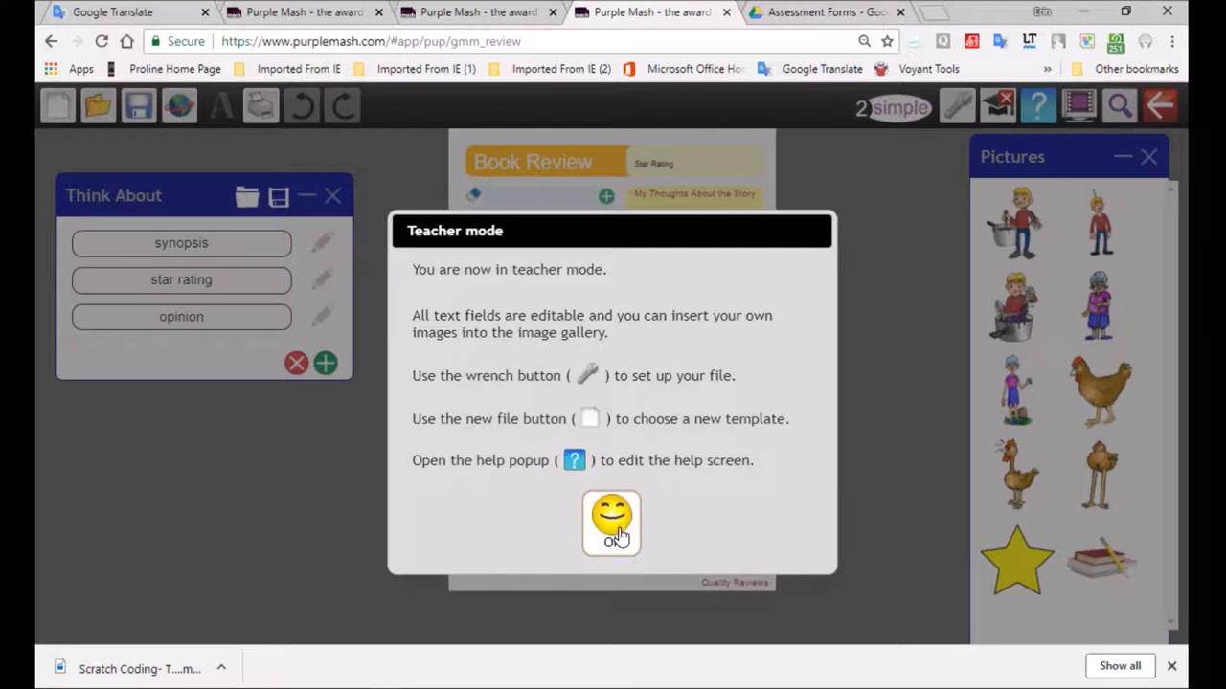
pyautogui.click(611, 523)
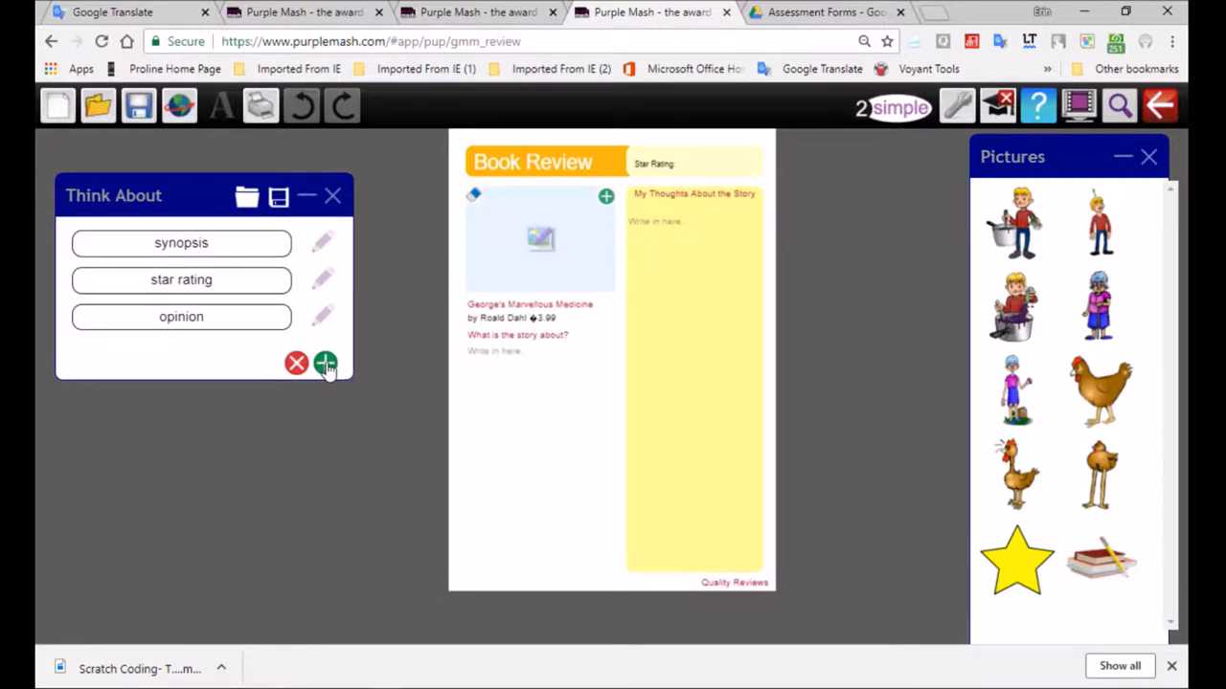
# - Create a Think About entry titled 'Author' asking pupils to write about the author's life
pyautogui.click(326, 363)
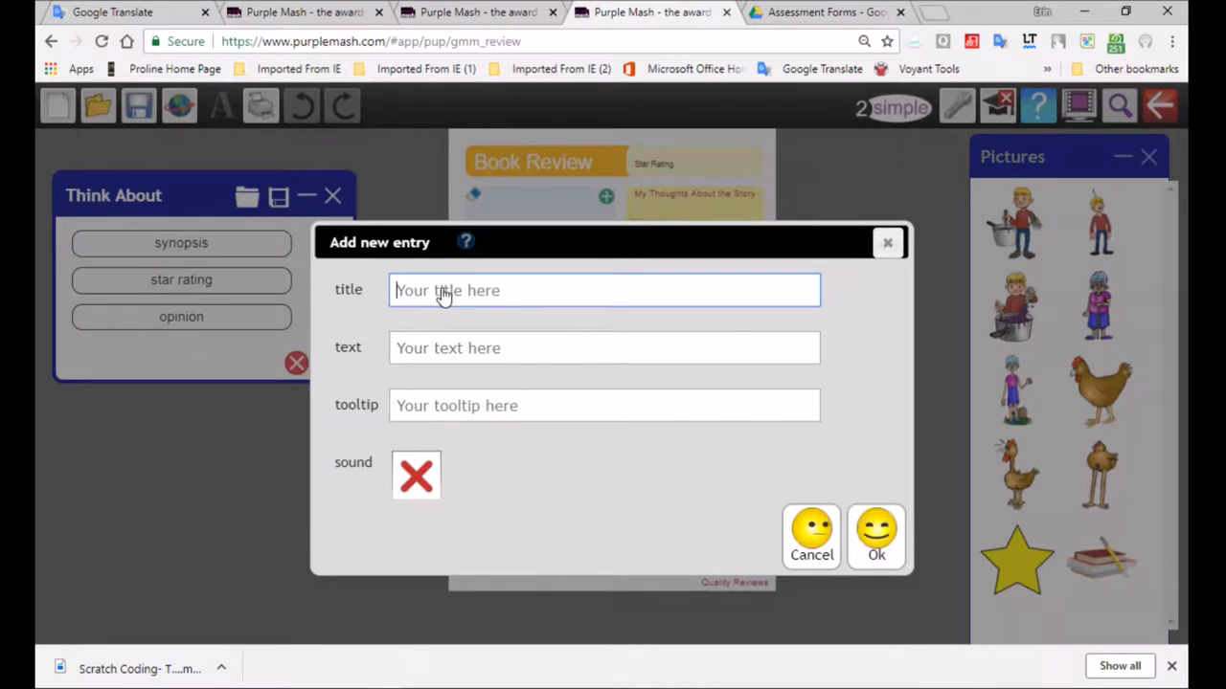
pyautogui.write('Author')
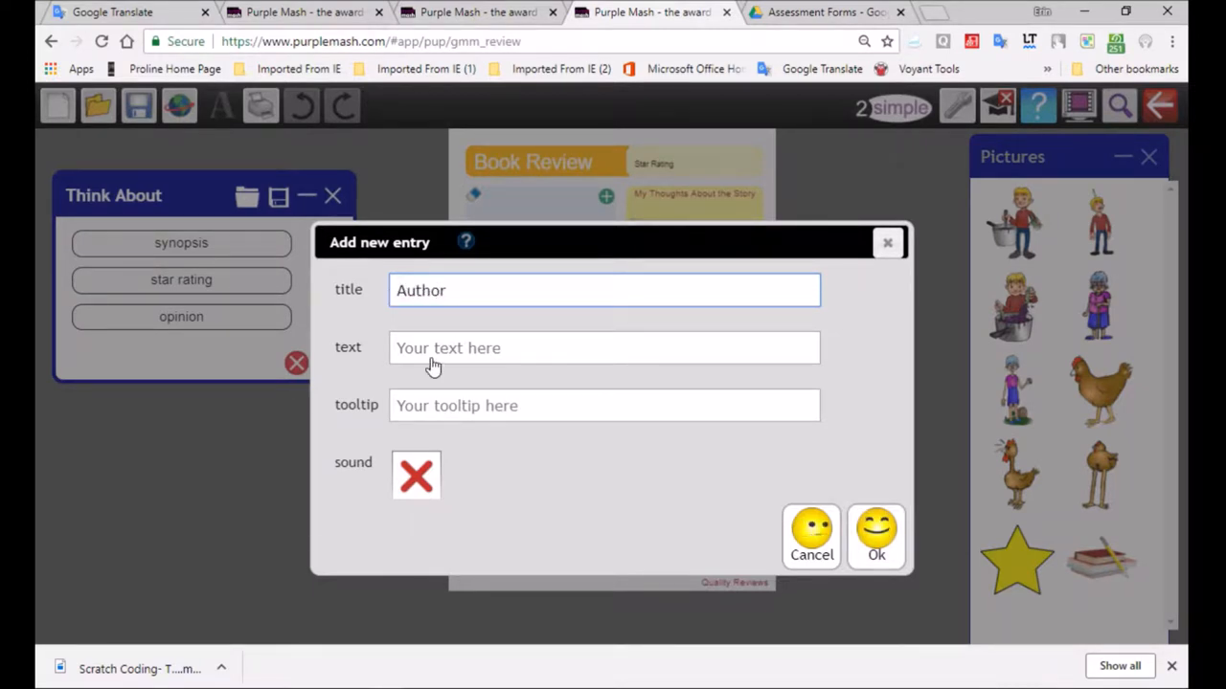
pyautogui.write('the')
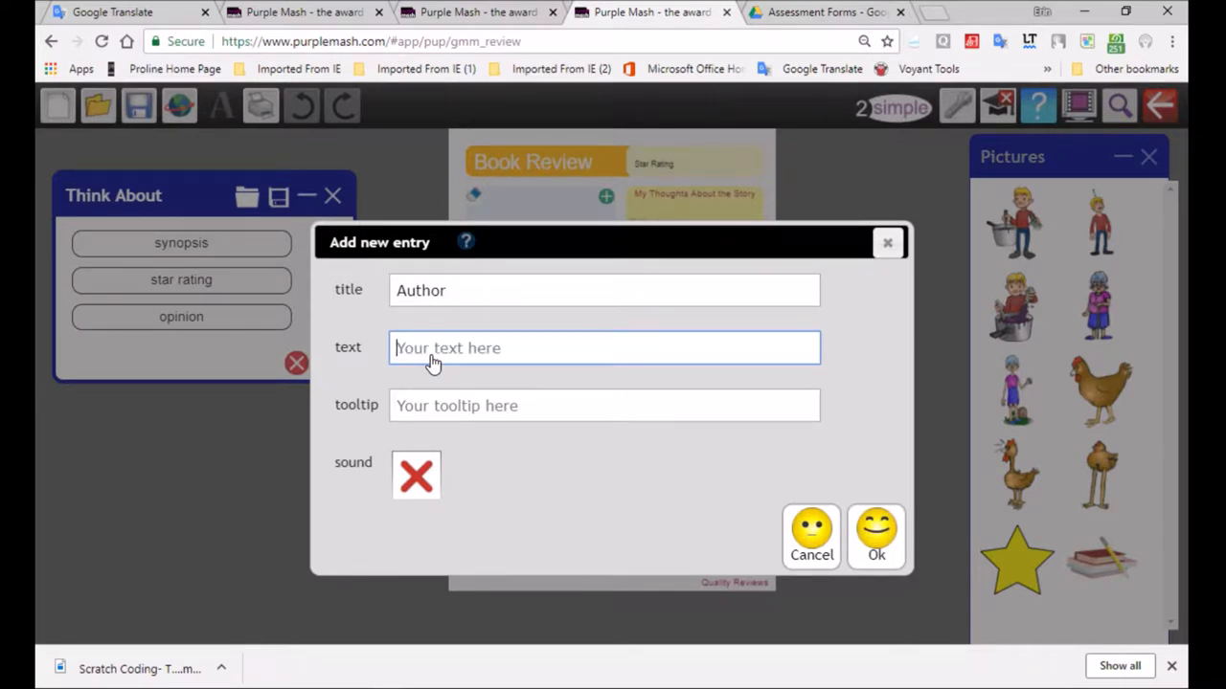
pyautogui.write('write a')
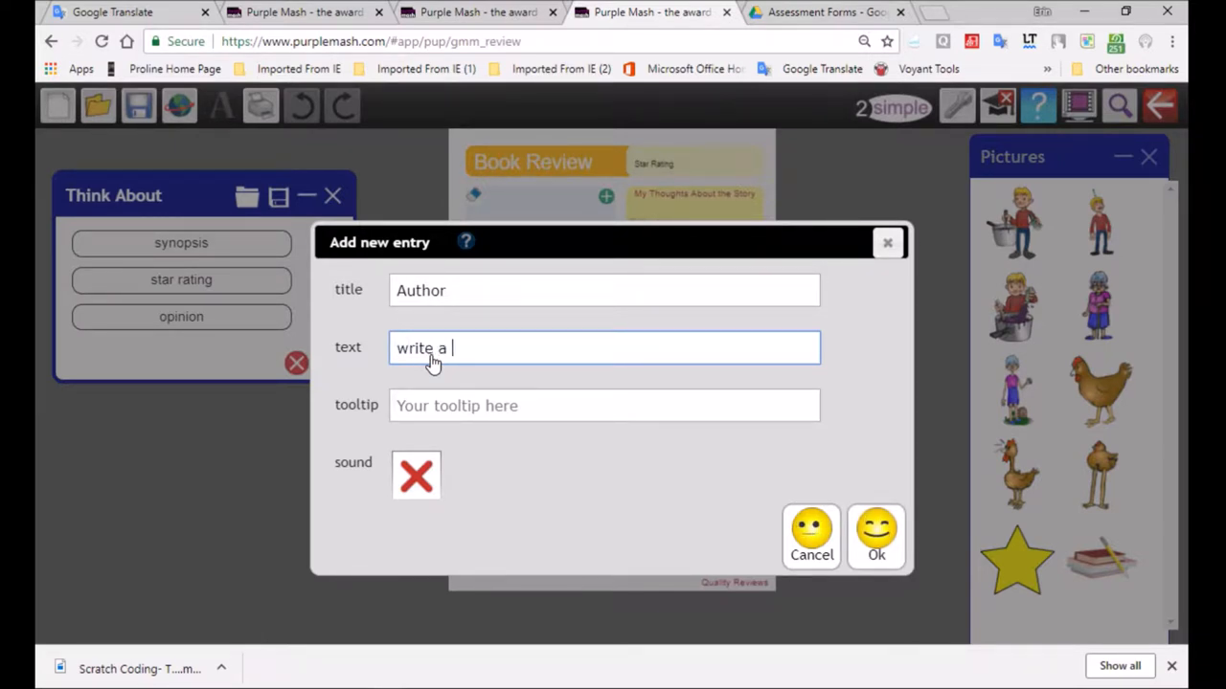
pyautogui.write('littl')
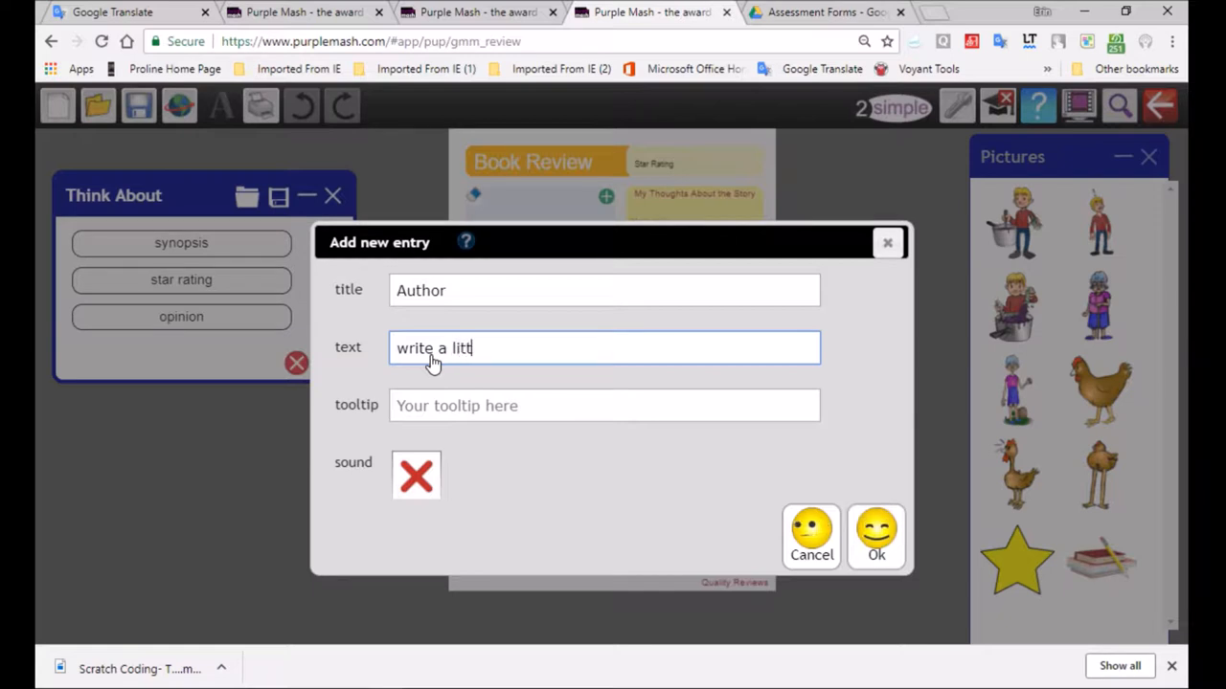
pyautogui.write('e about the')
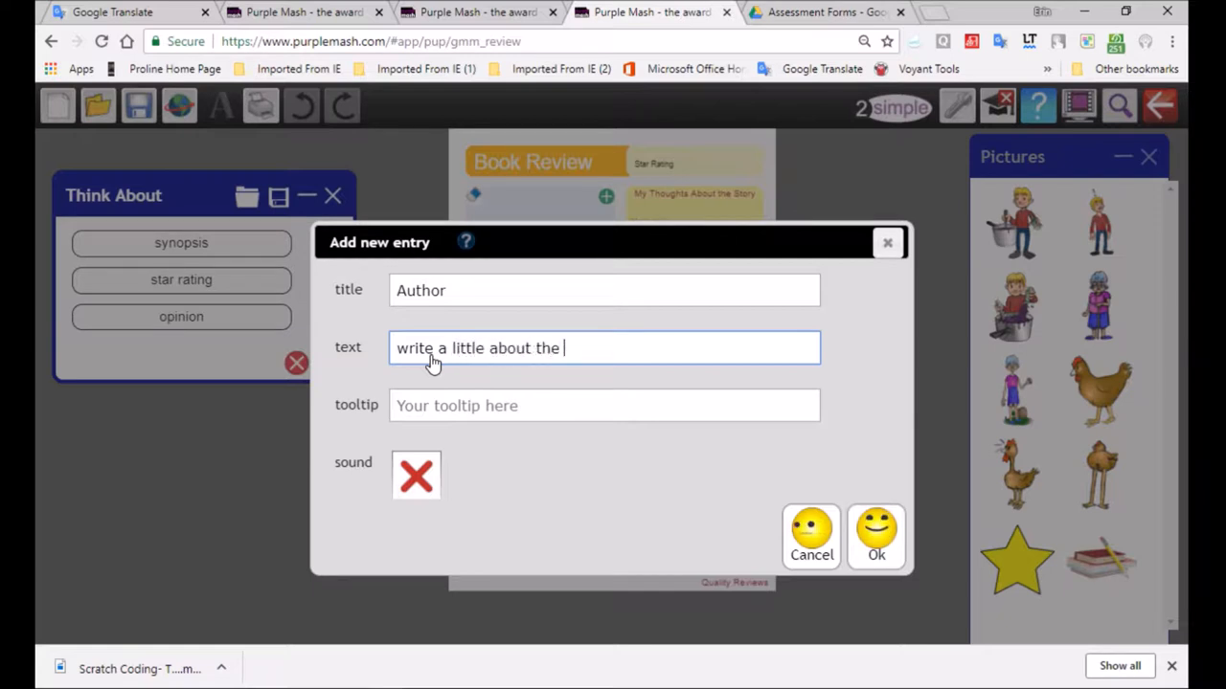
pyautogui.write('author')
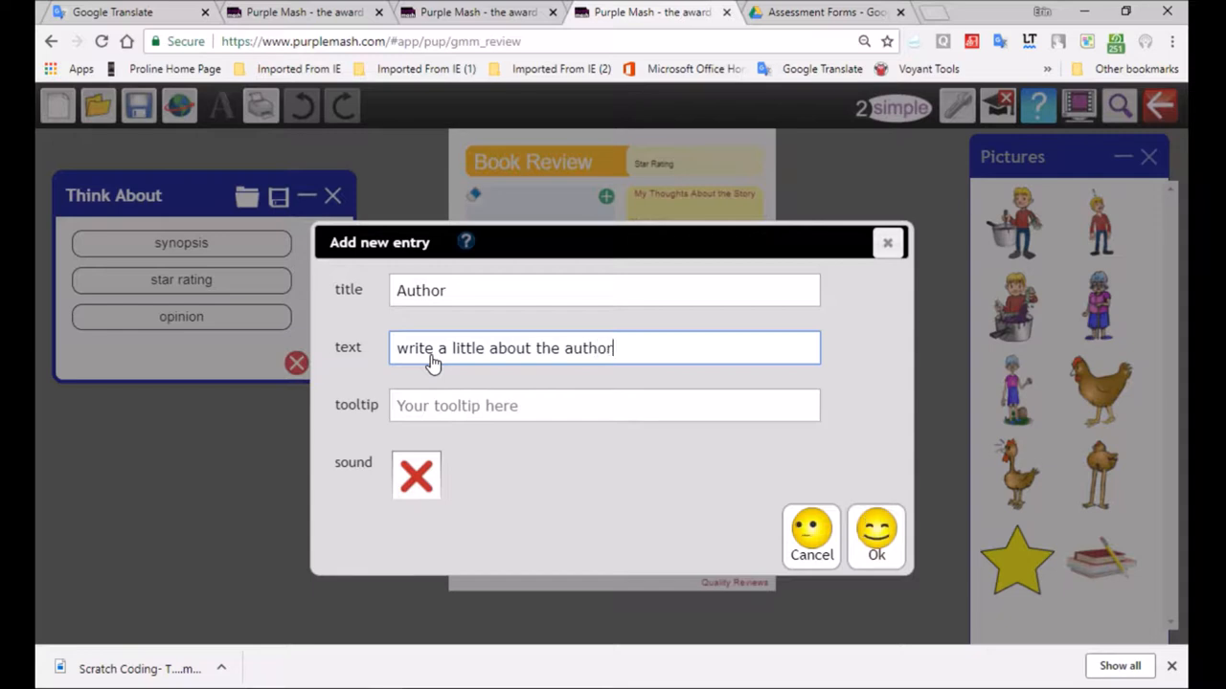
pyautogui.write('s li')
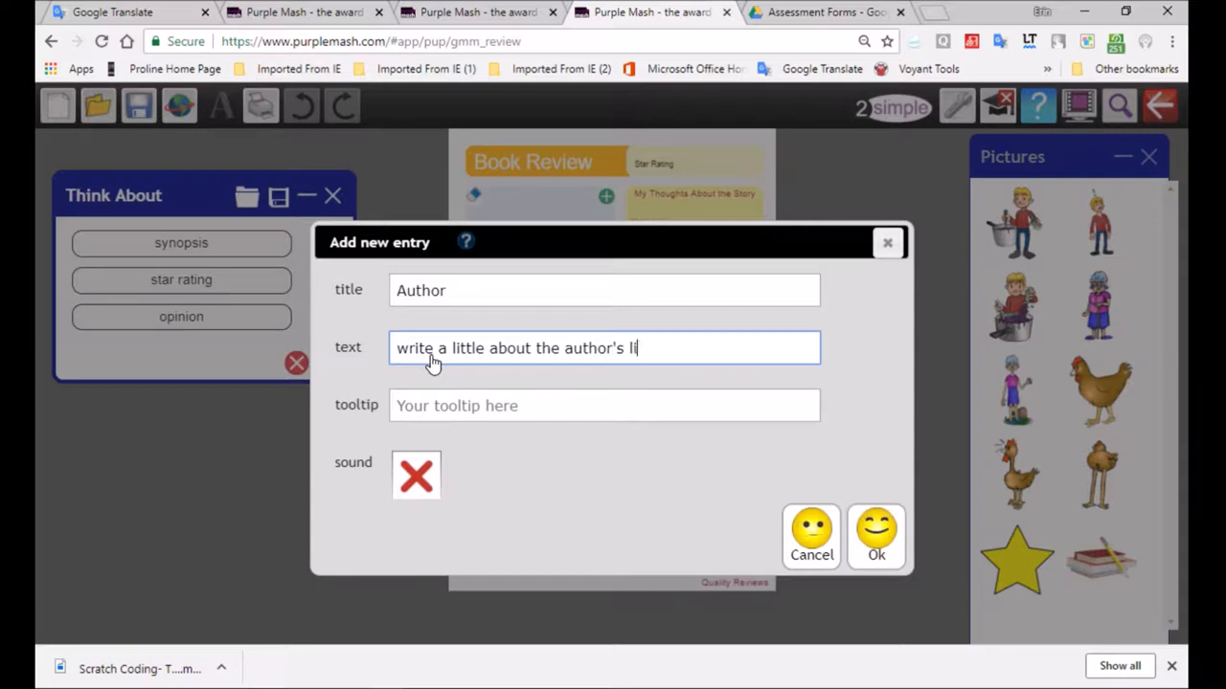
pyautogui.write('fe.')
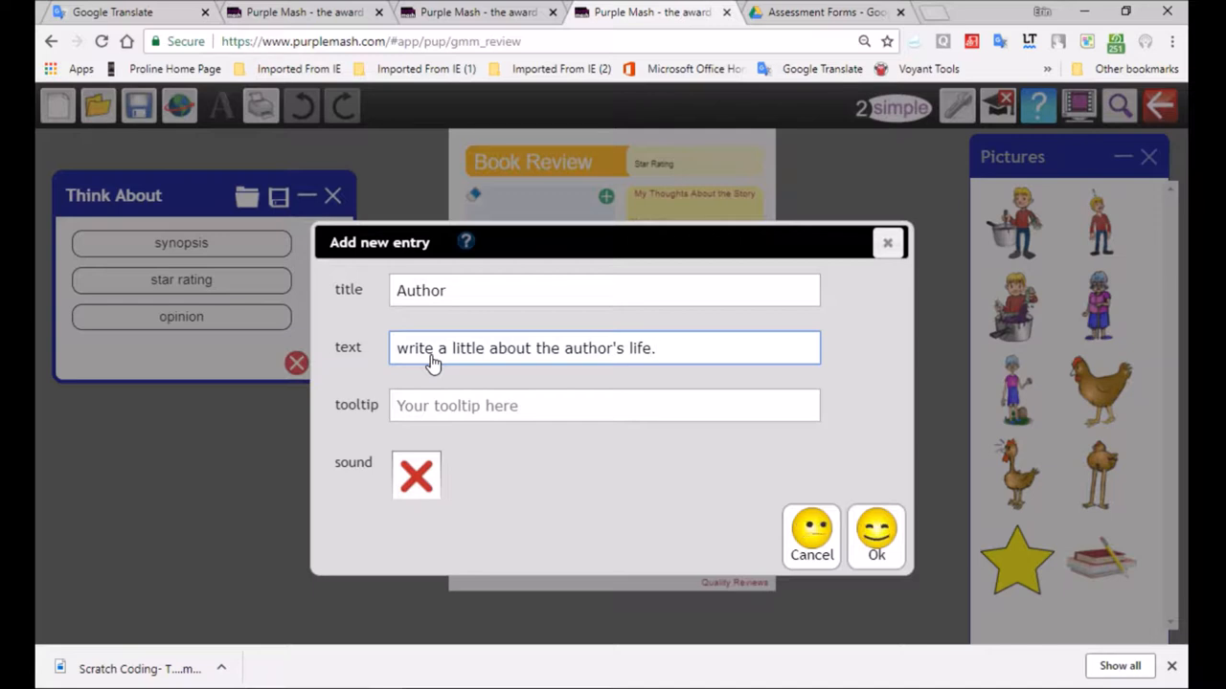
# - Give the Author entry a tooltip about the author's experience in the story and confirm
pyautogui.click(603, 405)
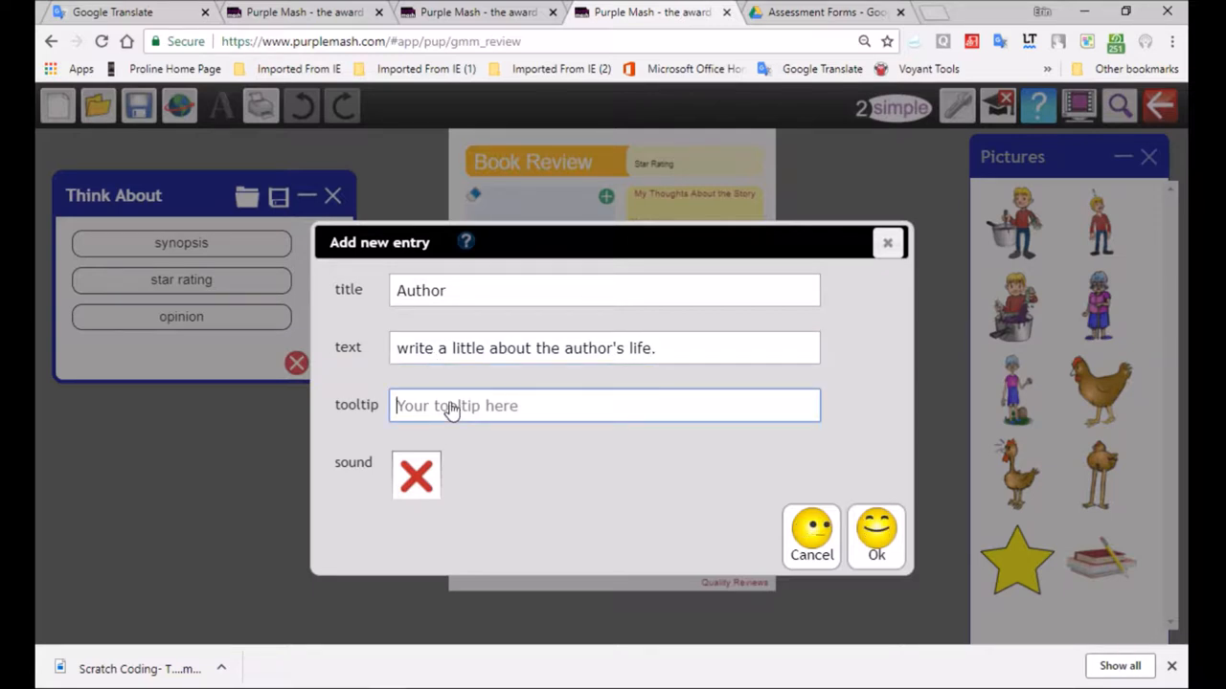
pyautogui.write('See')
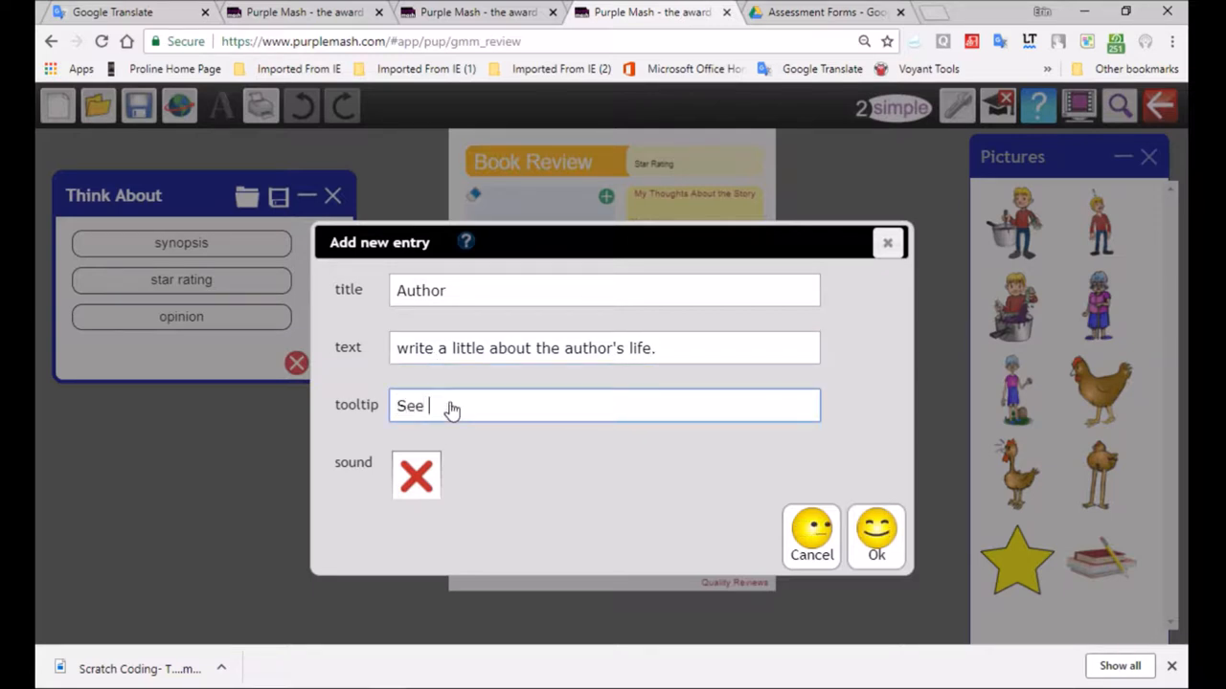
pyautogui.write('the context of the author')
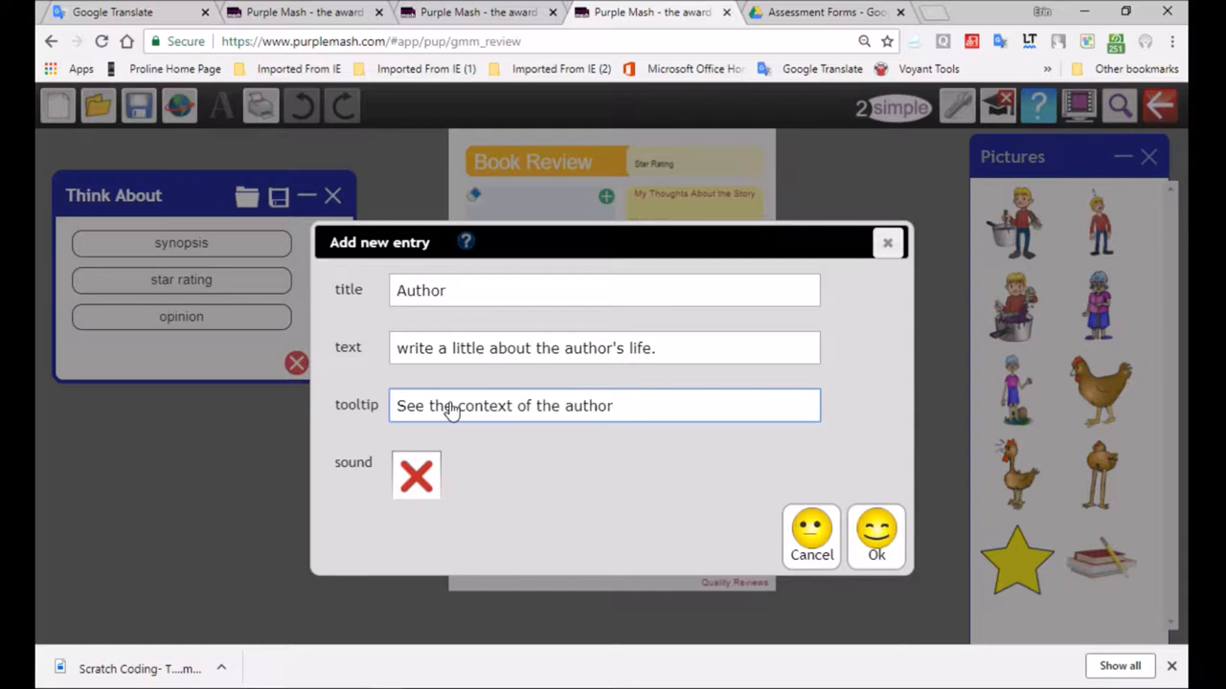
pyautogui.write("'s")
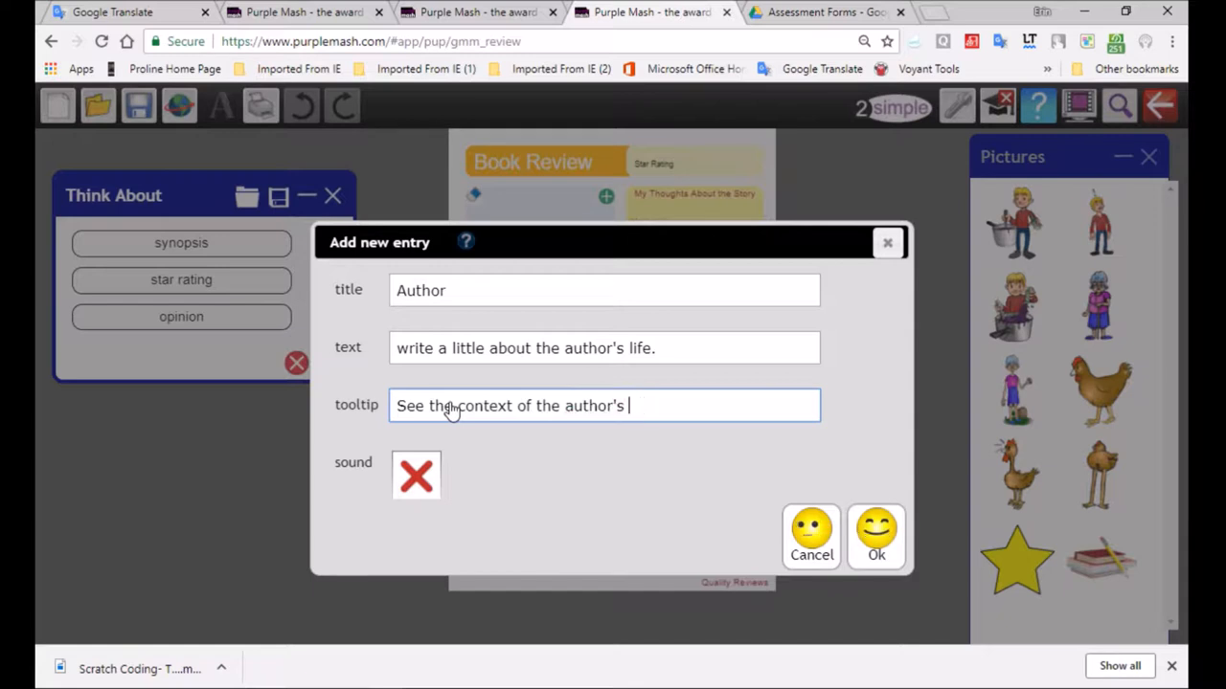
pyautogui.write('experience')
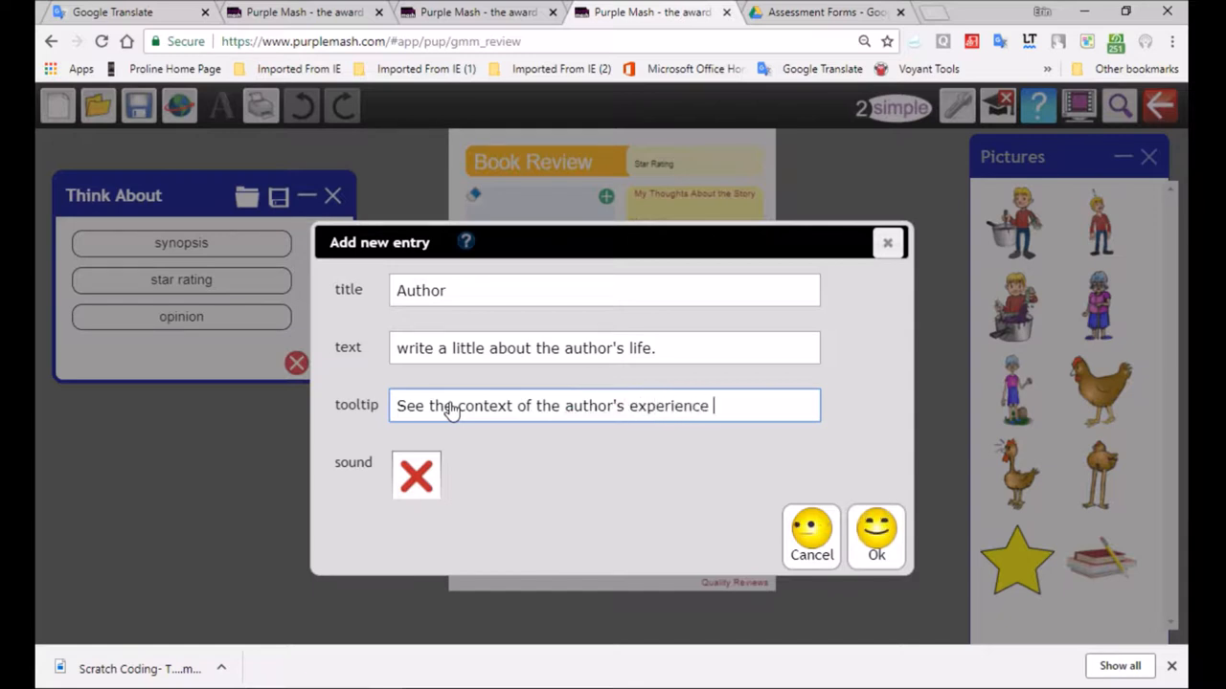
pyautogui.write('in the stor')
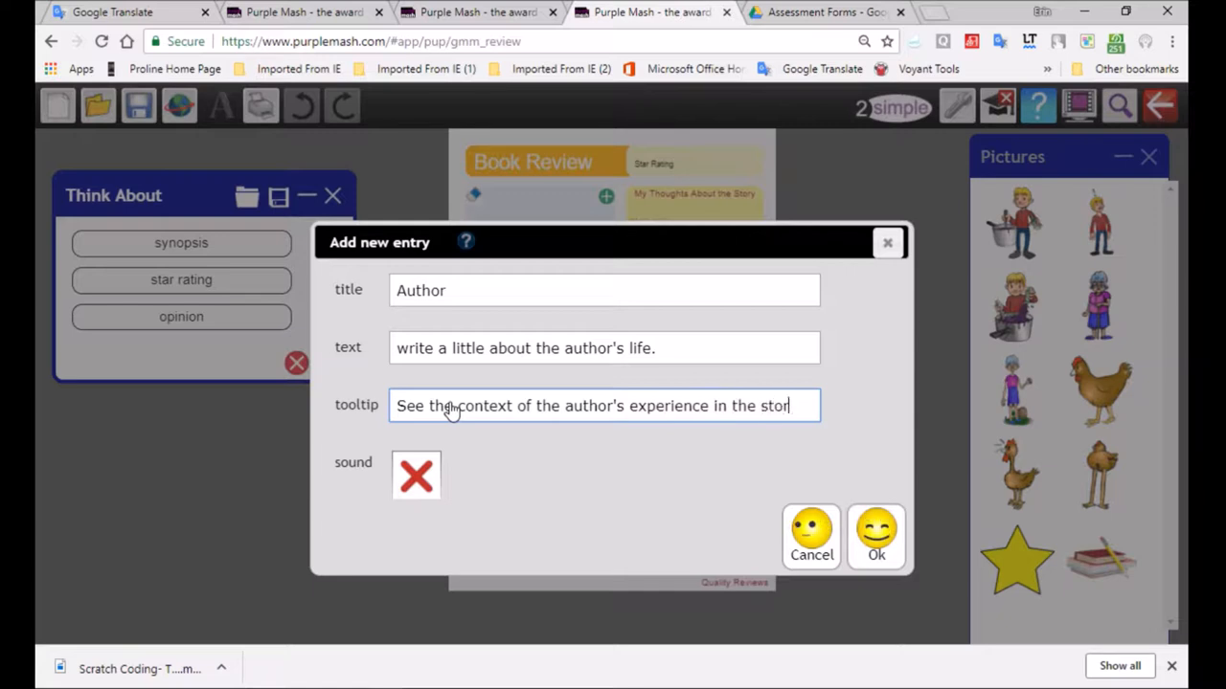
pyautogui.click(875, 536)
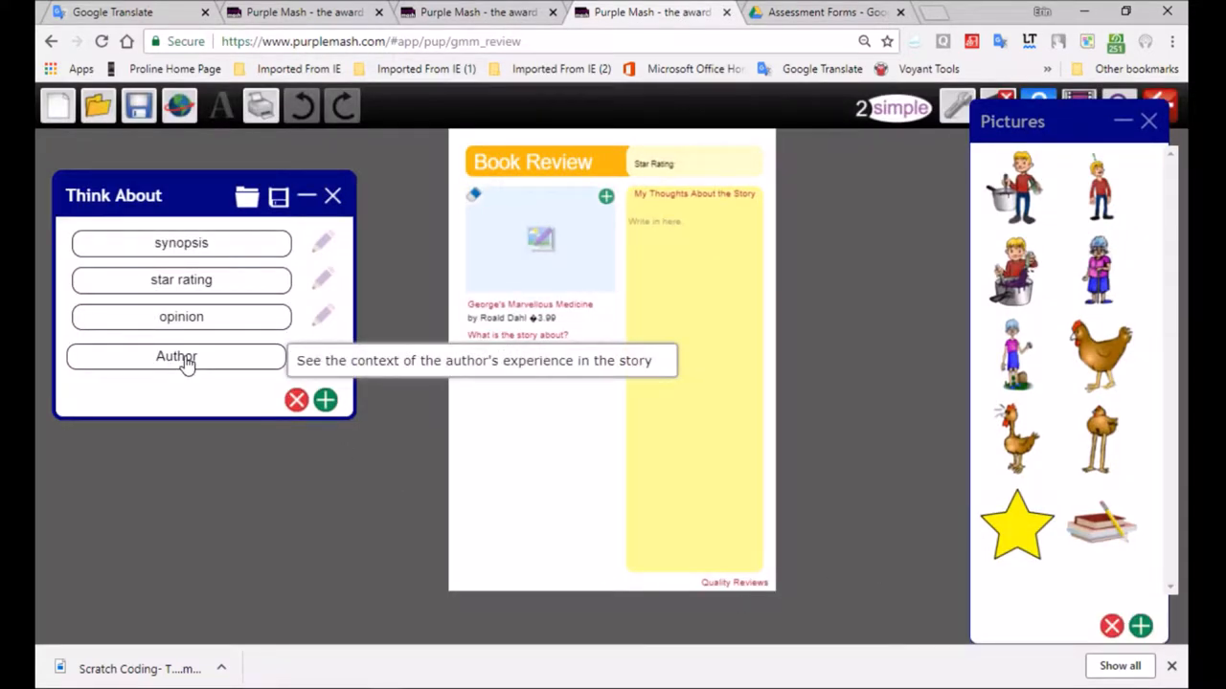
pyautogui.moveTo(478, 462)
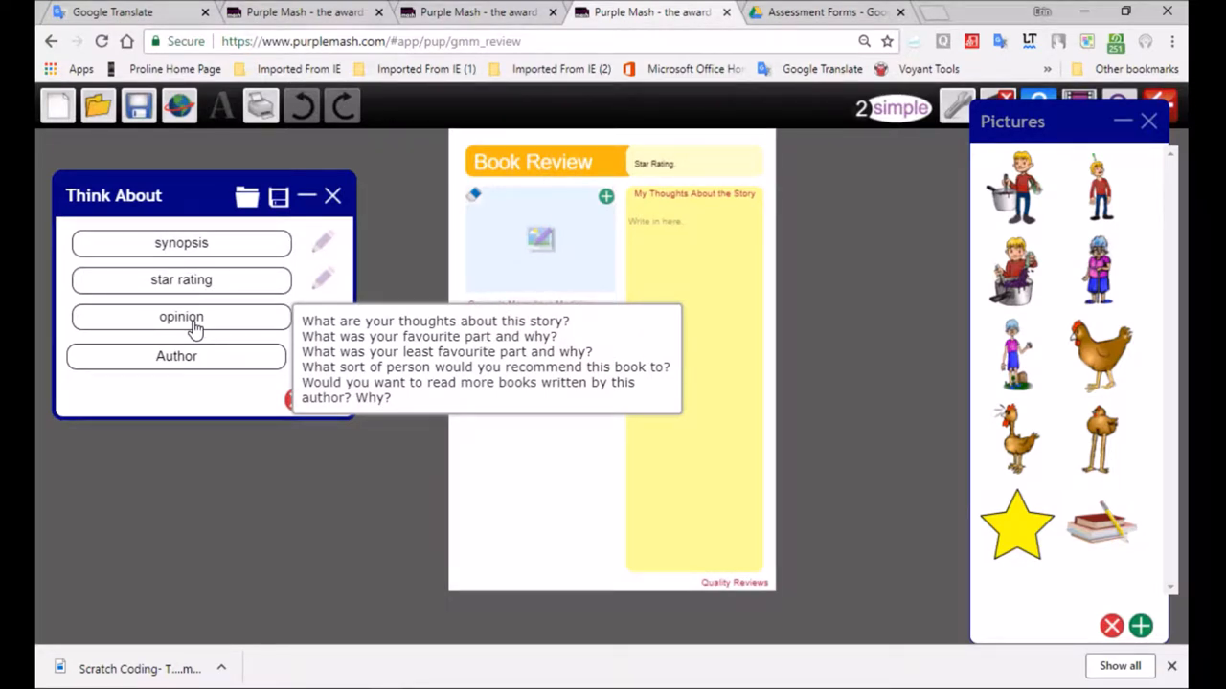
pyautogui.moveTo(181, 279)
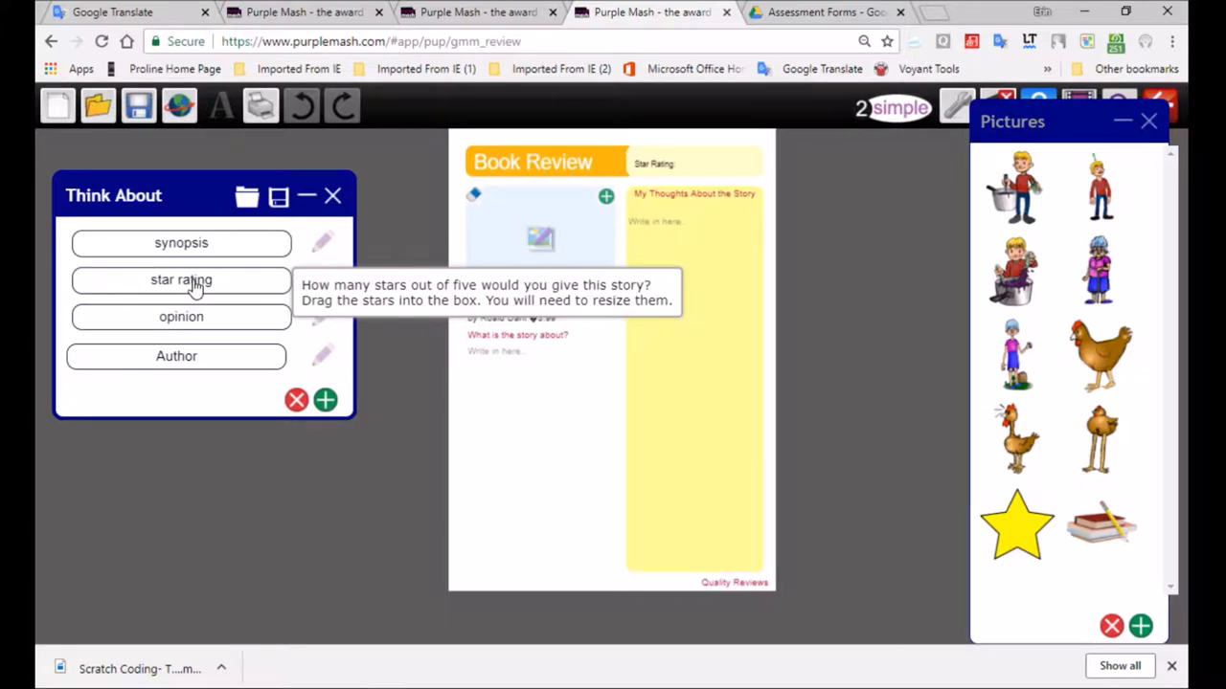
pyautogui.moveTo(180, 242)
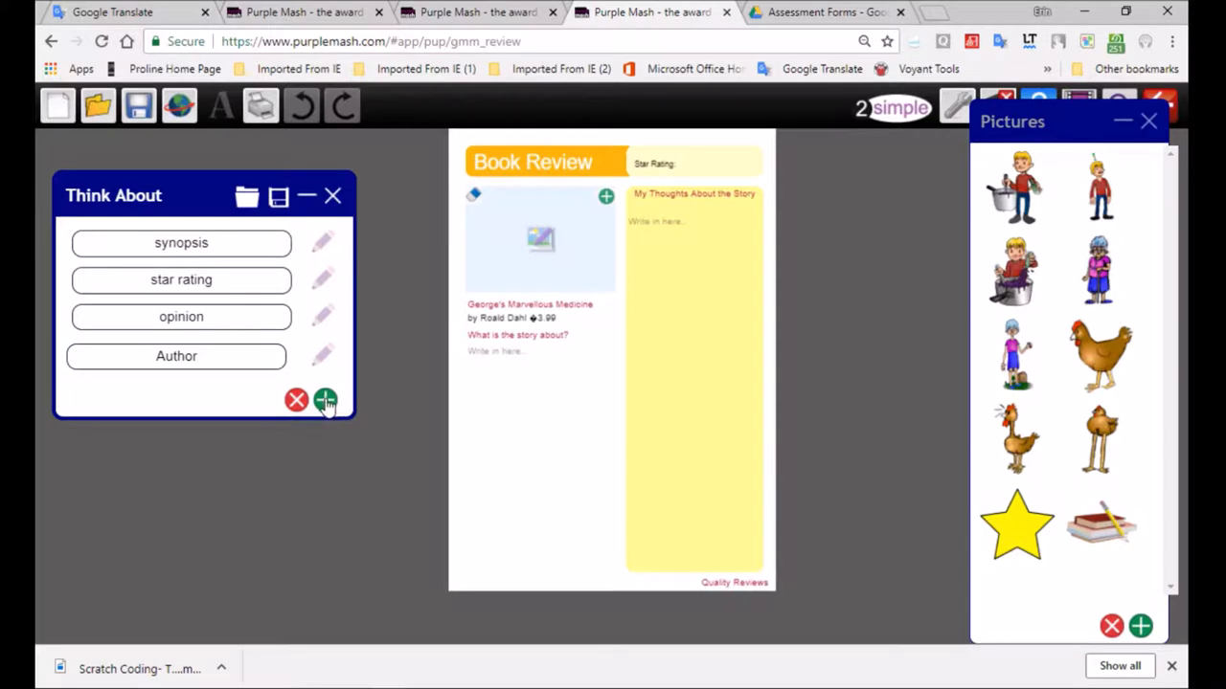
pyautogui.moveTo(176, 357)
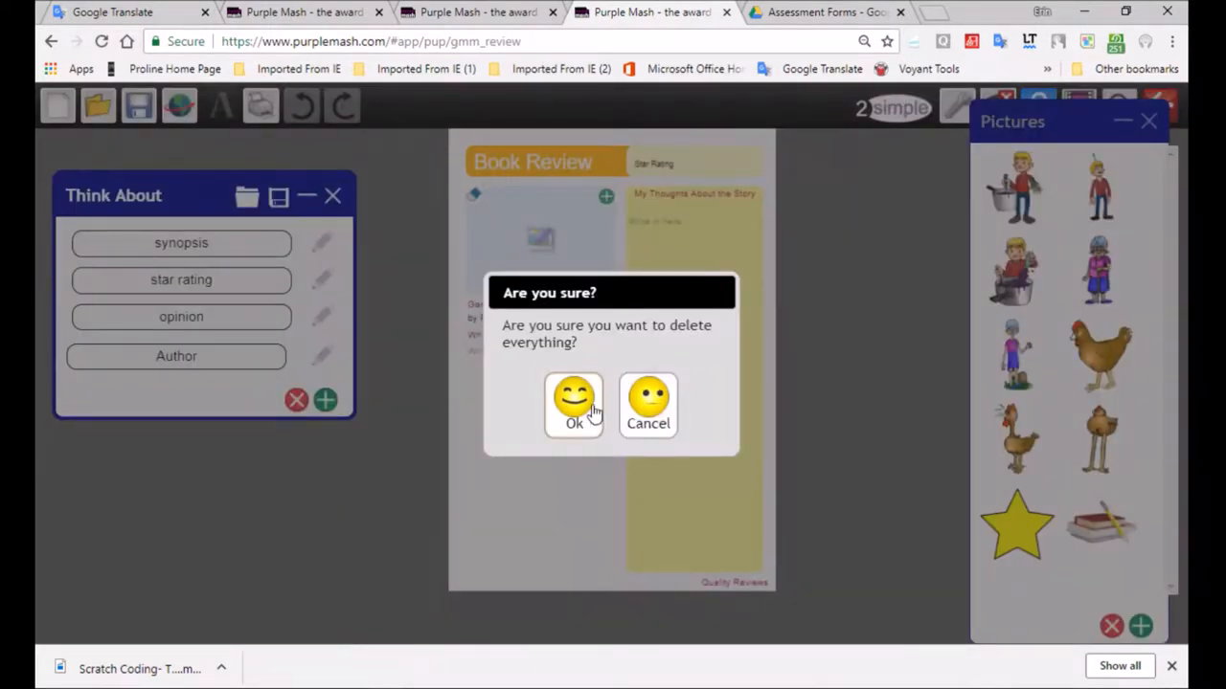
# - Cancel the delete-all prompt, then delete the Author entry from Edit entry
pyautogui.click(648, 404)
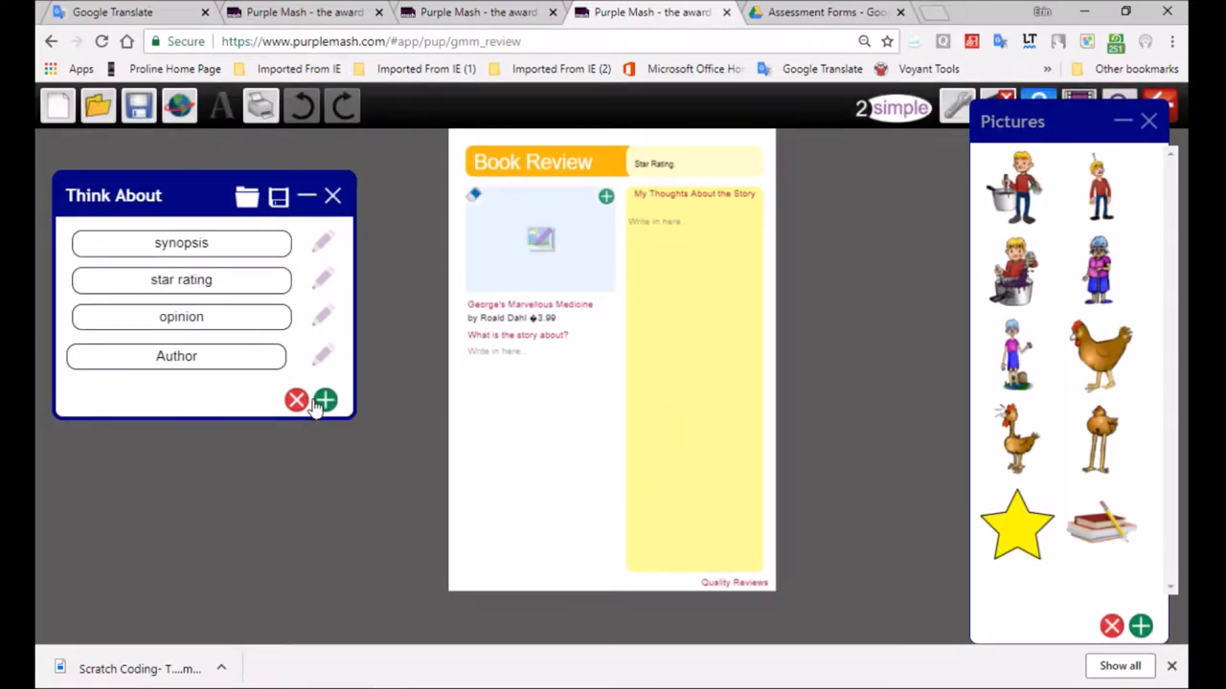
pyautogui.click(321, 355)
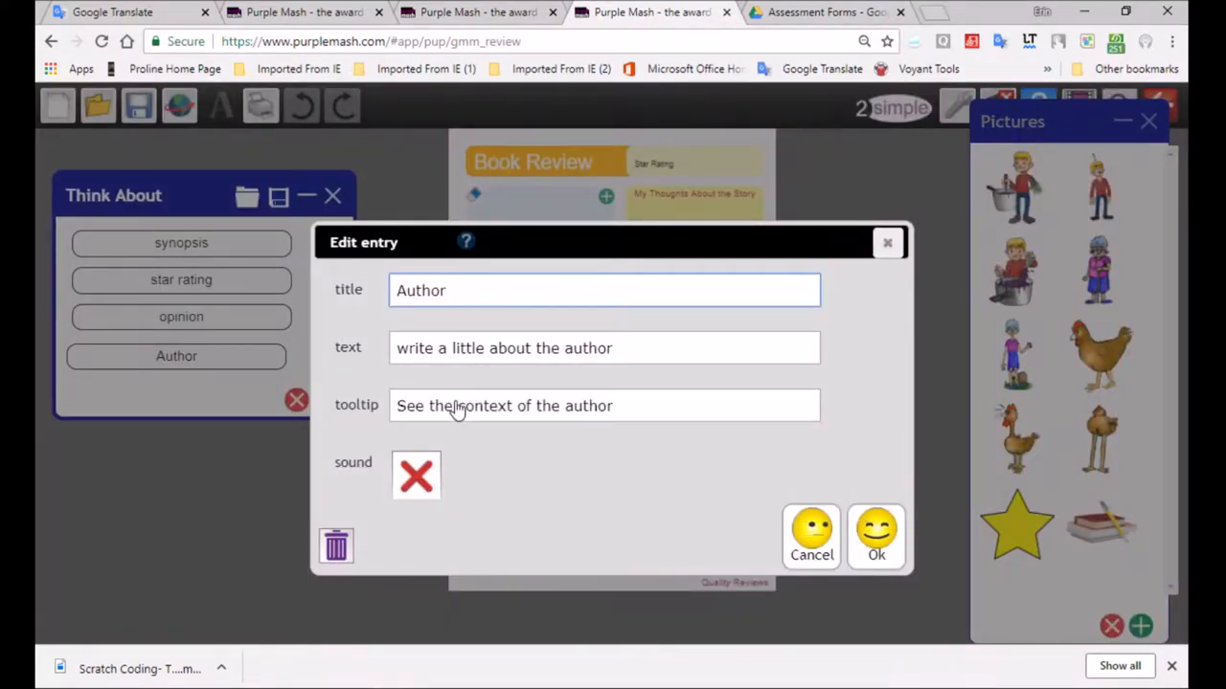
pyautogui.click(335, 545)
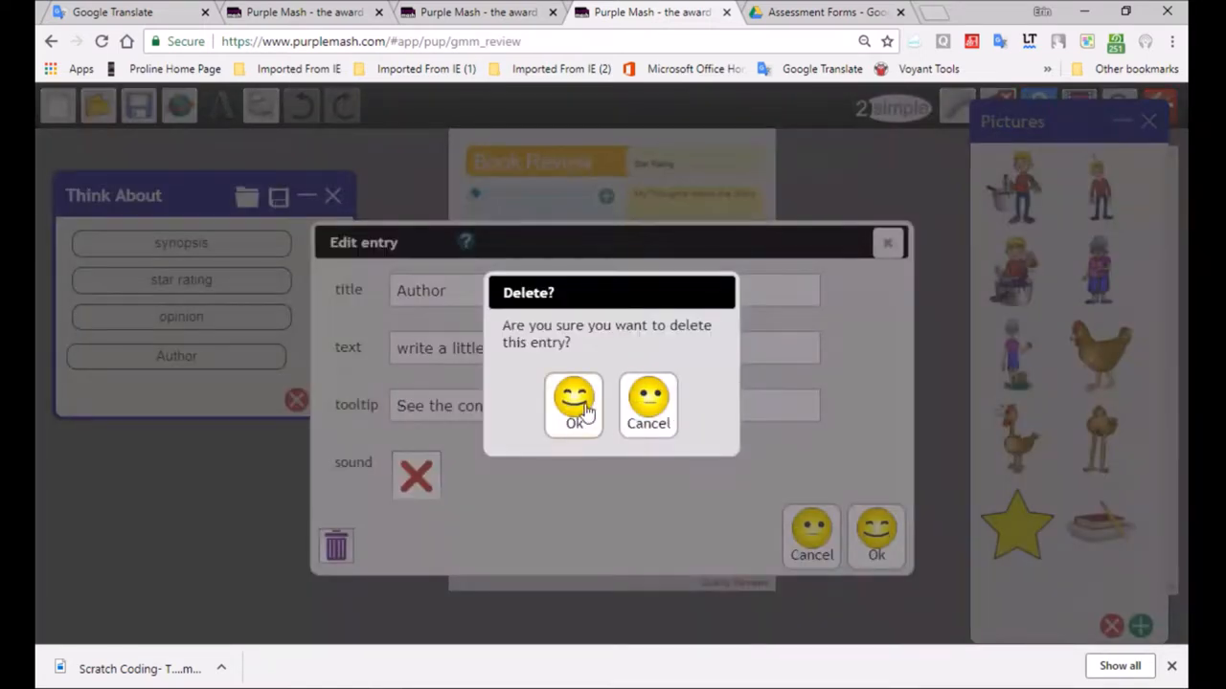
pyautogui.click(574, 403)
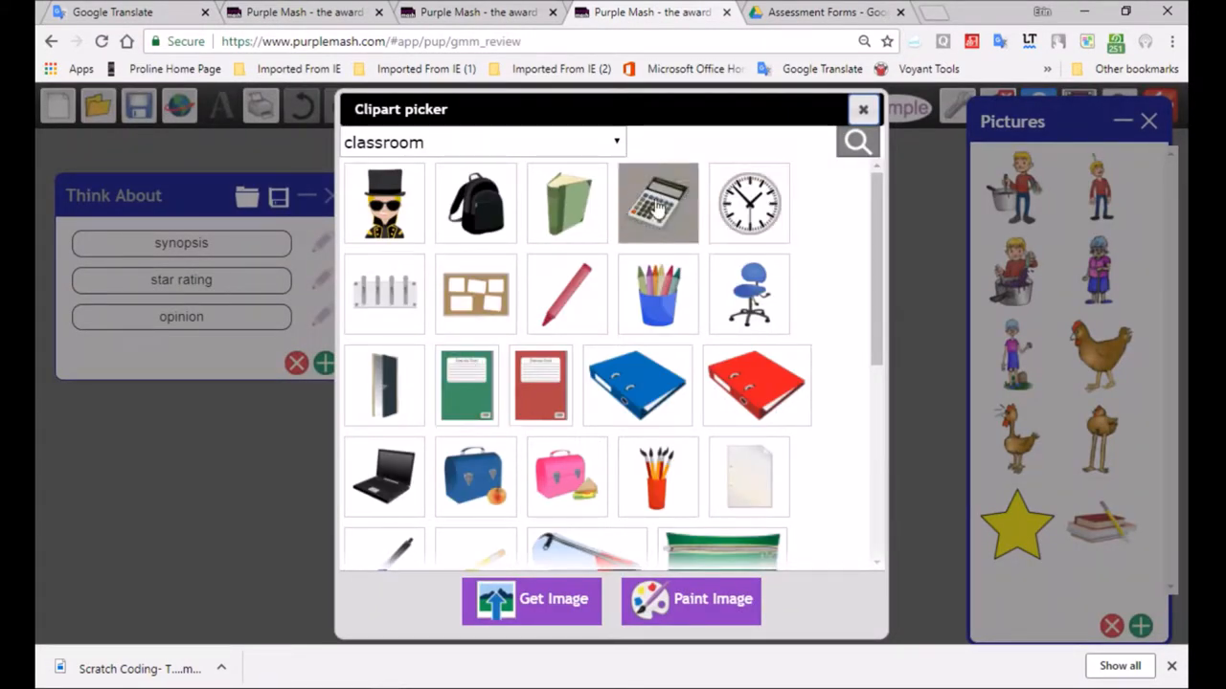
# - Add the food-category broccoli clipart and place it, enlarged, below the story question
pyautogui.click(479, 142)
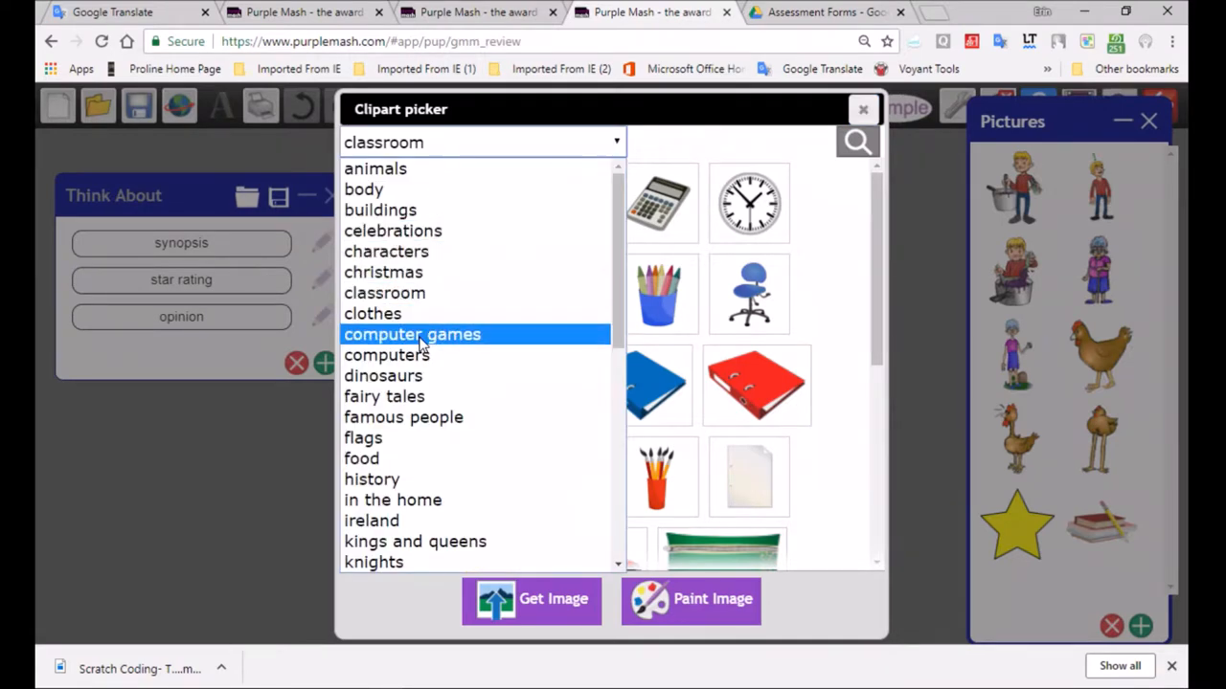
pyautogui.click(362, 458)
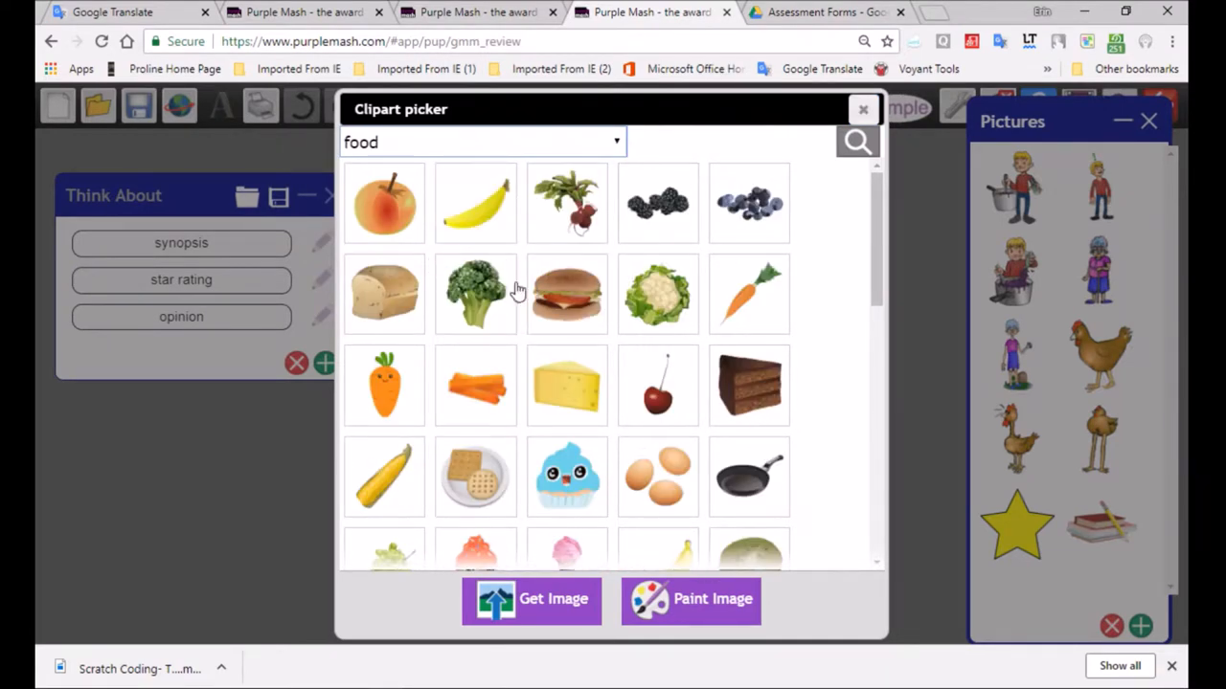
pyautogui.click(861, 108)
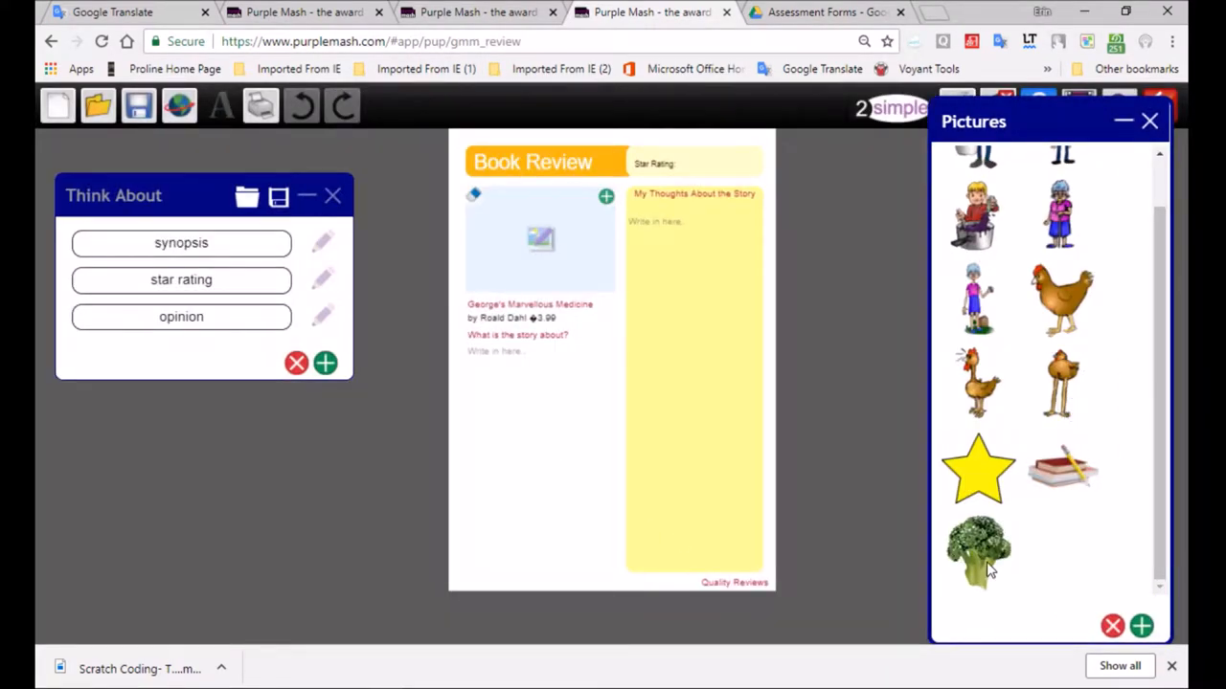
pyautogui.moveTo(977, 551); pyautogui.dragTo(565, 283)
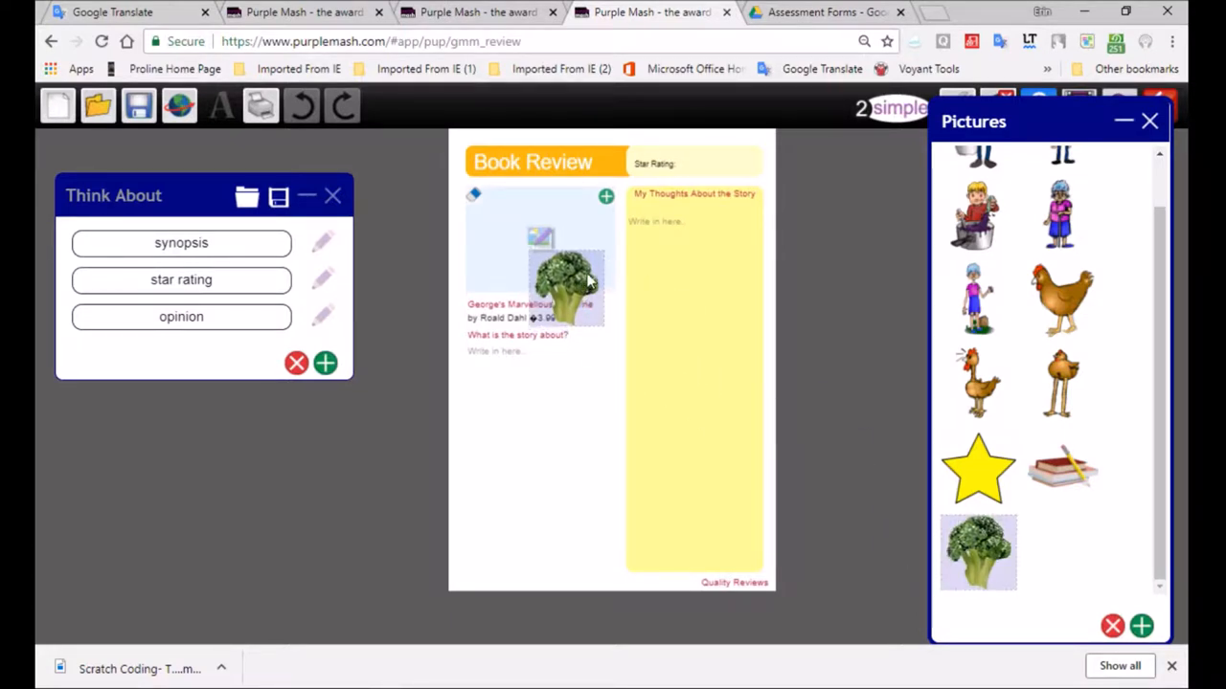
pyautogui.moveTo(565, 278); pyautogui.dragTo(484, 394)
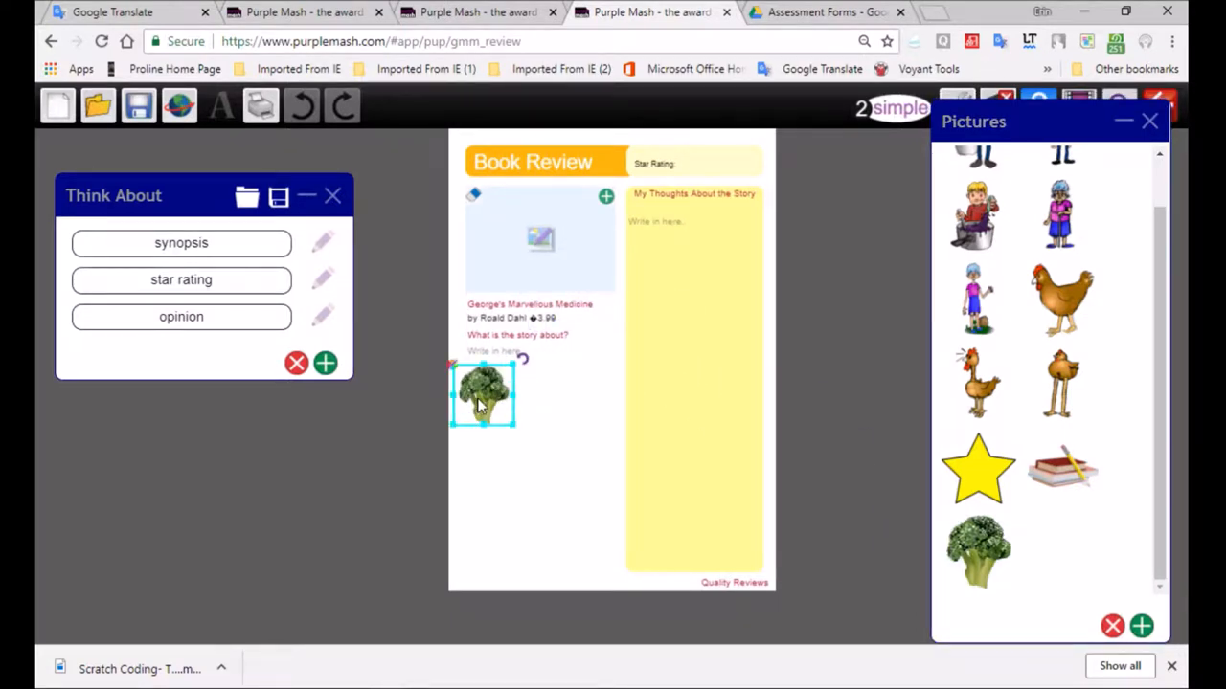
pyautogui.moveTo(484, 396); pyautogui.dragTo(517, 451)
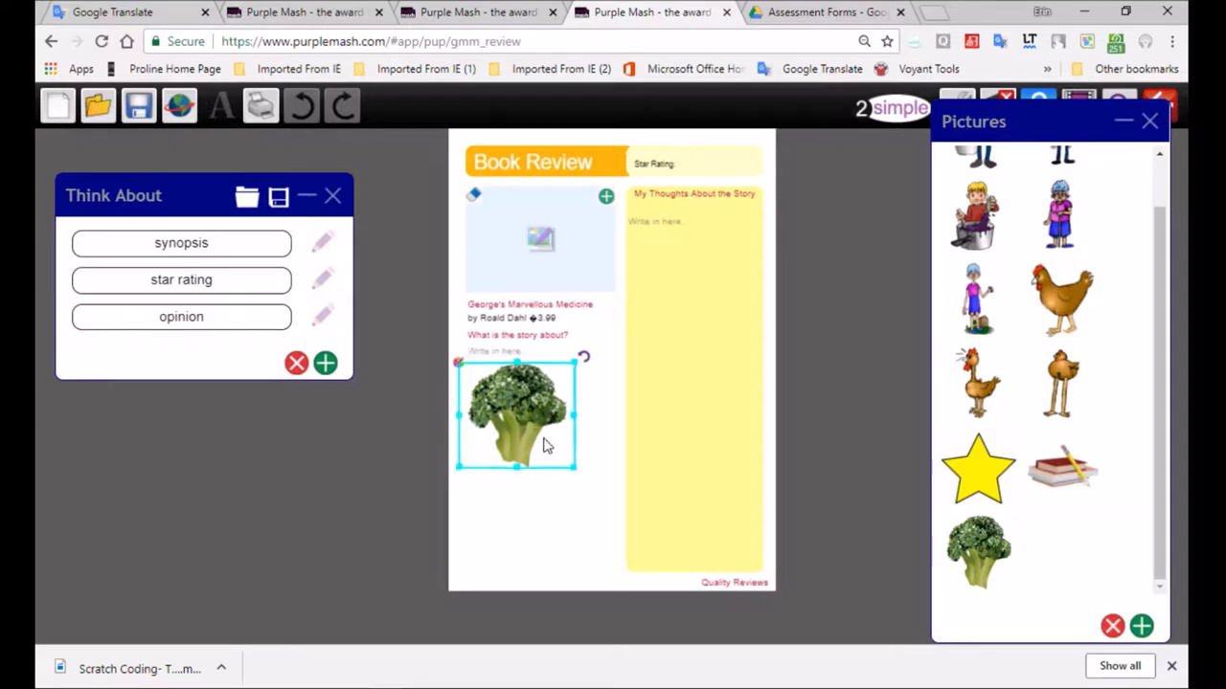
pyautogui.moveTo(517, 417); pyautogui.dragTo(582, 448)
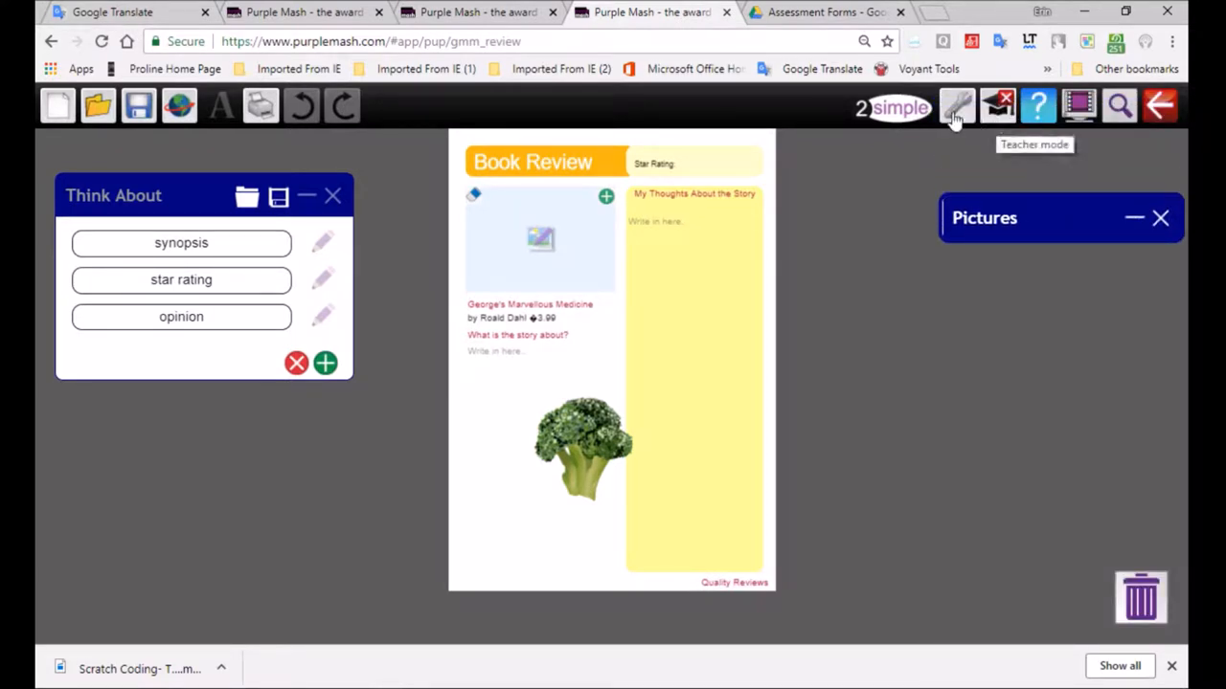
# - In project setup, enable a checklist and attach the KS1 Basic example checklist
pyautogui.click(957, 107)
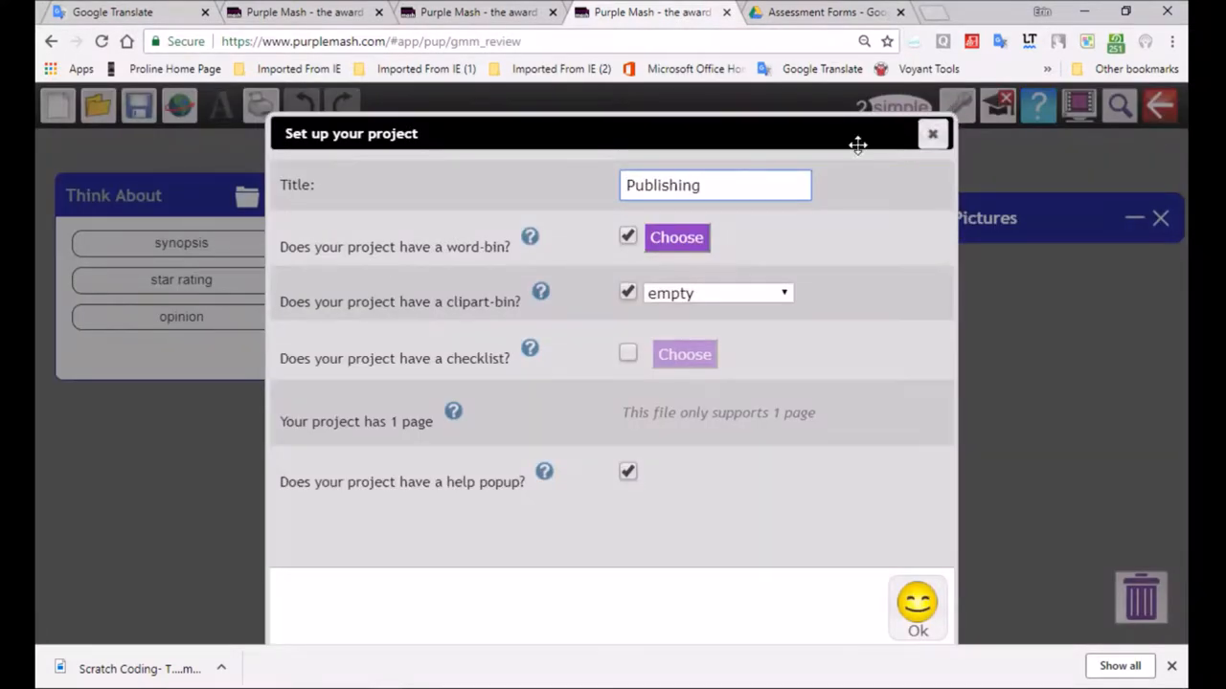
pyautogui.moveTo(439, 202)
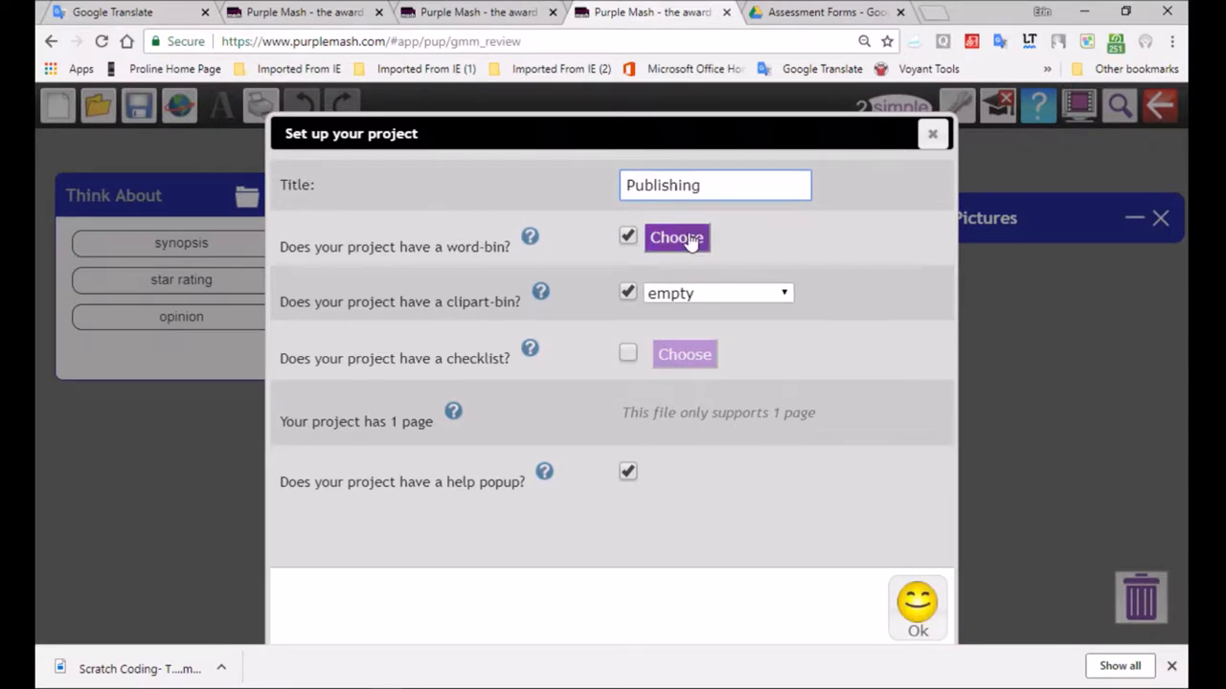
pyautogui.moveTo(517, 306)
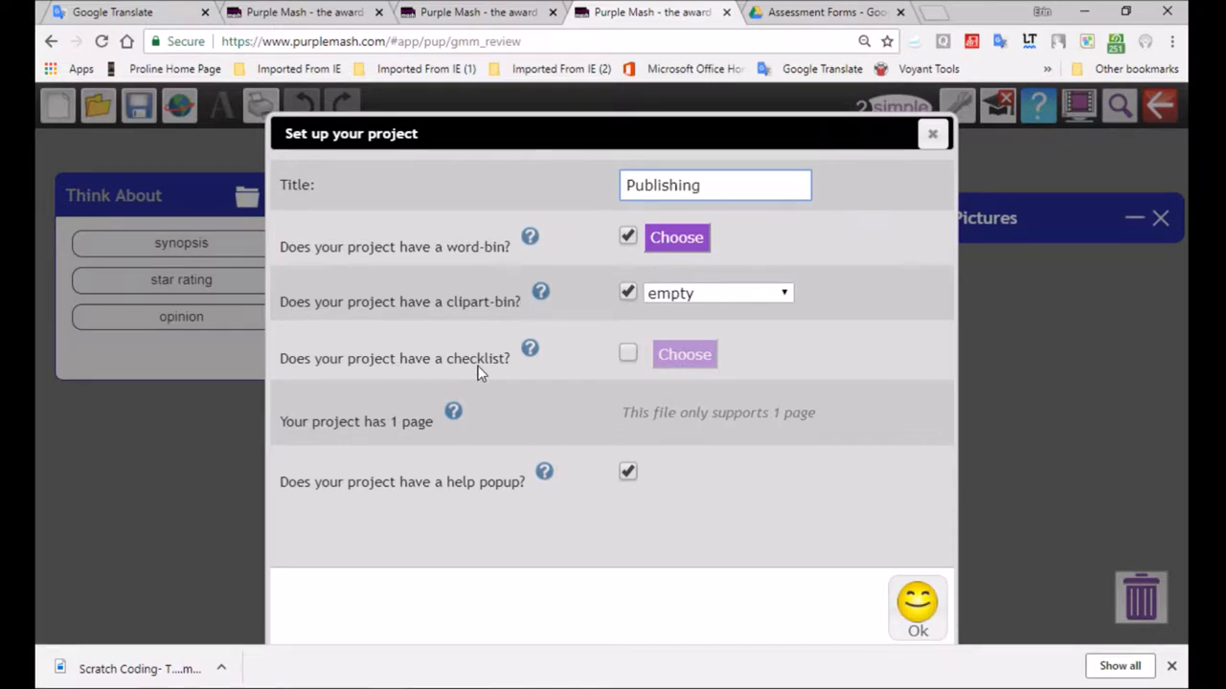
pyautogui.click(627, 353)
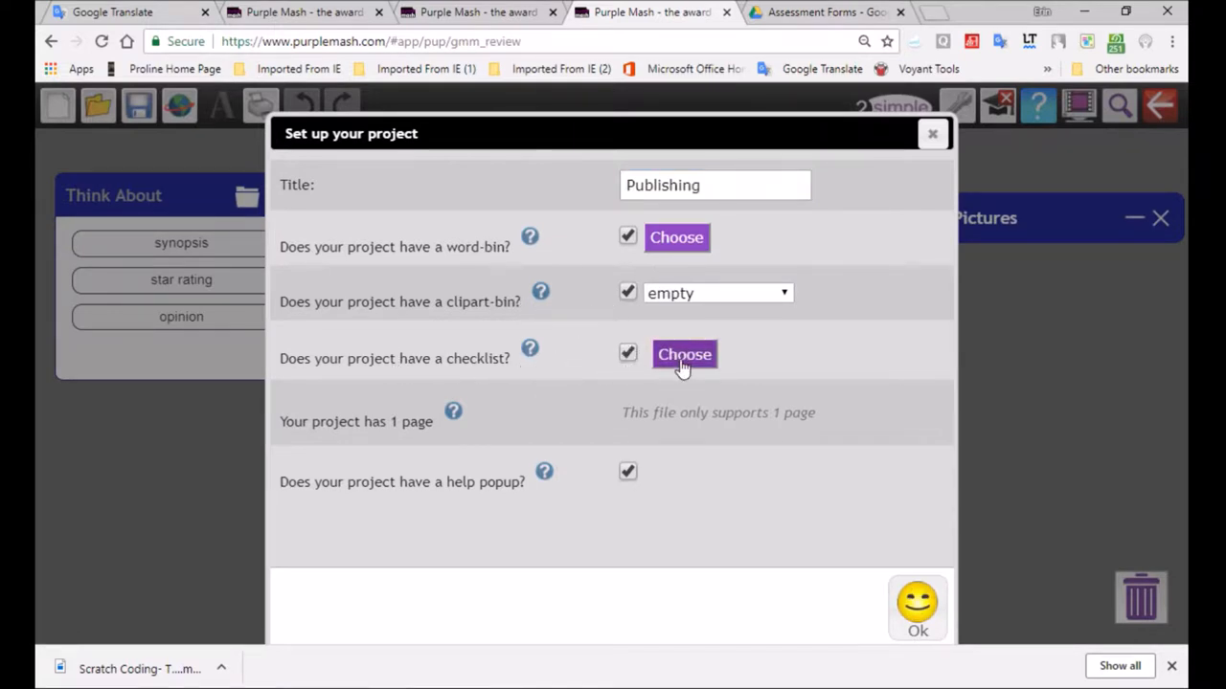
pyautogui.click(684, 355)
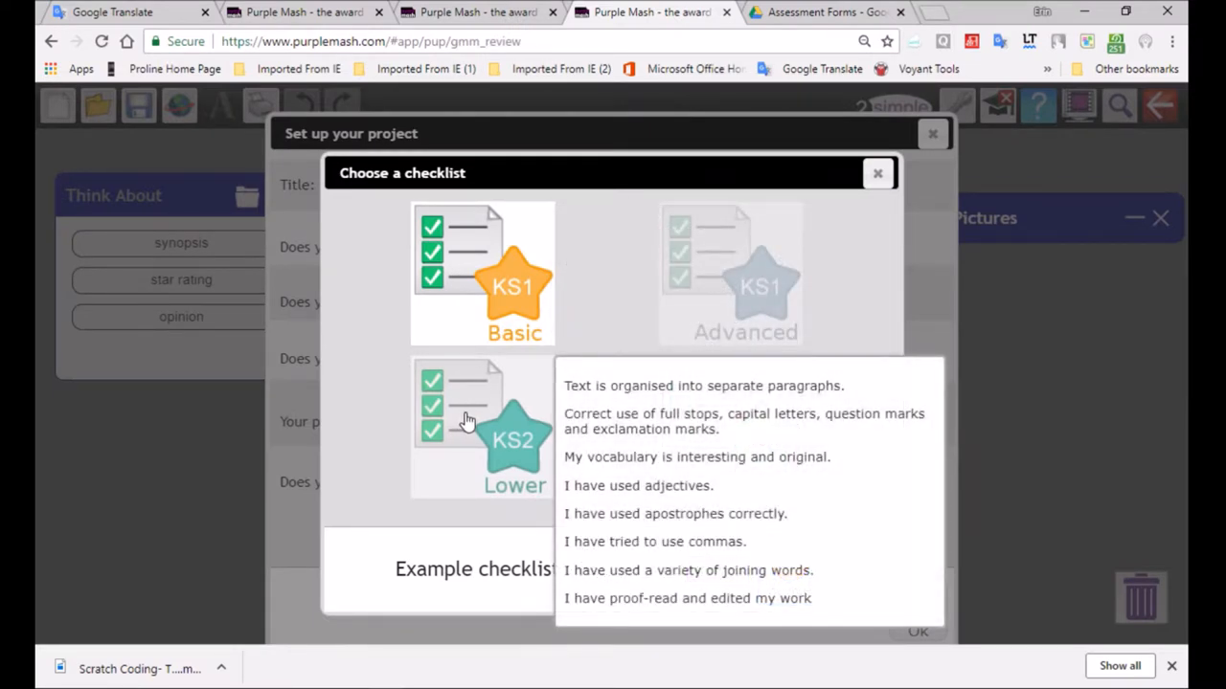
pyautogui.click(483, 273)
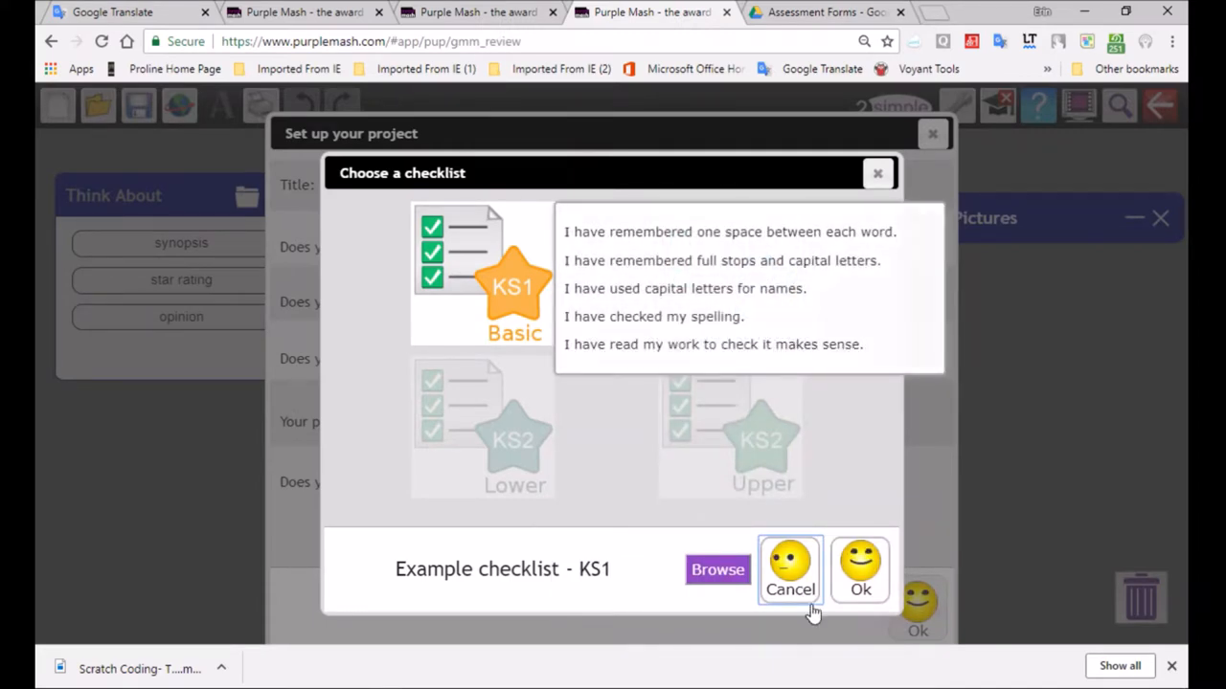
pyautogui.click(859, 570)
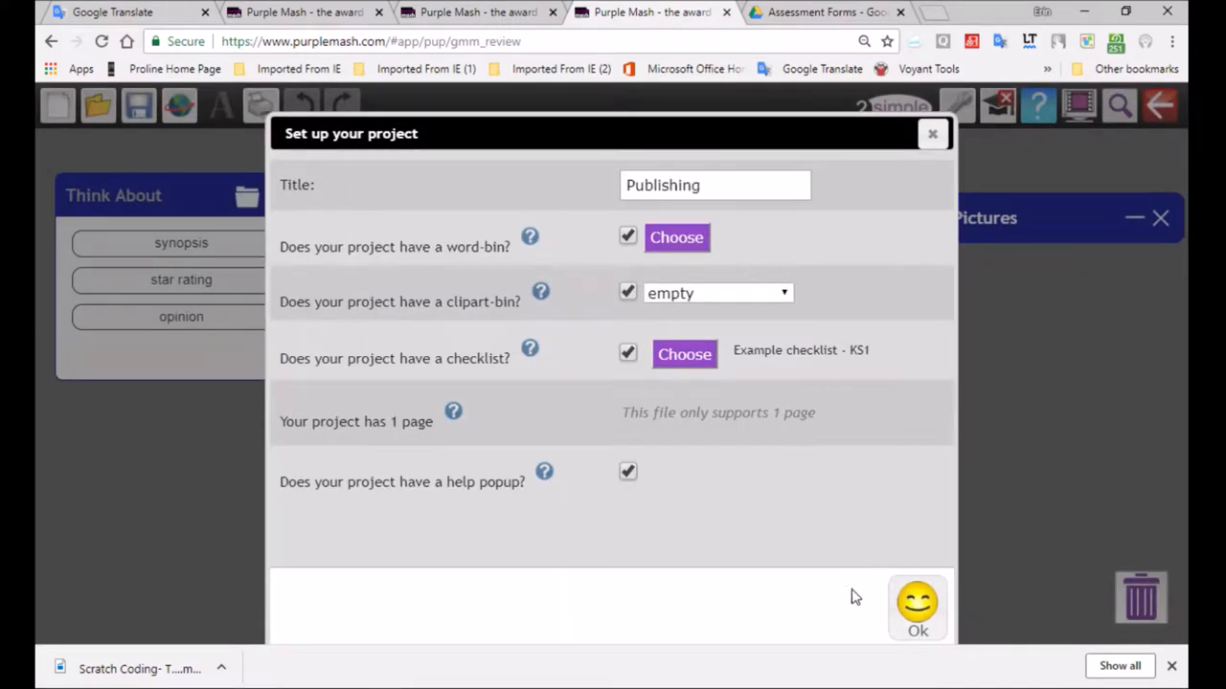
pyautogui.click(916, 608)
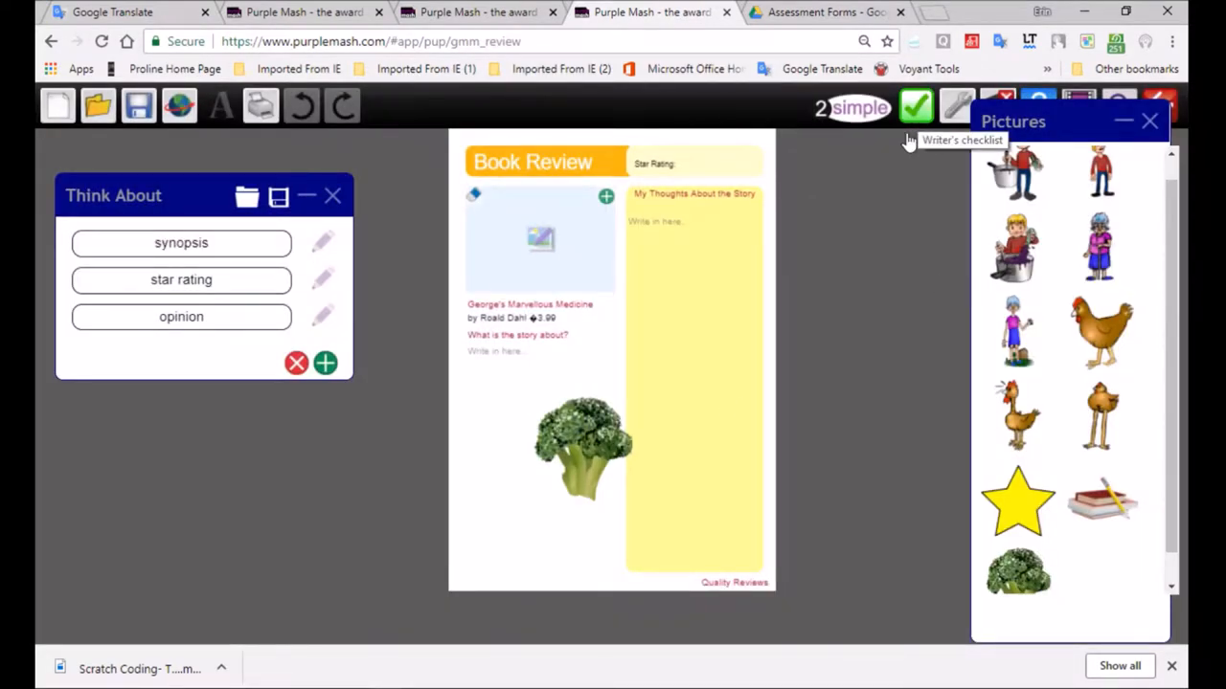
# - Open the Writer's checklist, tick the full stops and capitals item, and begin a new entry
pyautogui.click(916, 106)
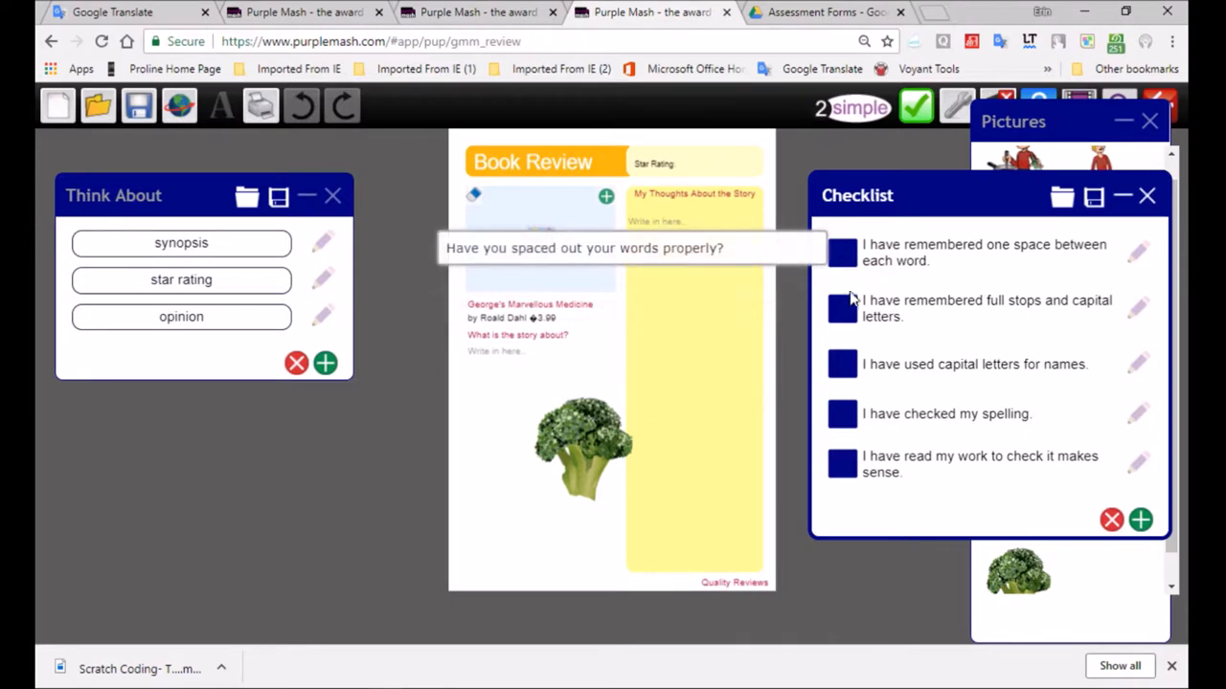
pyautogui.click(842, 307)
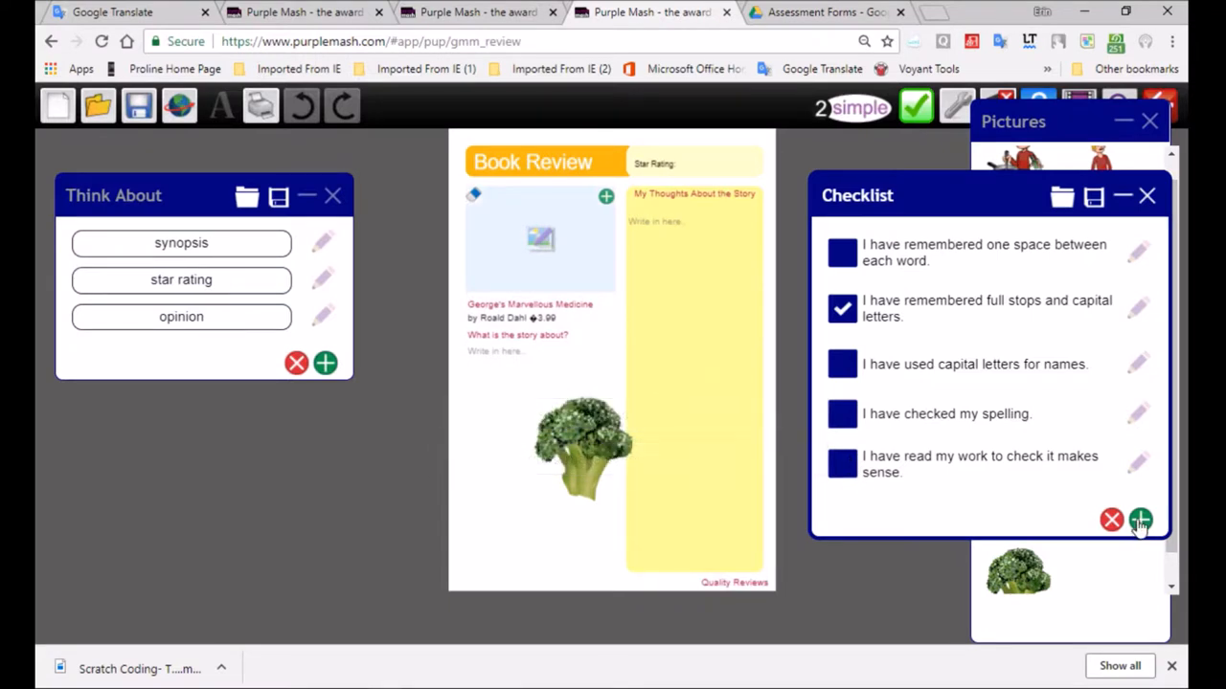
pyautogui.click(1139, 520)
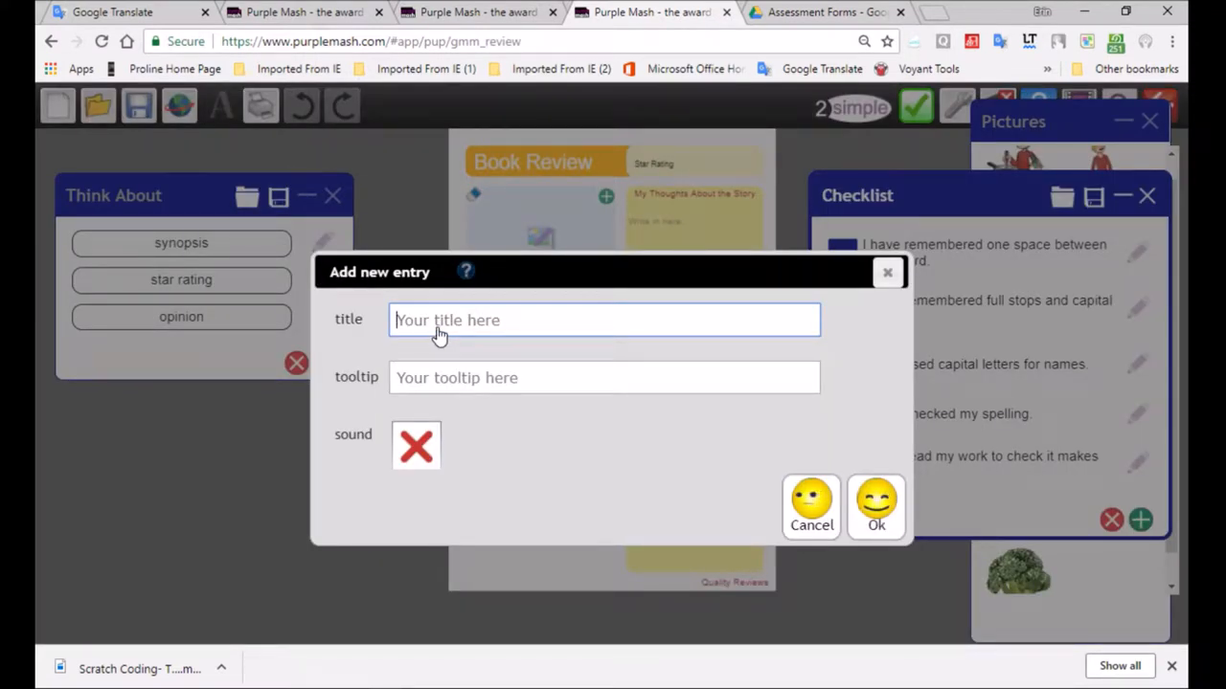
# - Title the new checklist entry 'Have I used speech marks' to quote text
pyautogui.write('Punctua')
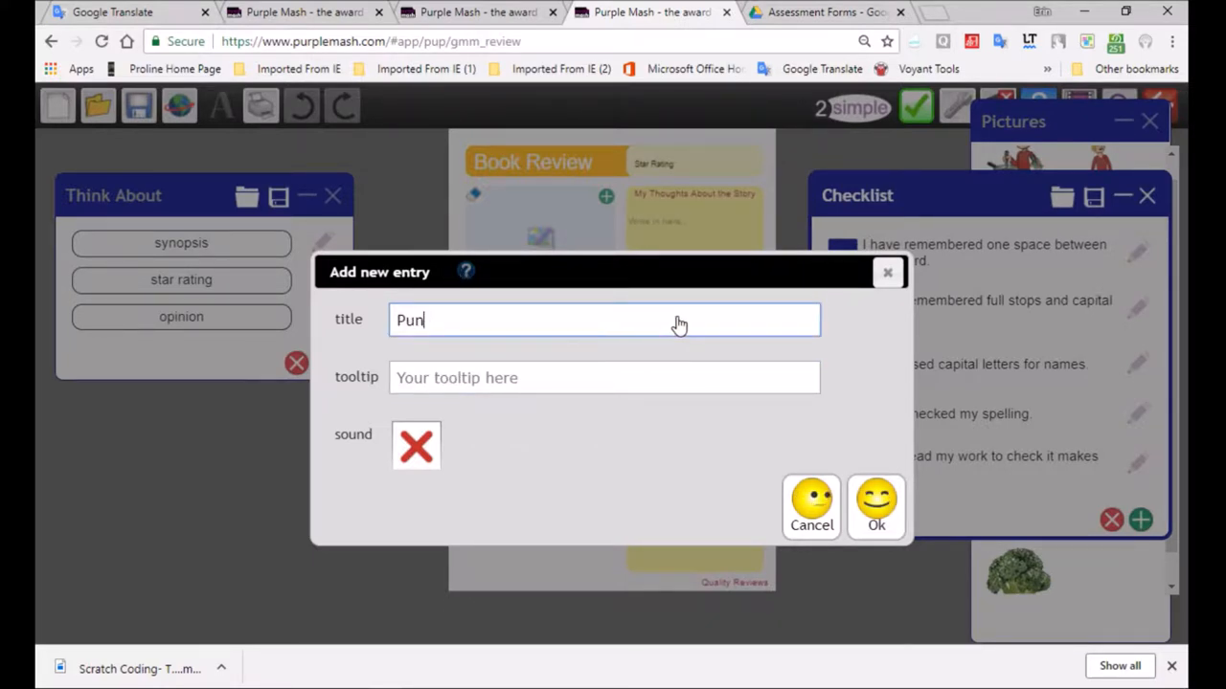
pyautogui.write('Have')
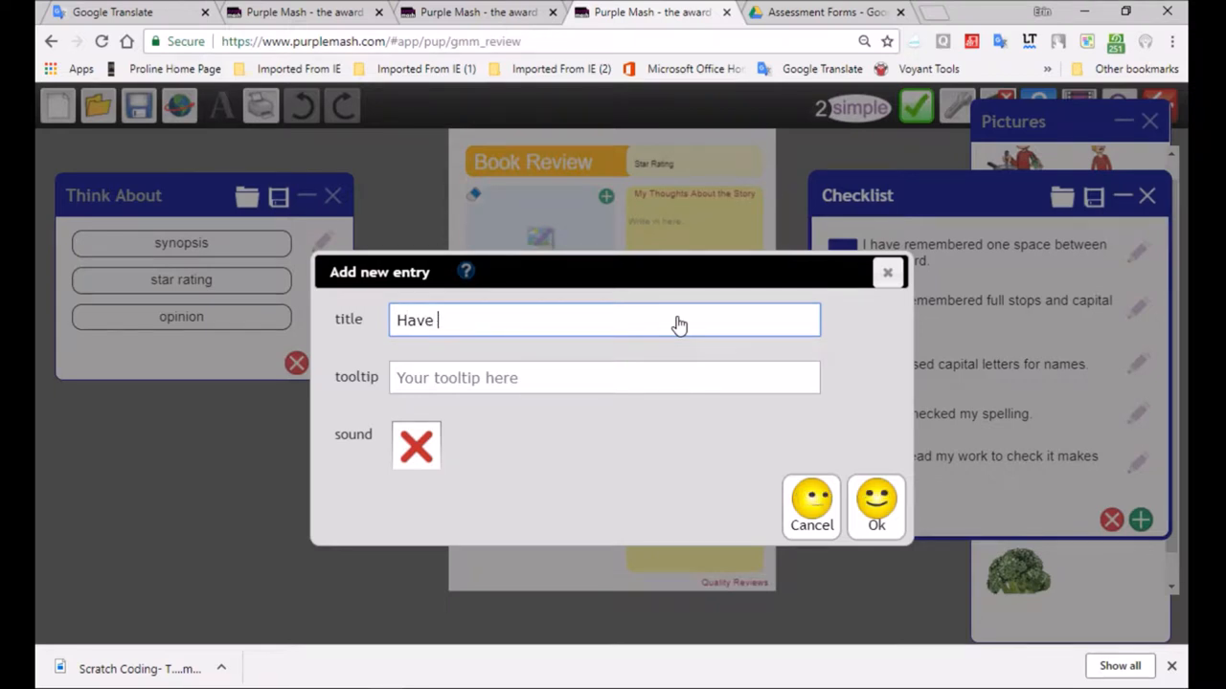
pyautogui.write('I used sp')
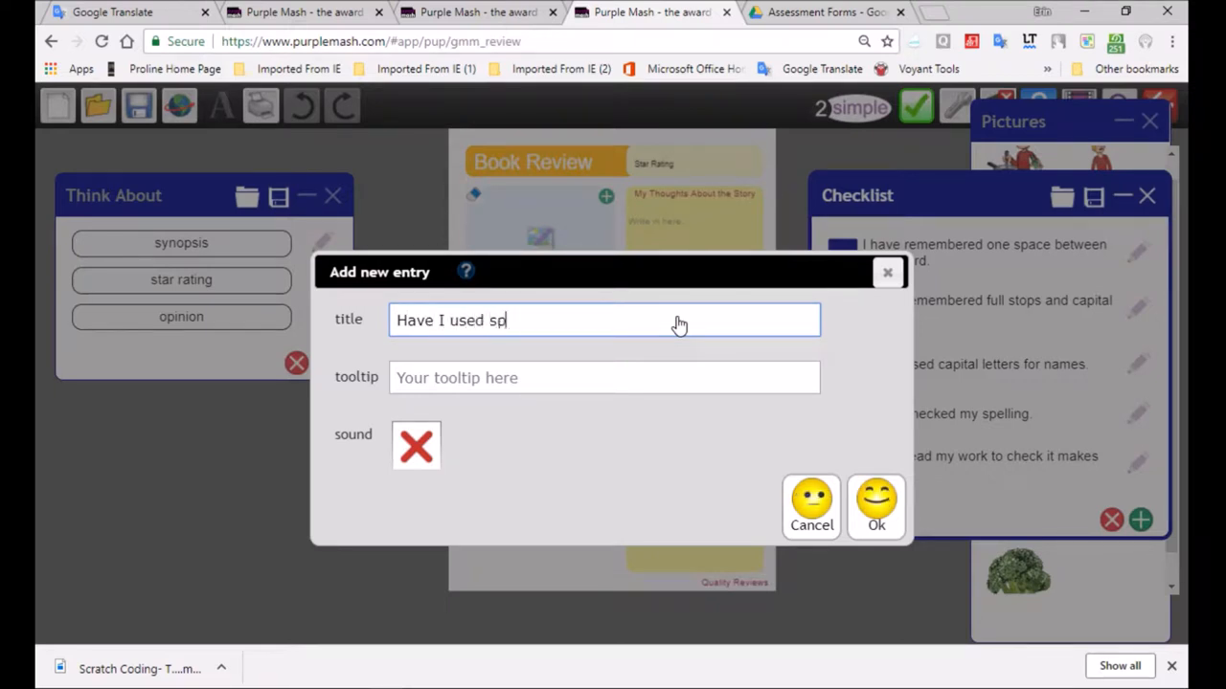
pyautogui.write('eech marks in the te')
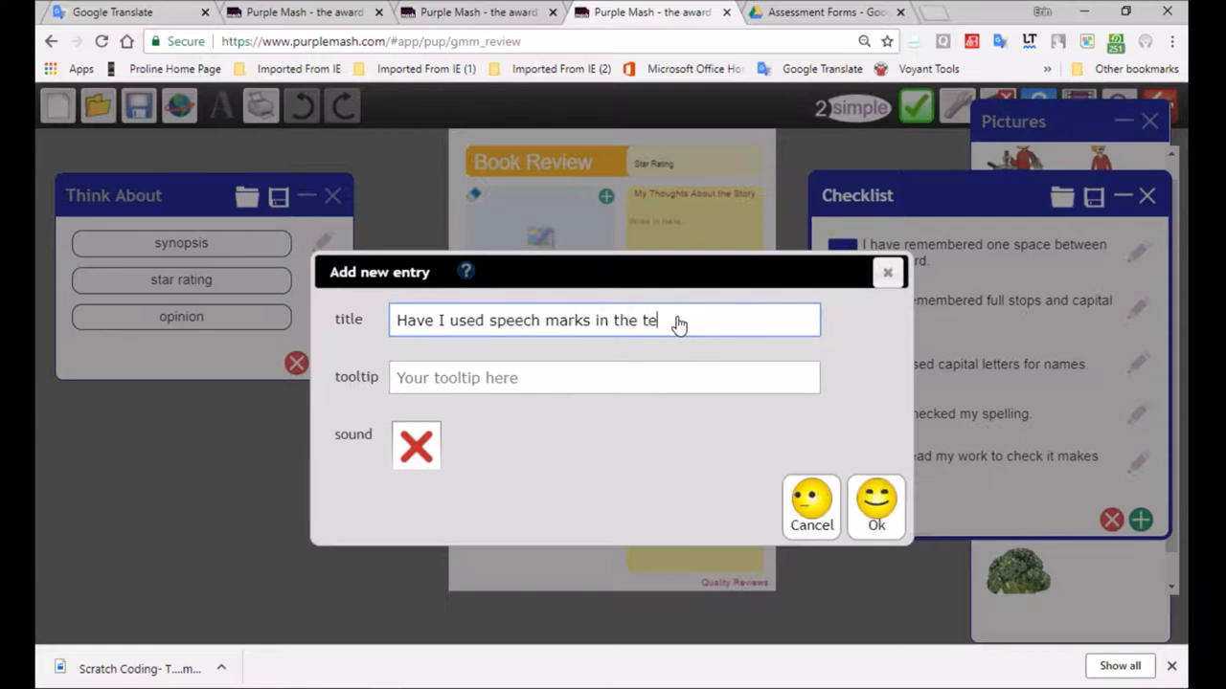
pyautogui.write('xt to')
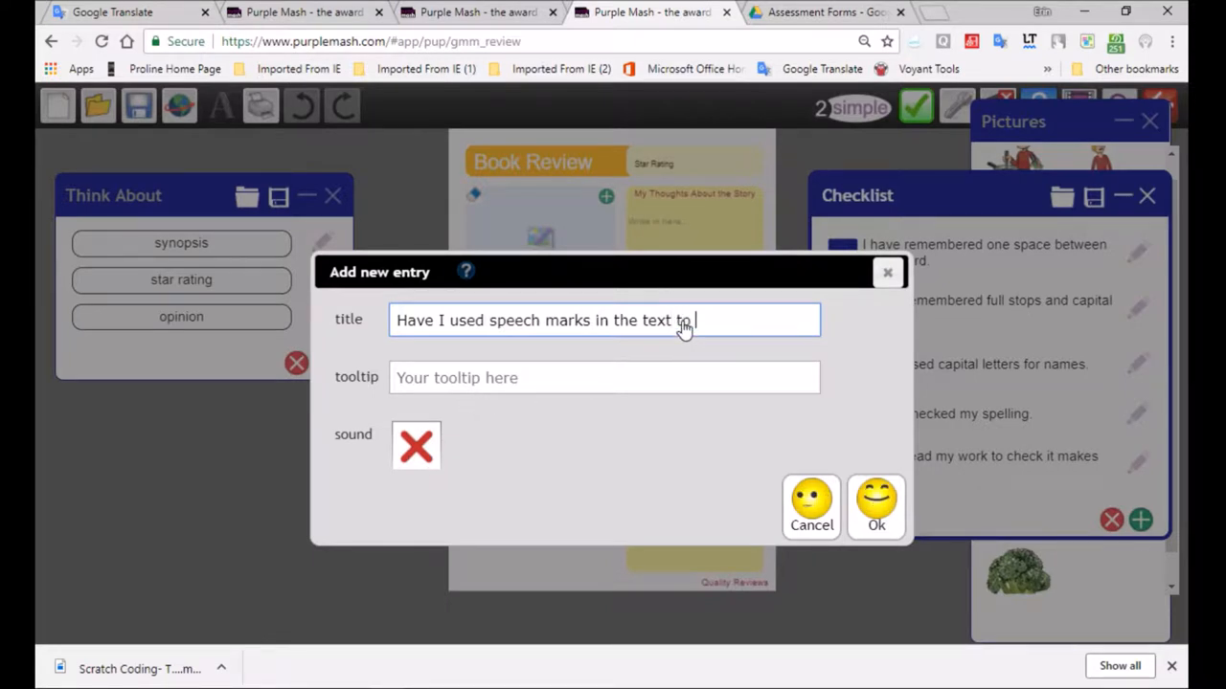
pyautogui.write('quote')
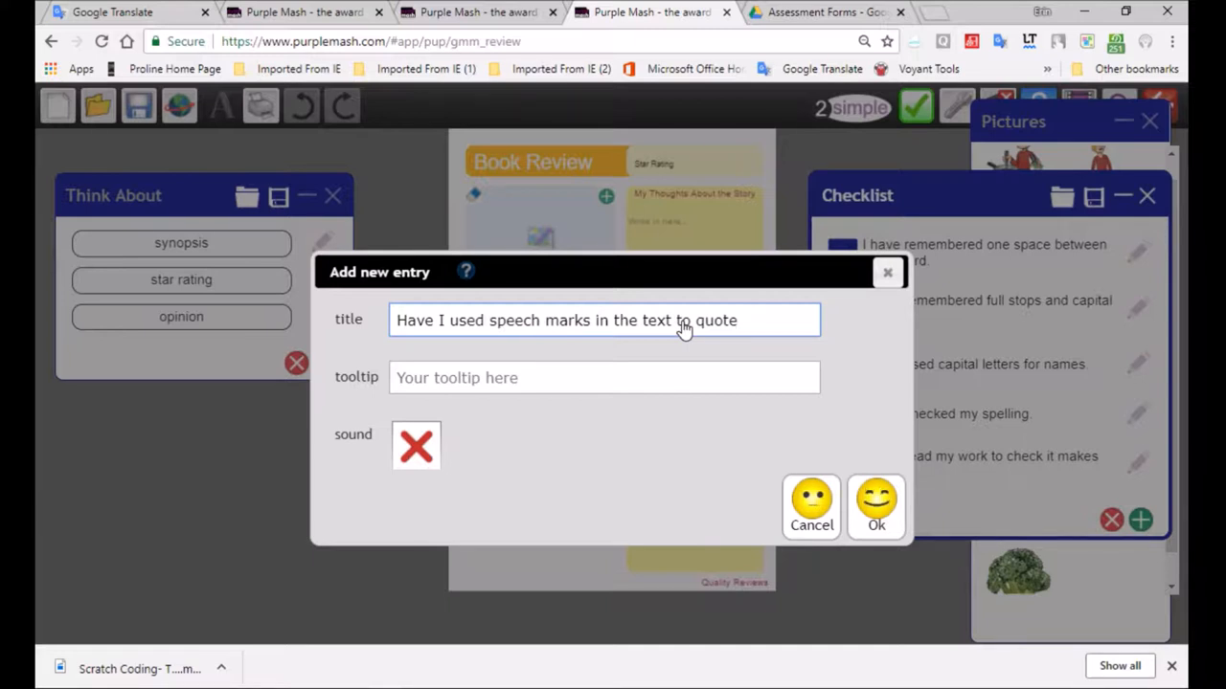
pyautogui.write('some')
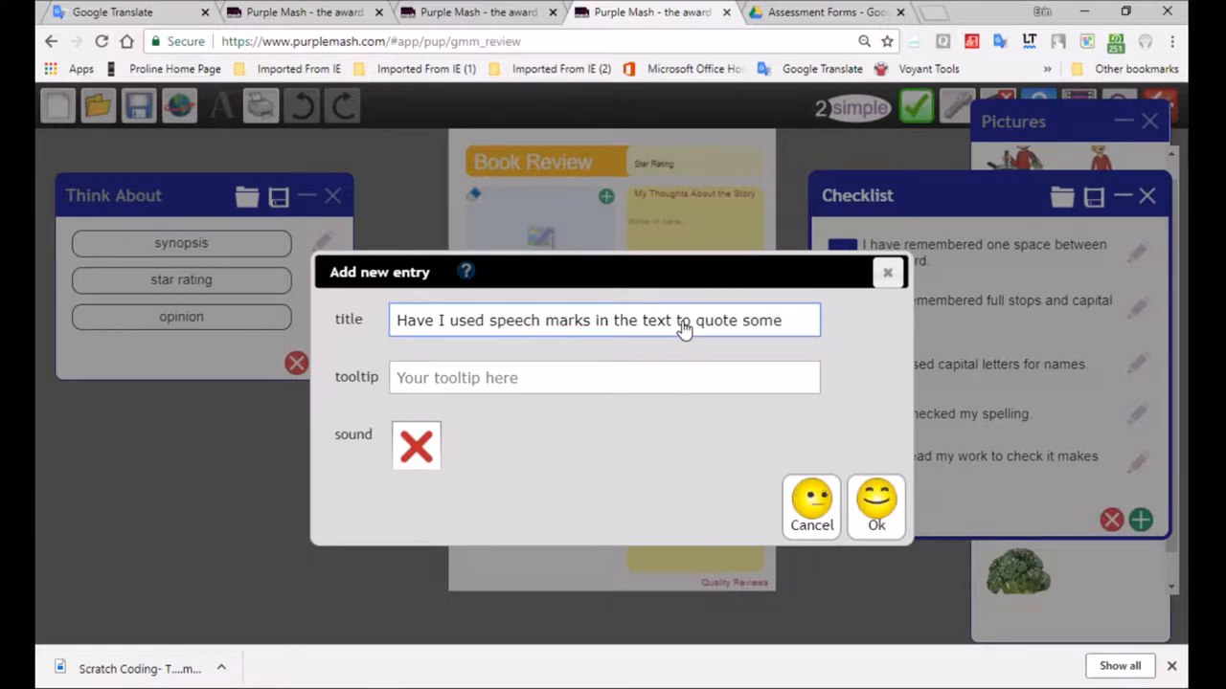
pyautogui.press('BackSpace')
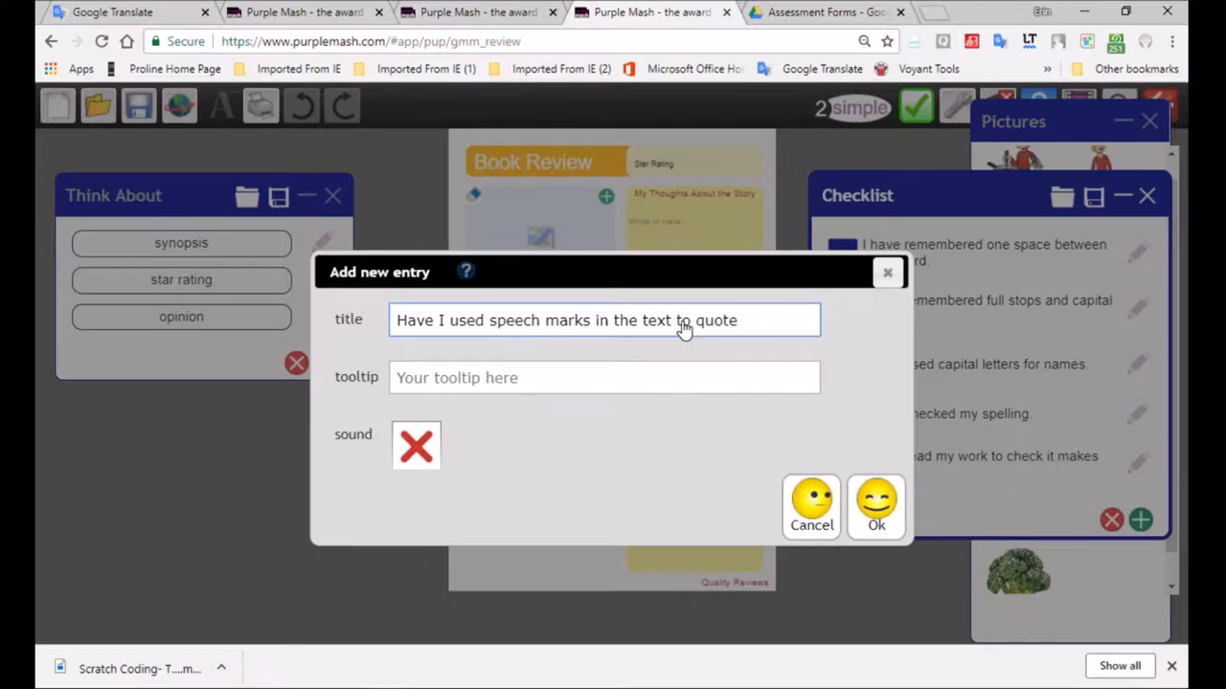
# - Add a 'Quotation from the...' tooltip and add the entry to the checklist
pyautogui.click(604, 377)
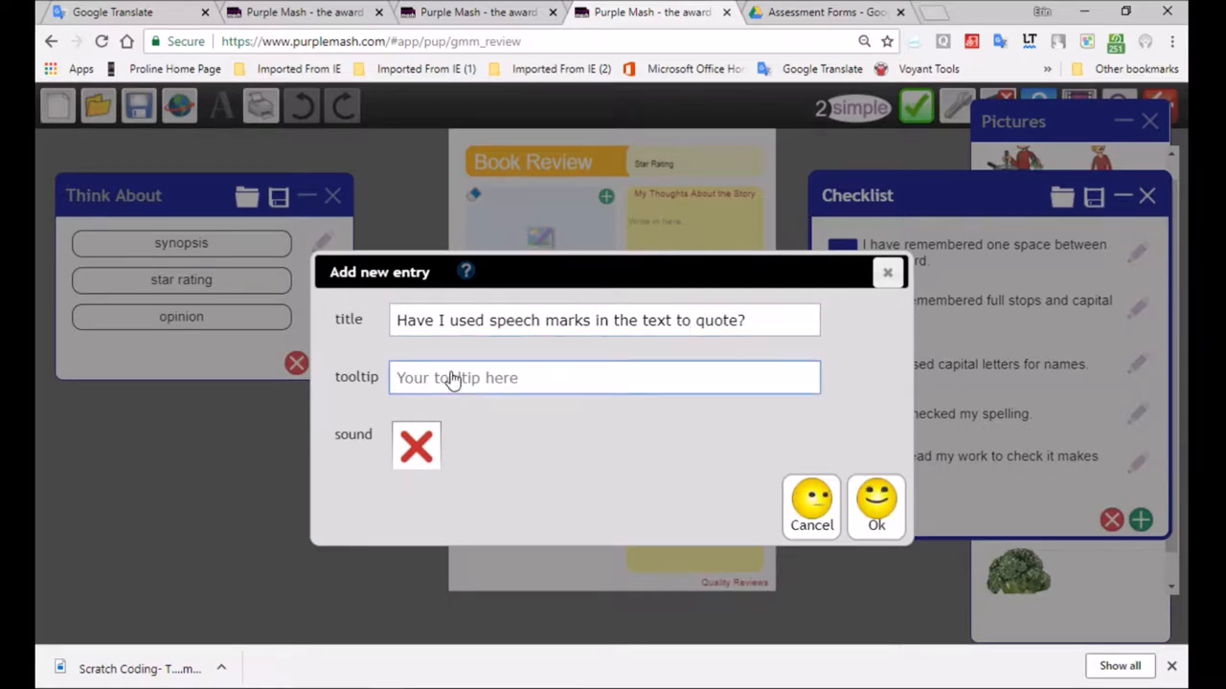
pyautogui.write('Quotation')
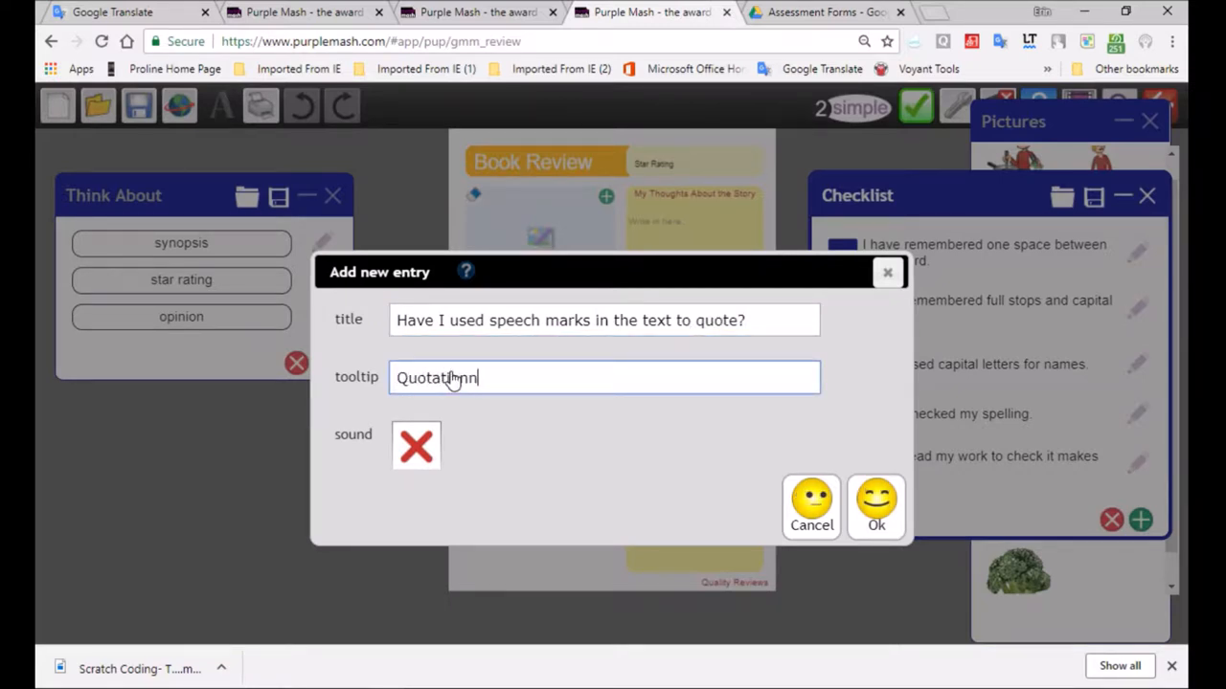
pyautogui.write('from the text')
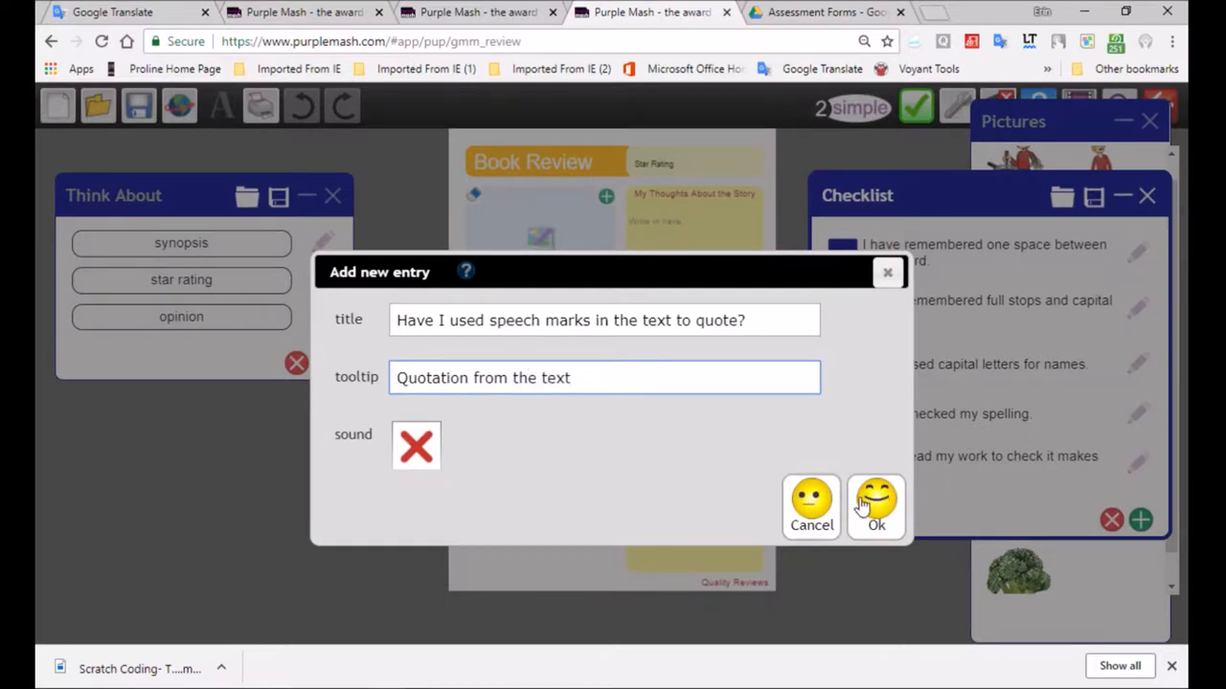
pyautogui.click(874, 505)
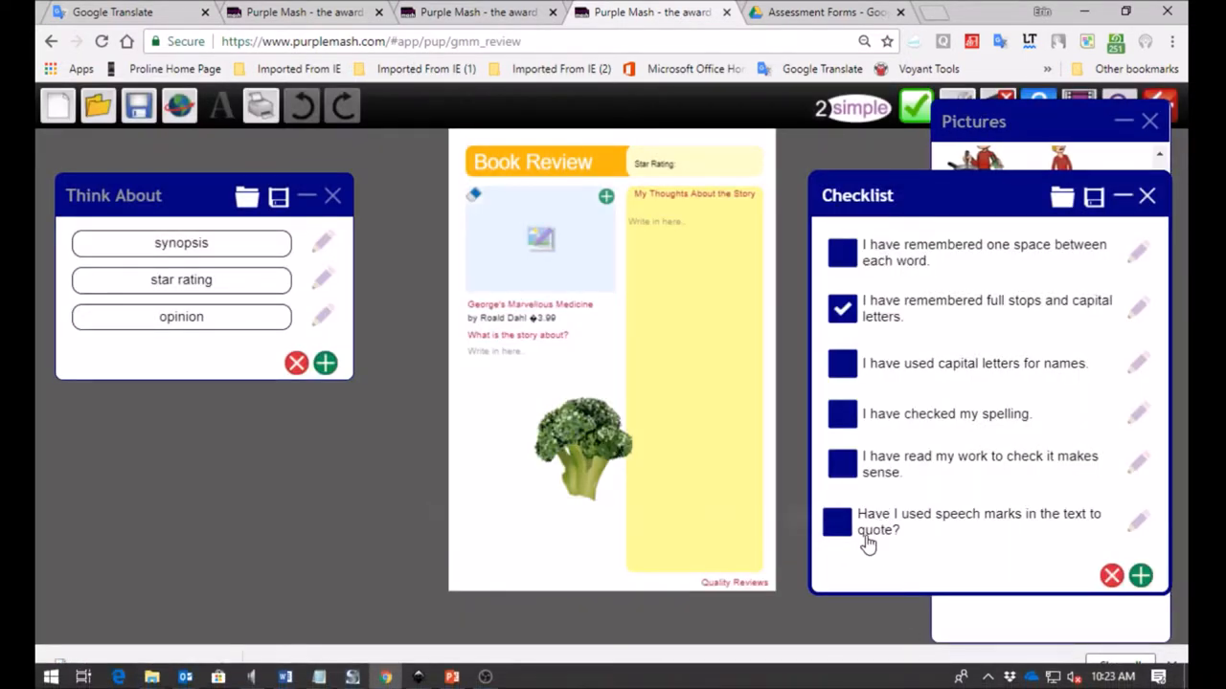
# - Tick the speech-marks and read-my-work items, then bring up the checklist save dialog
pyautogui.click(840, 524)
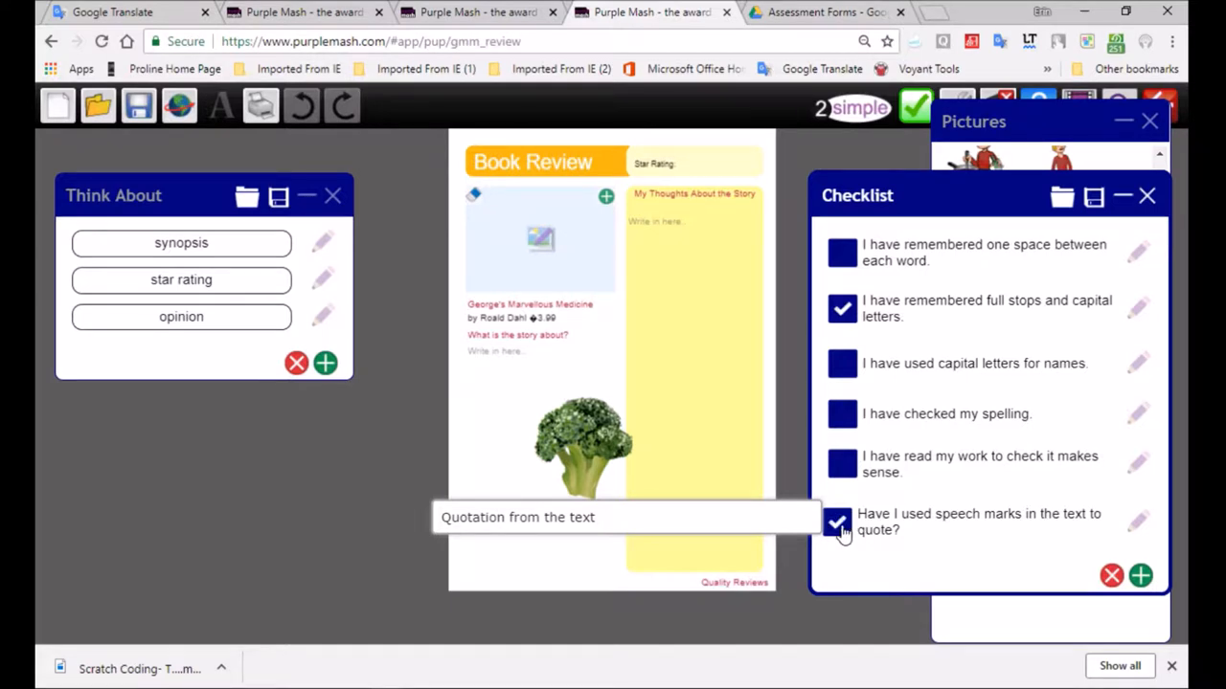
pyautogui.click(839, 520)
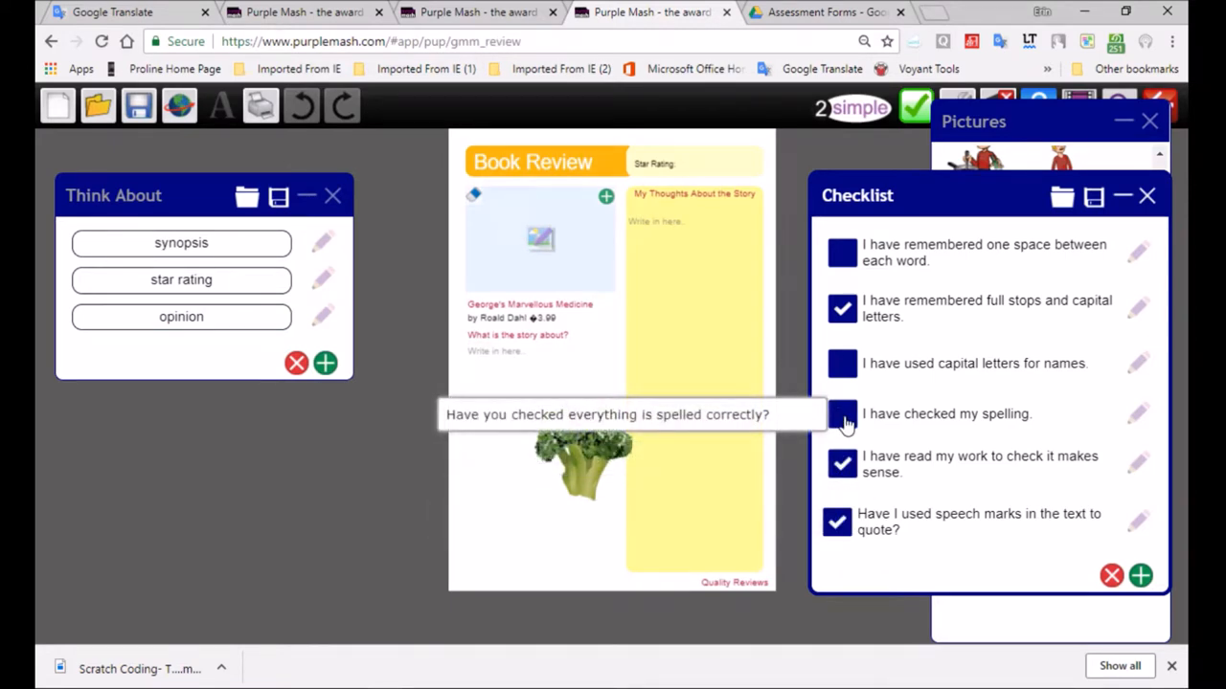
pyautogui.click(841, 413)
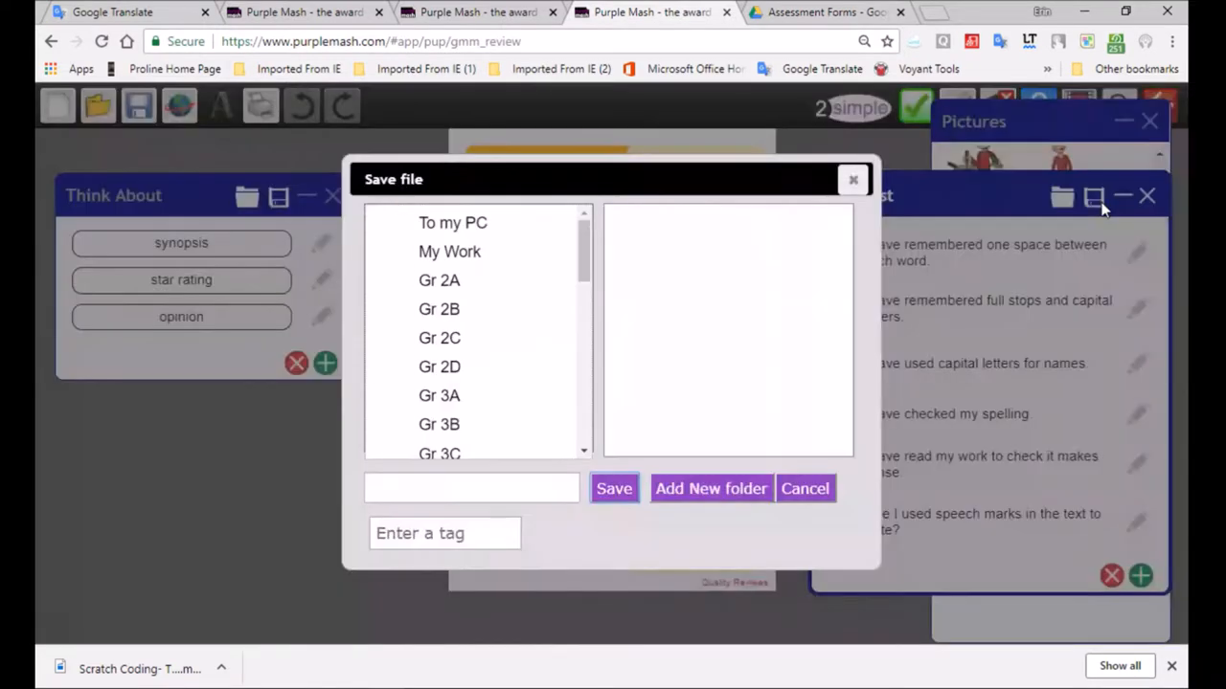
# - Save the checklist as 'My Roald Dahl checklist Gr6' and dismiss the confirmation message
pyautogui.click(449, 251)
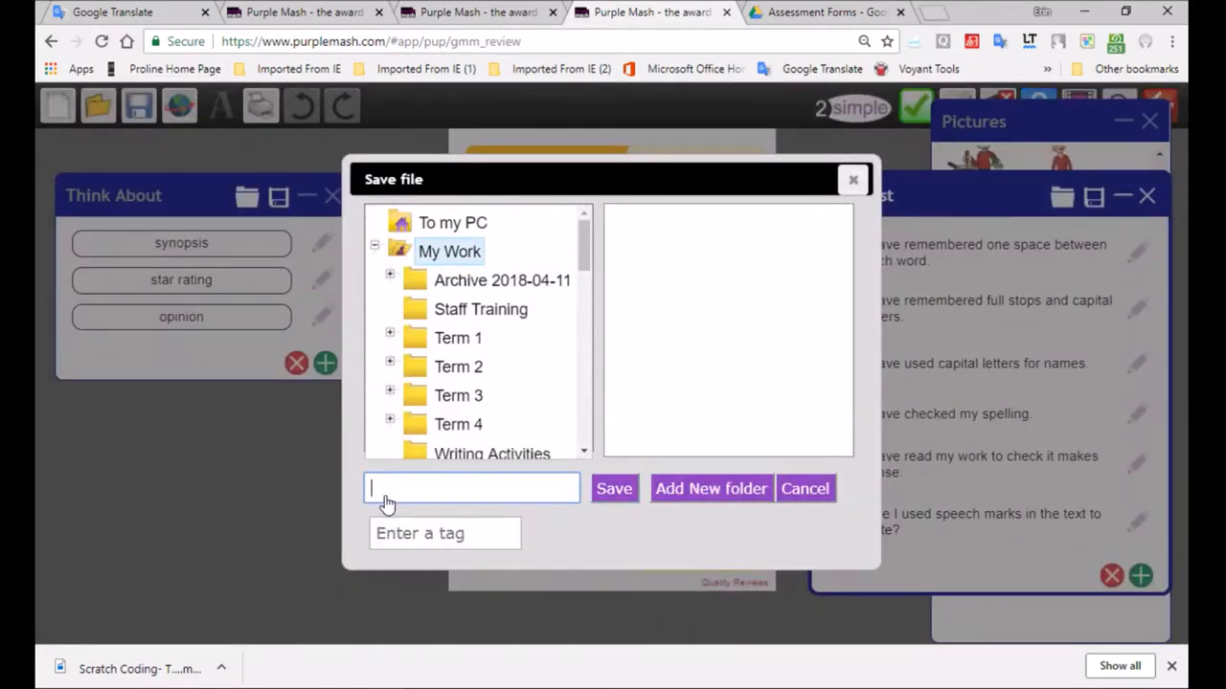
pyautogui.moveTo(603, 439)
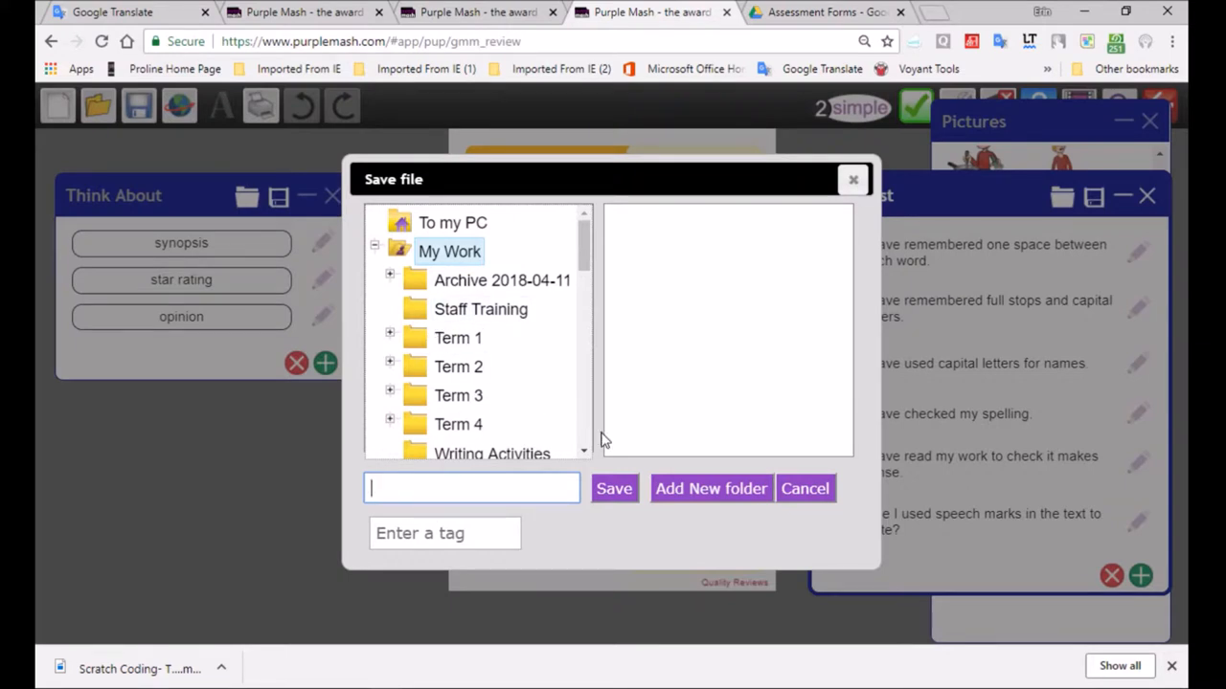
pyautogui.write('MyW')
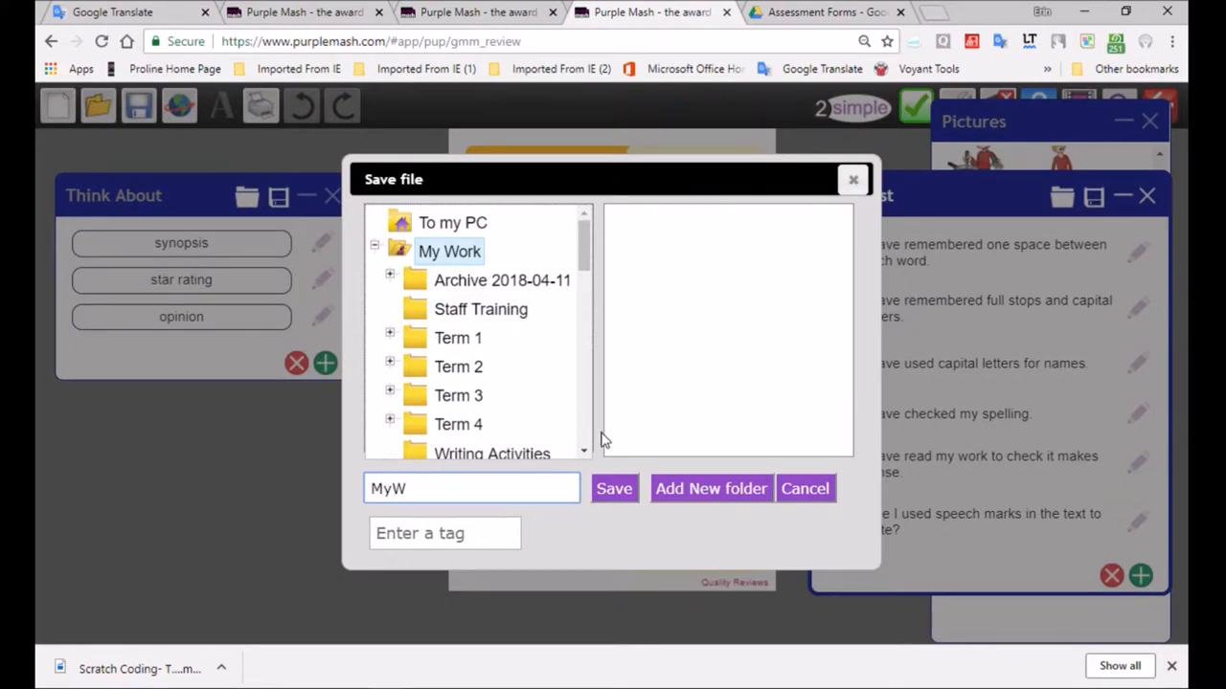
pyautogui.press('Backspace')
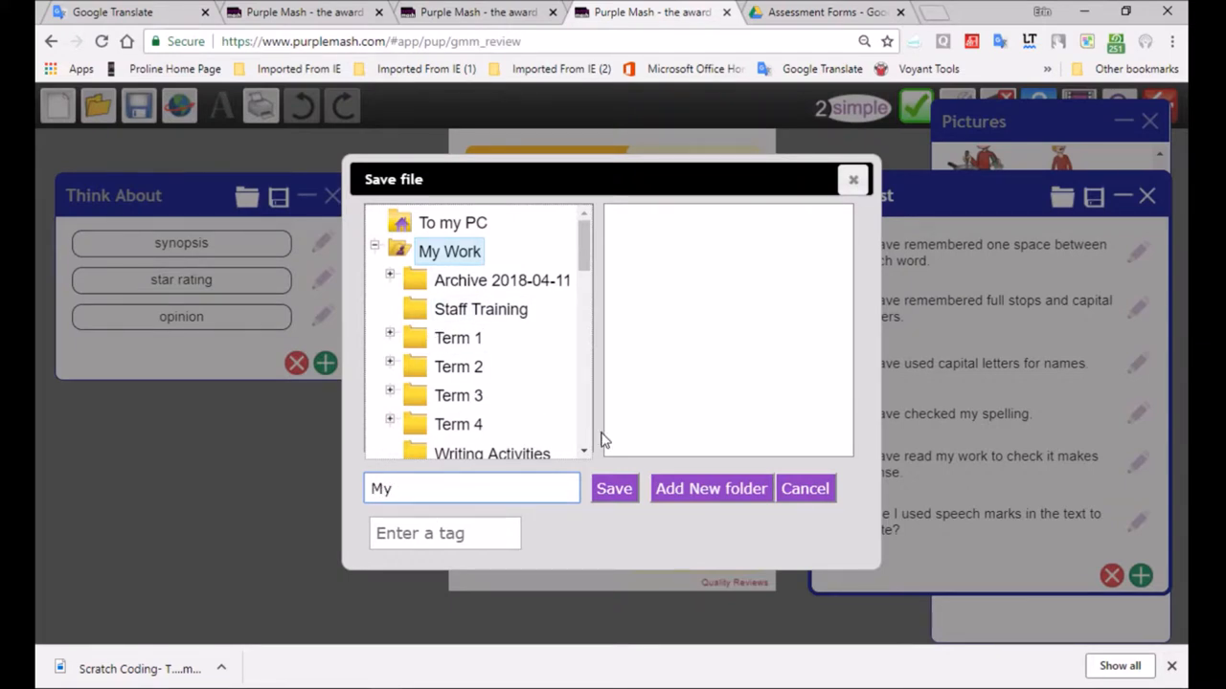
pyautogui.write('Roald Dahl')
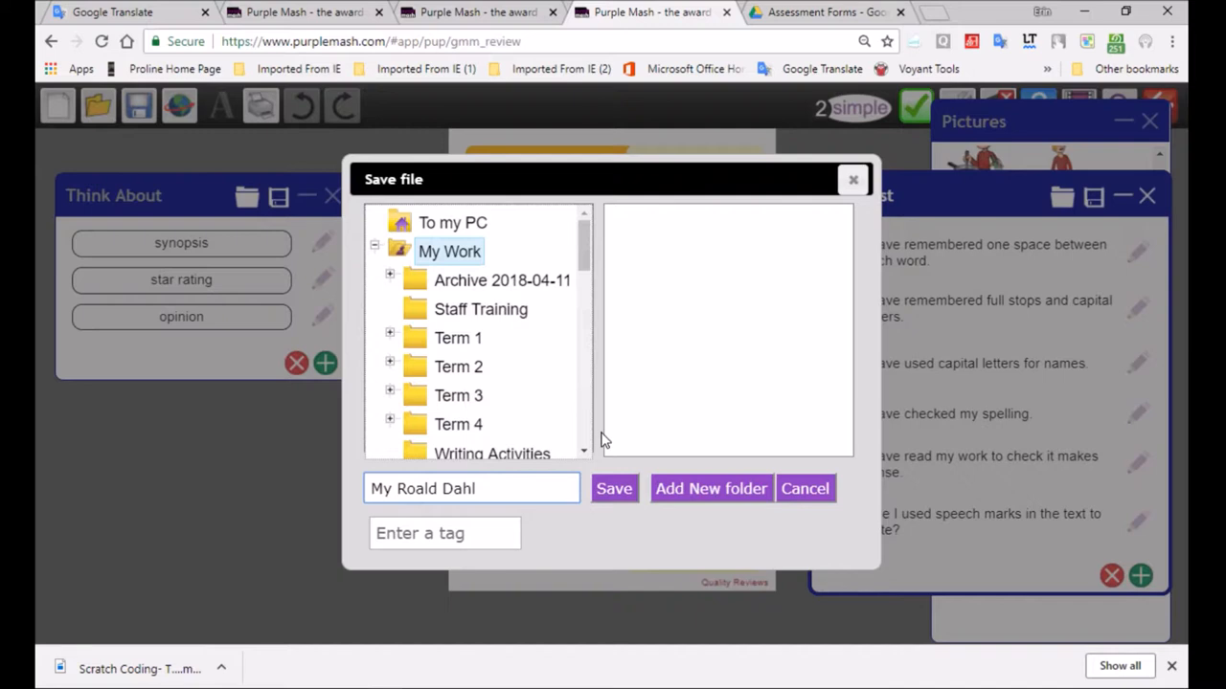
pyautogui.write('checklist 6')
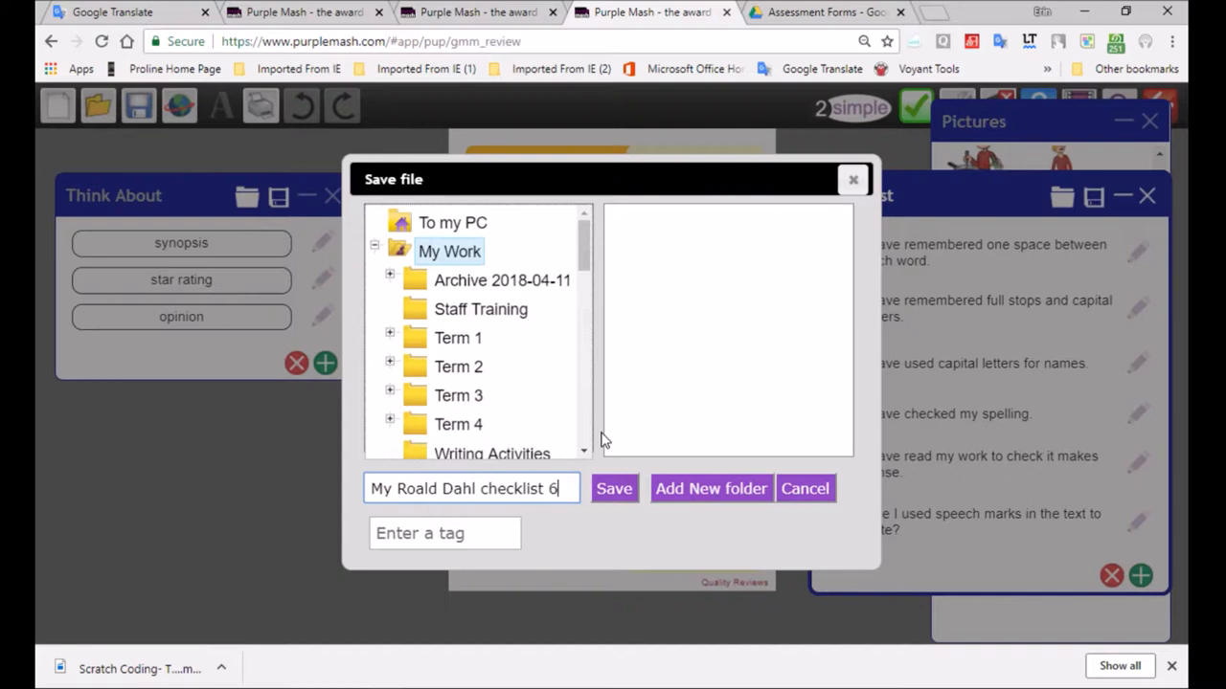
pyautogui.write('Gr')
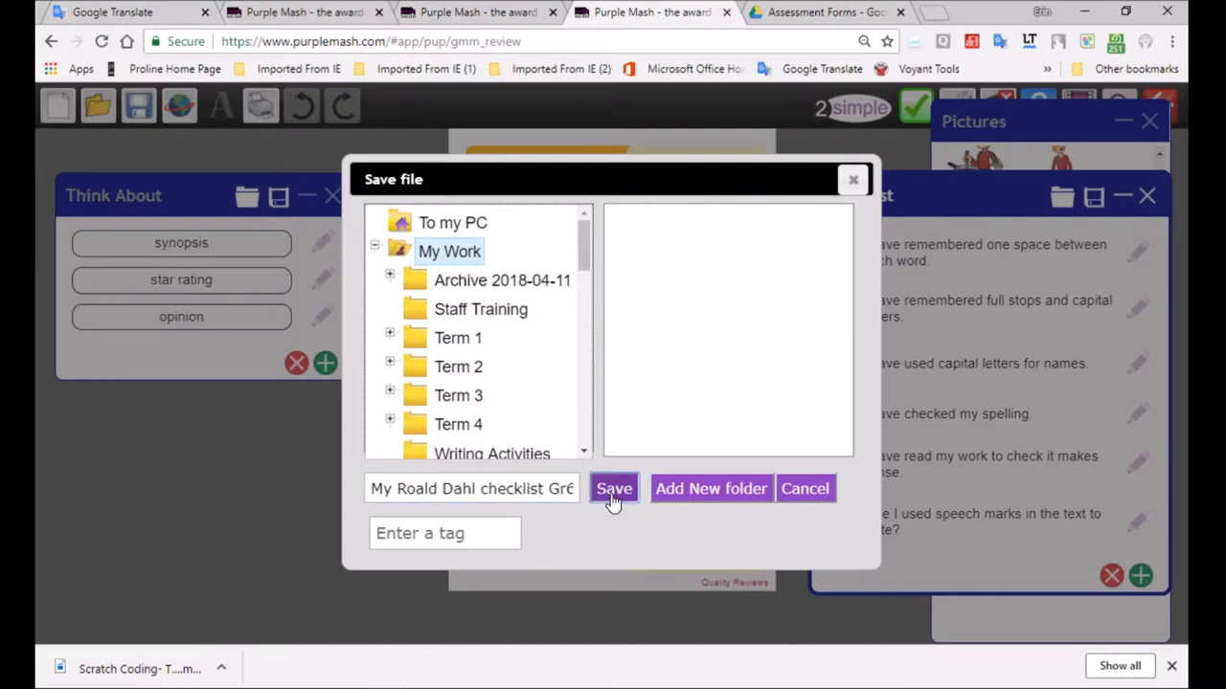
pyautogui.click(614, 488)
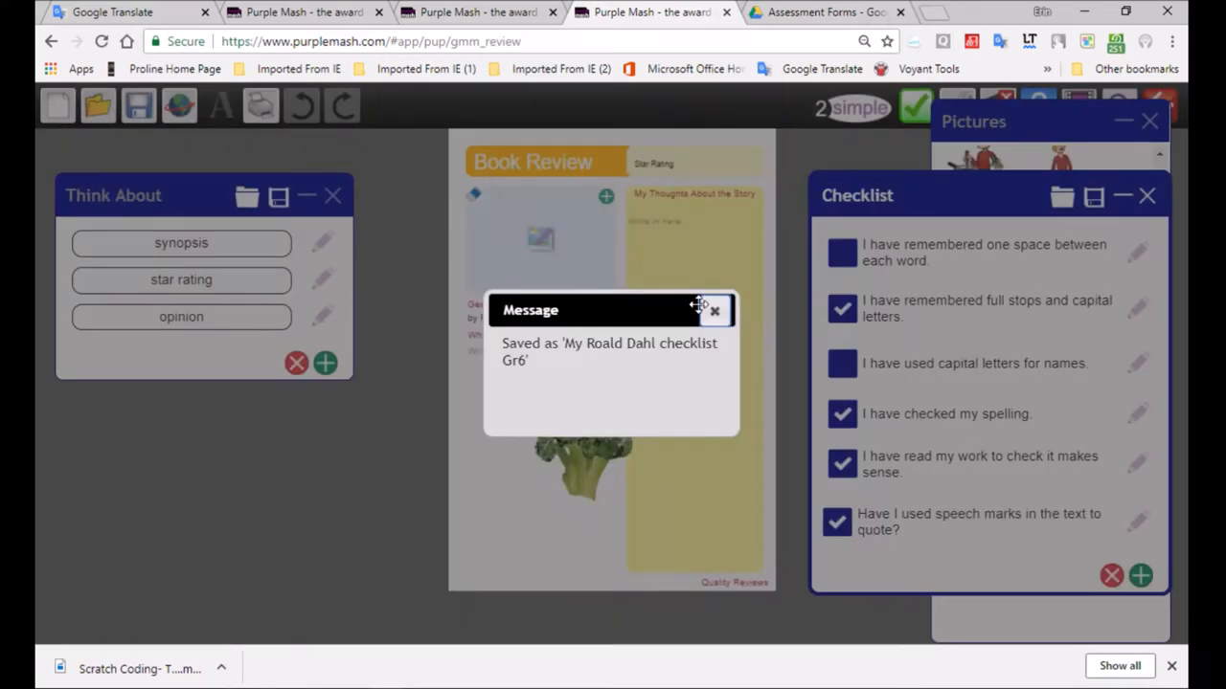
pyautogui.click(713, 310)
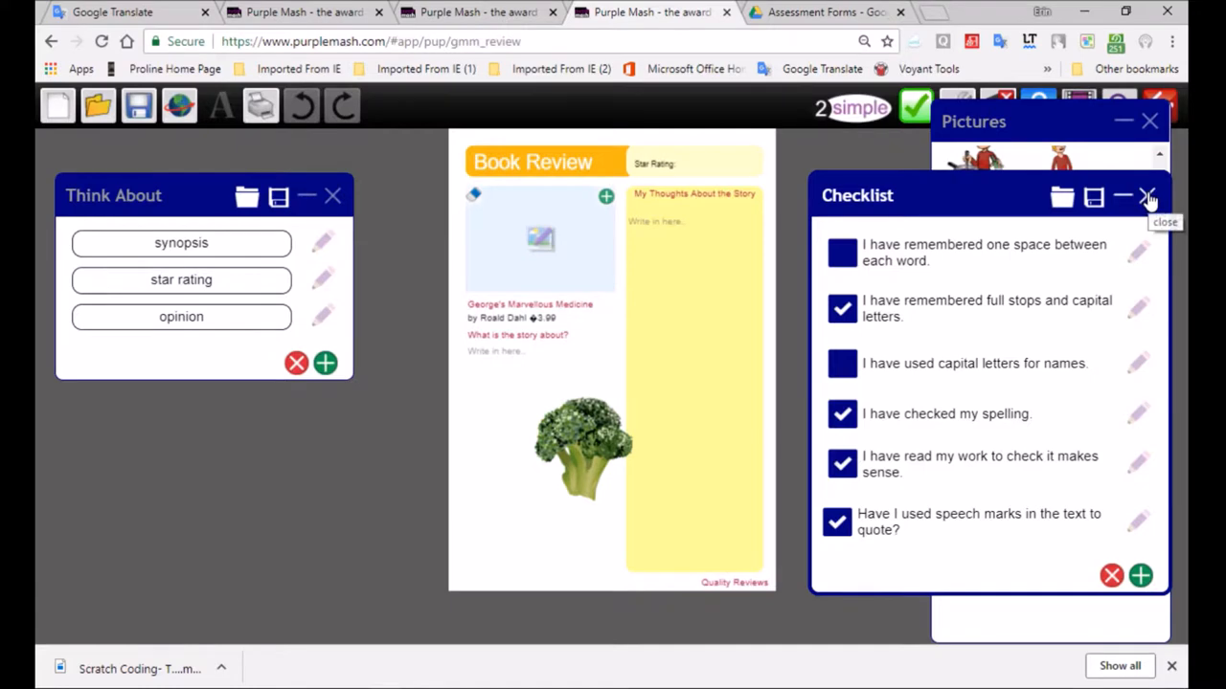
# - Close the Checklist and Pictures panels, switch off the help popup, then click Exit
pyautogui.click(1148, 197)
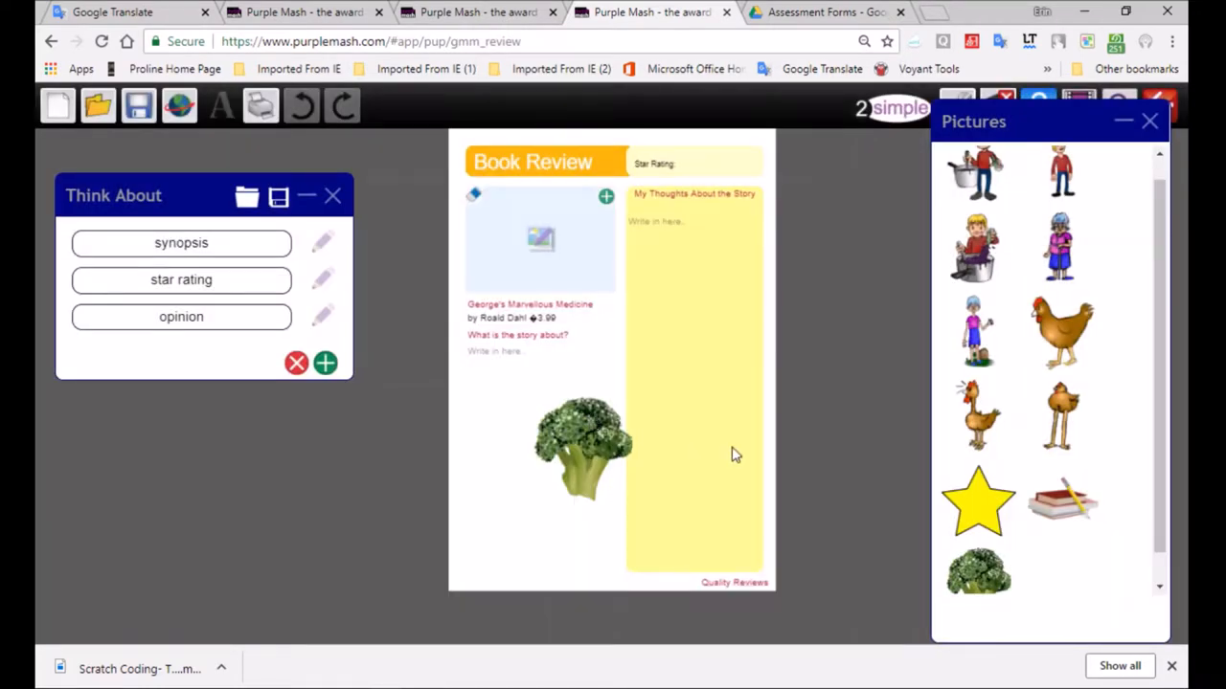
pyautogui.click(1150, 121)
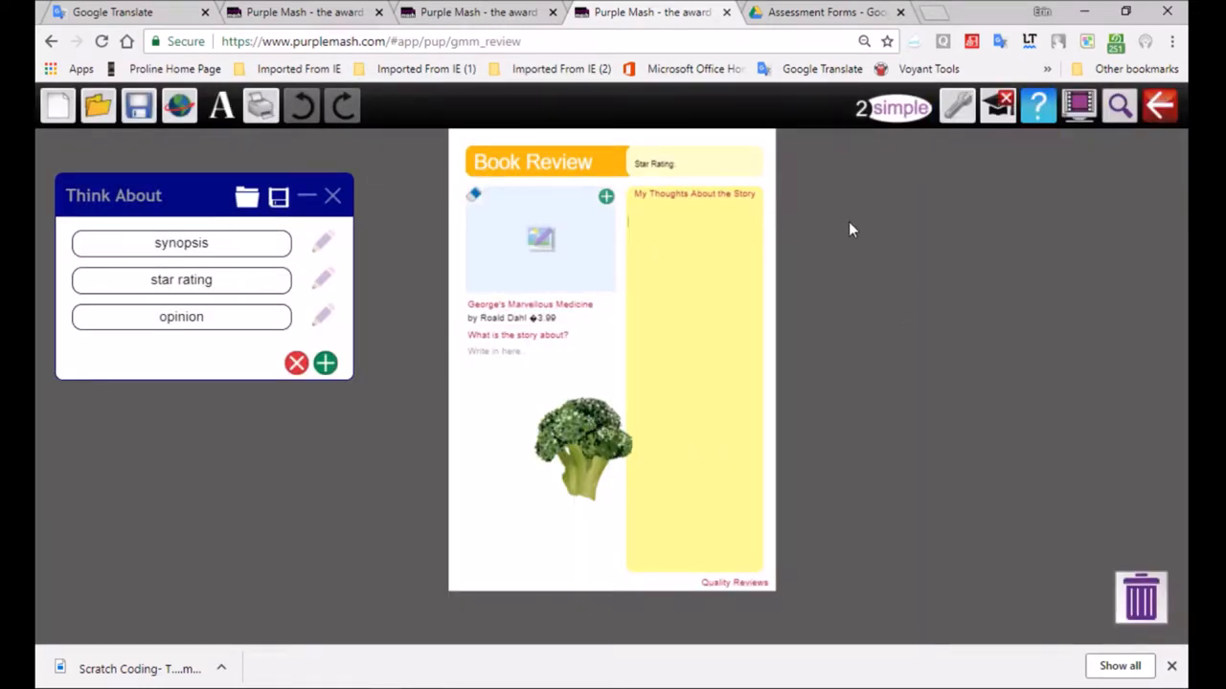
pyautogui.moveTo(998, 105)
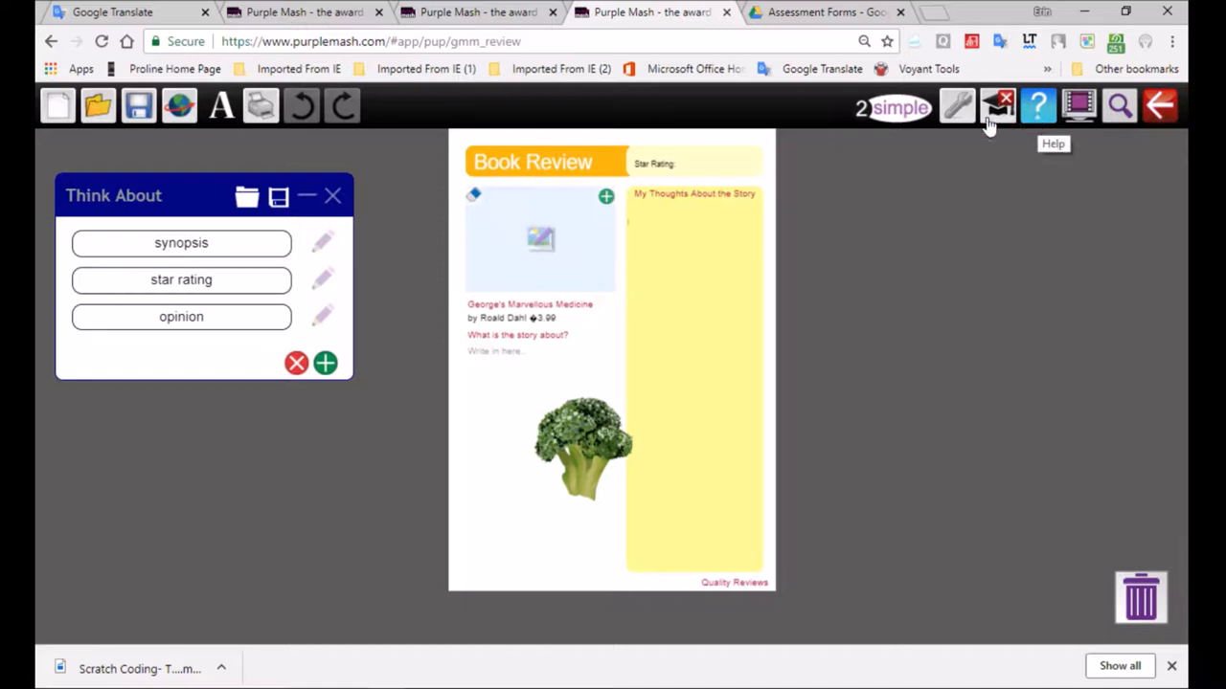
pyautogui.click(957, 105)
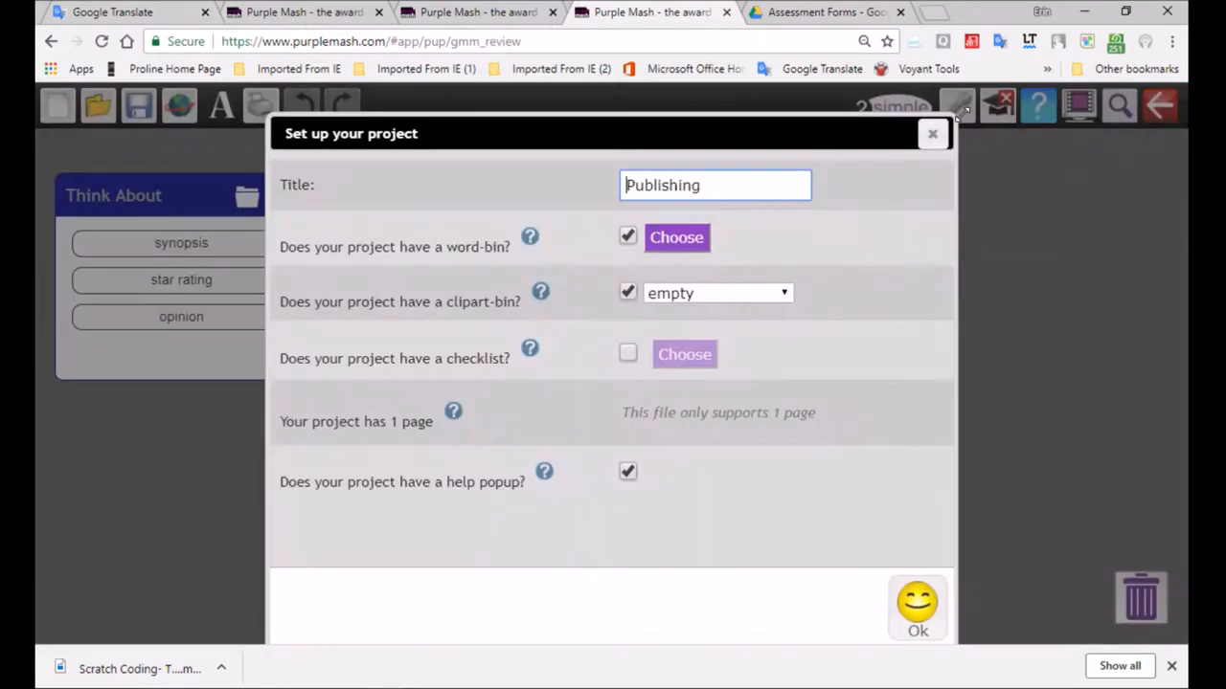
pyautogui.moveTo(589, 490)
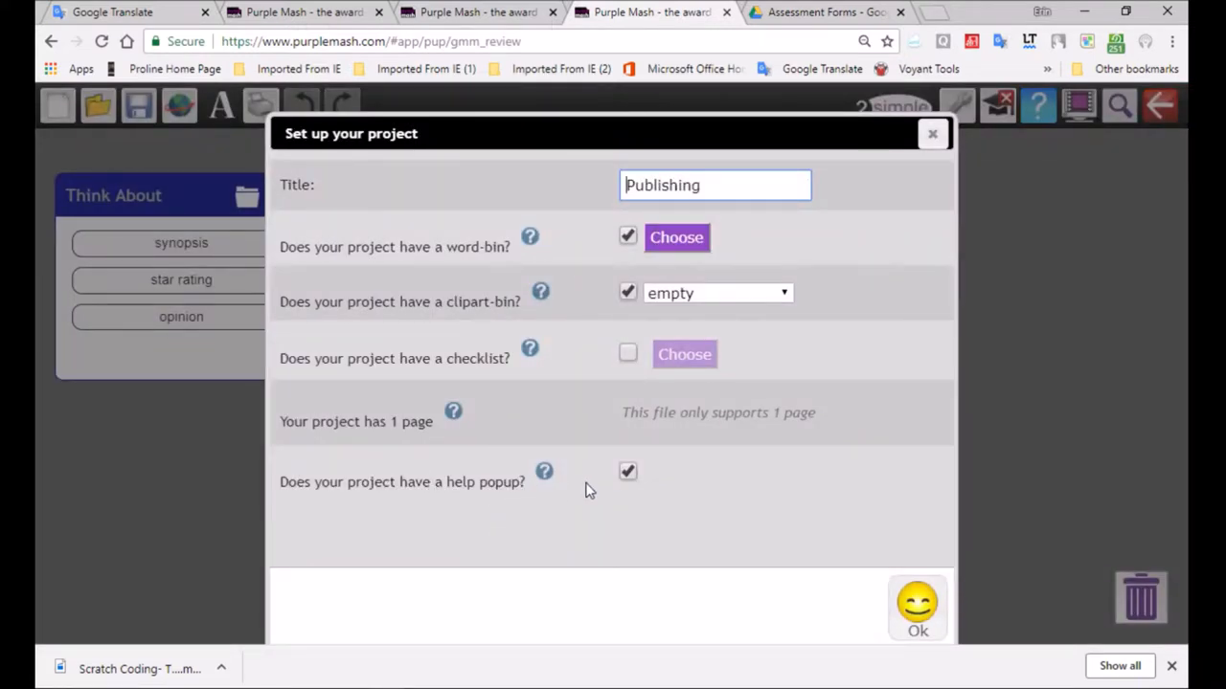
pyautogui.click(628, 471)
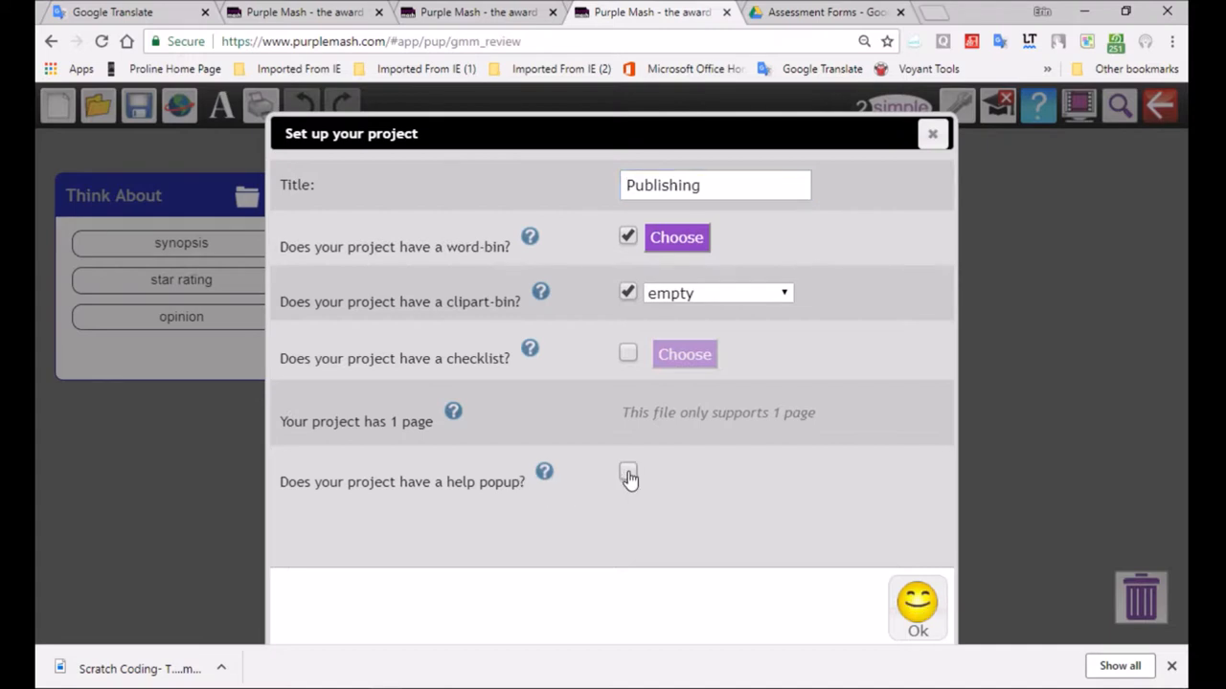
pyautogui.click(917, 608)
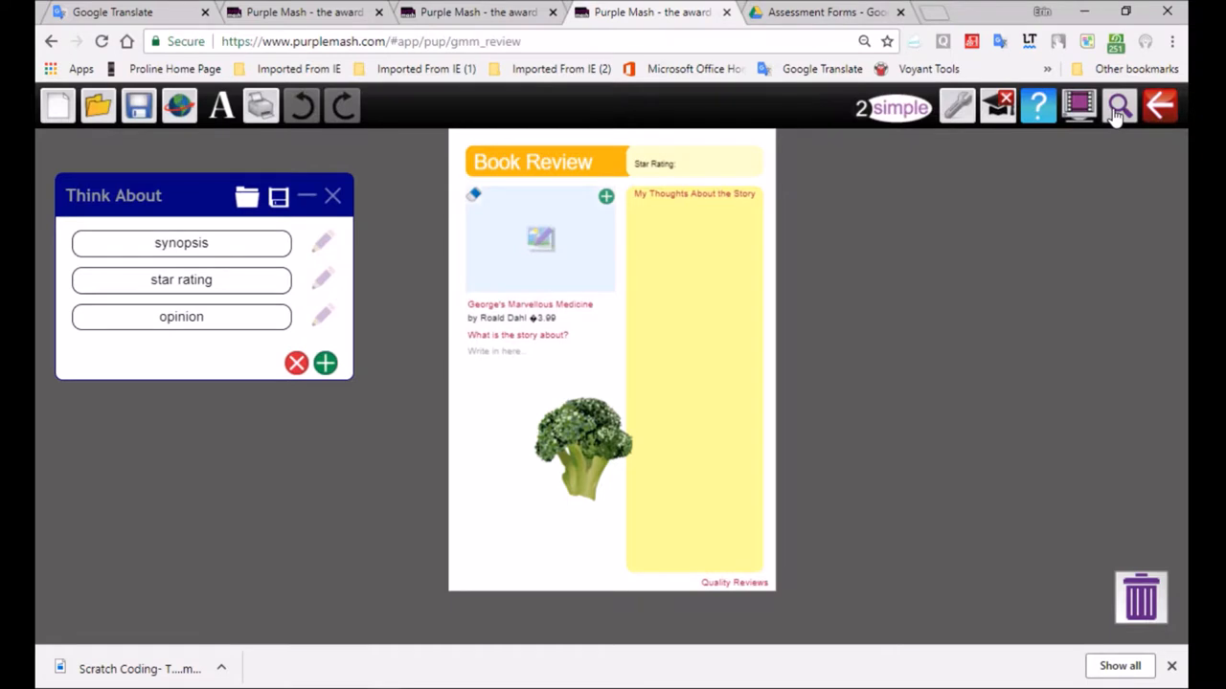
pyautogui.click(1158, 106)
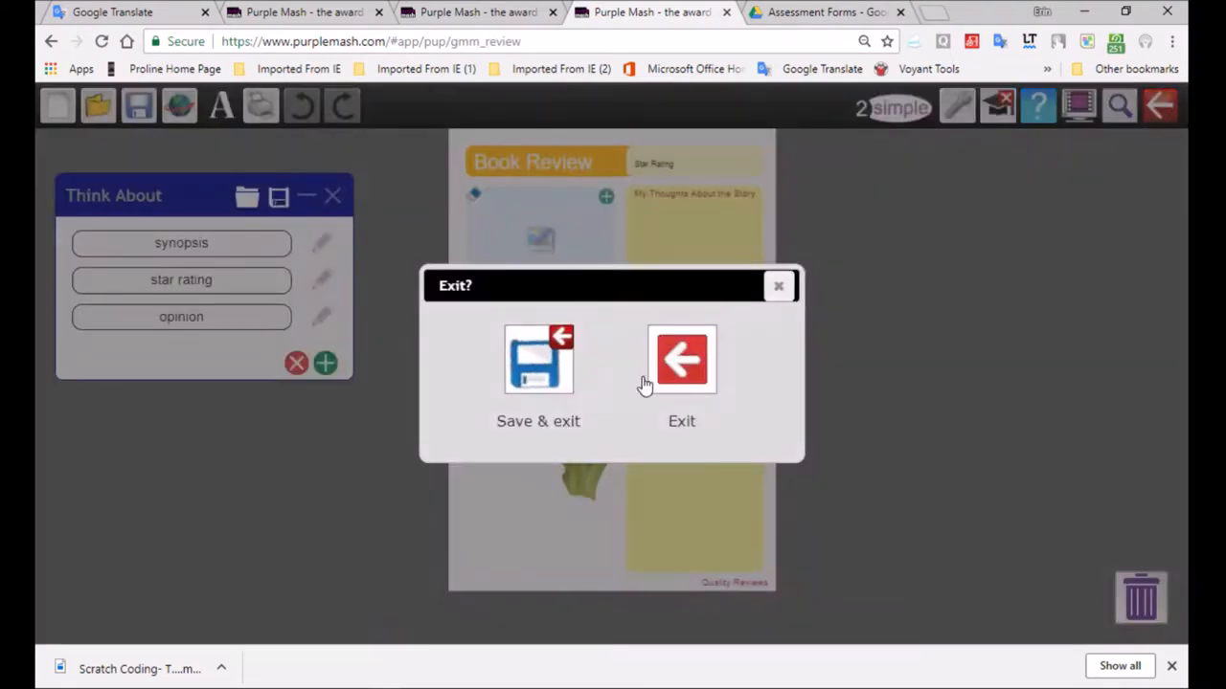
# - Choose Save & exit and save the review as 'Gr6 RoaldDahl Book Review'
pyautogui.click(537, 359)
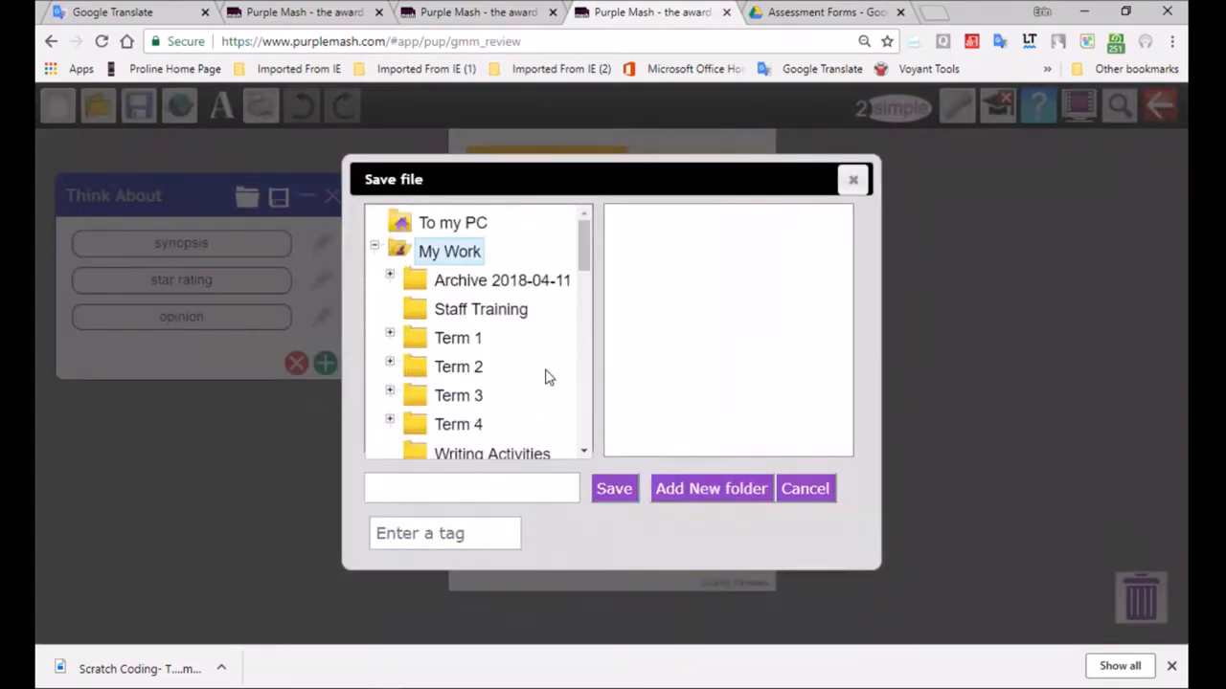
pyautogui.click(449, 251)
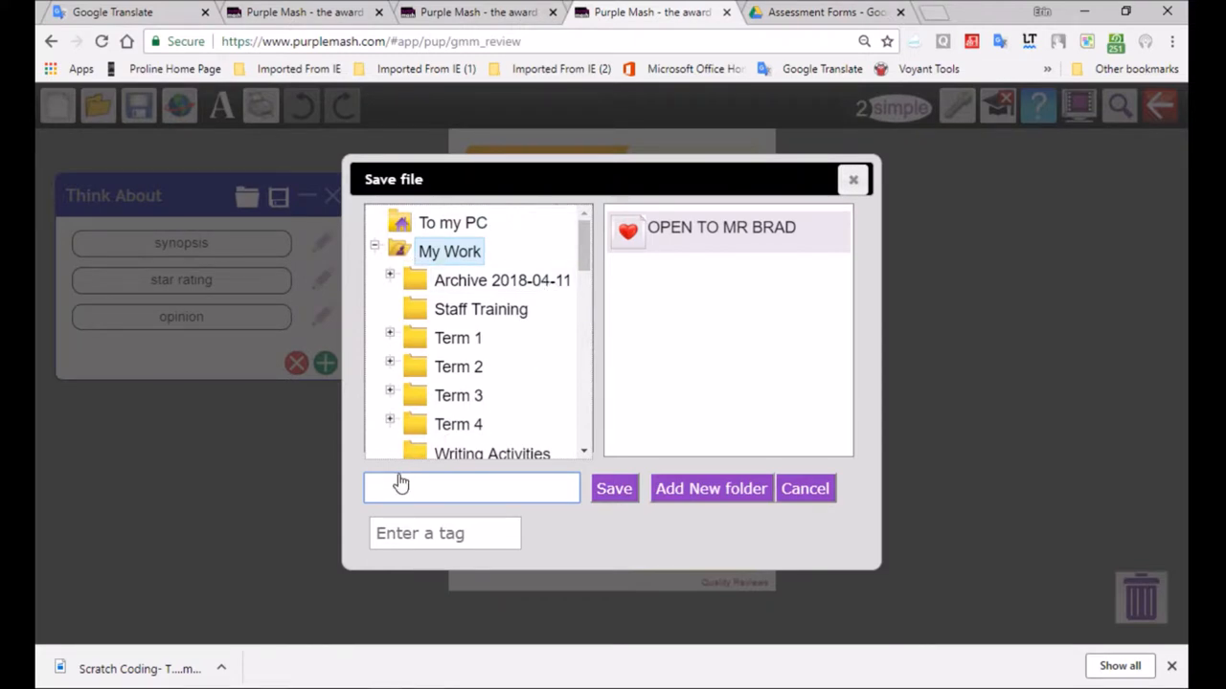
pyautogui.write('Gr')
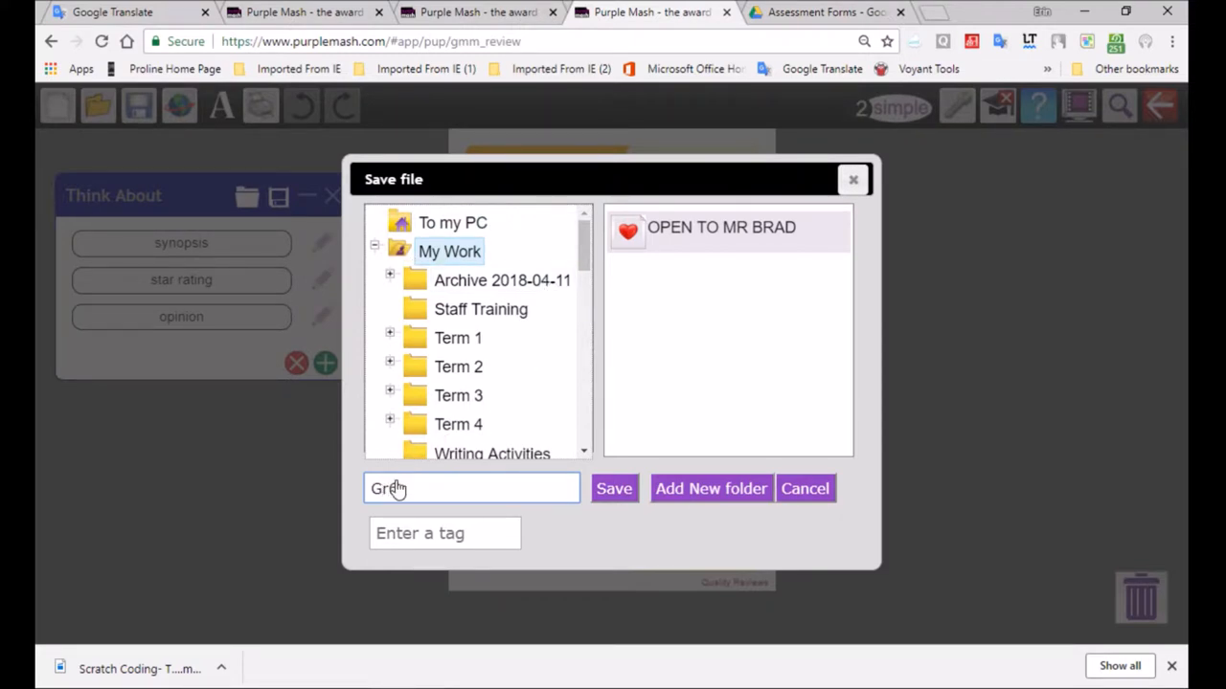
pyautogui.write('RoaldDahl')
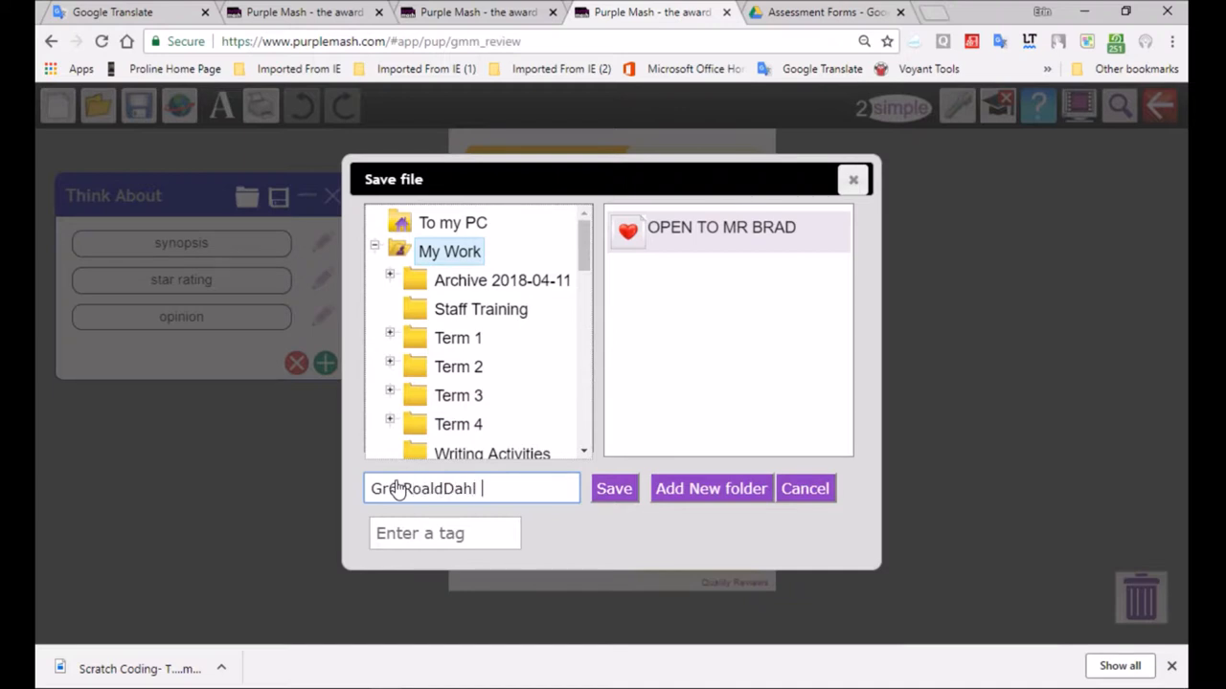
pyautogui.write('Book Review')
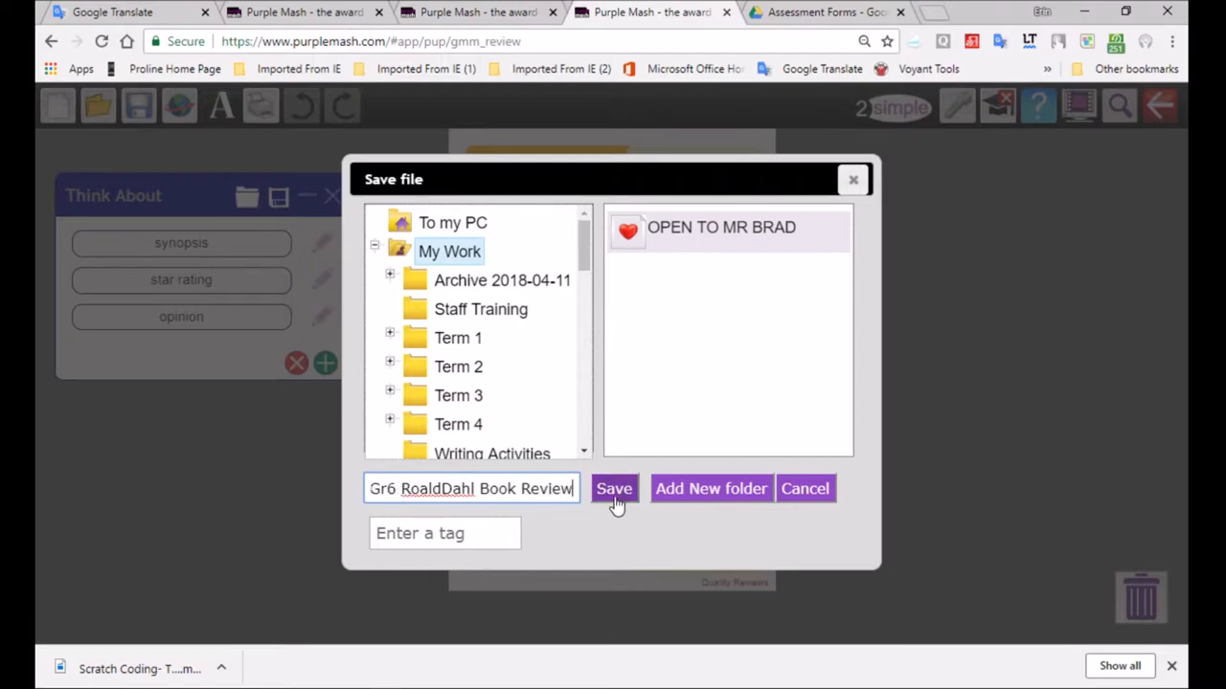
pyautogui.click(613, 488)
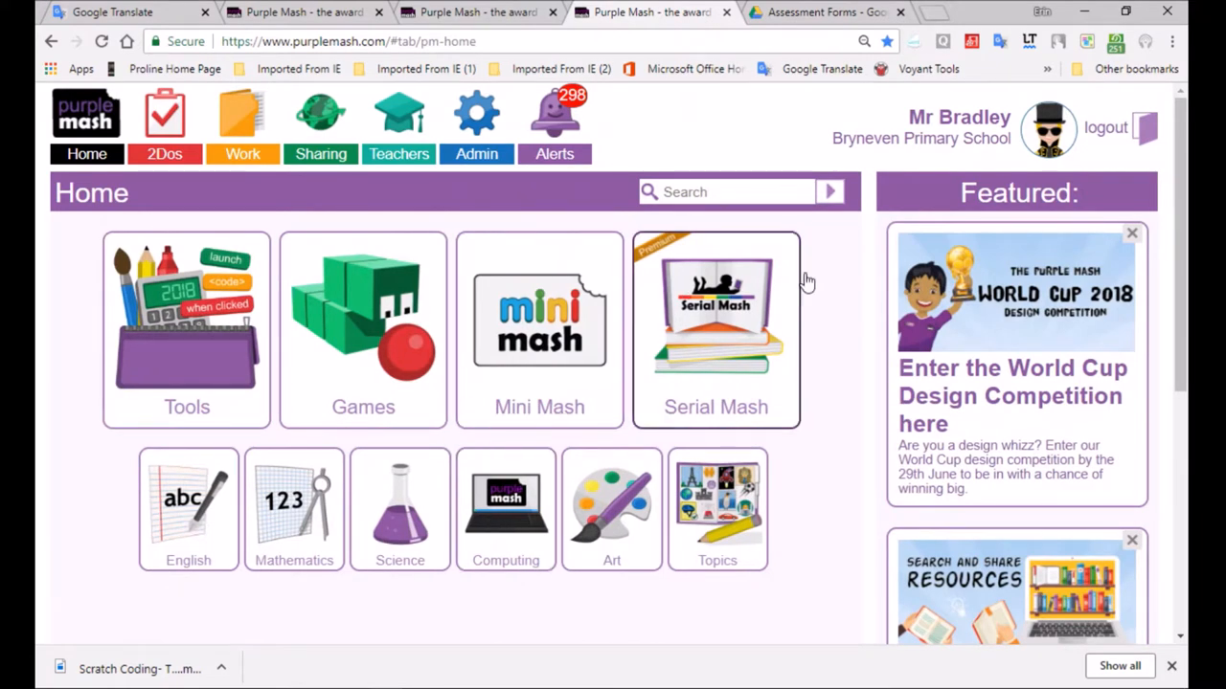
# - Open 'Gr6 RoaldDahl Book Review' from My Work and bring up its project setup
pyautogui.click(242, 129)
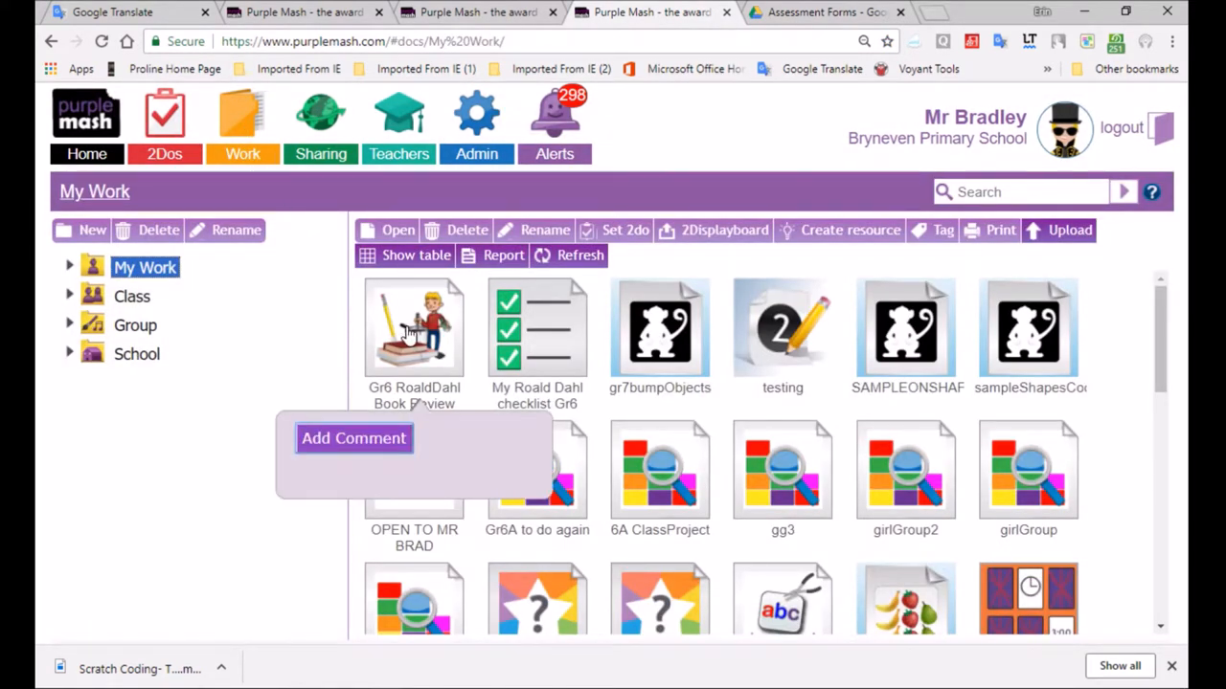
pyautogui.click(414, 329)
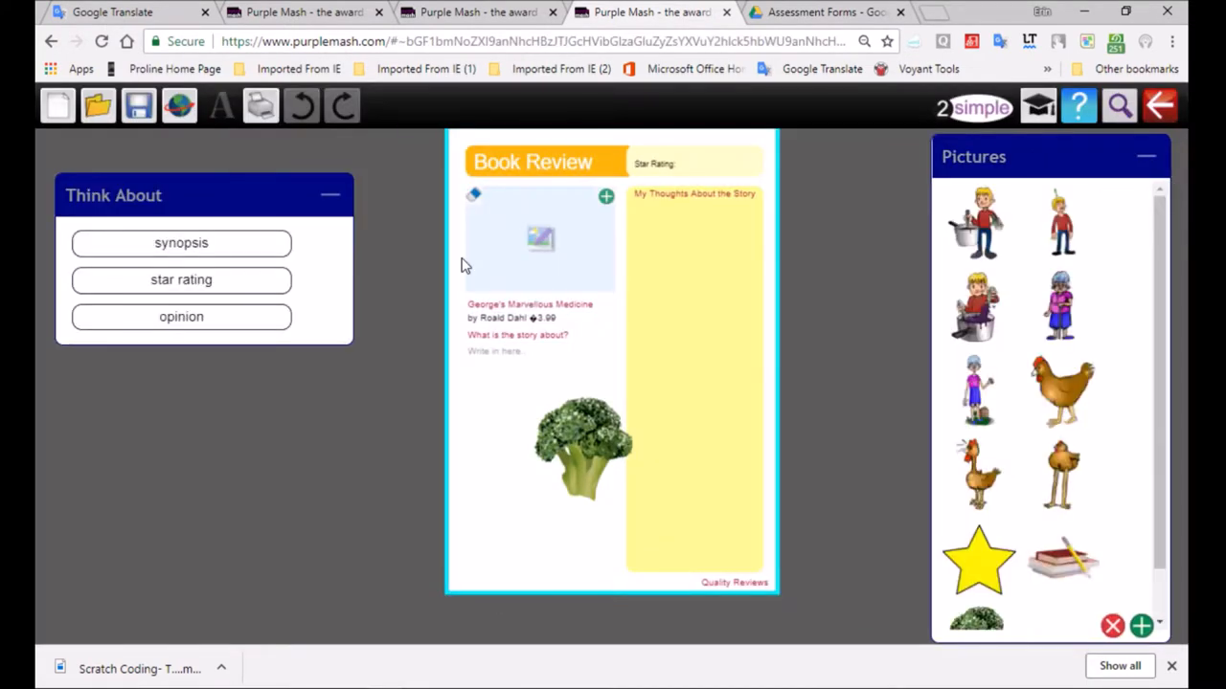
pyautogui.moveTo(1052, 117)
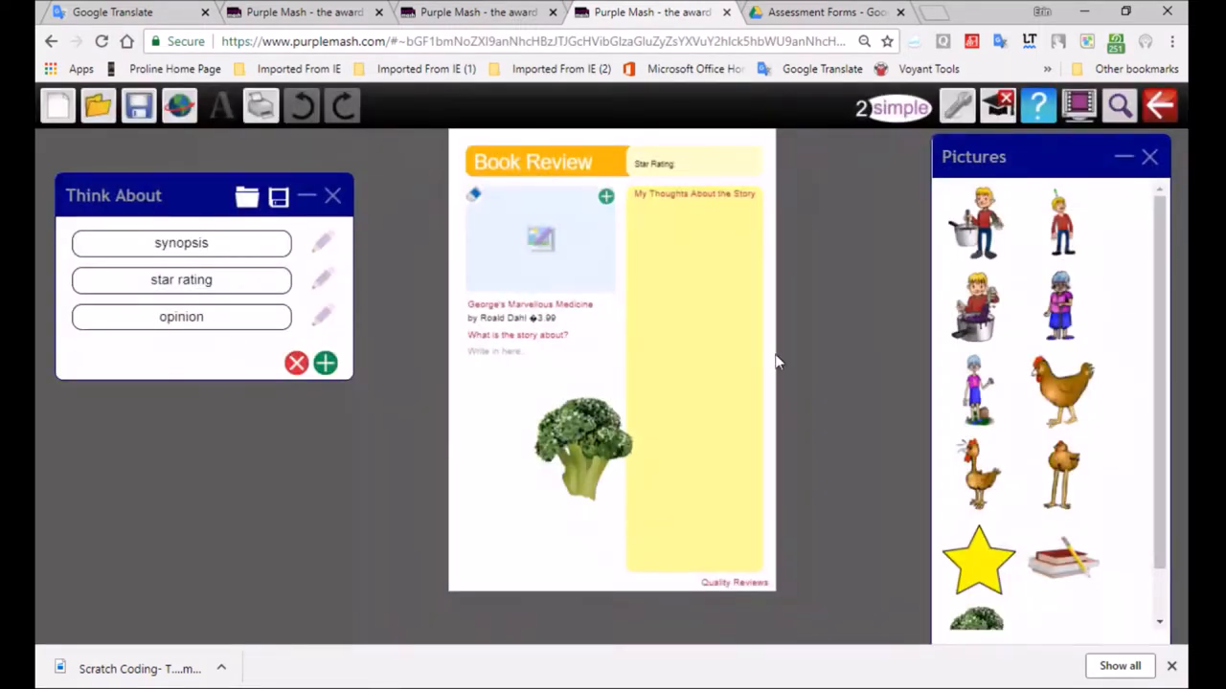
pyautogui.moveTo(1060, 163)
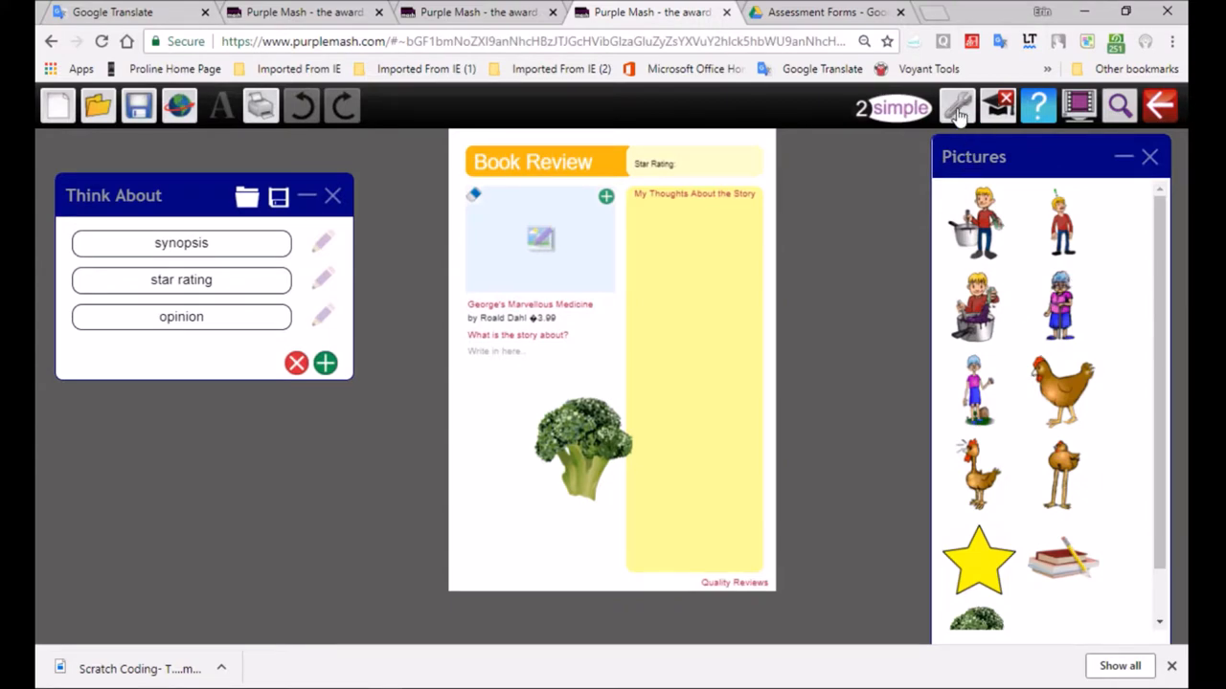
pyautogui.click(958, 105)
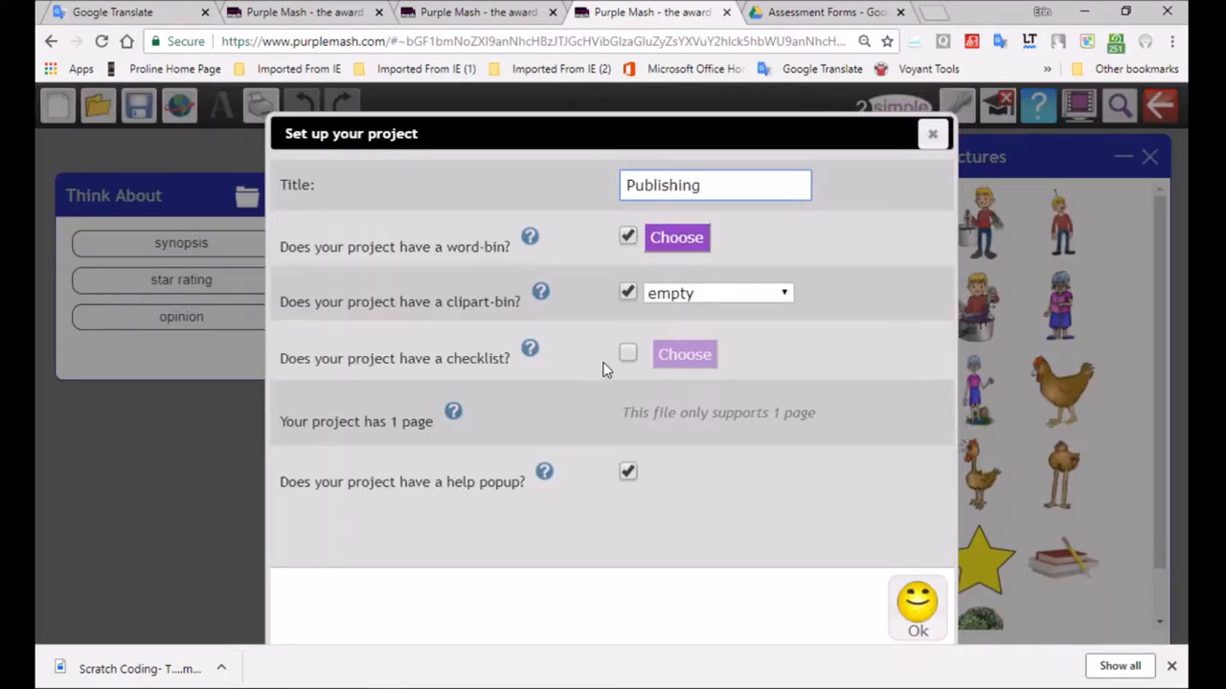
# - Attach 'My Roald Dahl checklist Gr6' to the project, collapse the Pictures panel, and click Exit
pyautogui.click(684, 354)
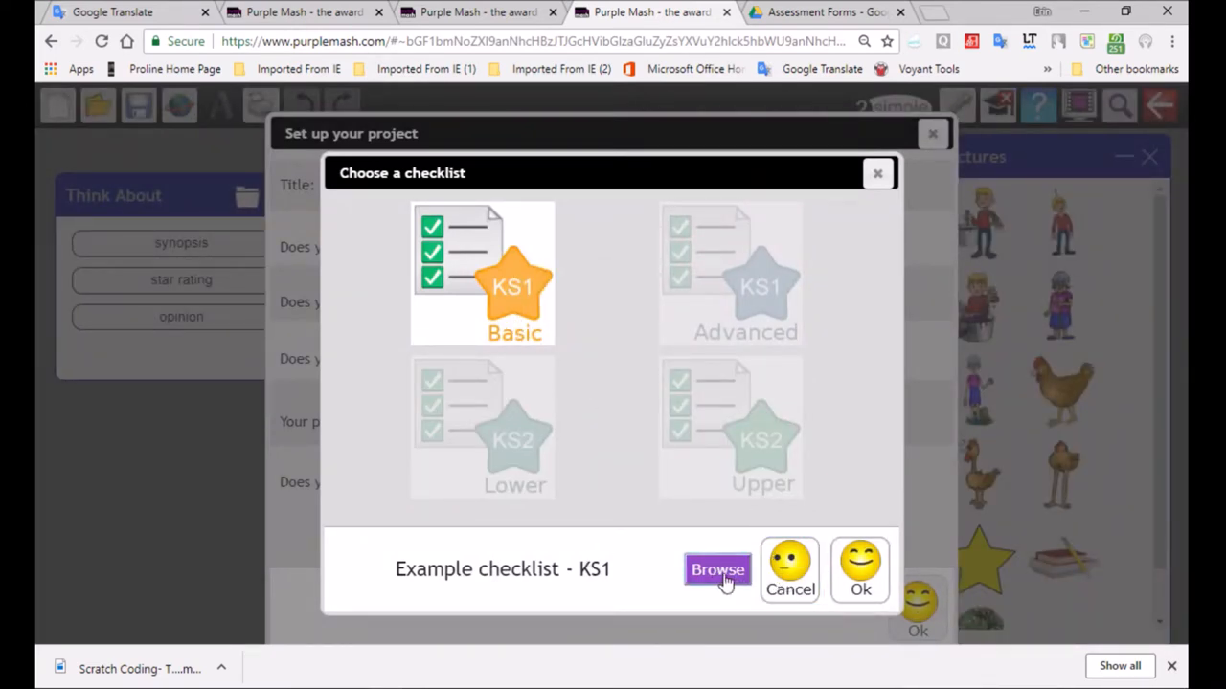
pyautogui.click(718, 570)
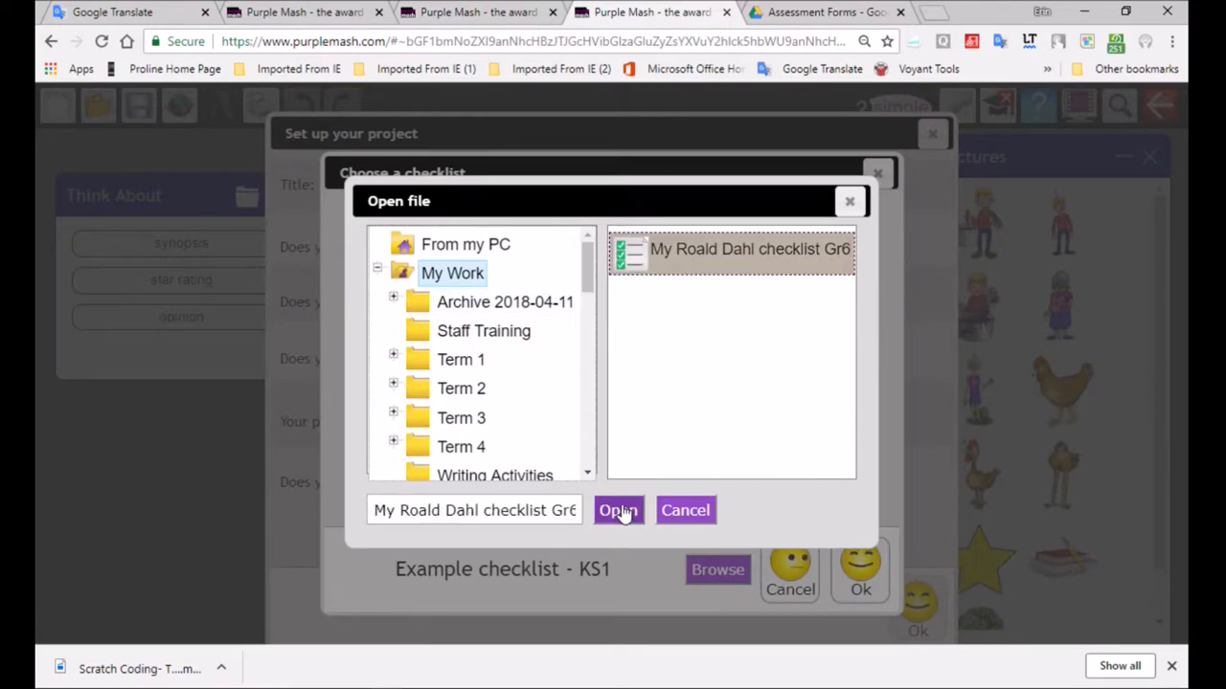
pyautogui.click(617, 510)
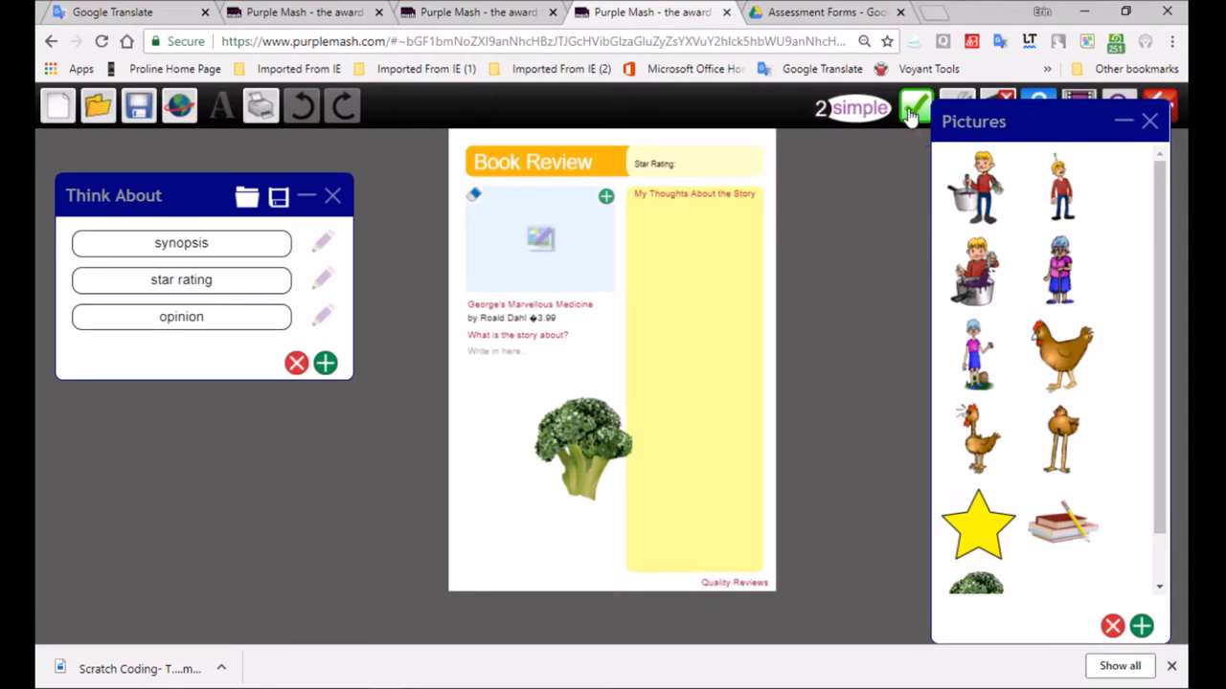
pyautogui.click(915, 106)
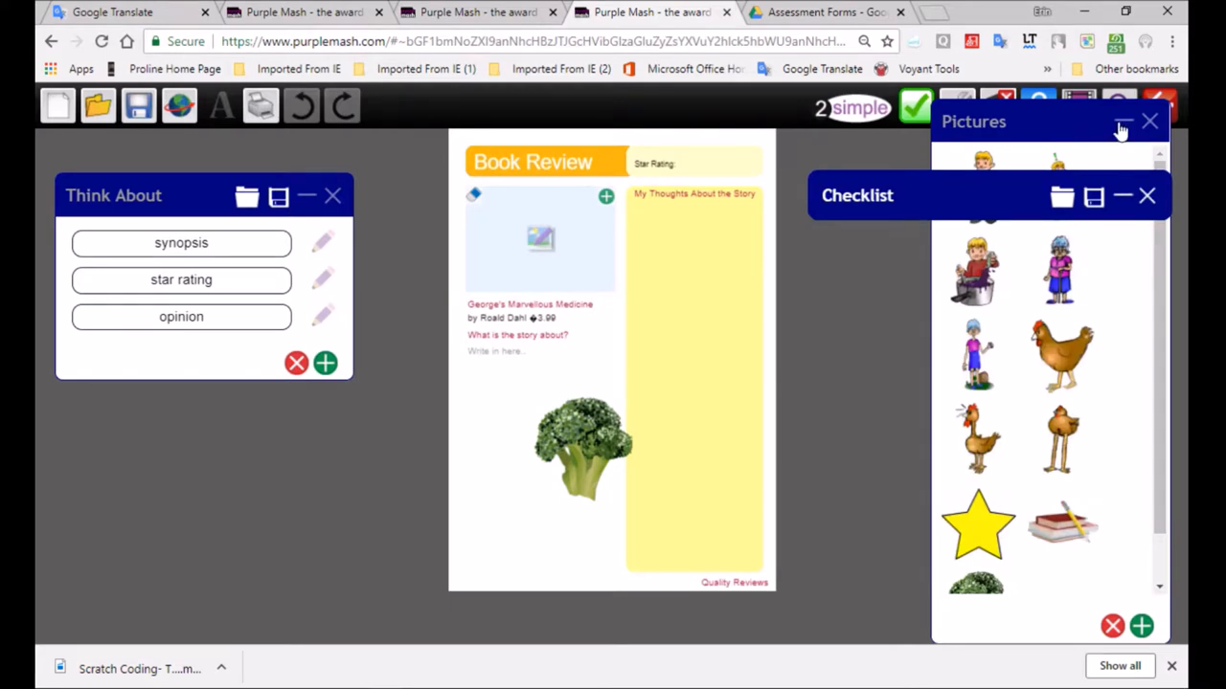
pyautogui.click(1122, 122)
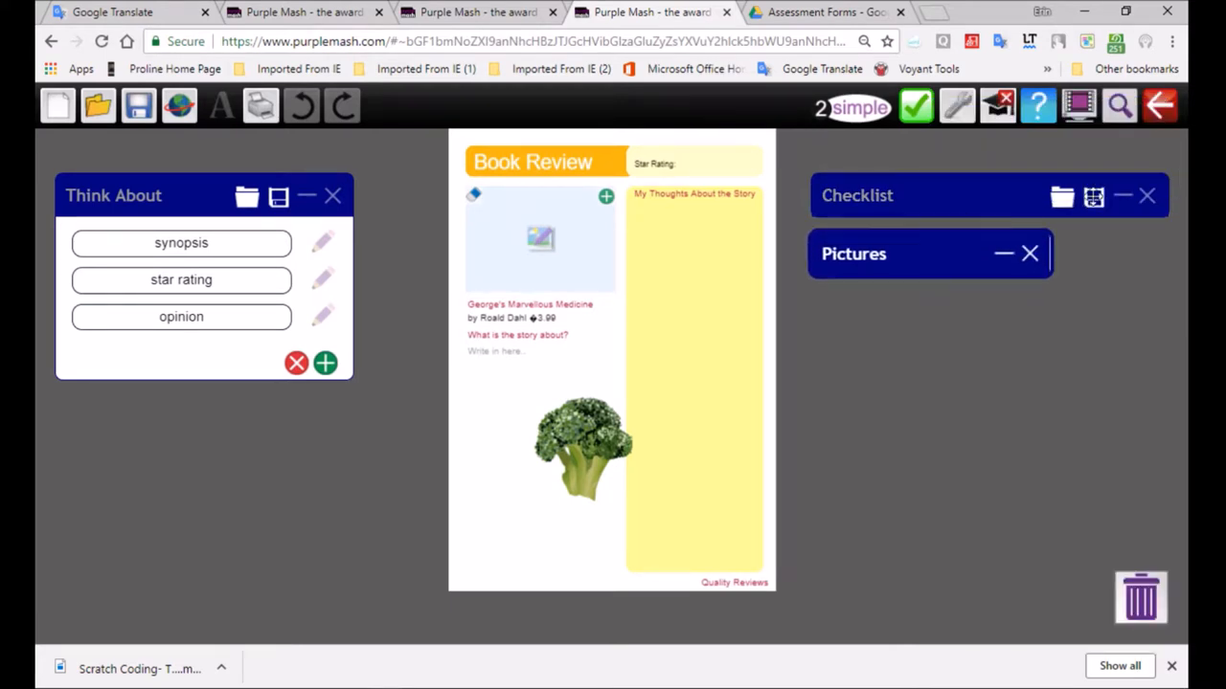
pyautogui.click(1159, 105)
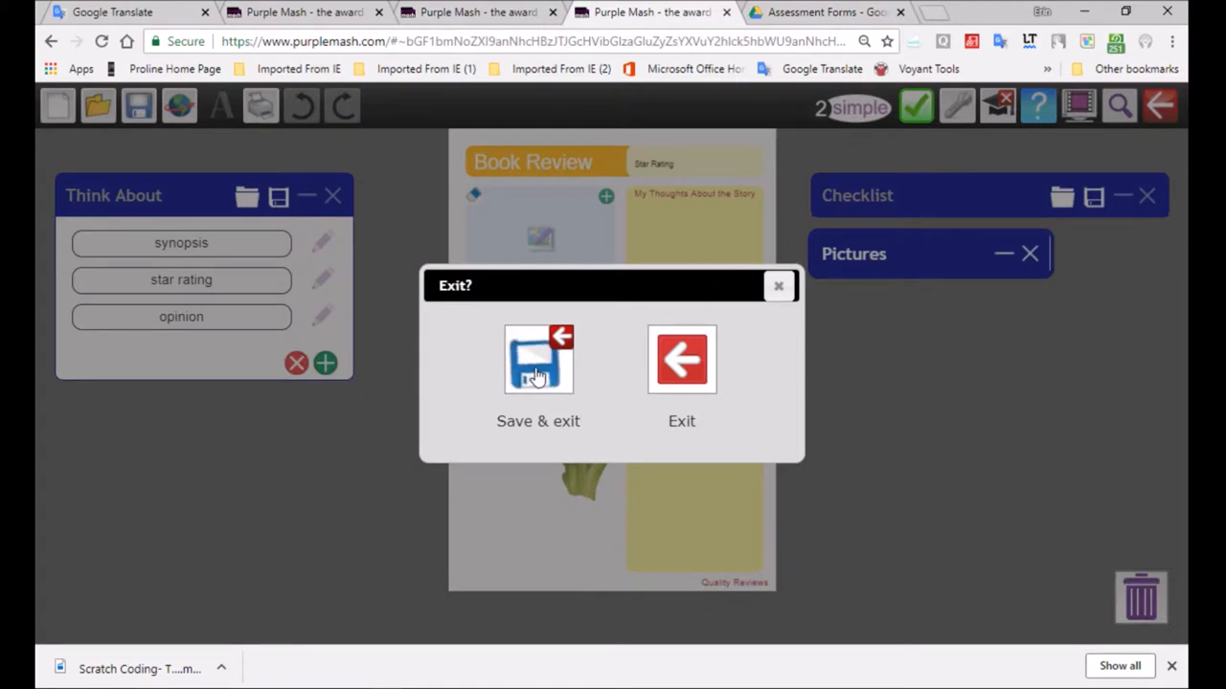
# - Choose Save & exit, keeping the name 'Gr6 RoaldDahl Book Review' in My Work
pyautogui.click(537, 374)
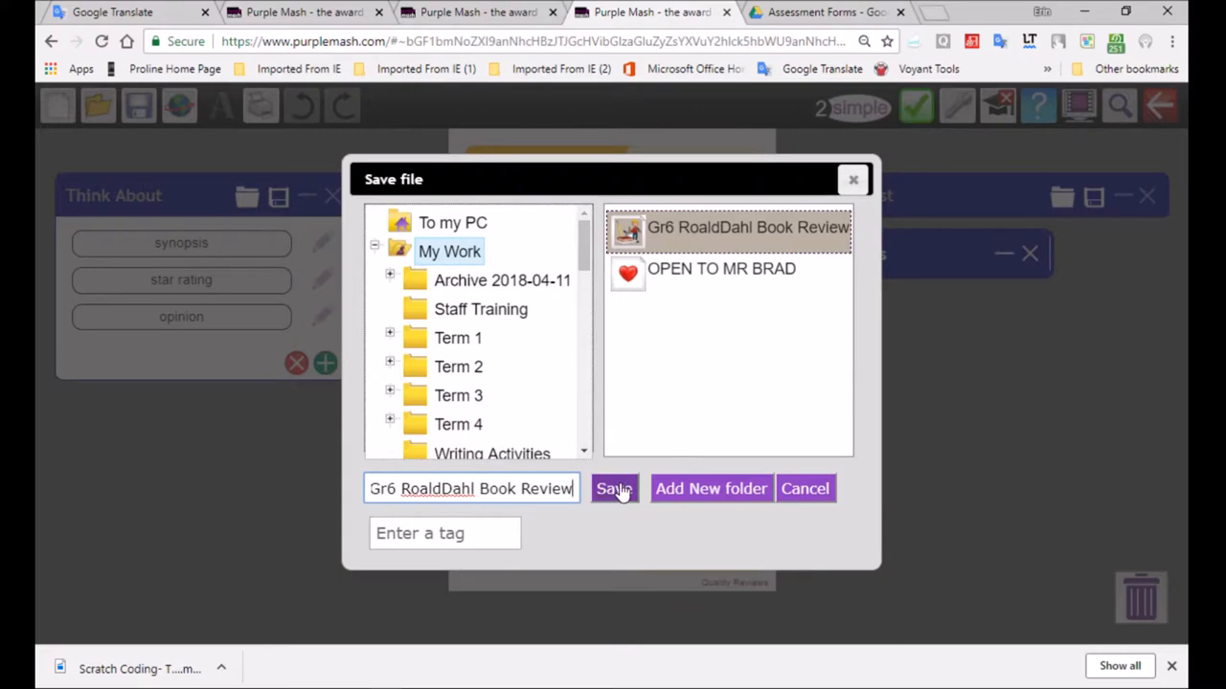
pyautogui.click(613, 489)
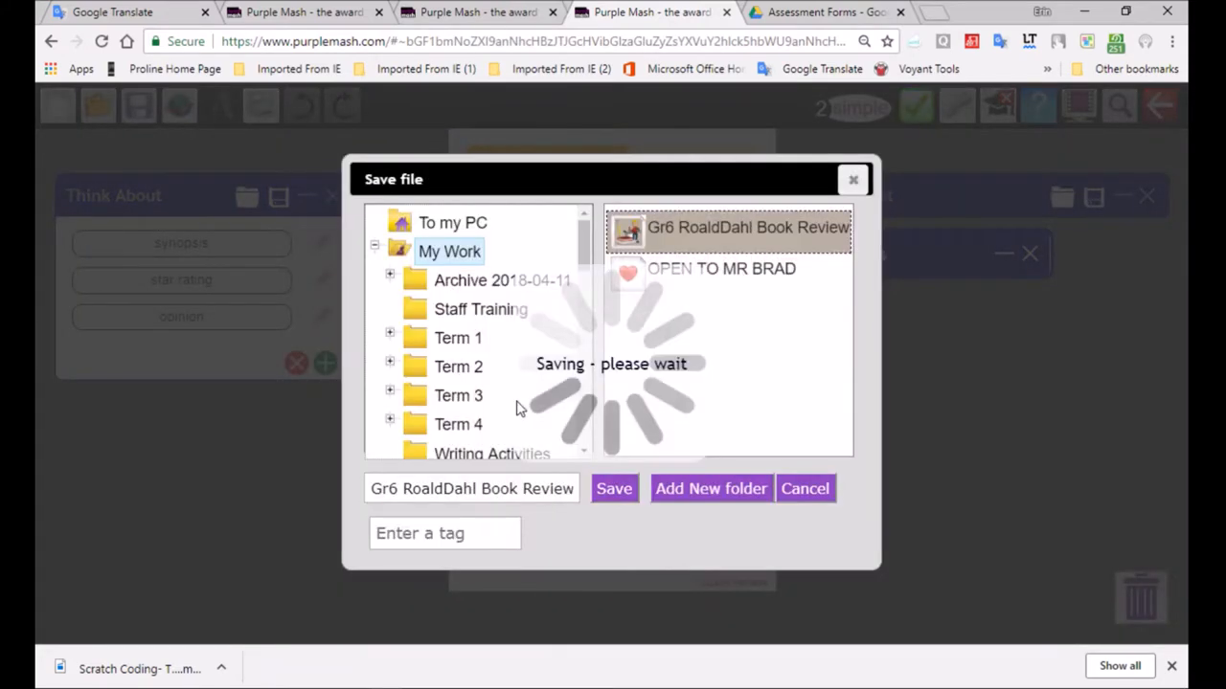
# - Make the review a 2do: 'Please do this sample activity', set 20 June, due 21 June
pyautogui.click(613, 488)
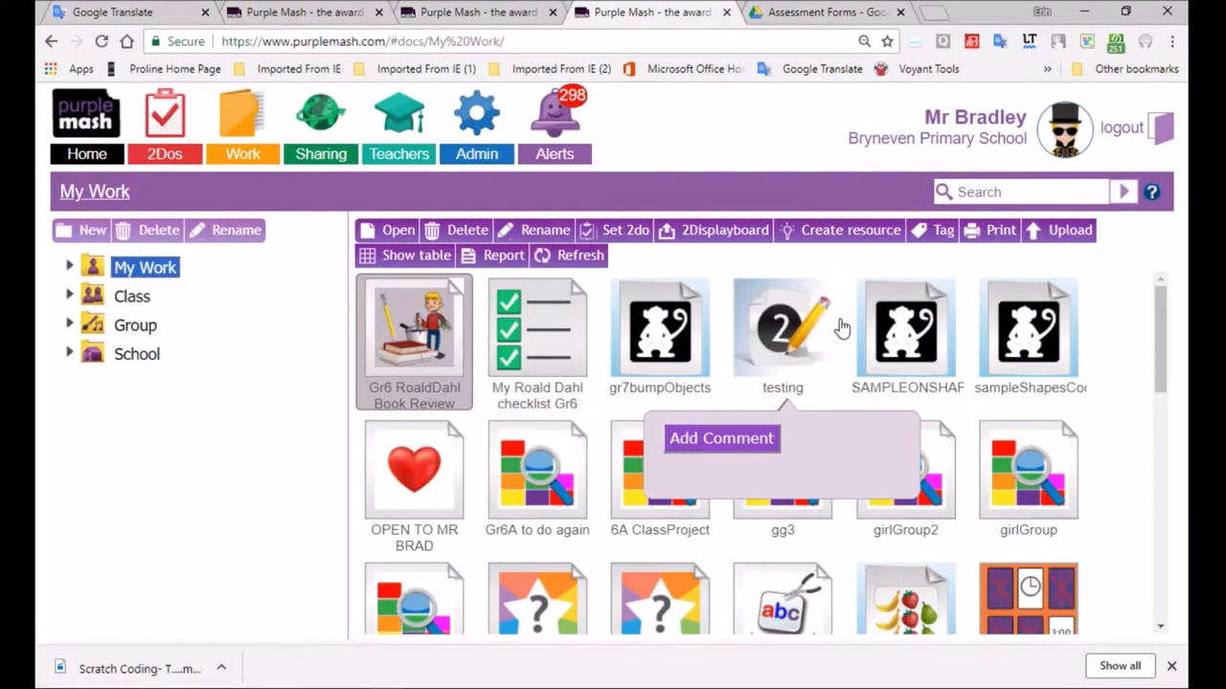
pyautogui.moveTo(621, 210)
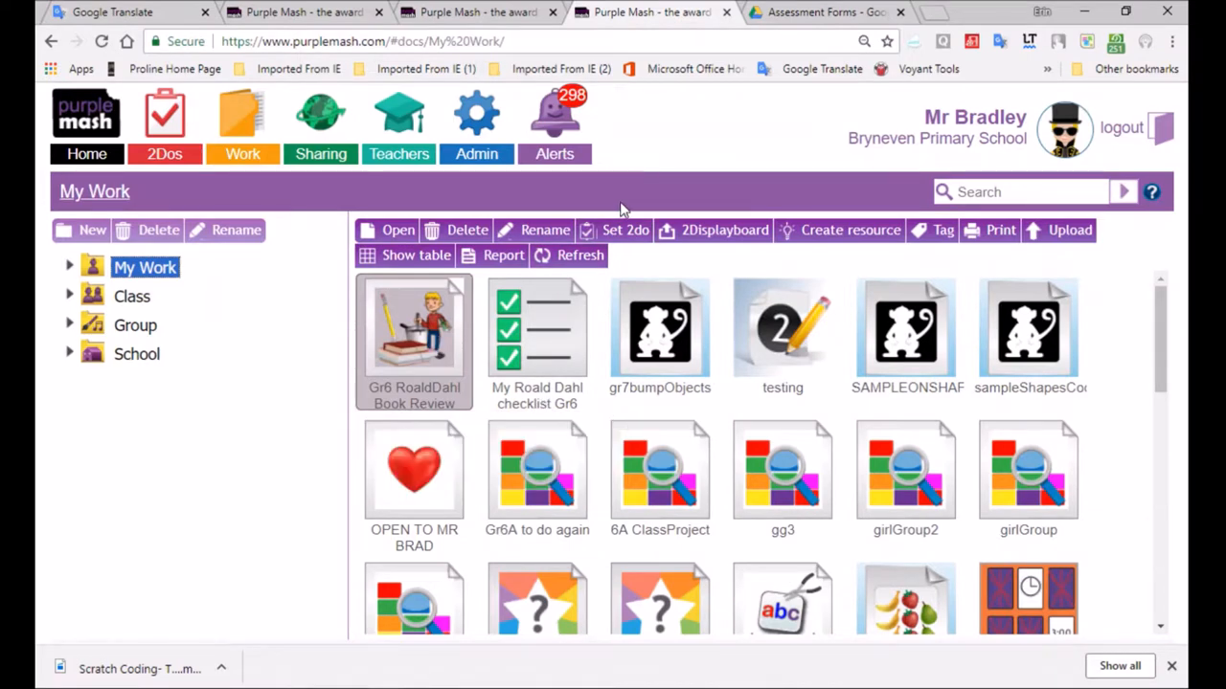
pyautogui.click(624, 230)
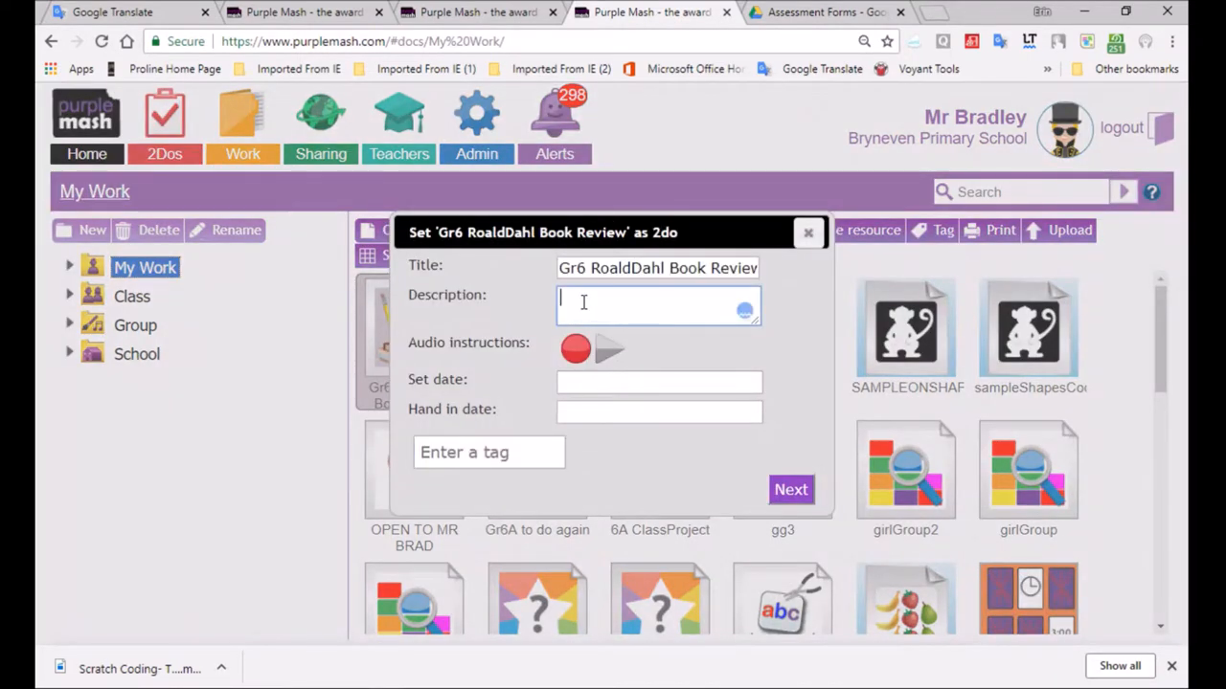
pyautogui.write('Please do this sample')
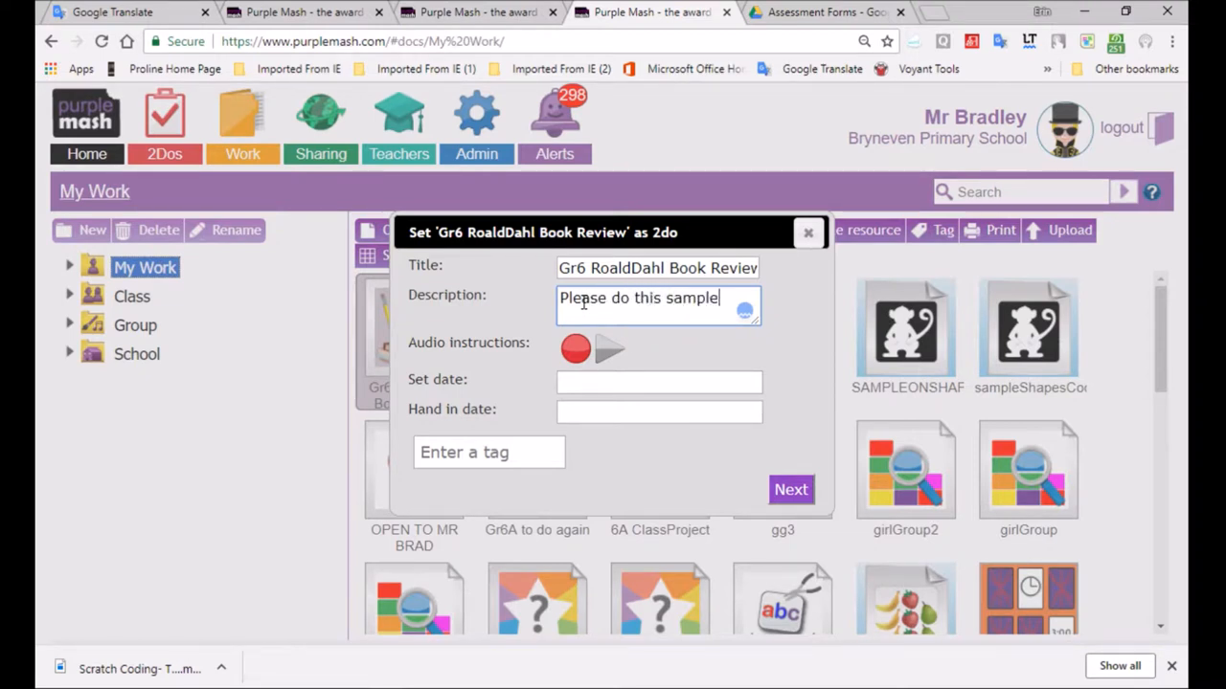
pyautogui.write('activity')
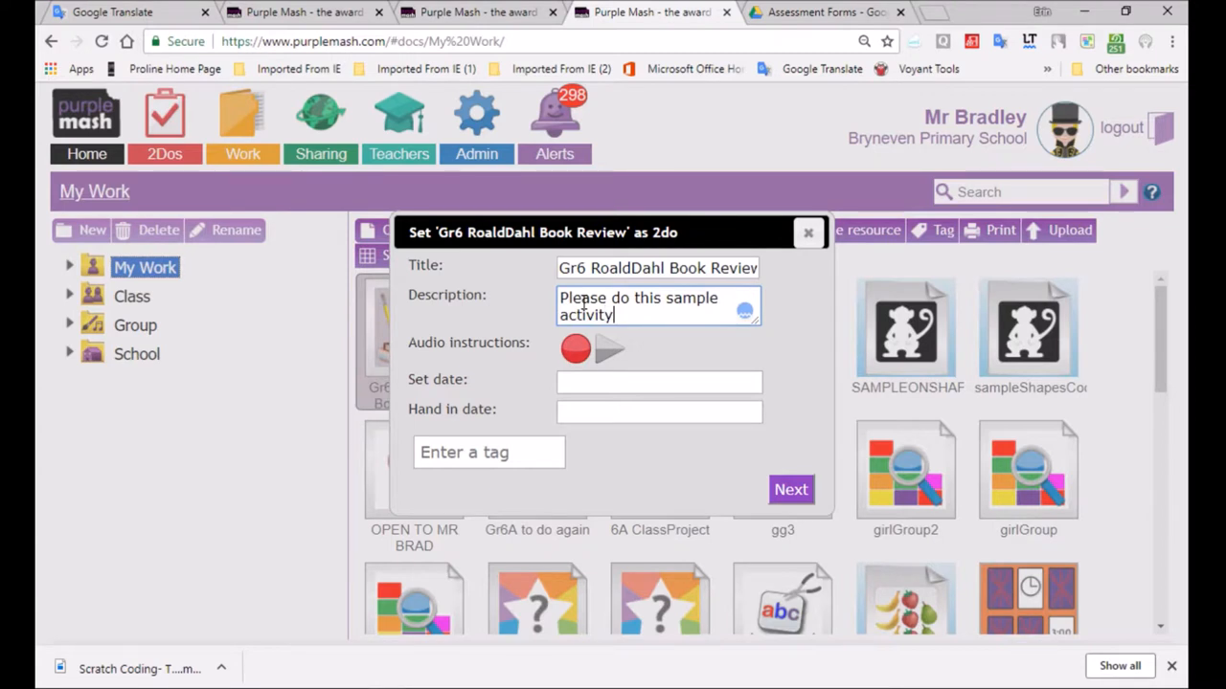
pyautogui.write('a')
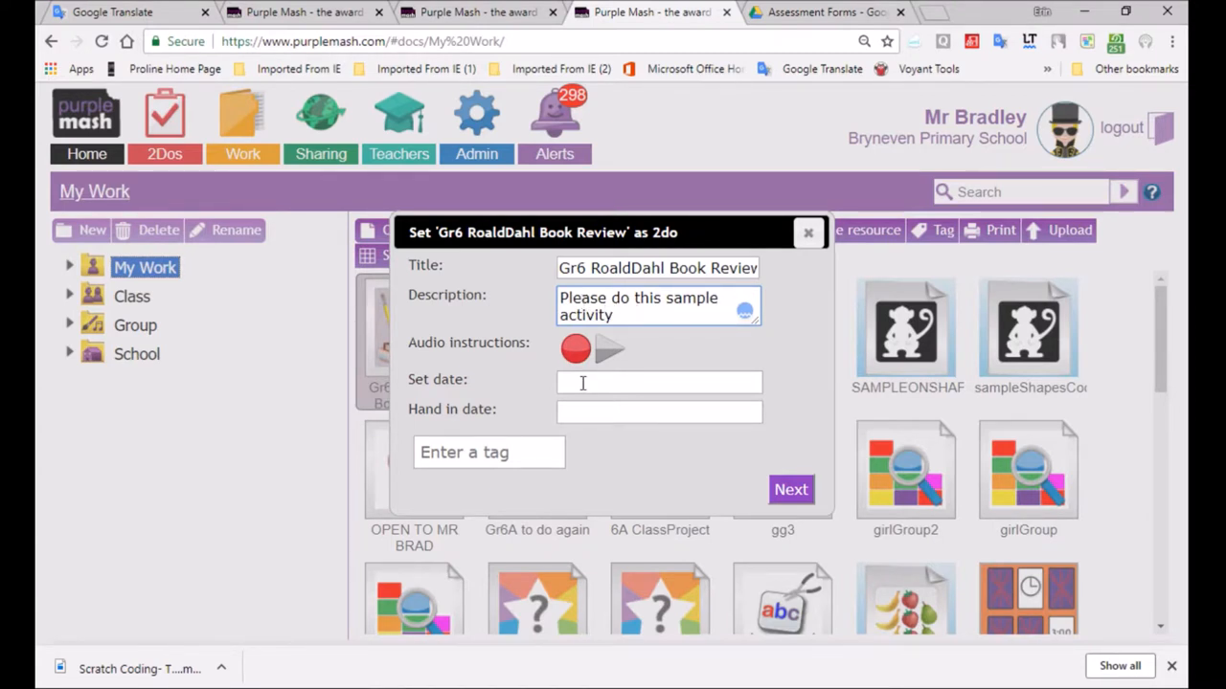
pyautogui.click(659, 382)
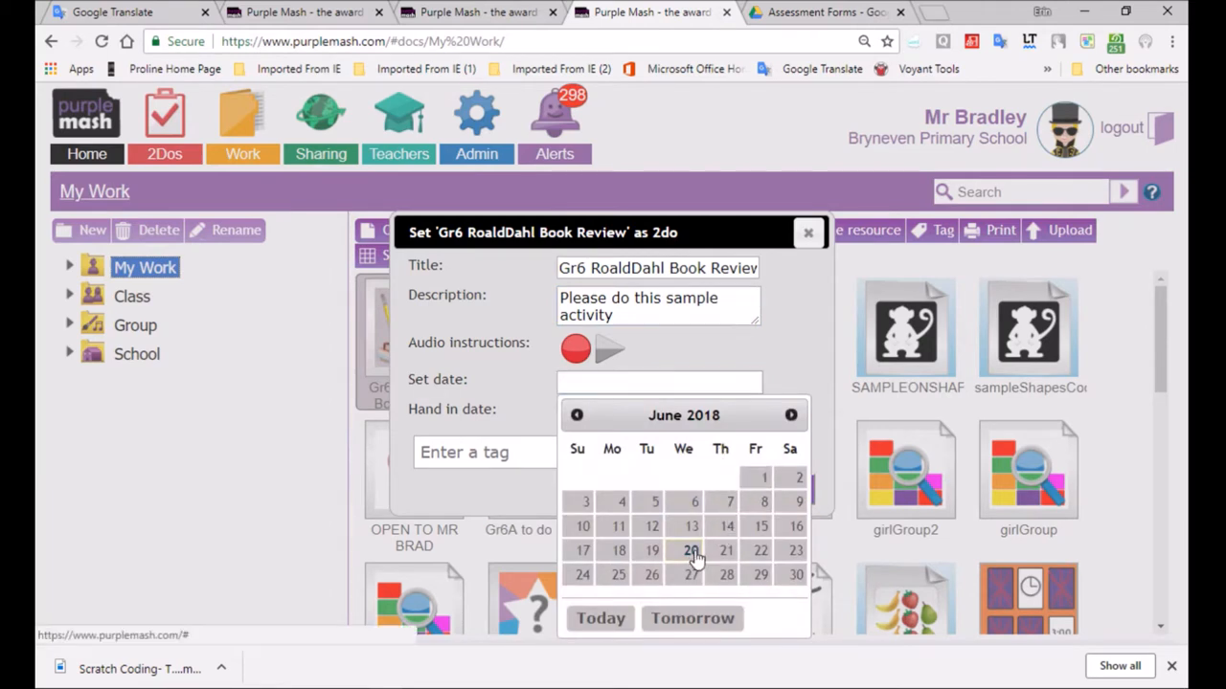
pyautogui.click(691, 549)
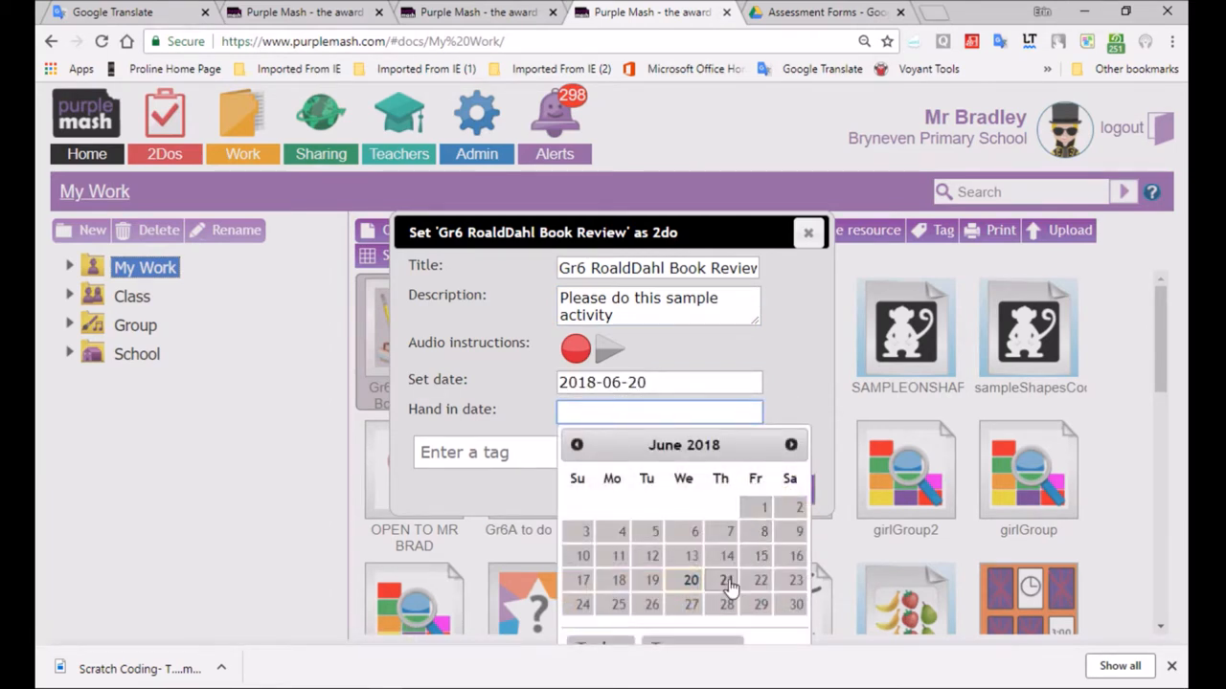
pyautogui.click(760, 581)
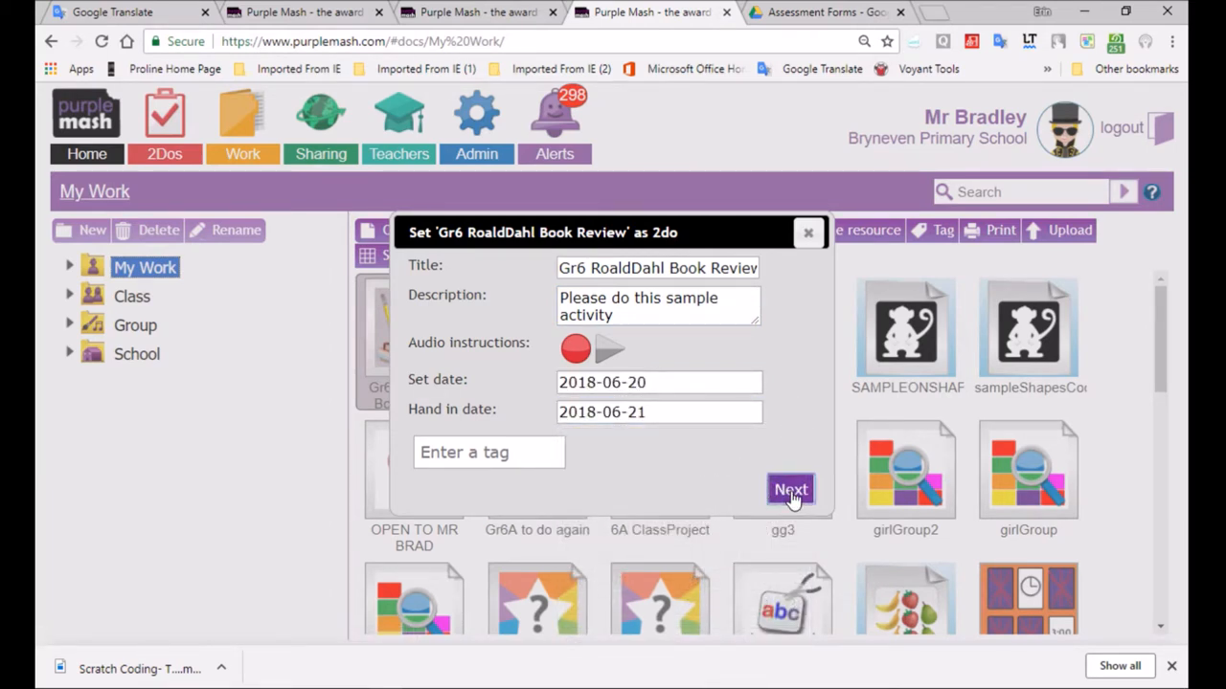
# - Tick the first two pupils in class Gr 6B and set the 2do
pyautogui.click(790, 490)
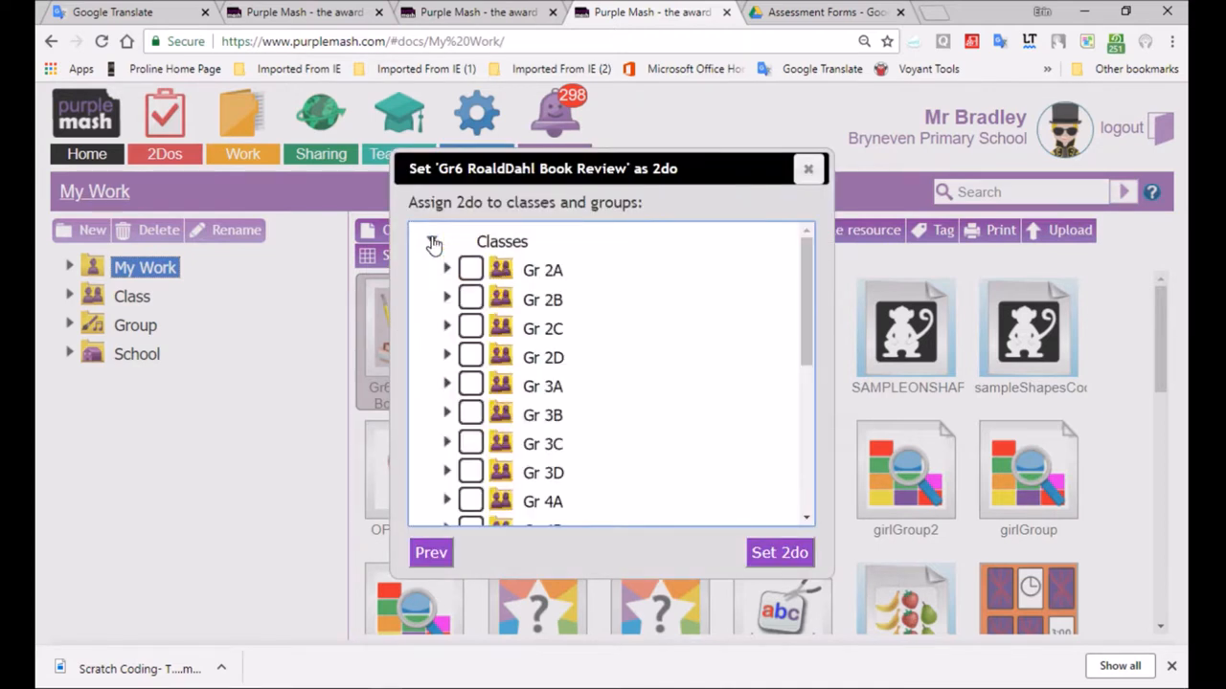
pyautogui.scroll(-3)
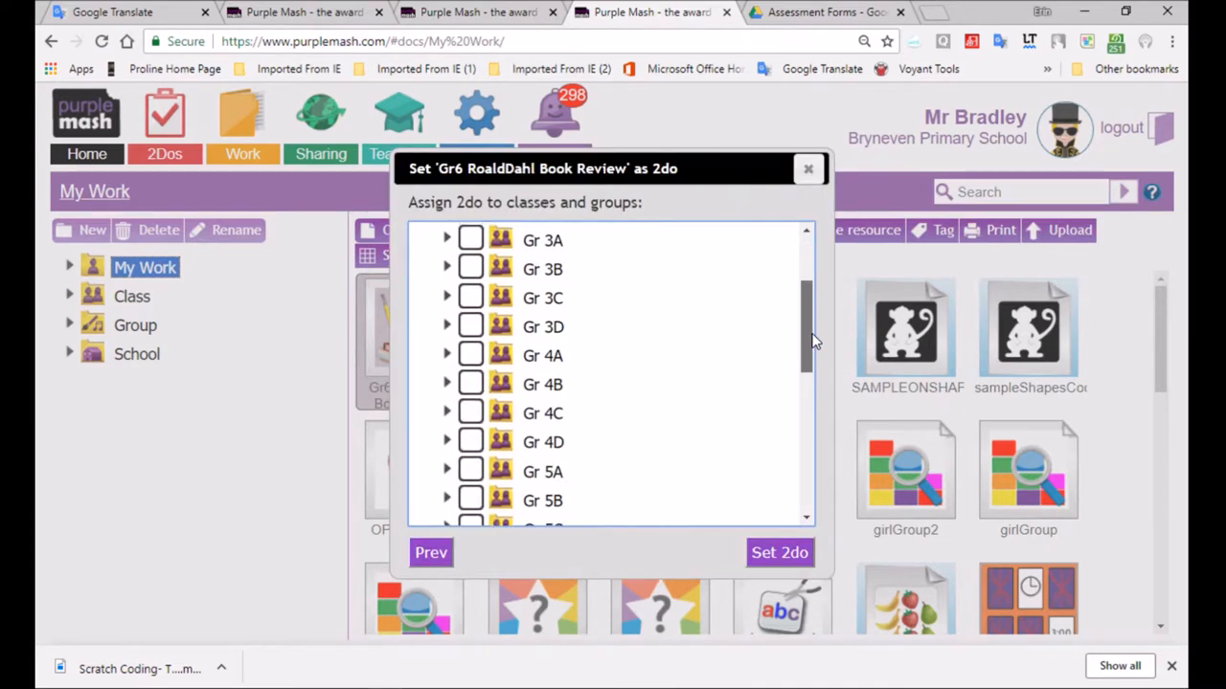
pyautogui.scroll(-3)
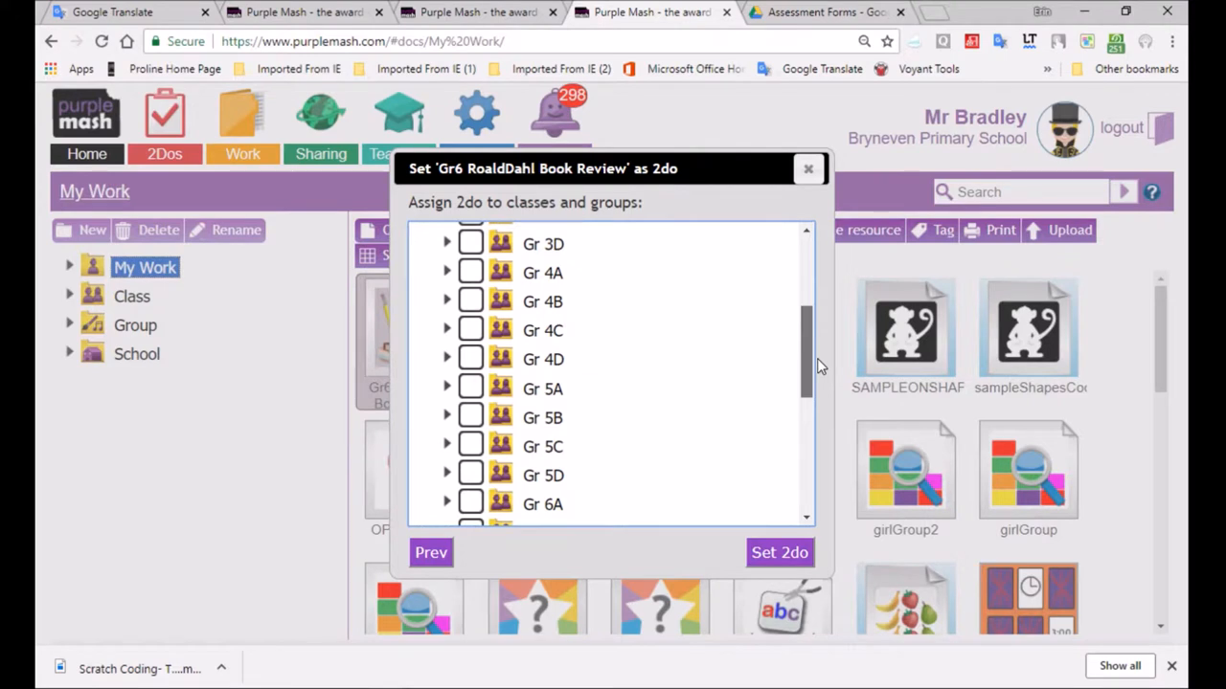
pyautogui.scroll(-3)
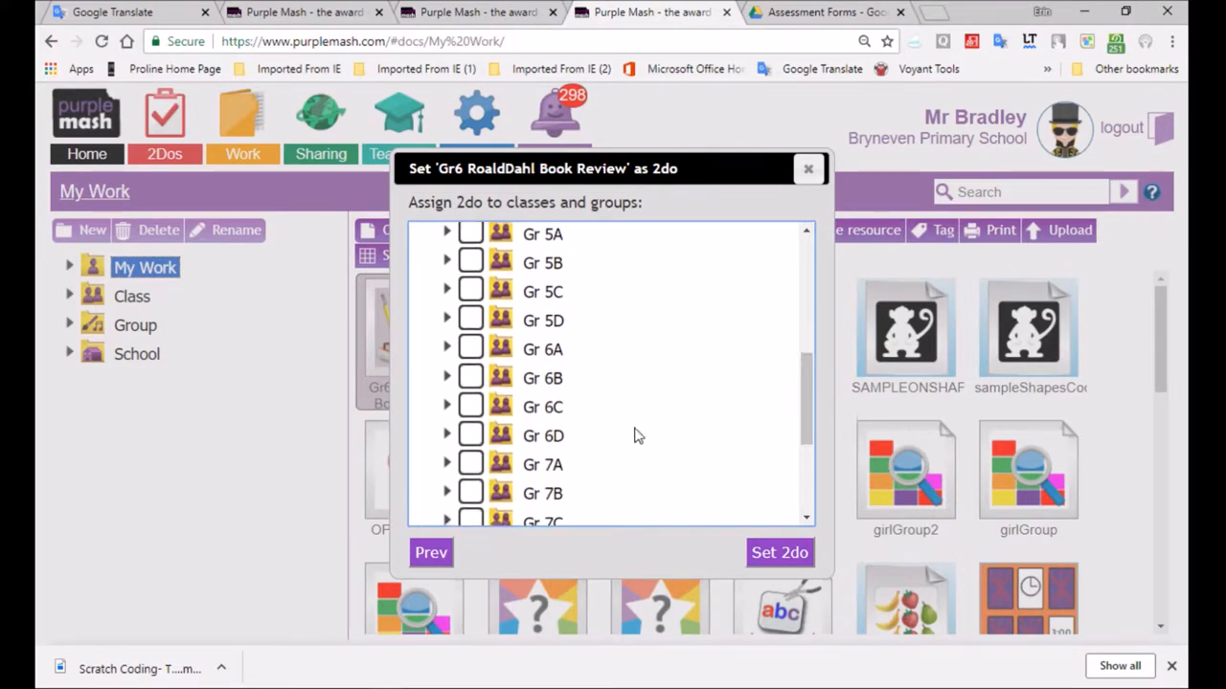
pyautogui.moveTo(470, 407)
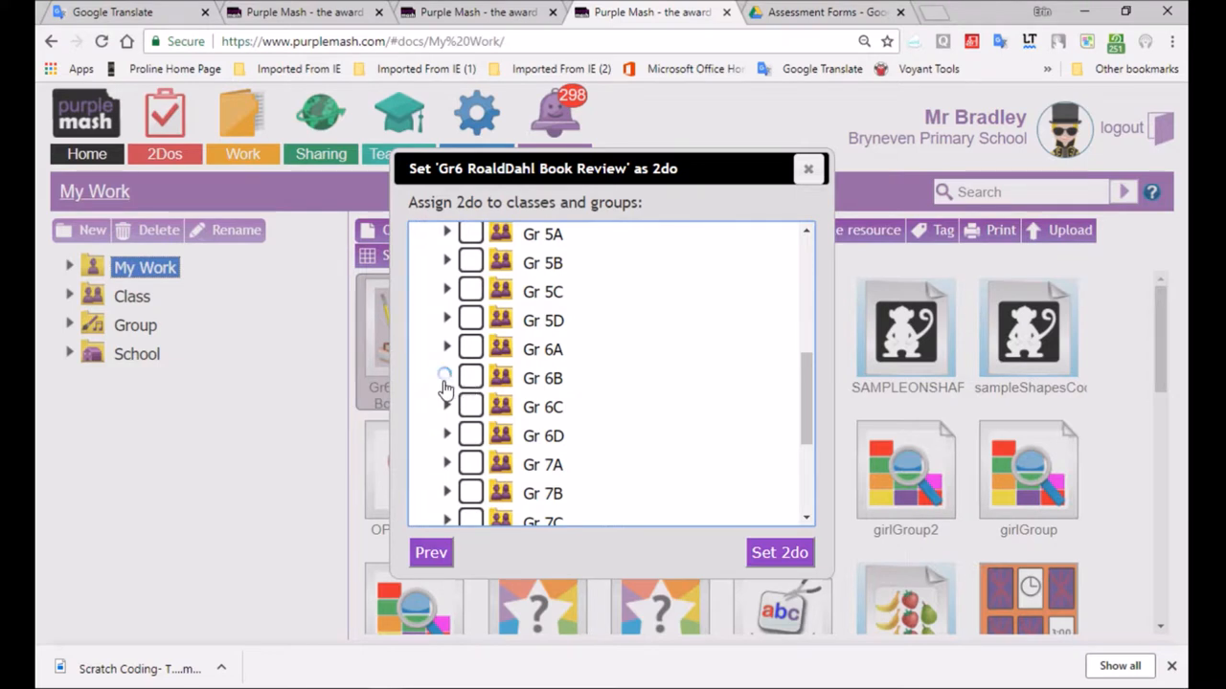
pyautogui.click(446, 377)
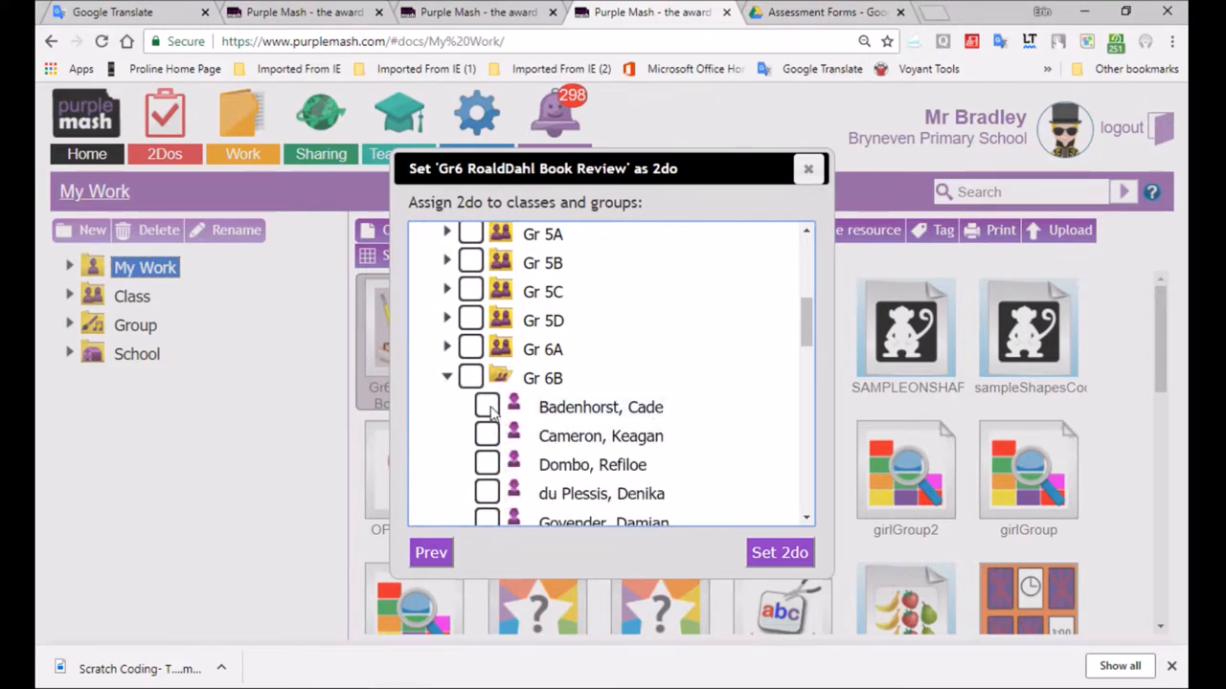
pyautogui.click(486, 406)
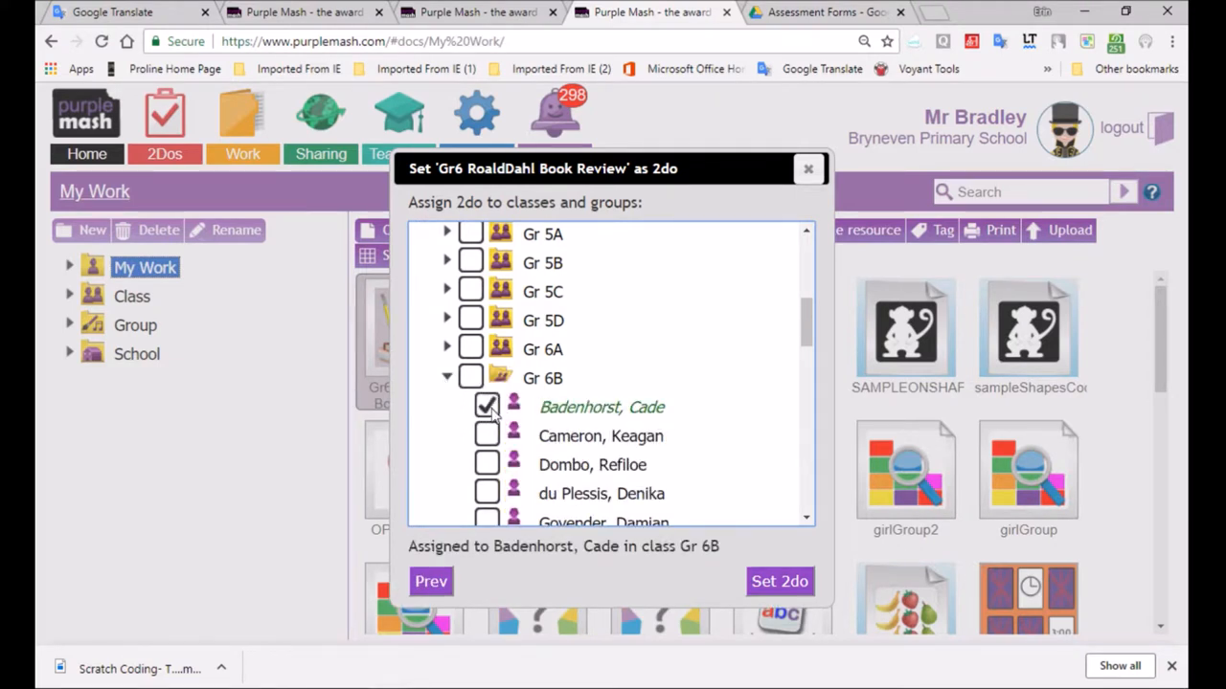
pyautogui.moveTo(507, 446)
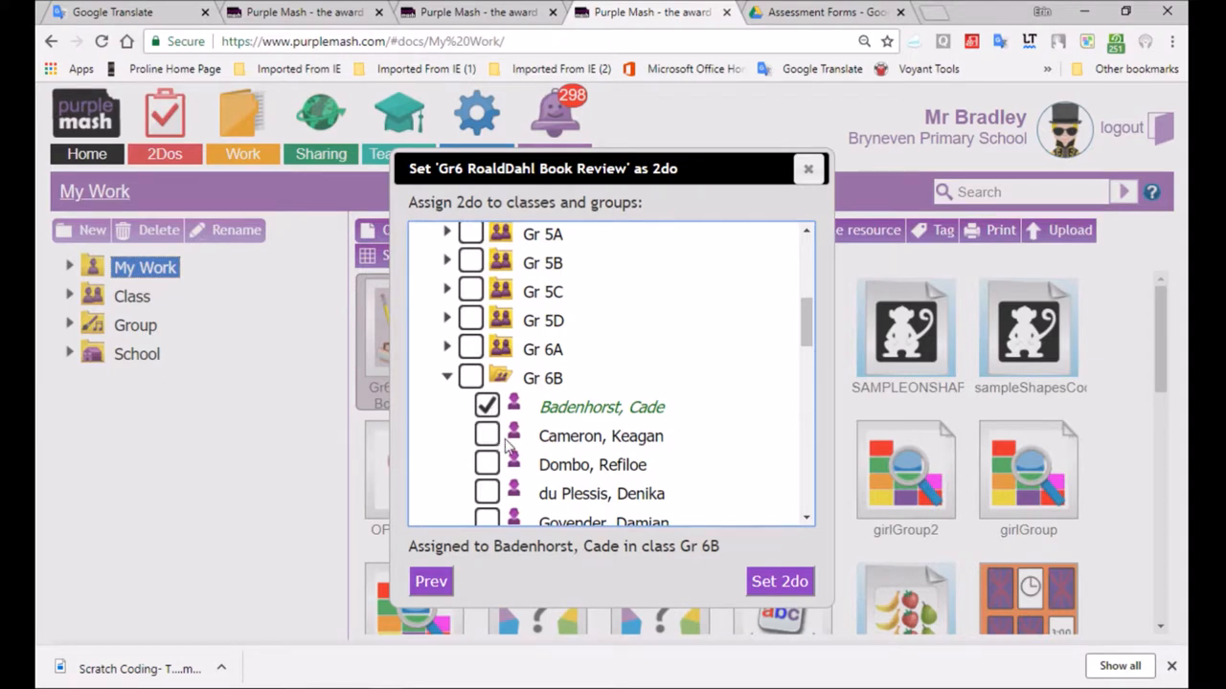
pyautogui.click(487, 435)
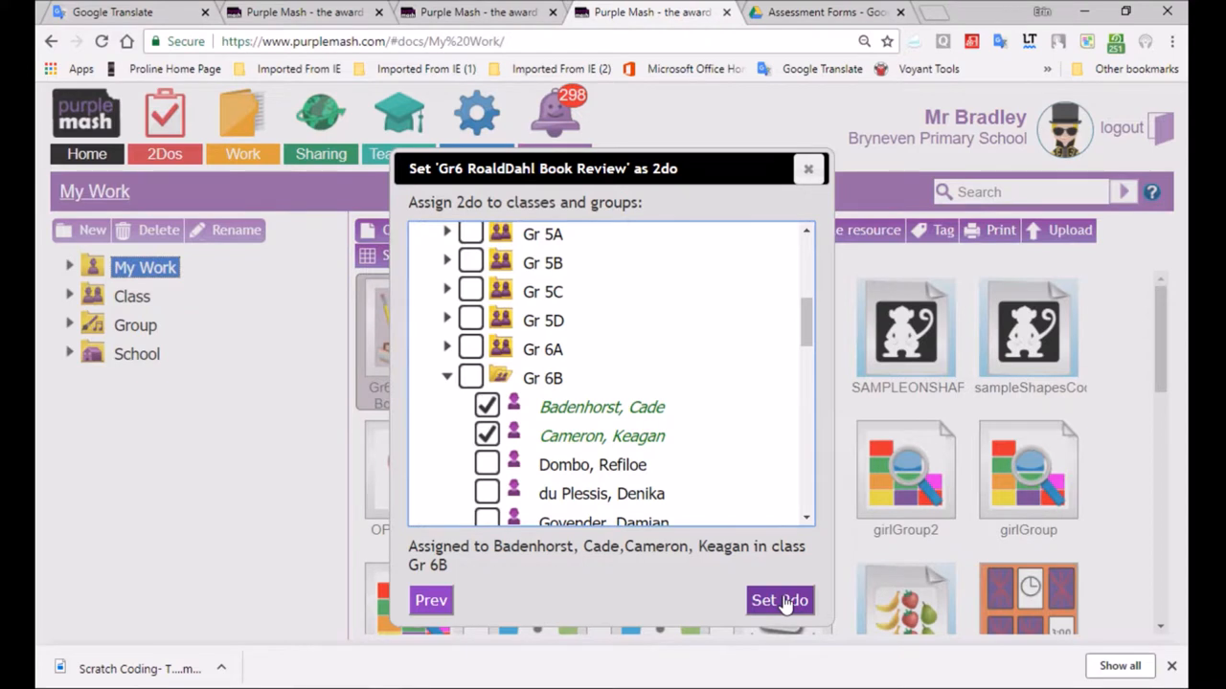
pyautogui.click(779, 600)
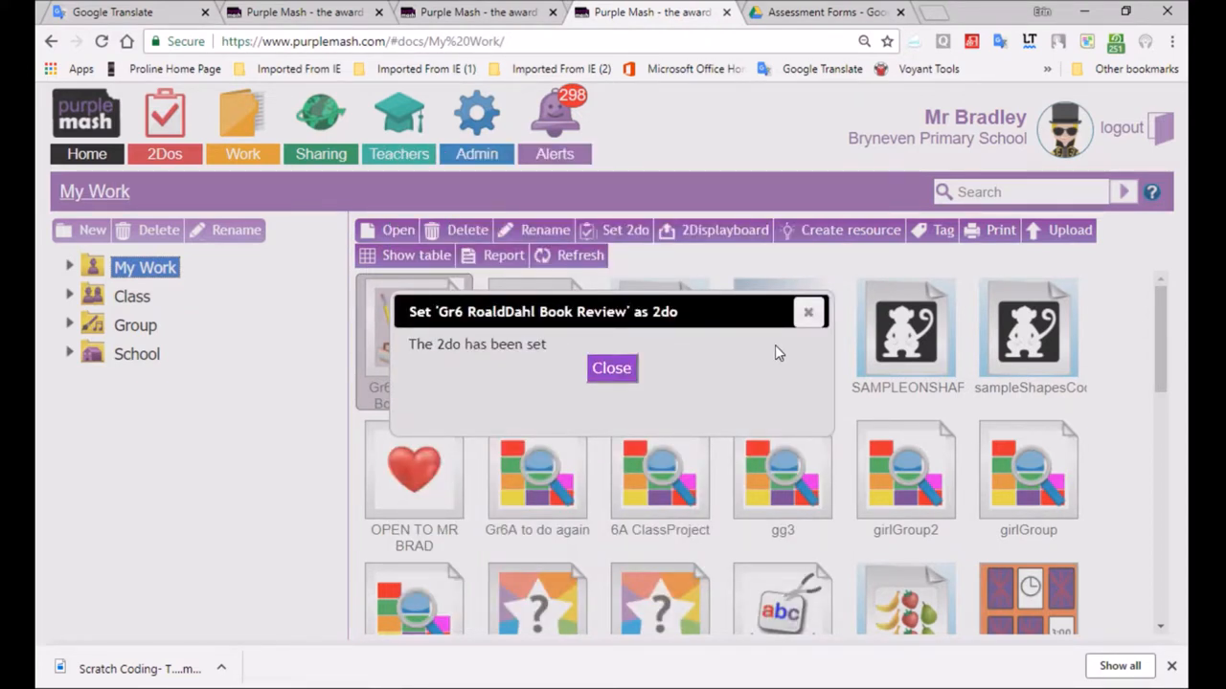
pyautogui.moveTo(836, 348)
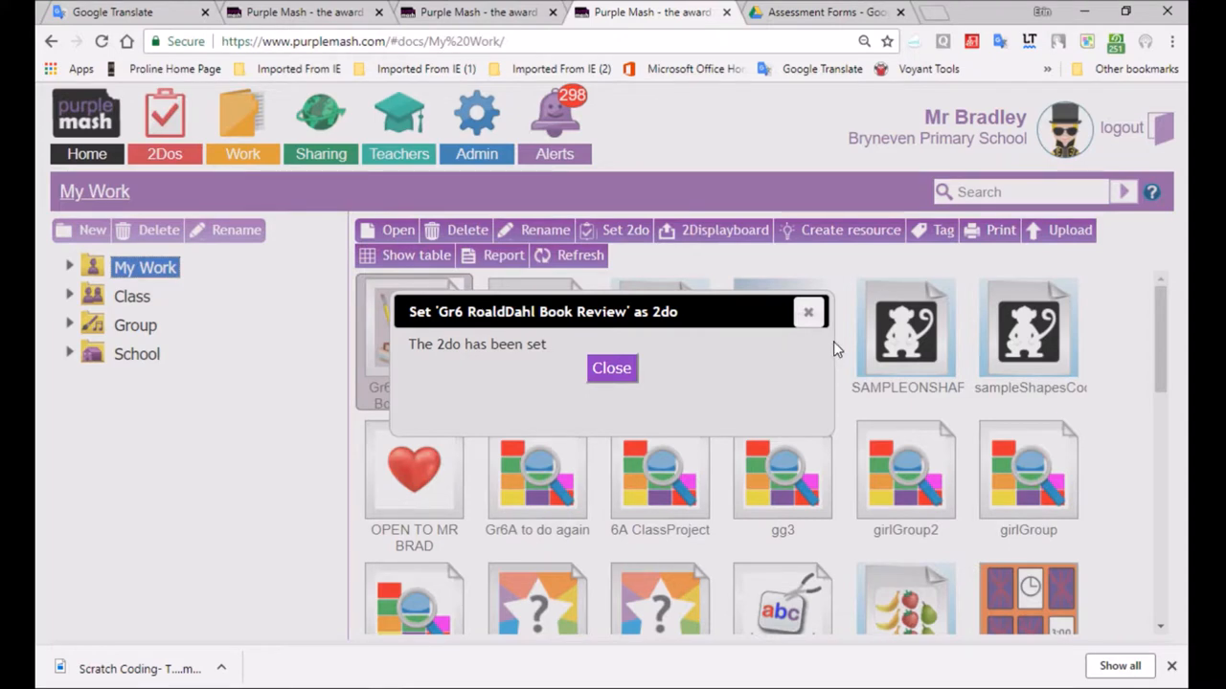
# - Close the 2do confirmation and show the list of set 2dos
pyautogui.click(610, 368)
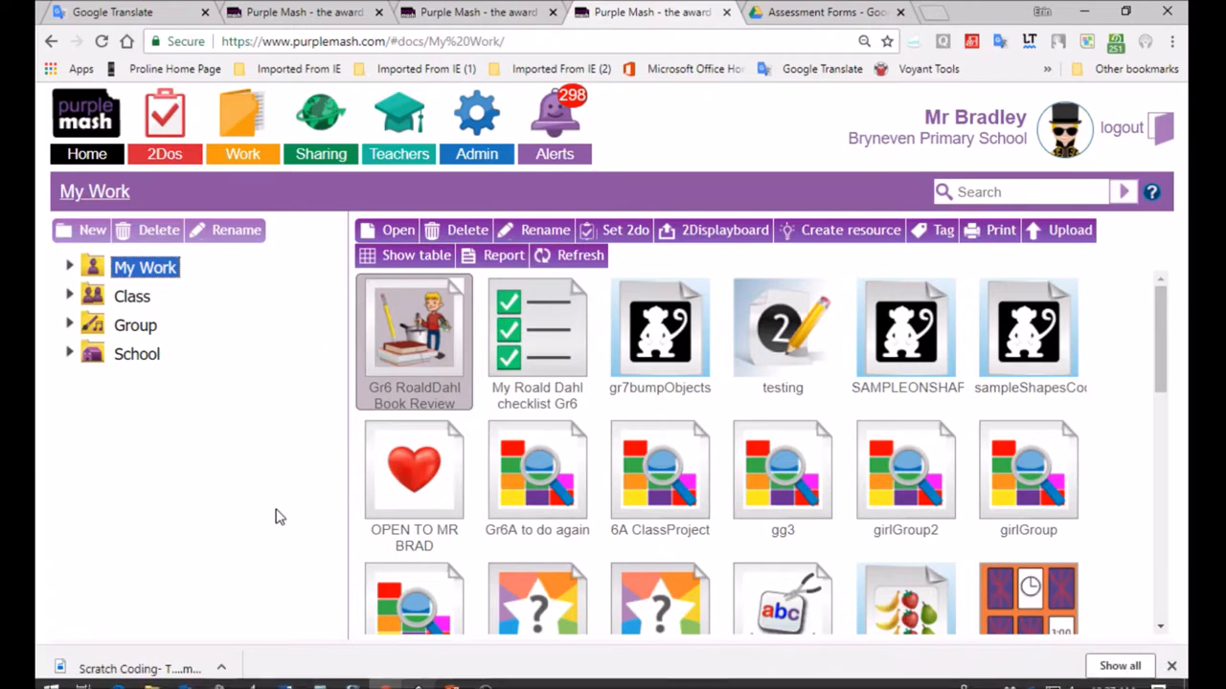
pyautogui.click(164, 124)
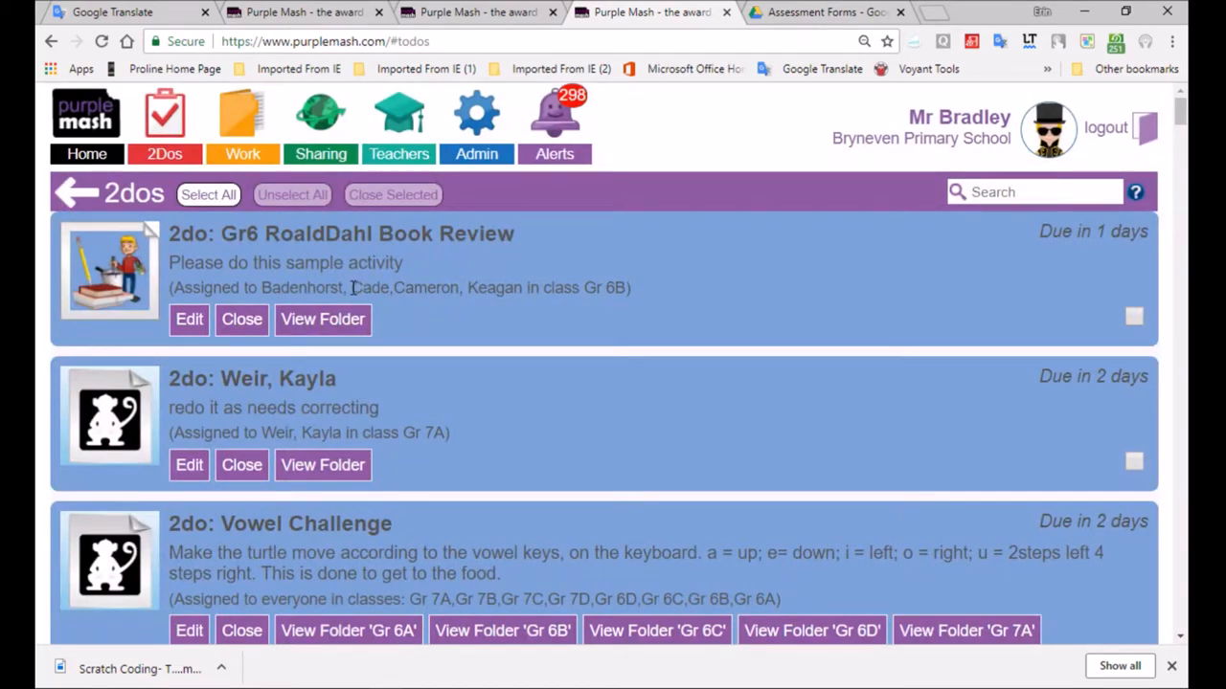
pyautogui.moveTo(172, 287); pyautogui.dragTo(417, 288)
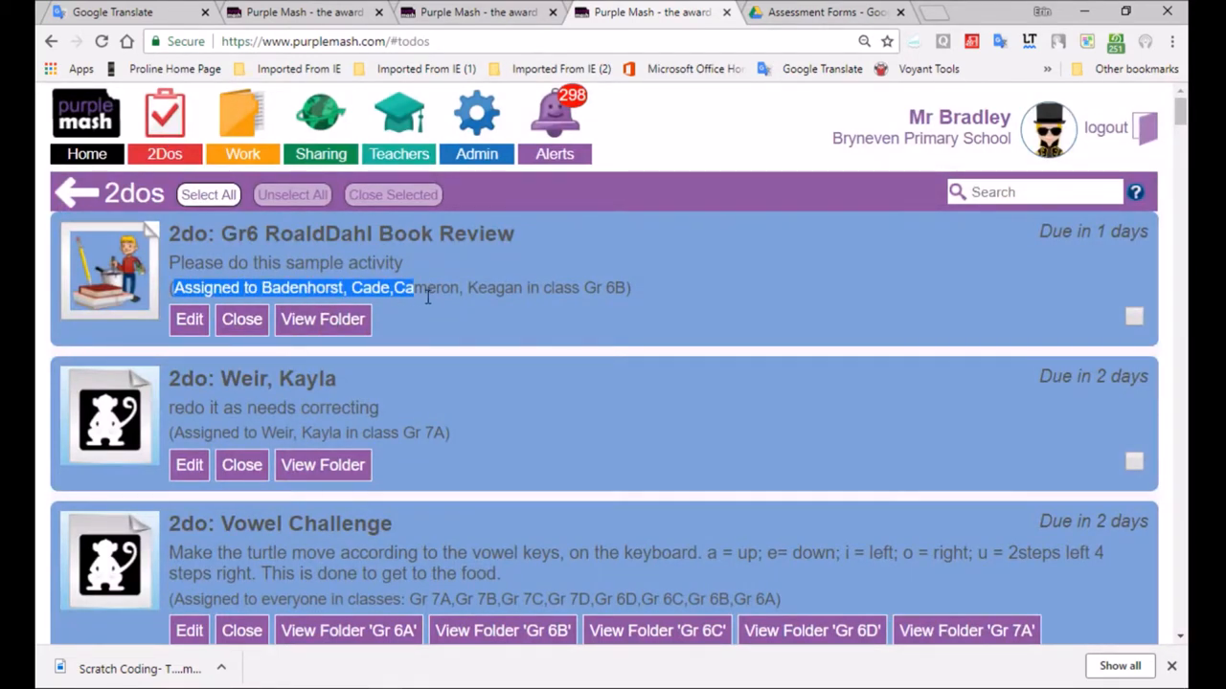
pyautogui.click(1133, 317)
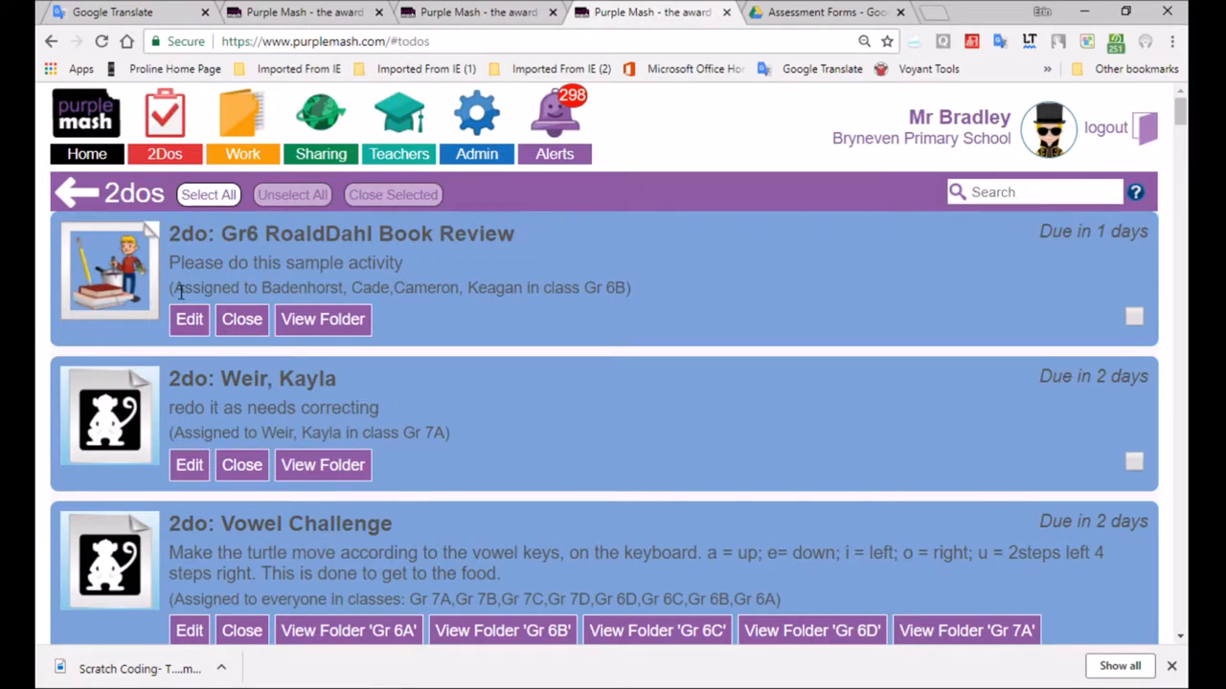
pyautogui.moveTo(319, 298)
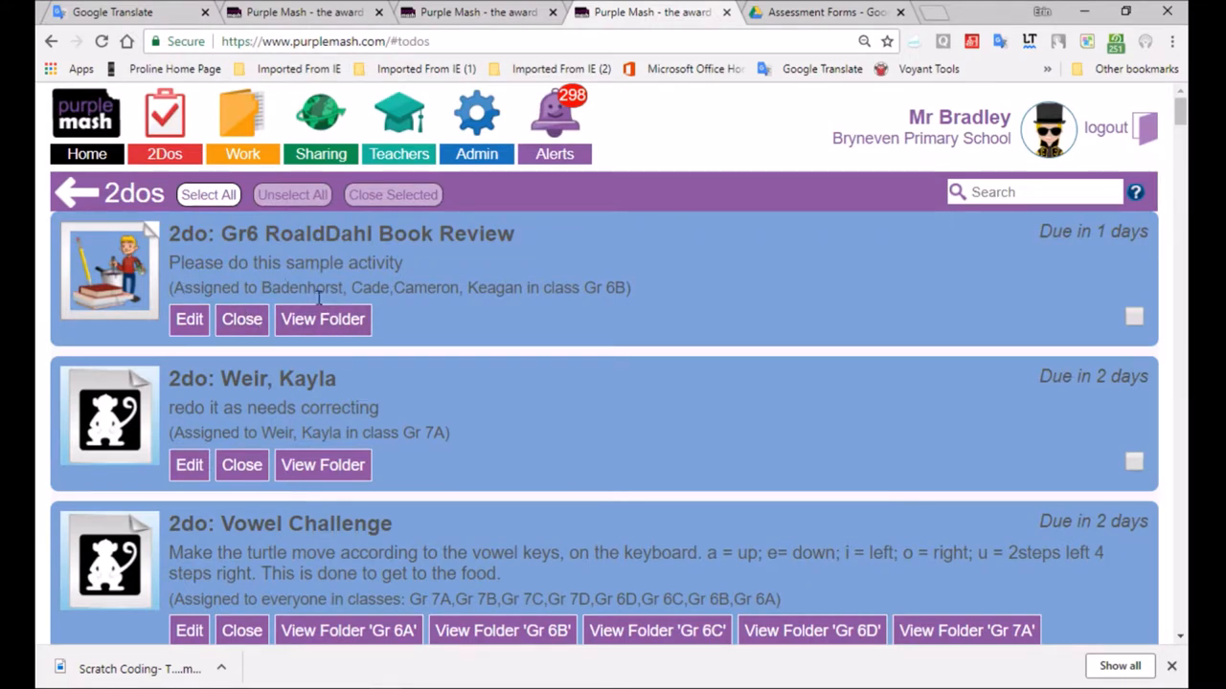
pyautogui.click(323, 318)
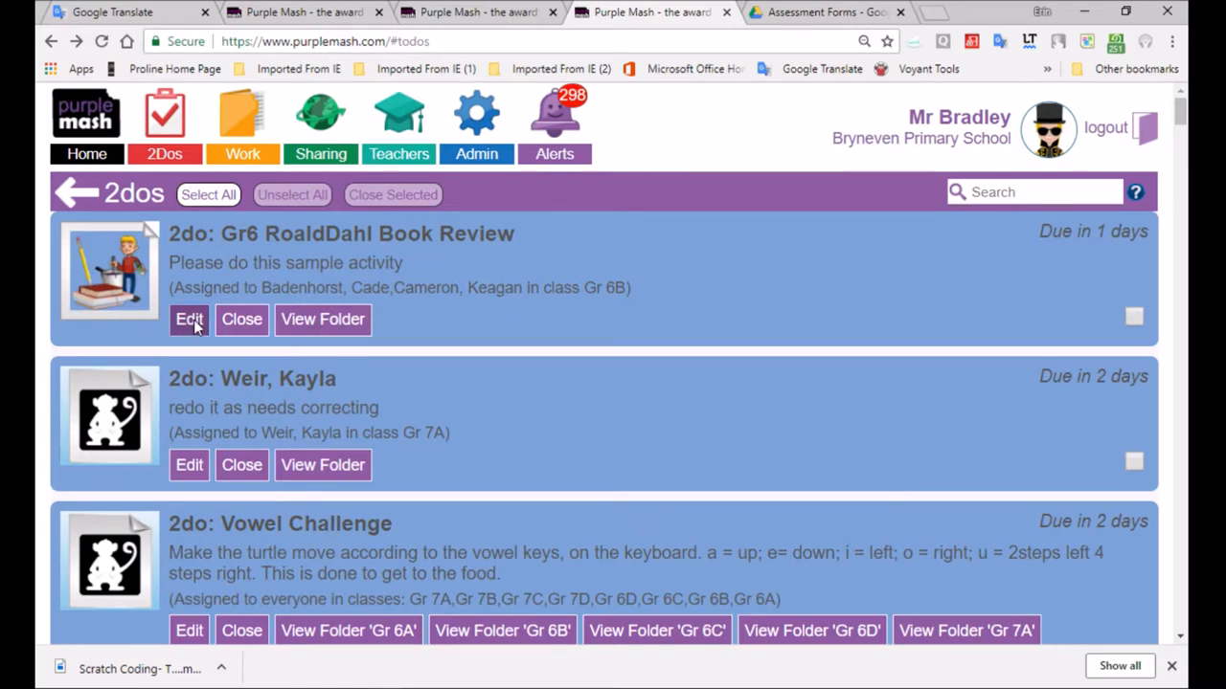
# - Add a line about seeing if pupils can complete a 2Do to the description and save
pyautogui.click(189, 319)
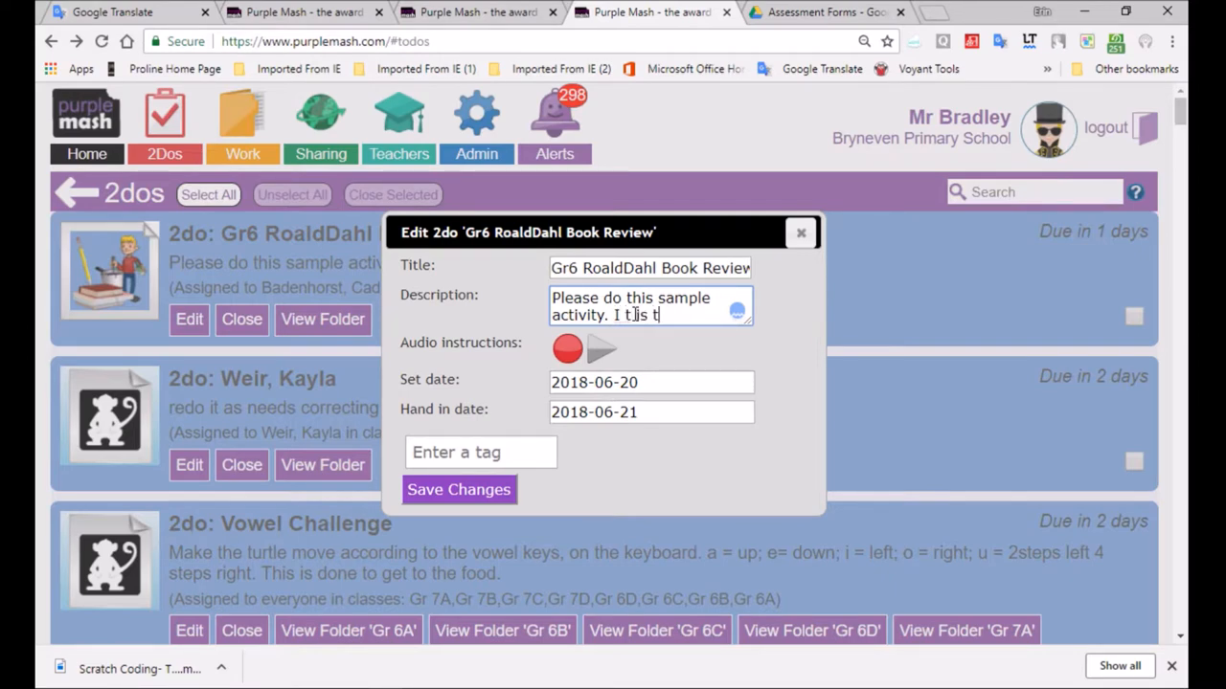
pyautogui.write('o see if you can show how')
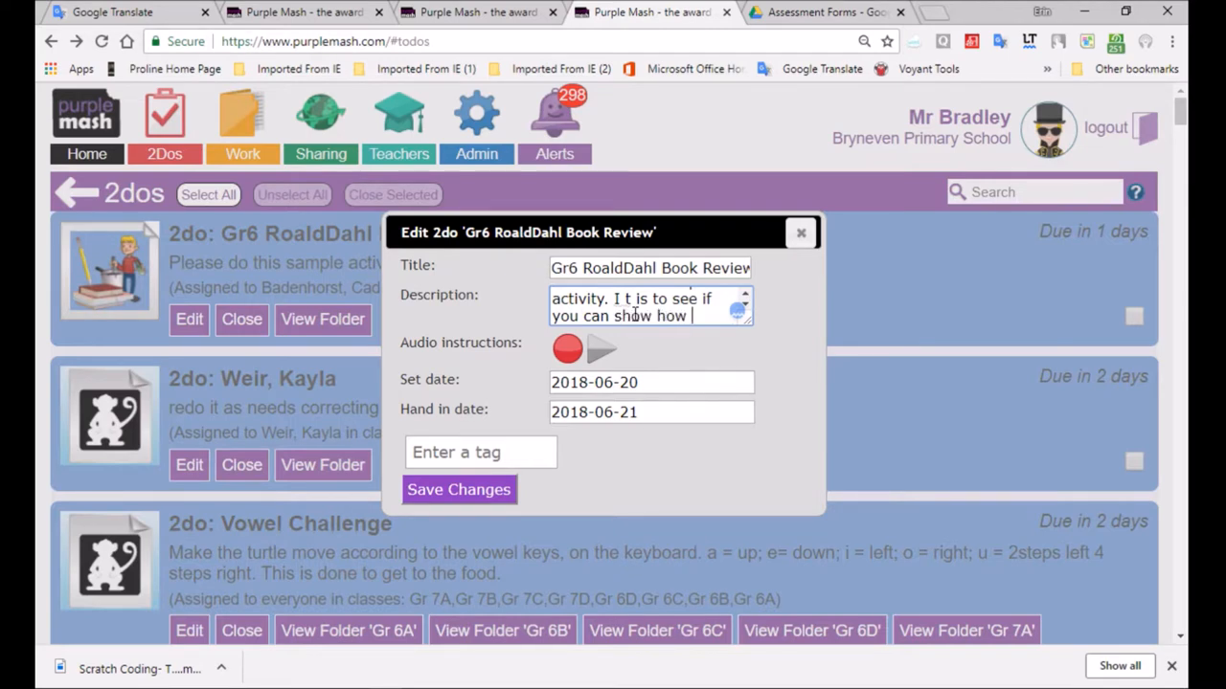
pyautogui.write('to')
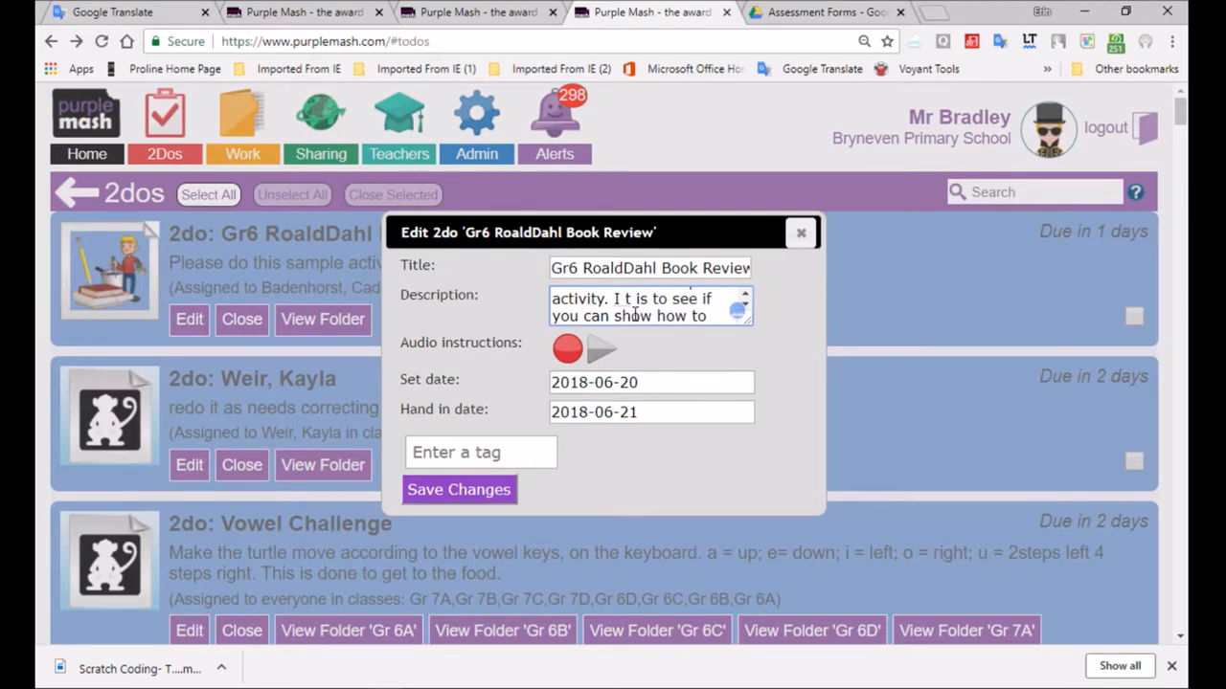
pyautogui.write('complete a 2Do.')
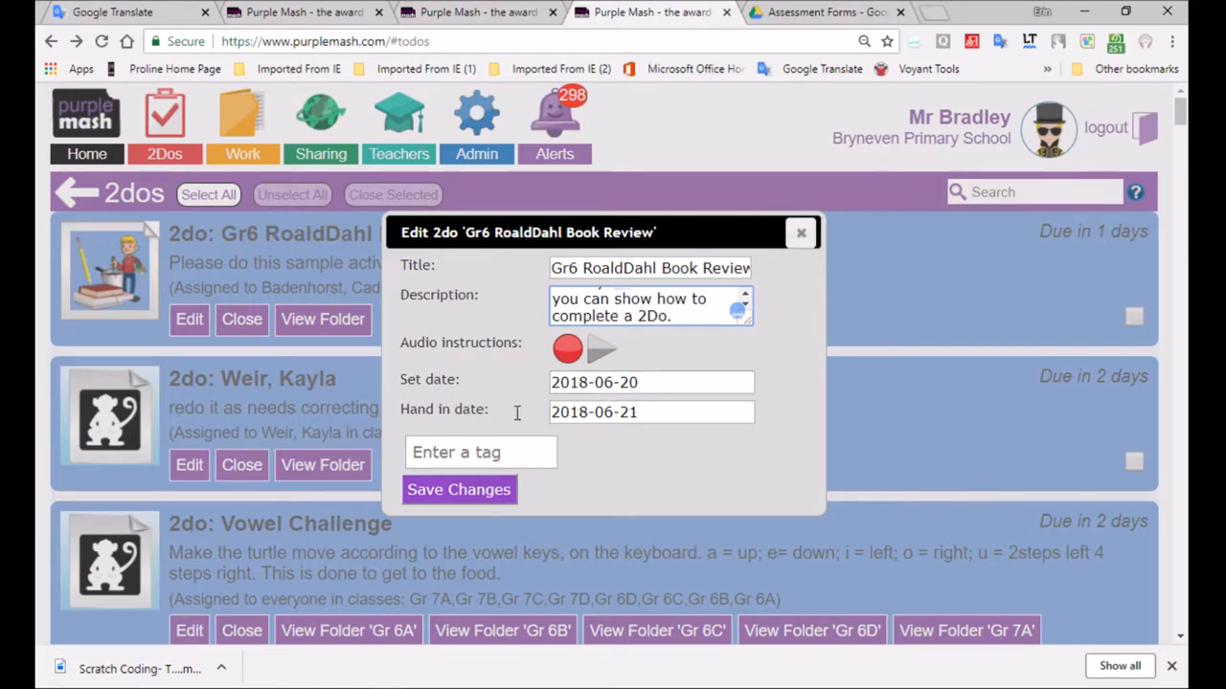
pyautogui.click(459, 490)
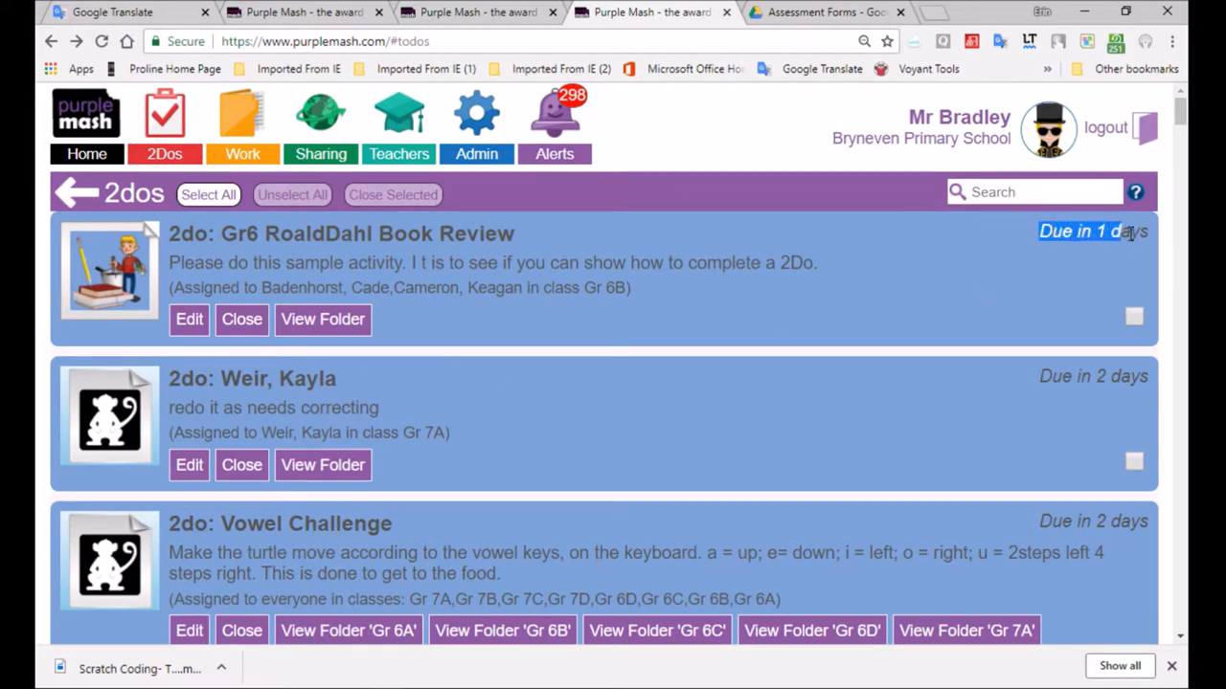
# - Tick the Gr6 RoaldDahl Book Review 2do in the 2dos list
pyautogui.click(1134, 317)
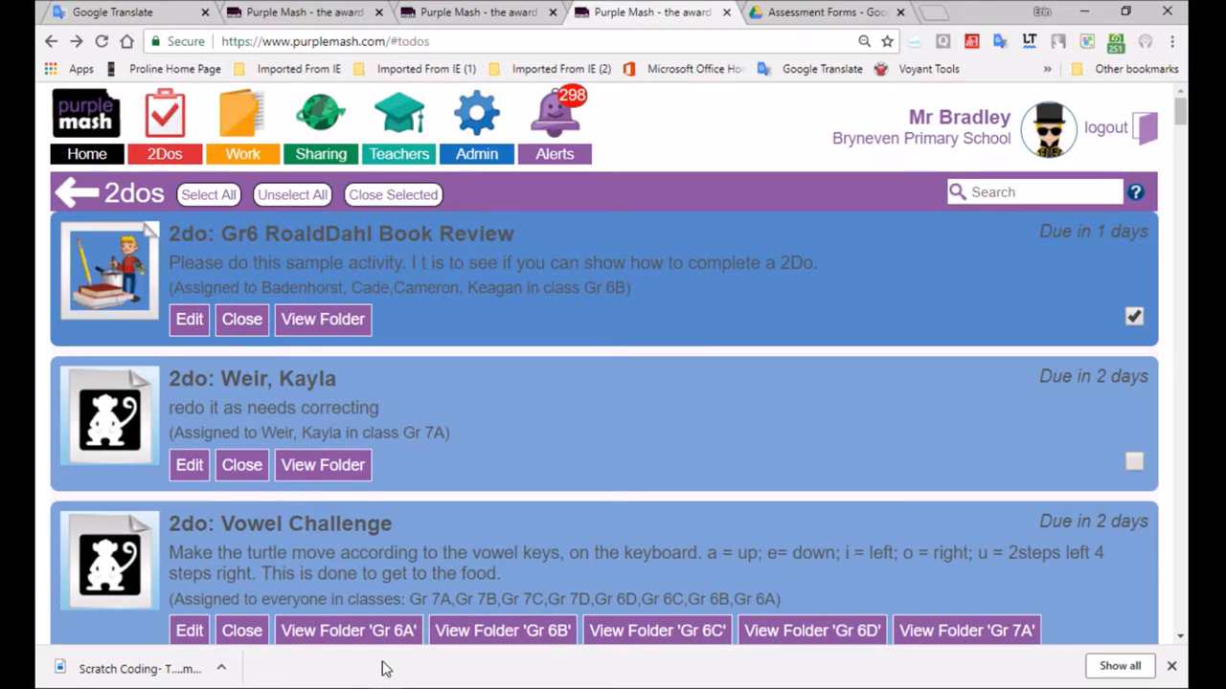
pyautogui.moveTo(385, 656)
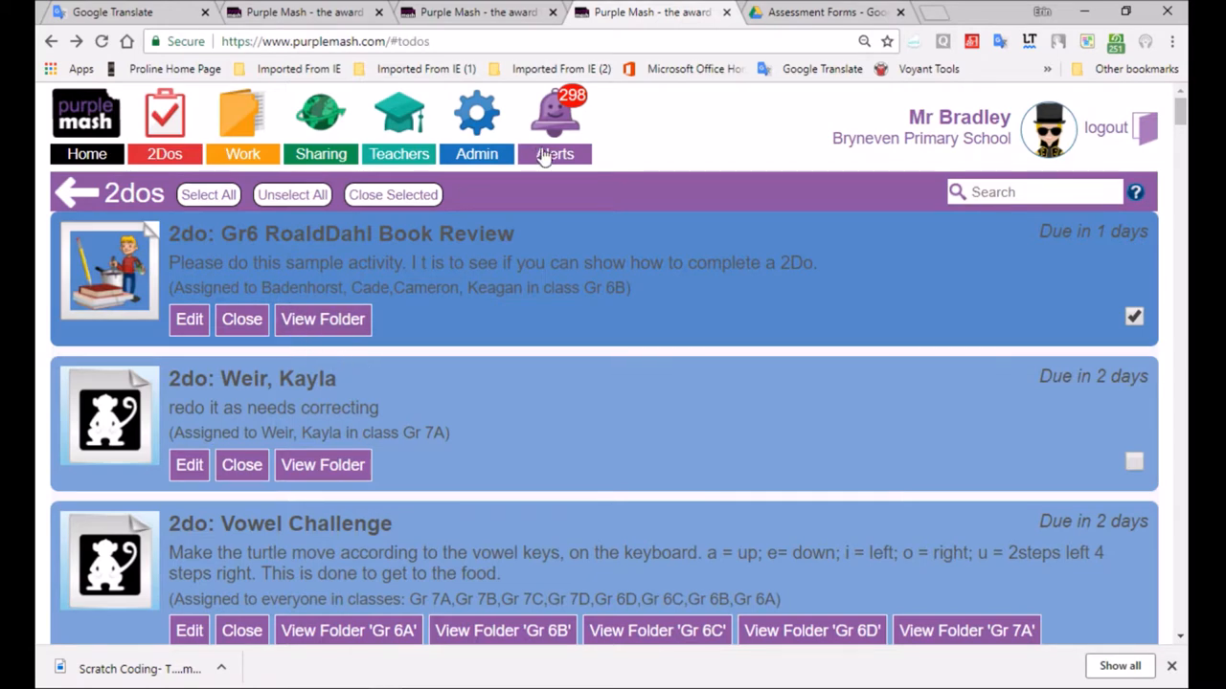
pyautogui.moveTo(550, 143)
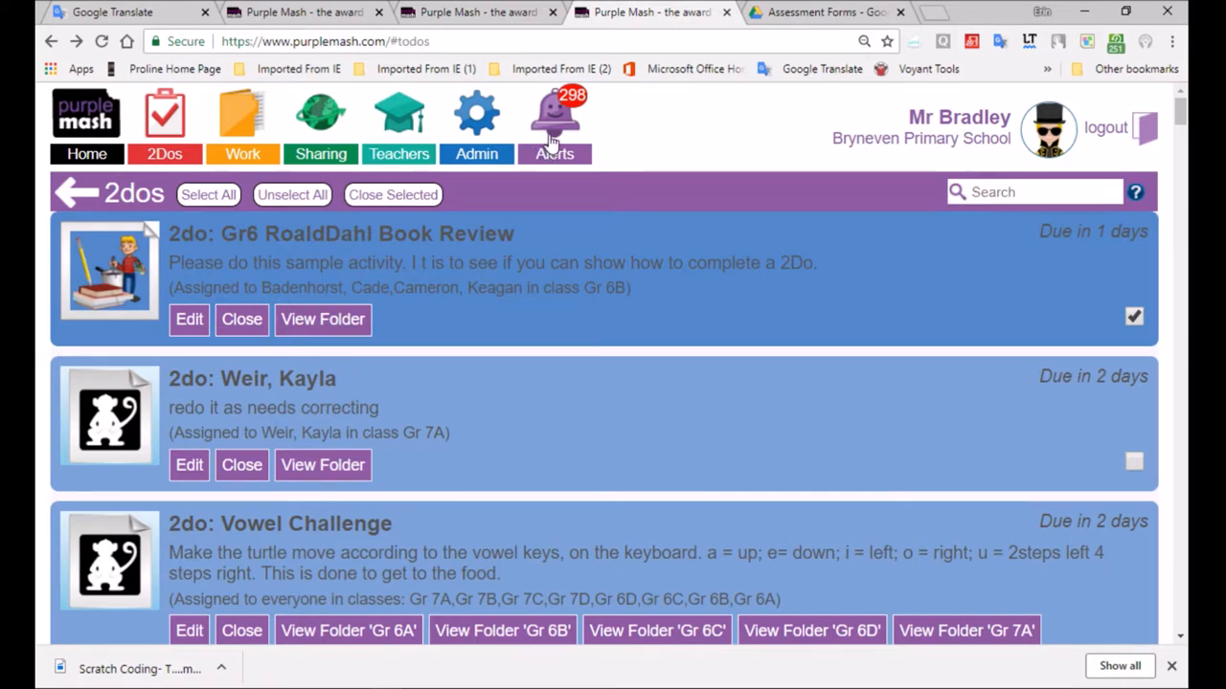
pyautogui.moveTo(553, 134)
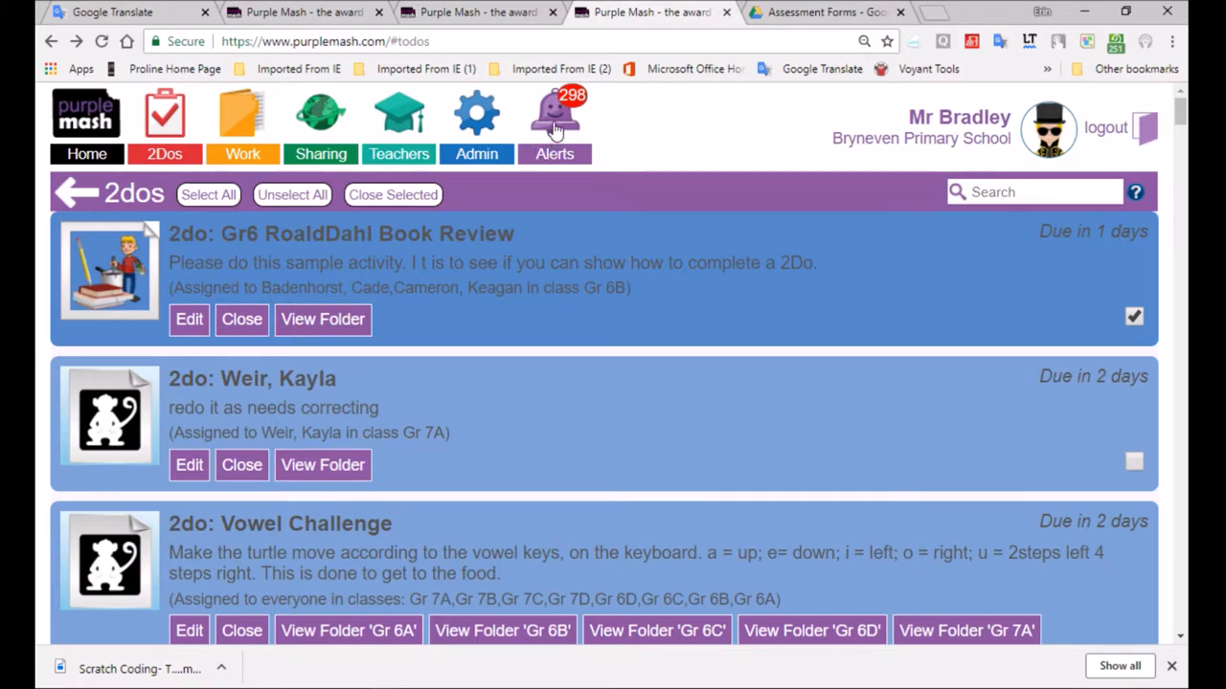
pyautogui.moveTo(398, 114)
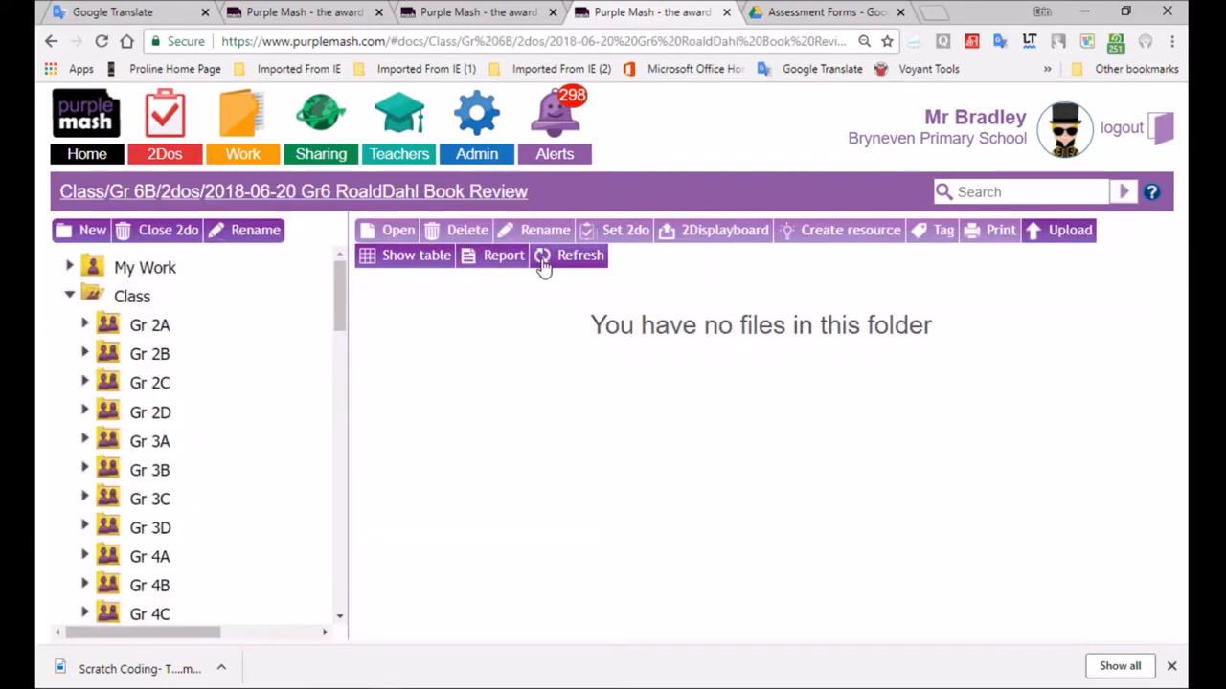
# - Refresh the 2do folder to show the pupil's handed-in work and start a comment
pyautogui.click(579, 255)
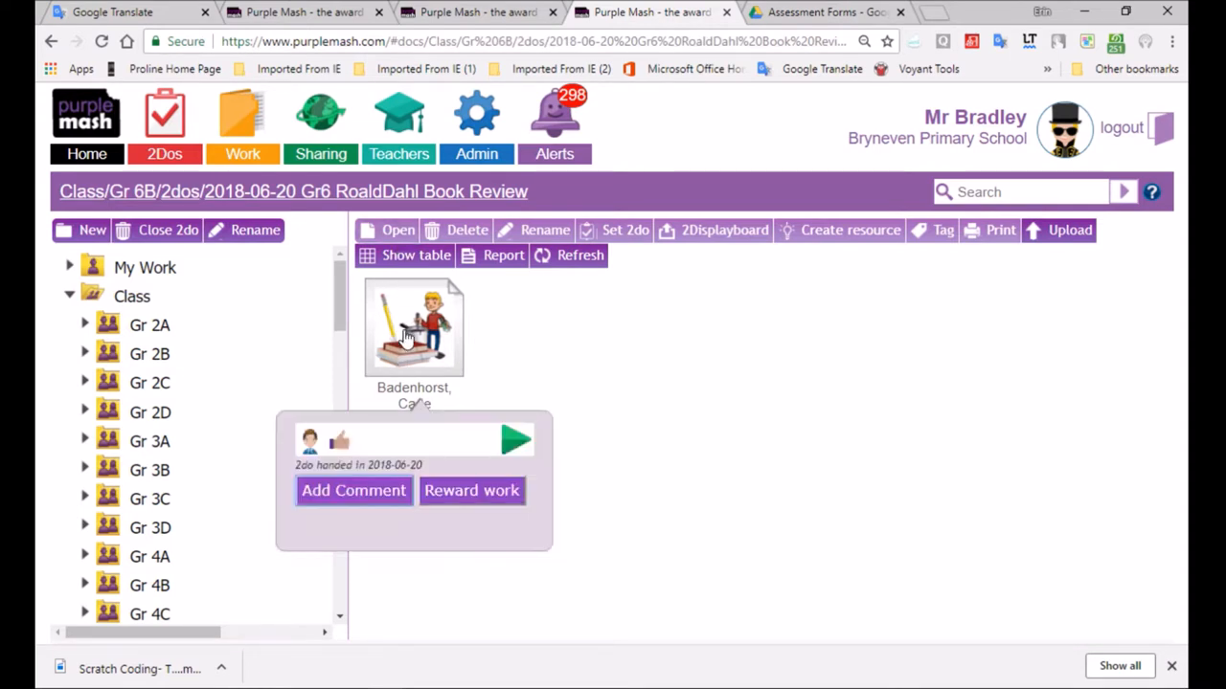
pyautogui.moveTo(424, 355)
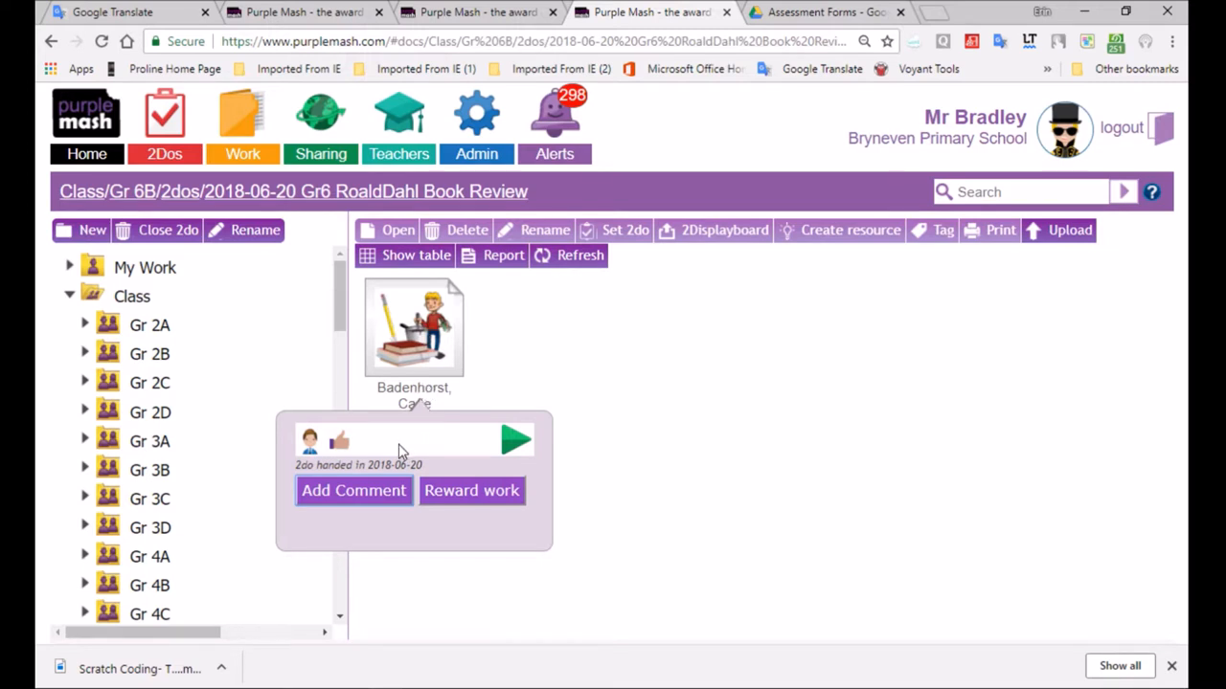
pyautogui.click(353, 490)
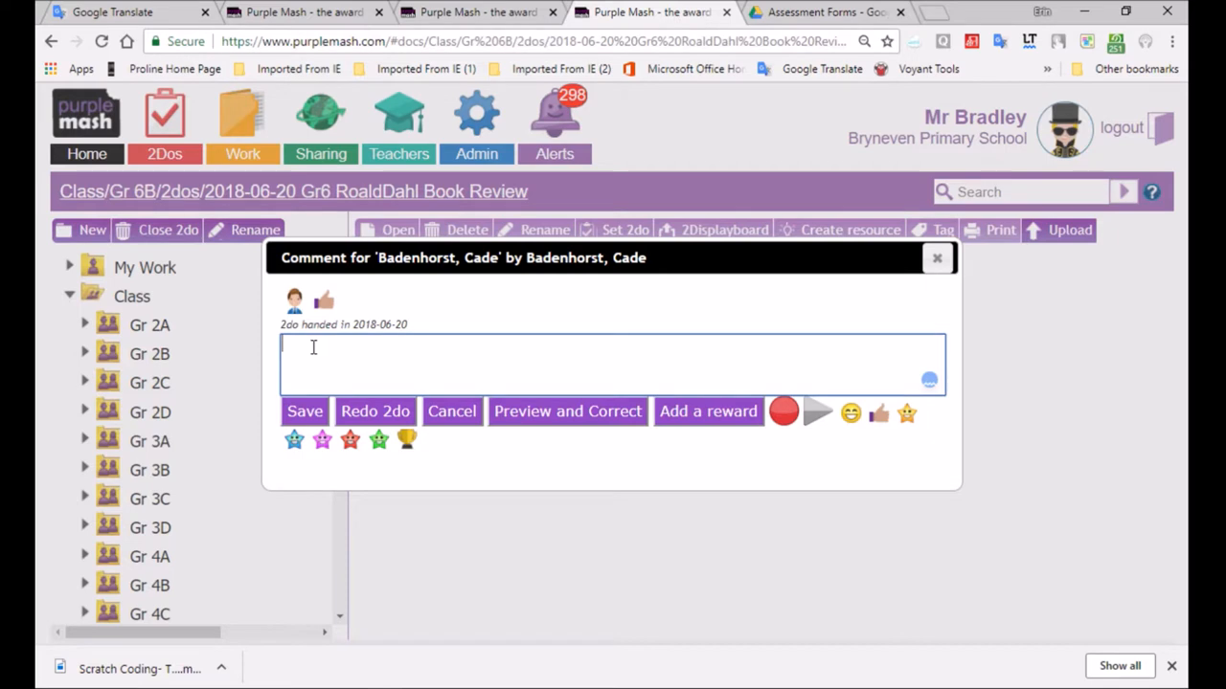
# - Preview Cade's book review and type the comment 'Thanks Cade. Appreciate the work. 7'
pyautogui.click(566, 411)
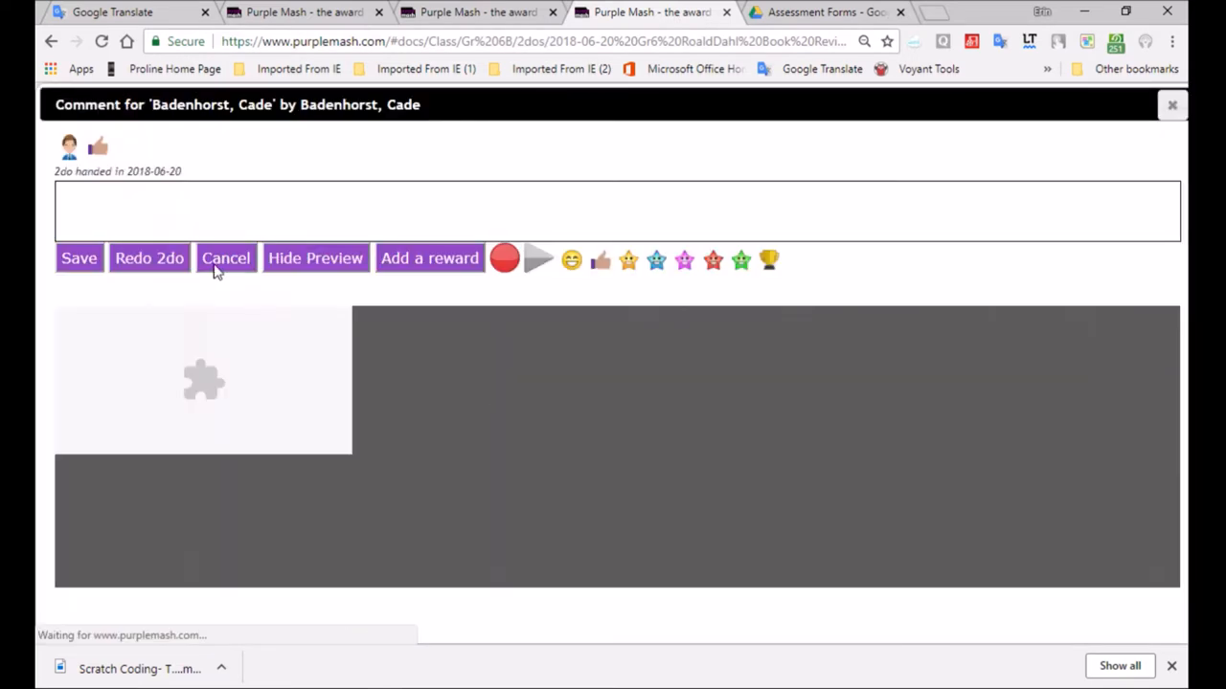
pyautogui.click(226, 258)
pyautogui.write('T')
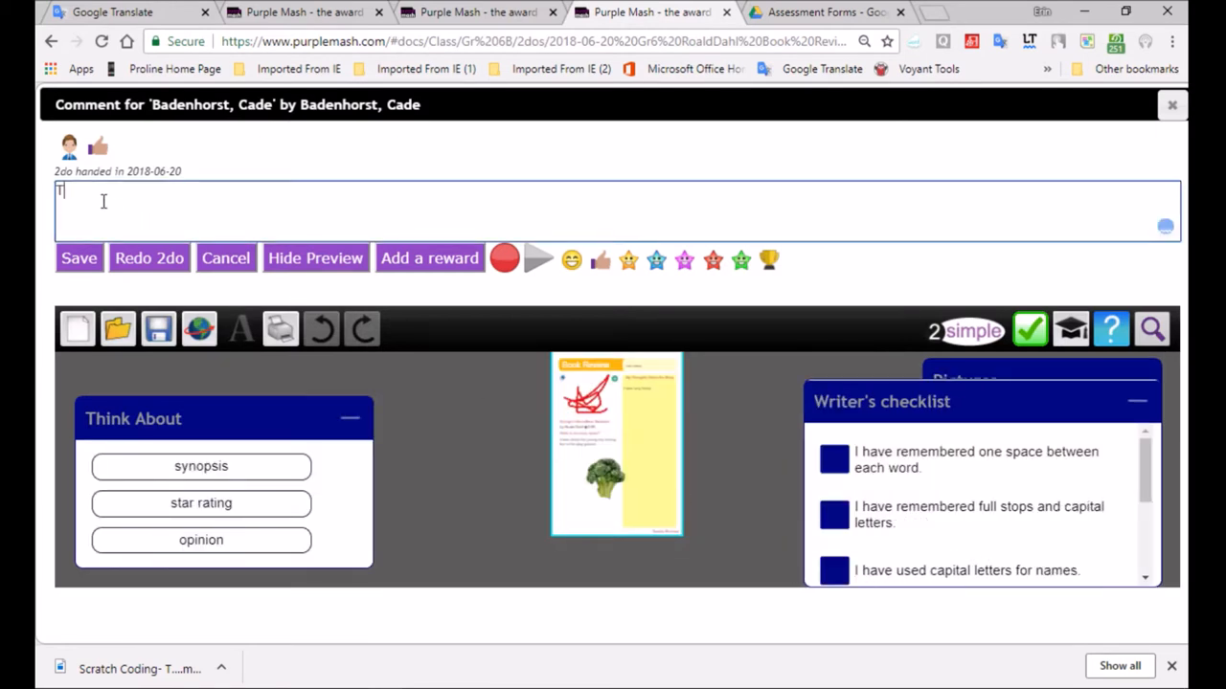
pyautogui.write('hanks C')
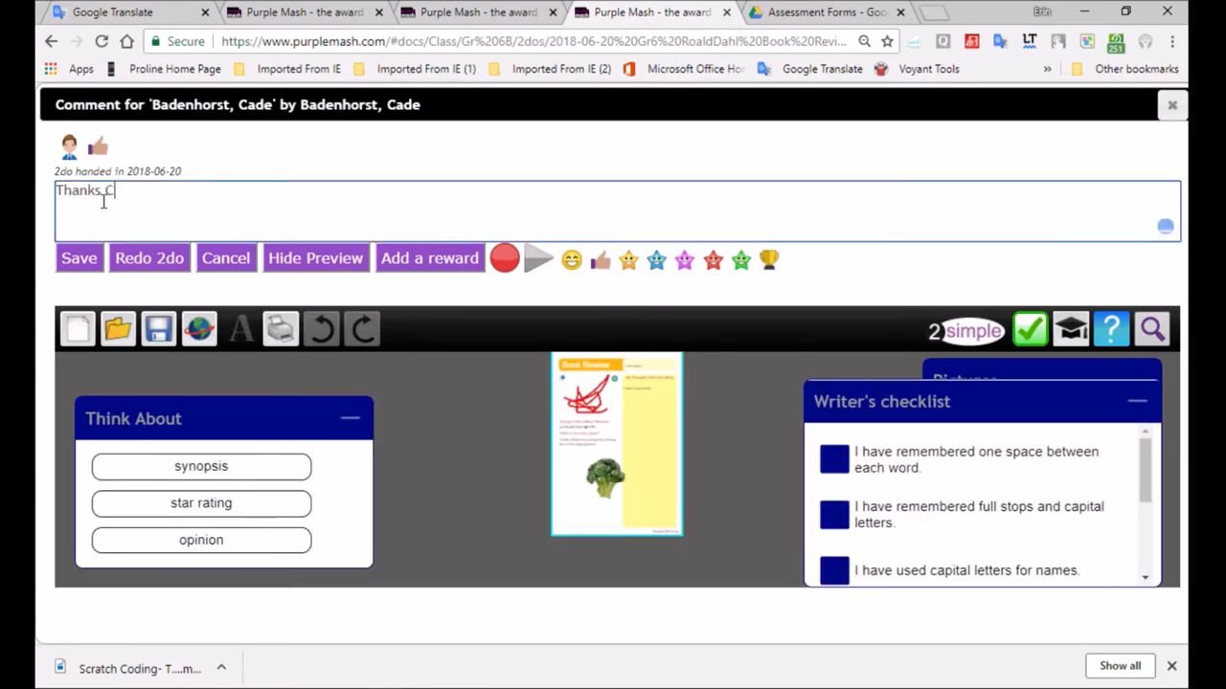
pyautogui.write('ade. Ap')
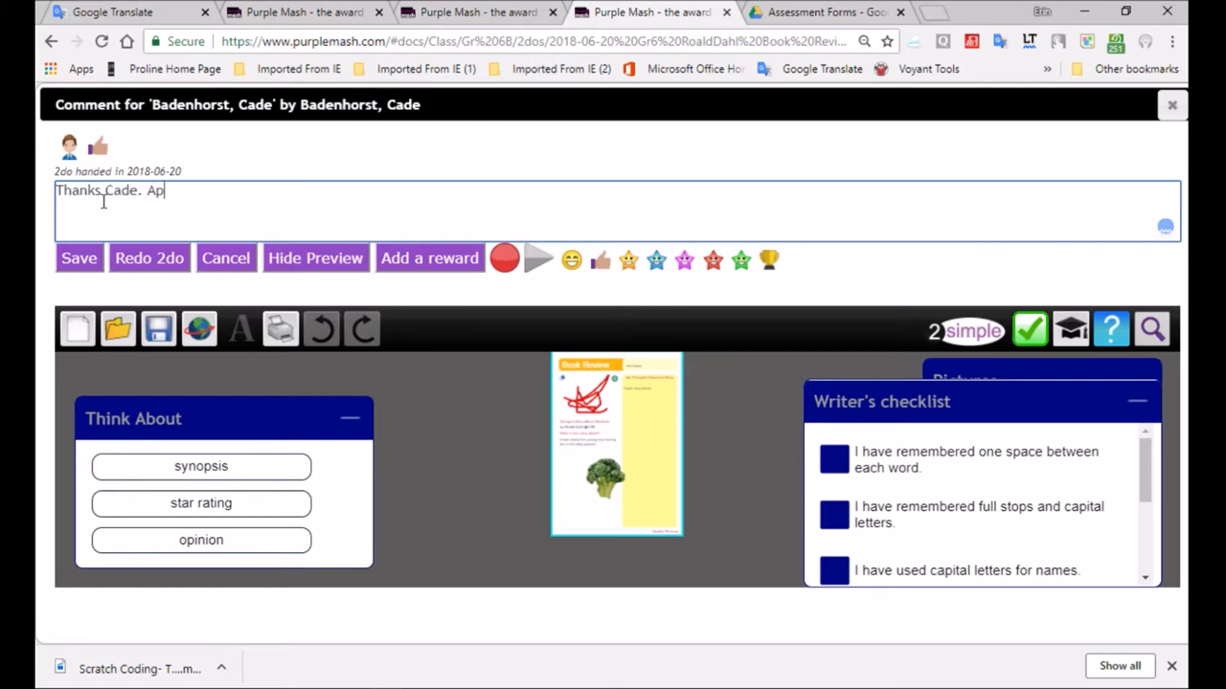
pyautogui.write('preci')
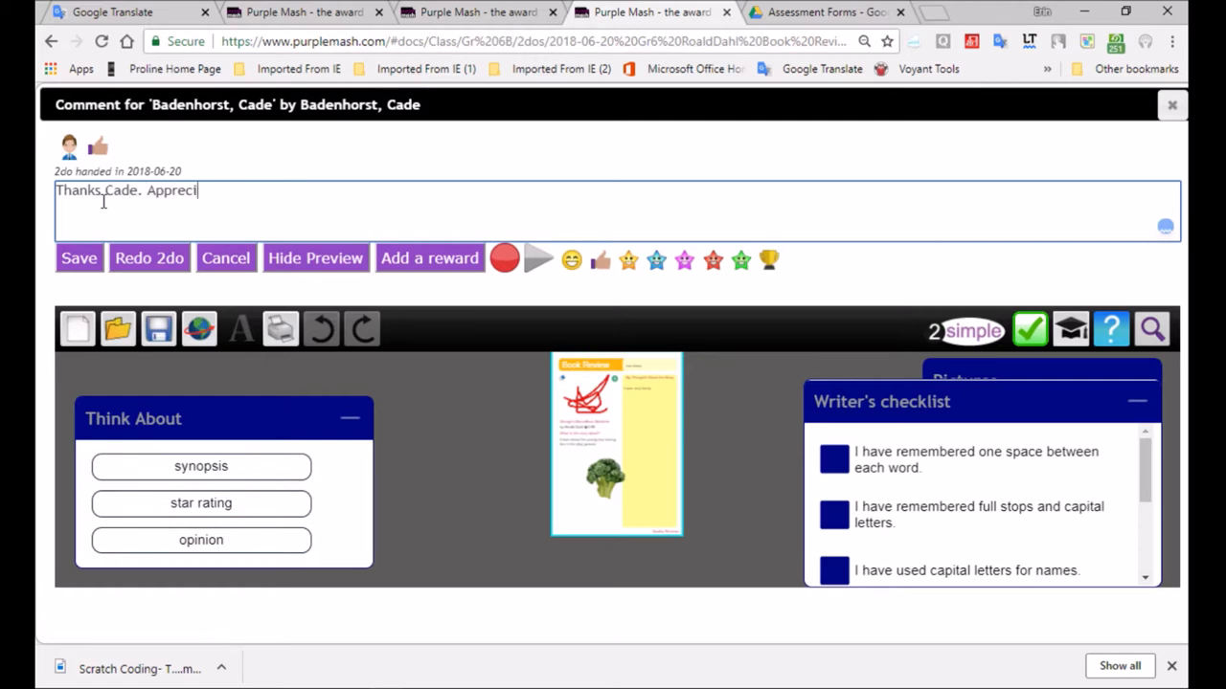
pyautogui.write('ate the work')
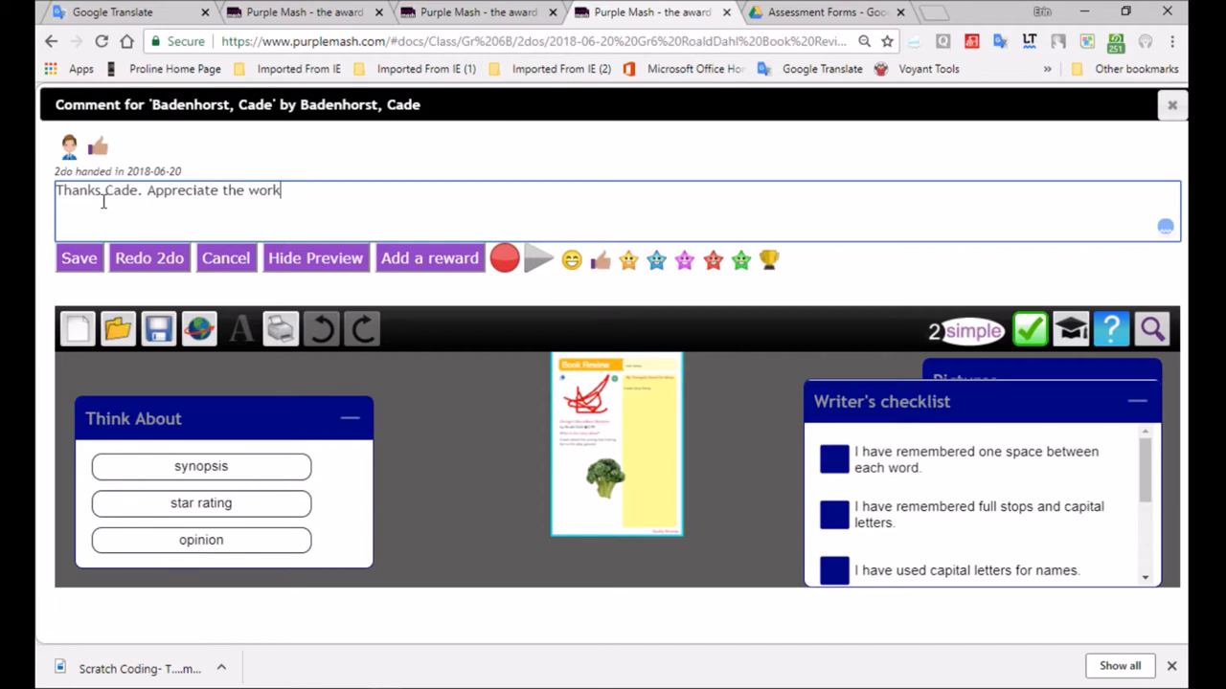
pyautogui.write('.')
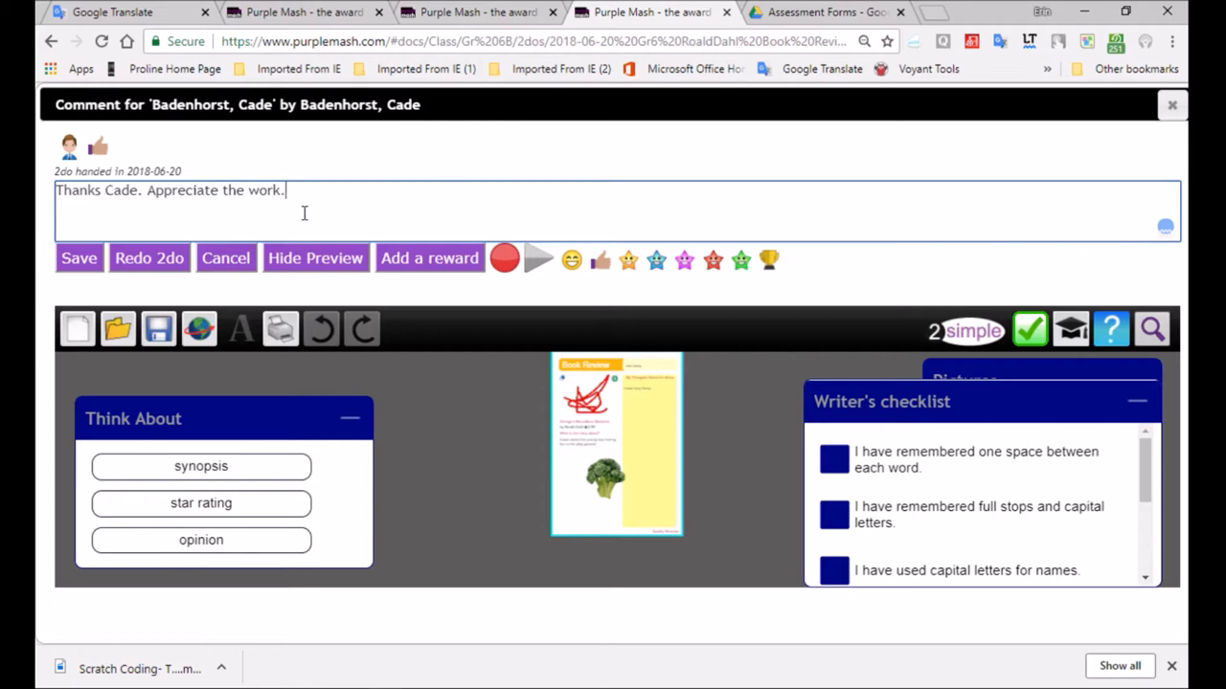
pyautogui.write('7')
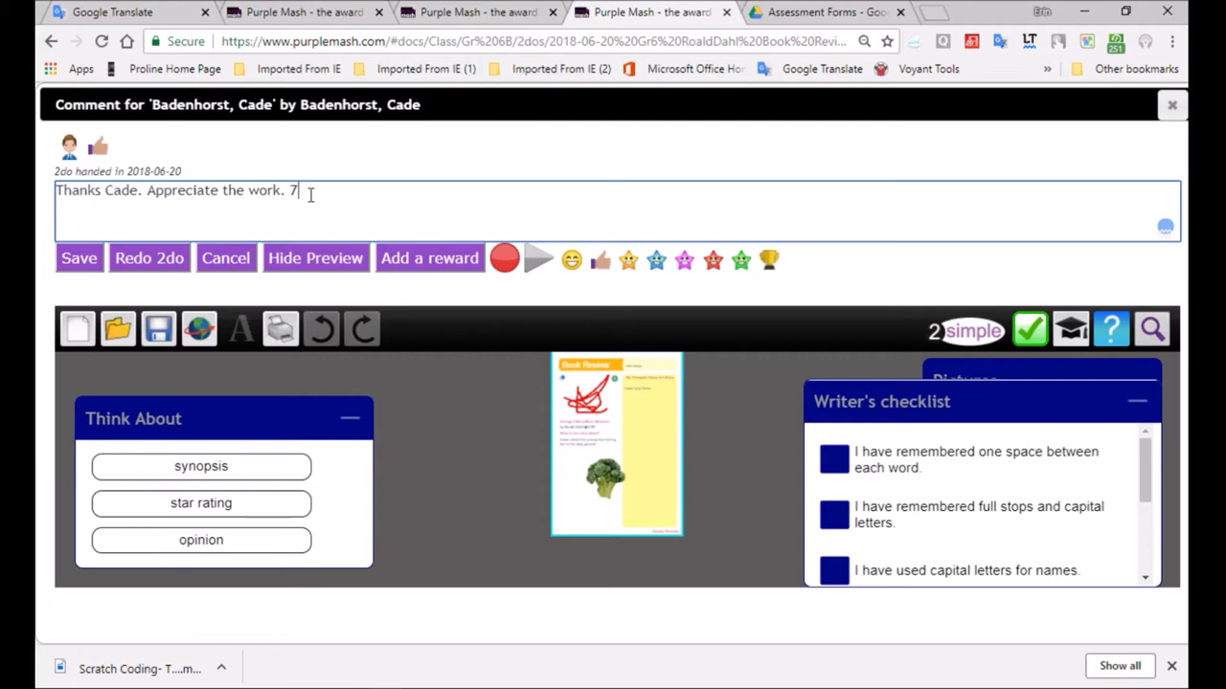
pyautogui.press('Backspace')
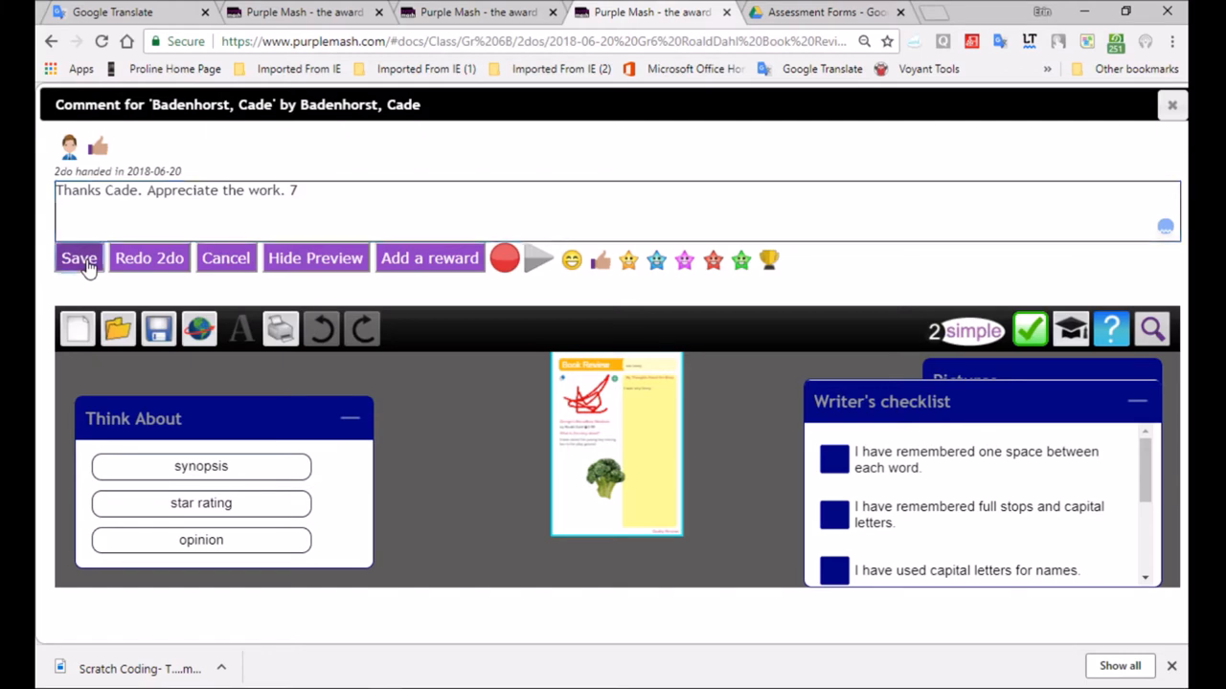
# - Save the comment 'Thanks Cade. Appreciate the work. 7' and check it on the work
pyautogui.click(79, 257)
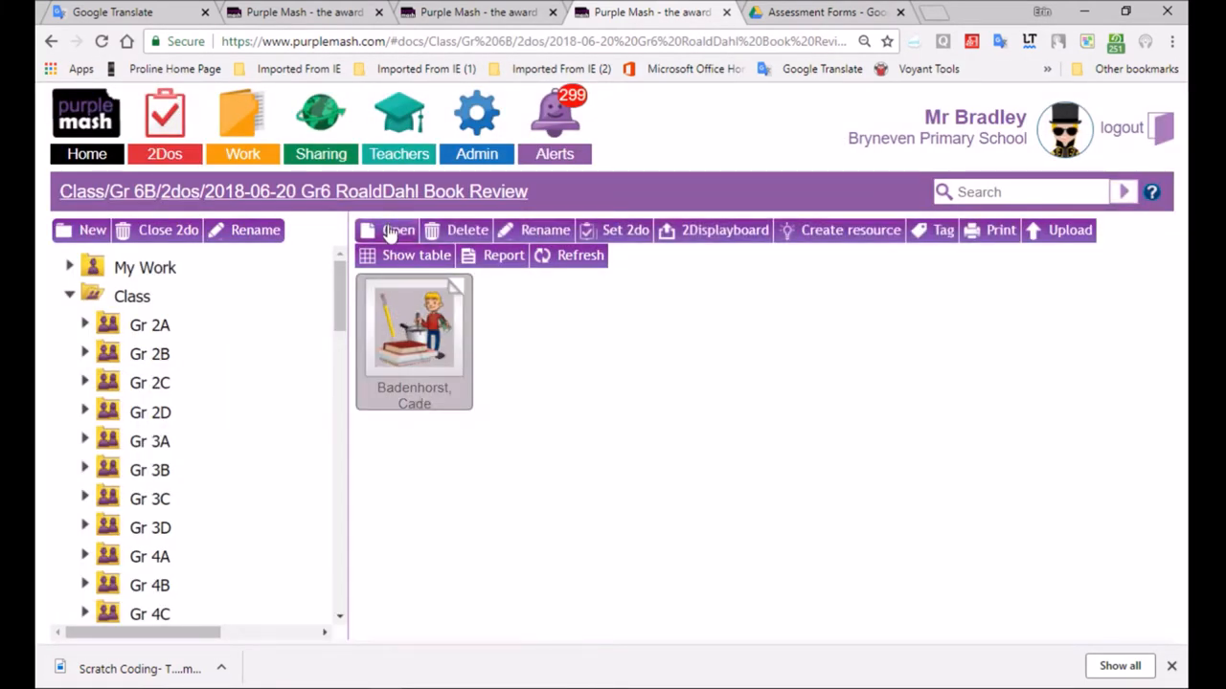
pyautogui.click(413, 330)
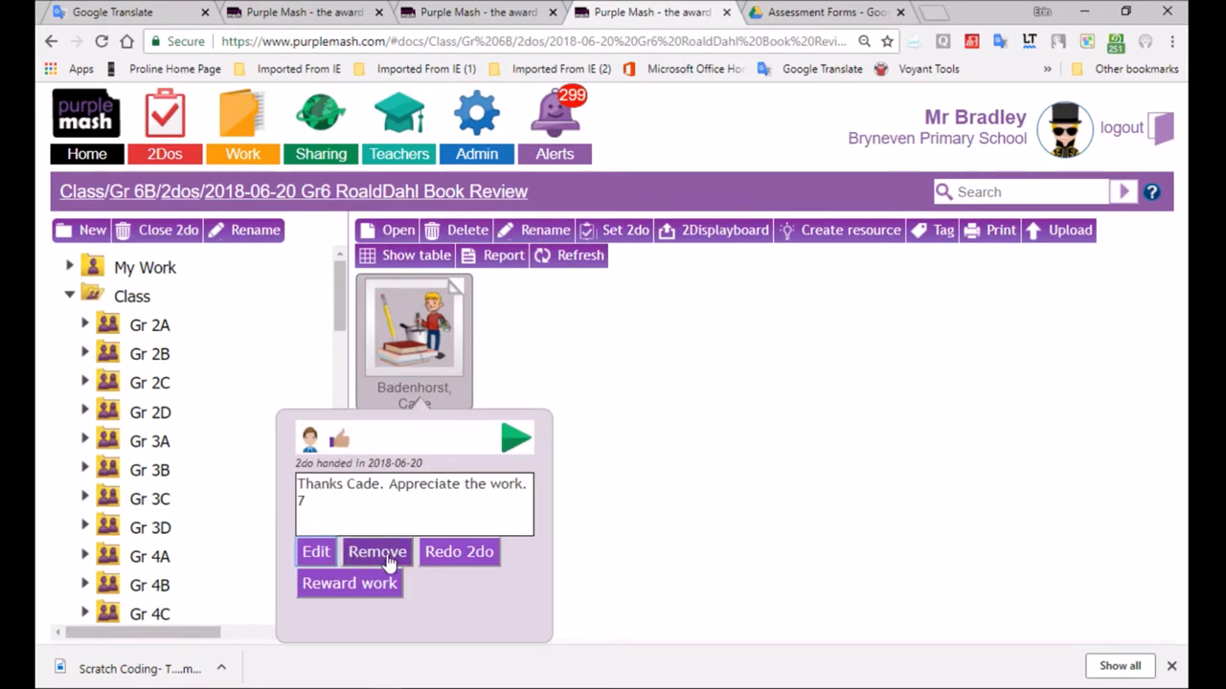
pyautogui.moveTo(316, 558)
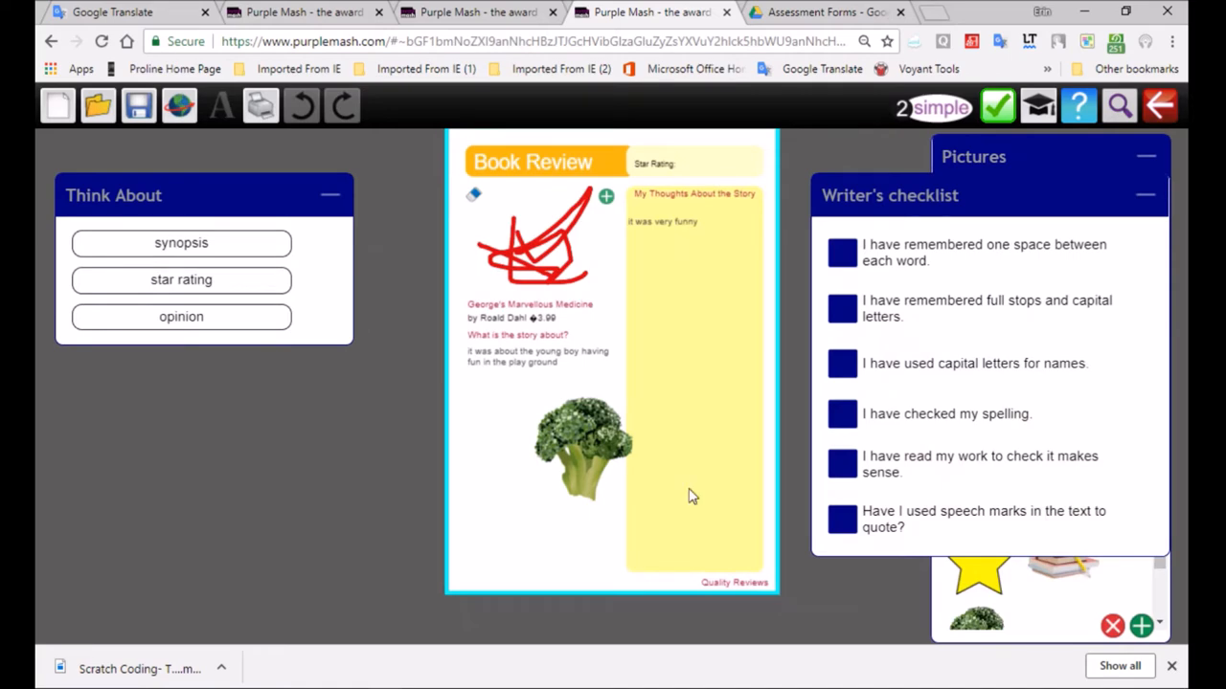
pyautogui.moveTo(1110, 123)
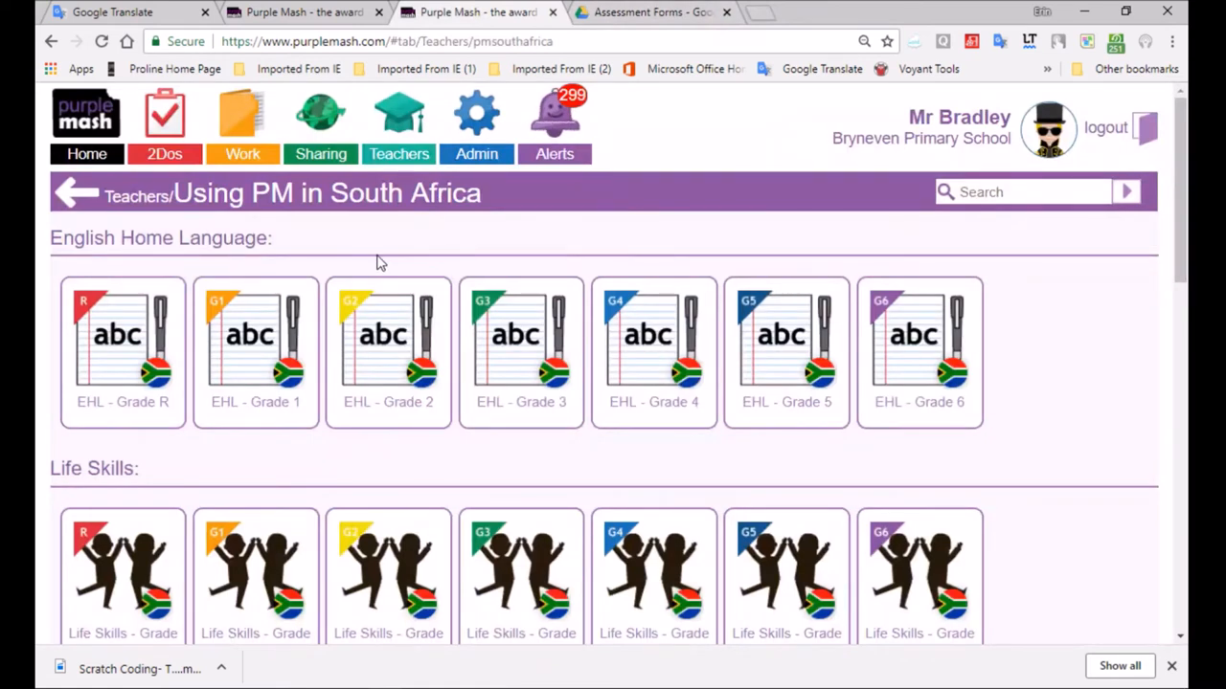
pyautogui.moveTo(504, 141)
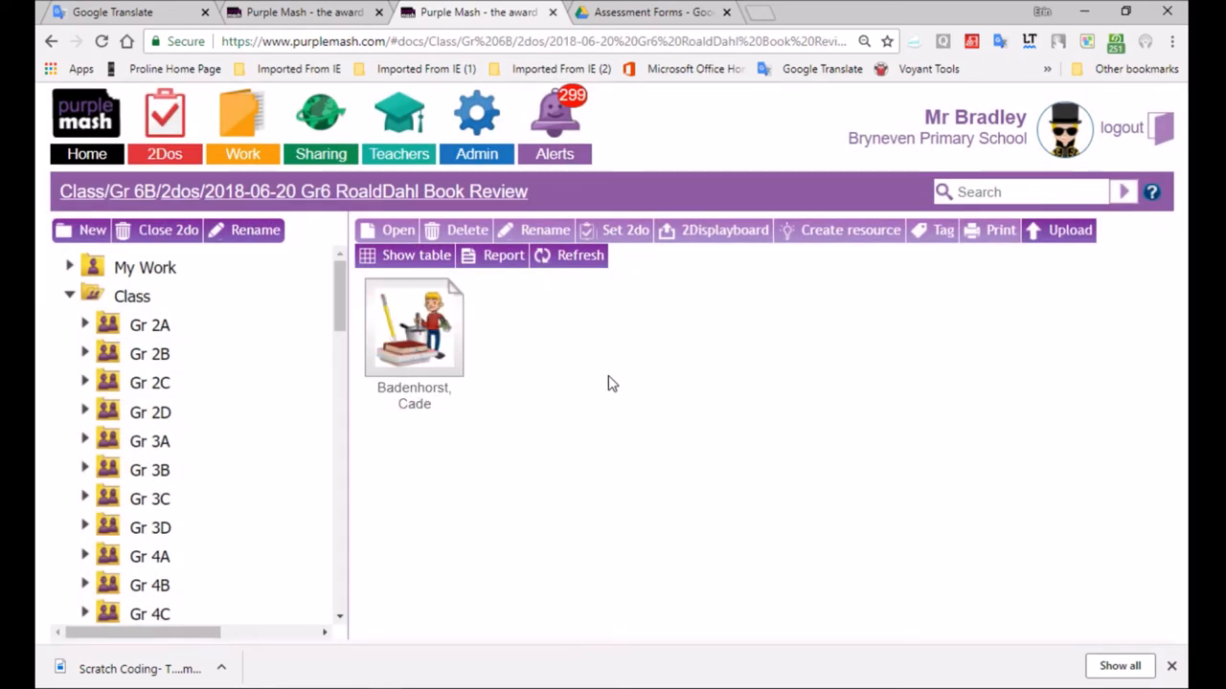
# - Show the submissions table with comments and download an Excel report of the Book Review 2do
pyautogui.click(569, 254)
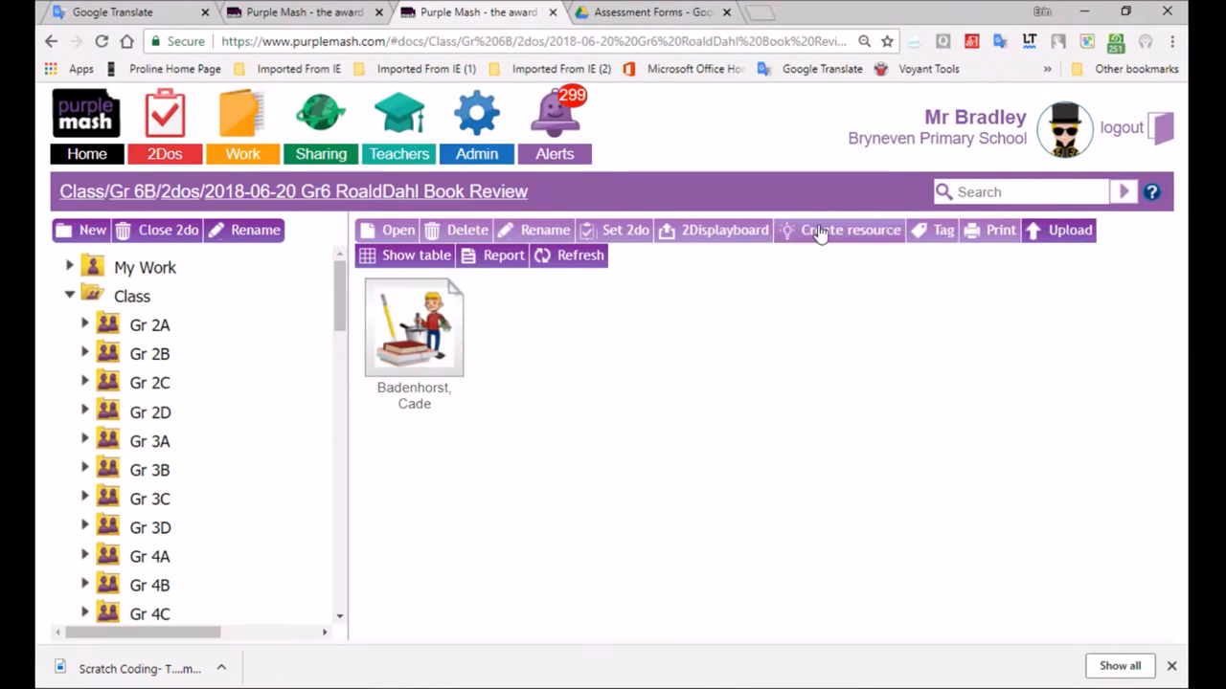
pyautogui.moveTo(1069, 230)
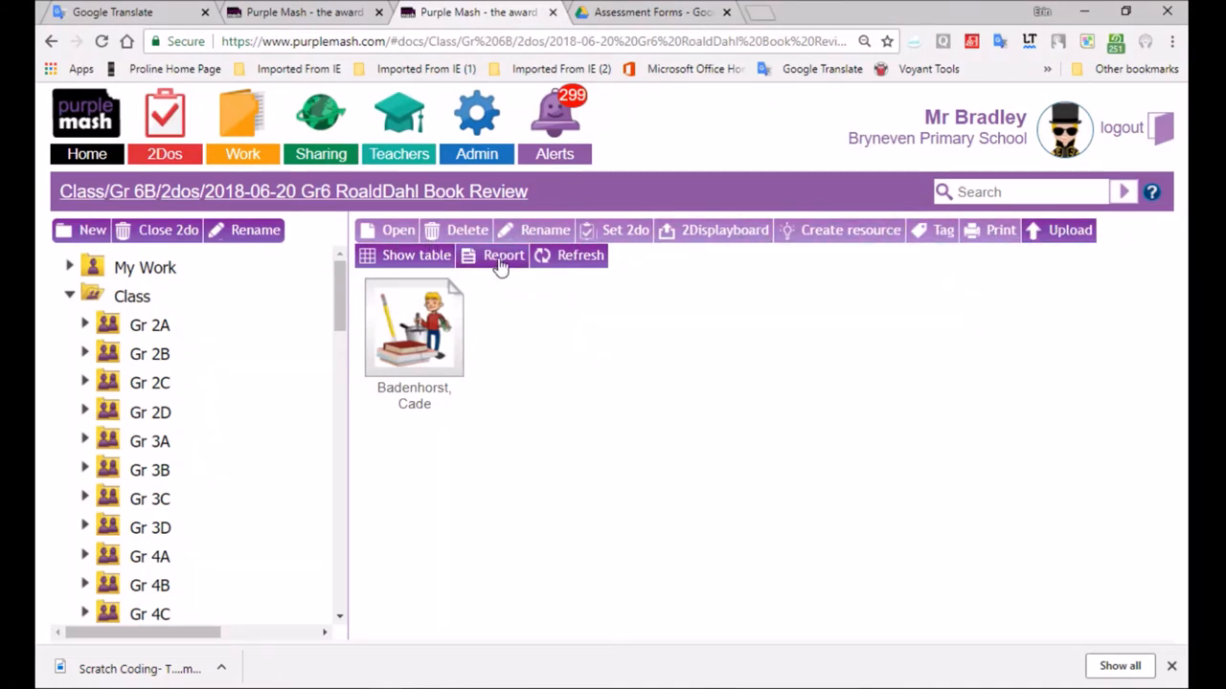
pyautogui.click(416, 255)
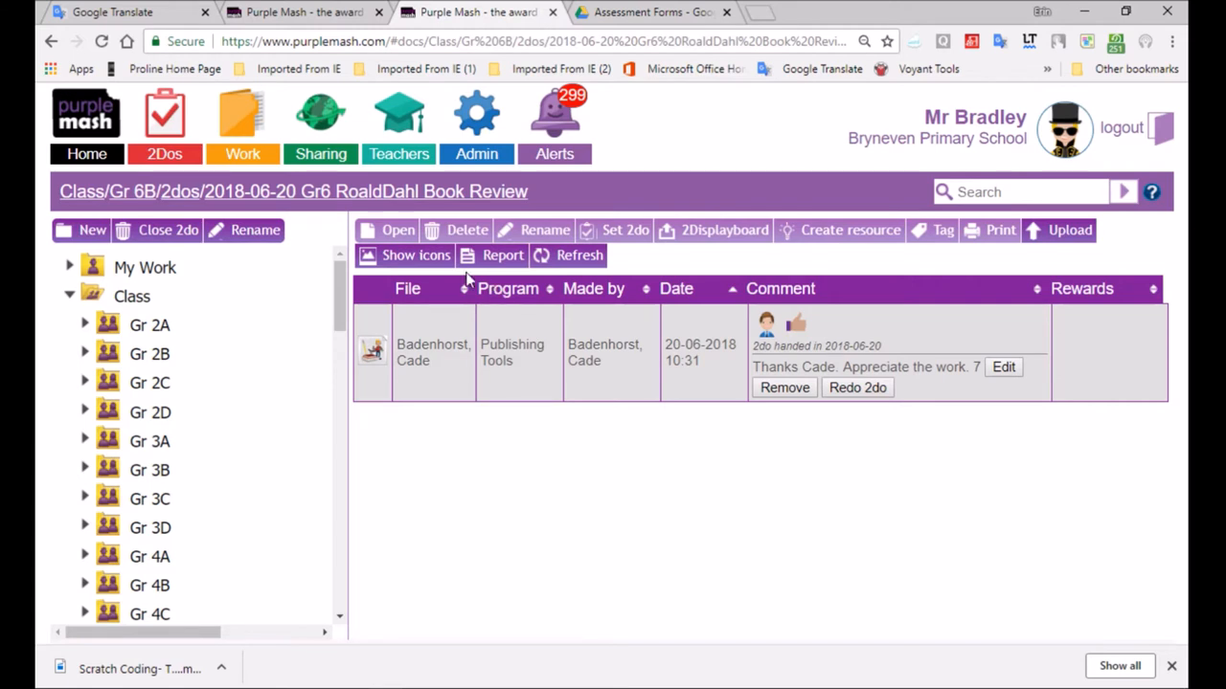
pyautogui.click(502, 255)
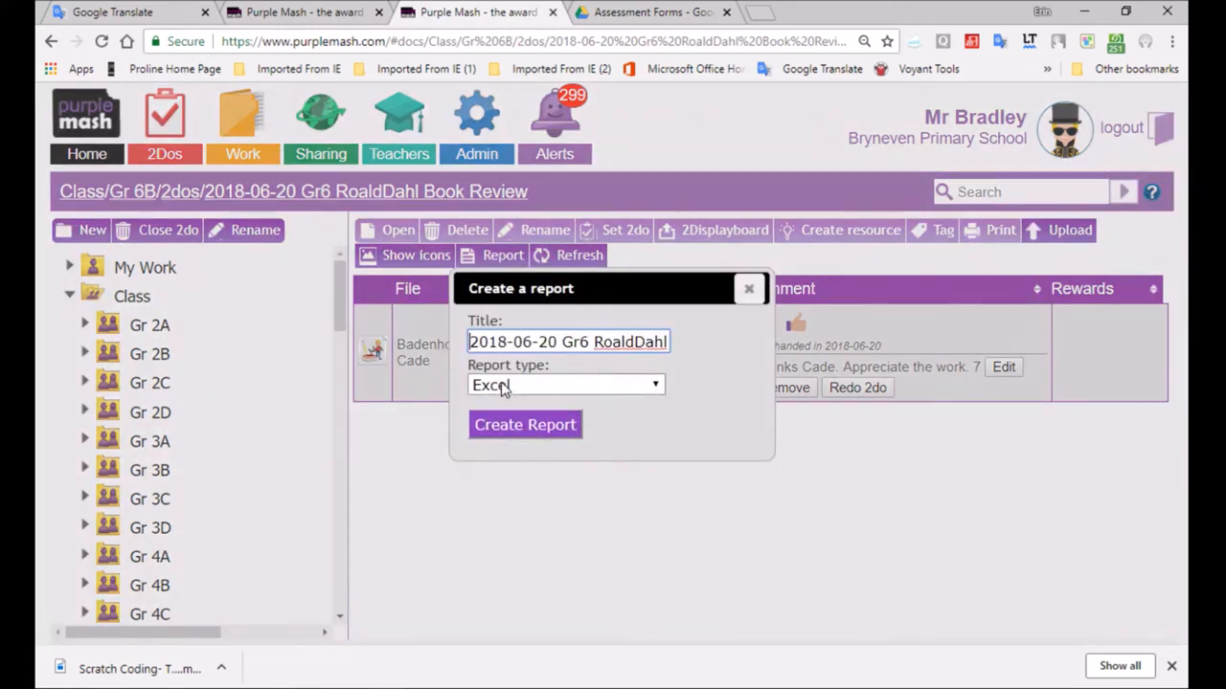
pyautogui.click(565, 384)
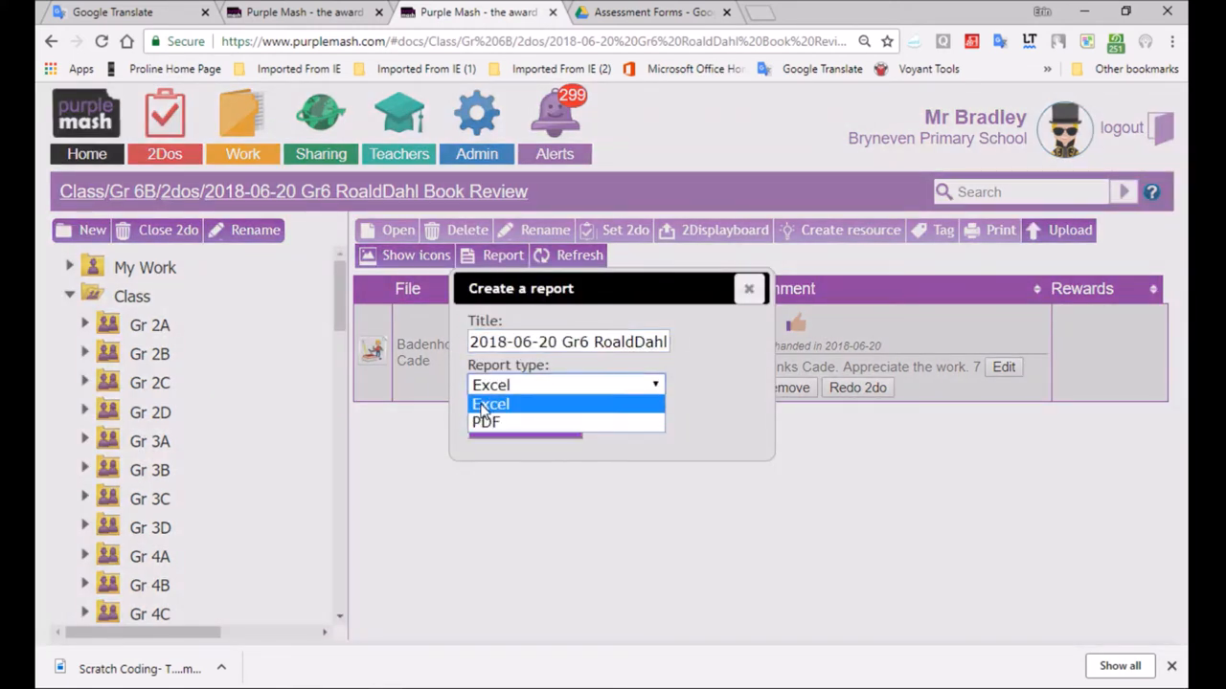
pyautogui.click(490, 403)
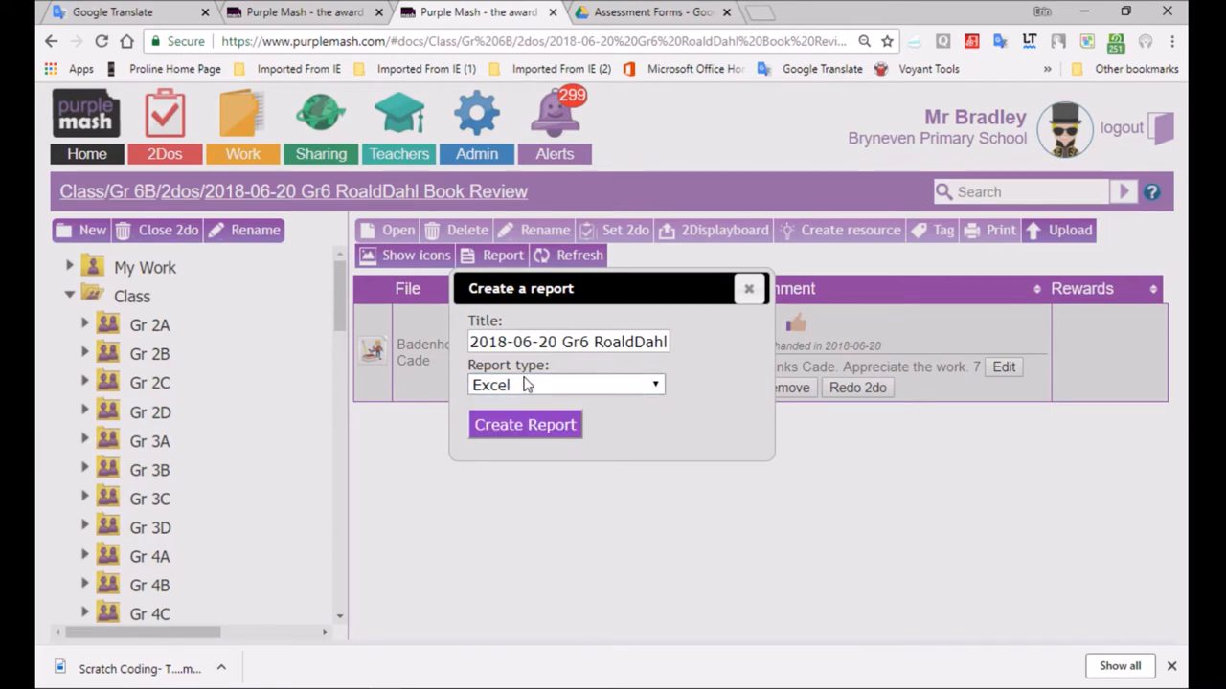
pyautogui.click(525, 424)
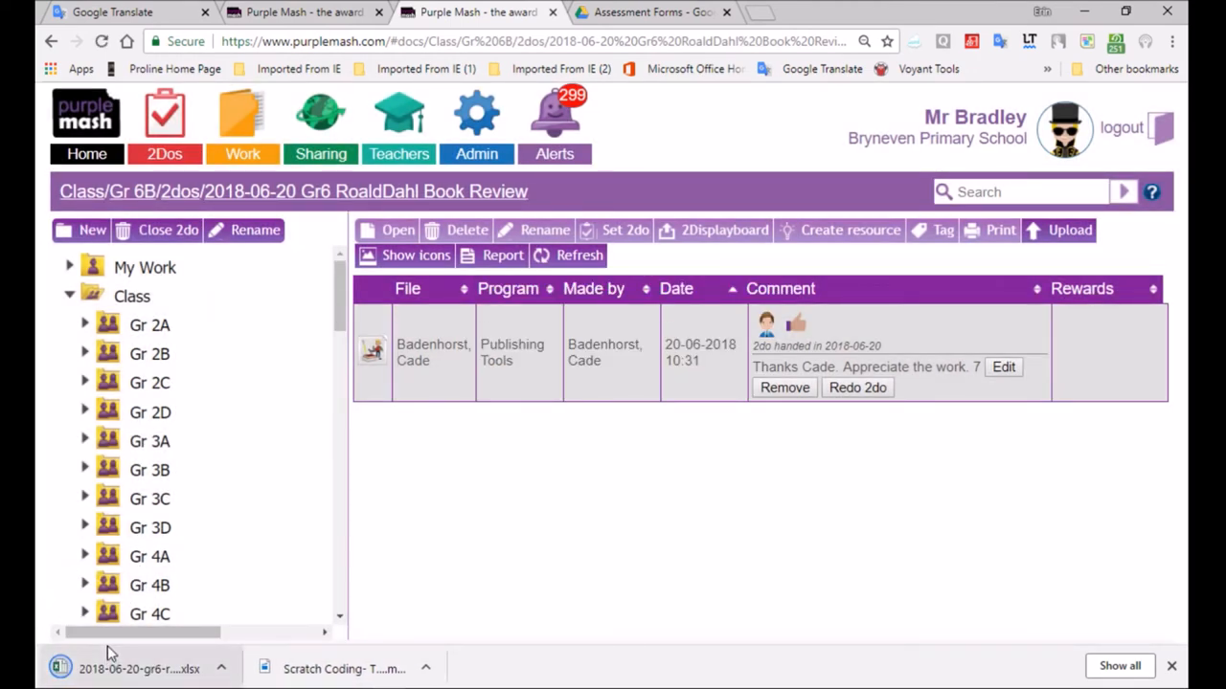
pyautogui.moveTo(139, 668)
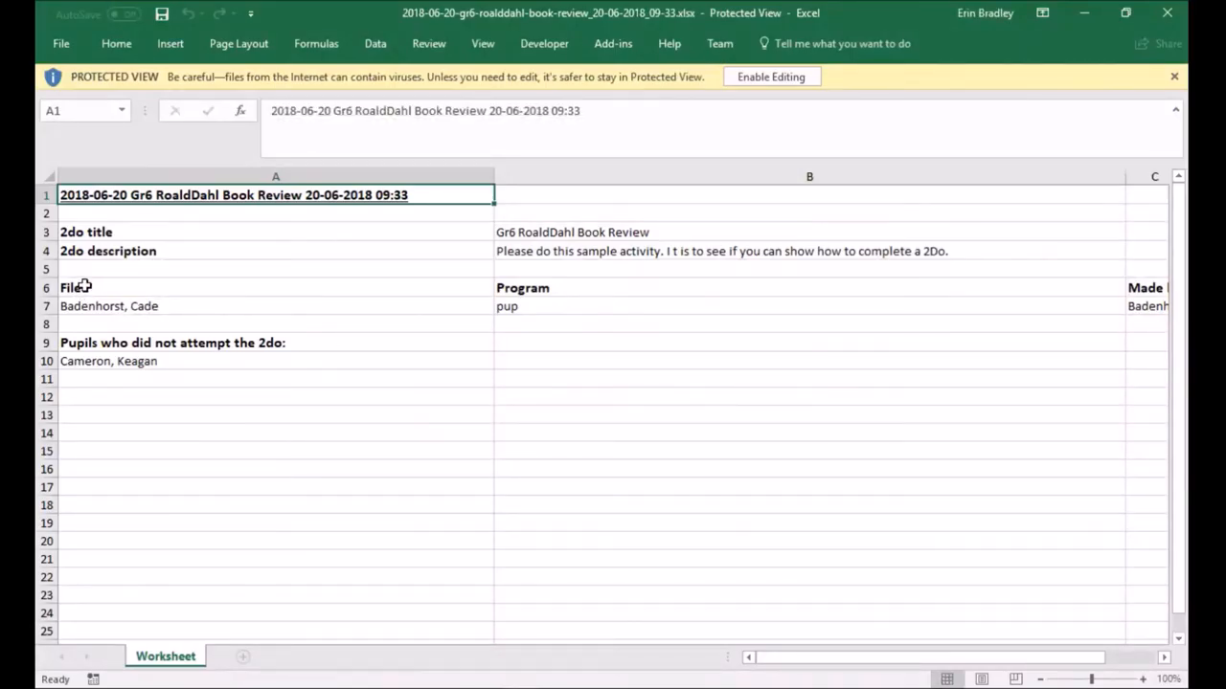
# - Select the pupil's submission rows in the Excel report and enable editing
pyautogui.click(109, 305)
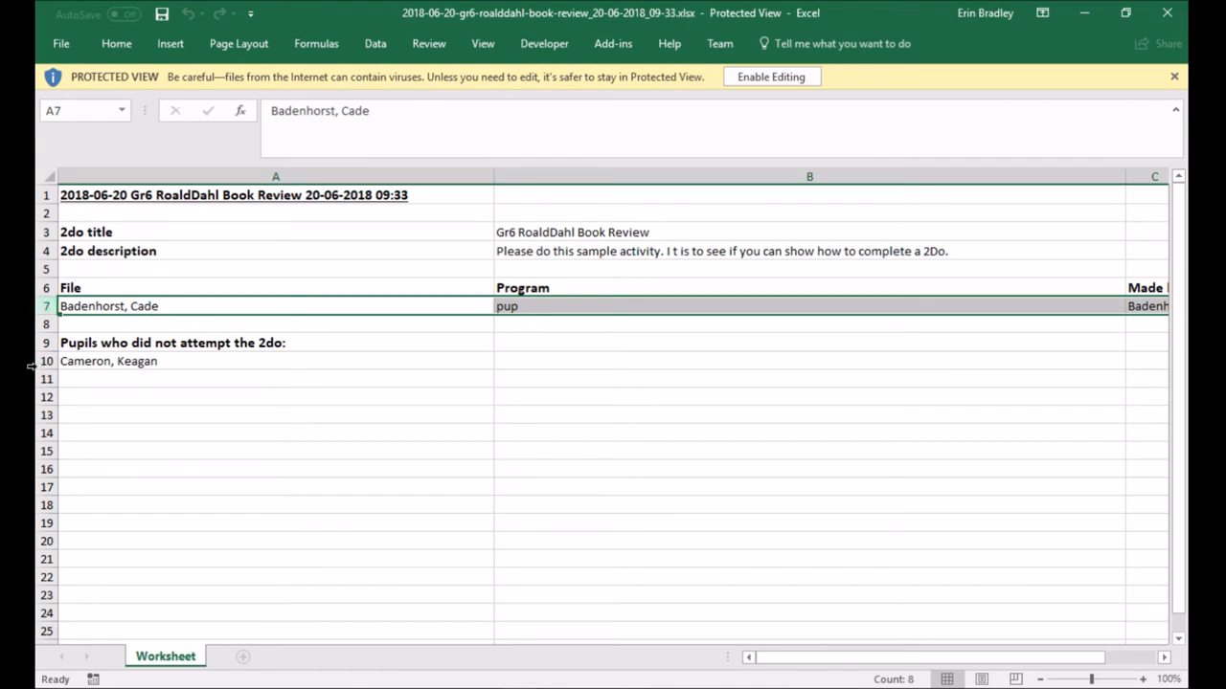
pyautogui.click(108, 361)
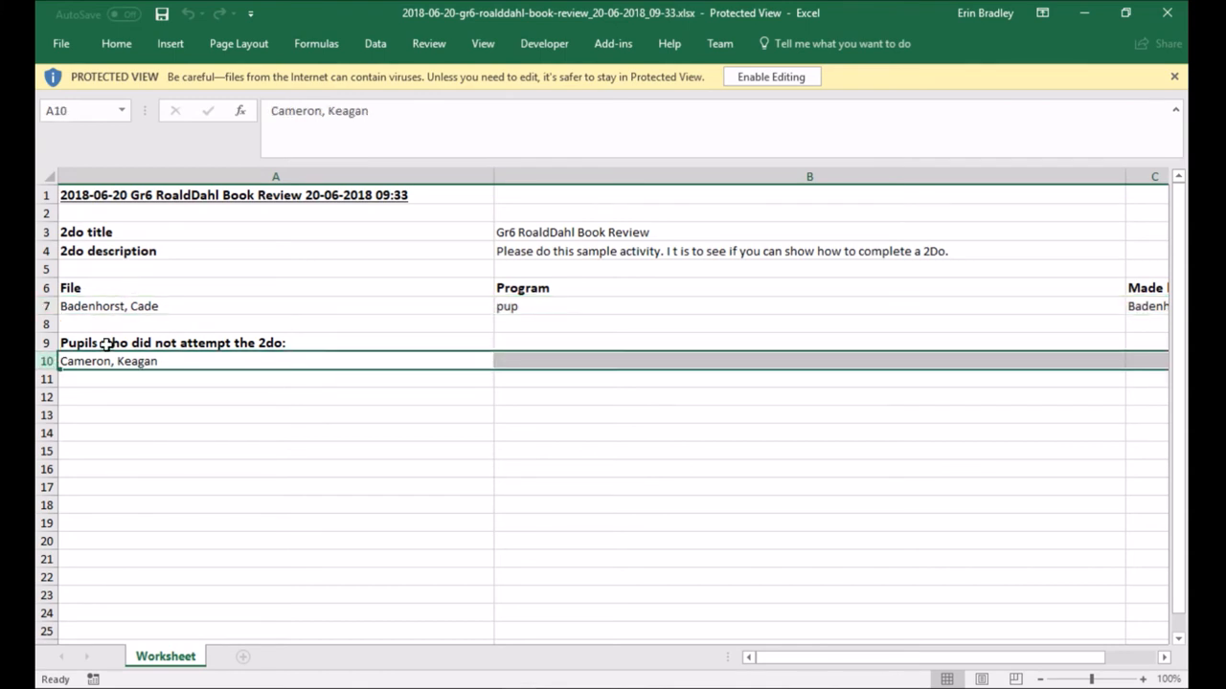
pyautogui.click(109, 306)
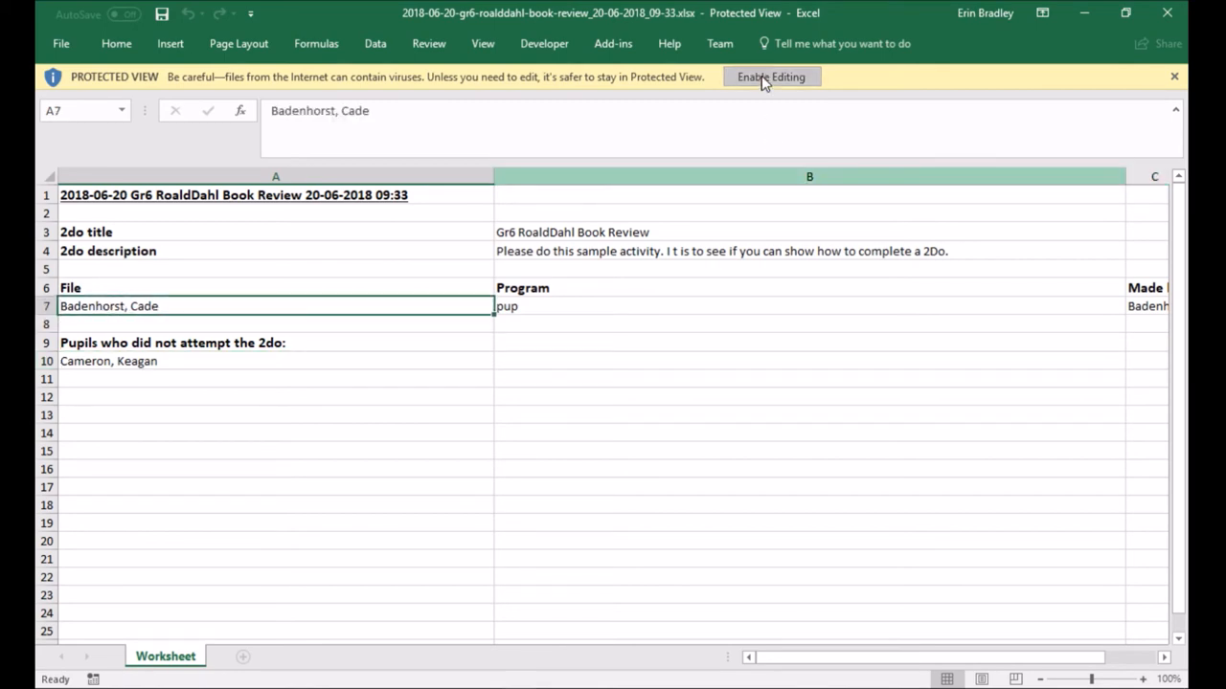
pyautogui.click(771, 76)
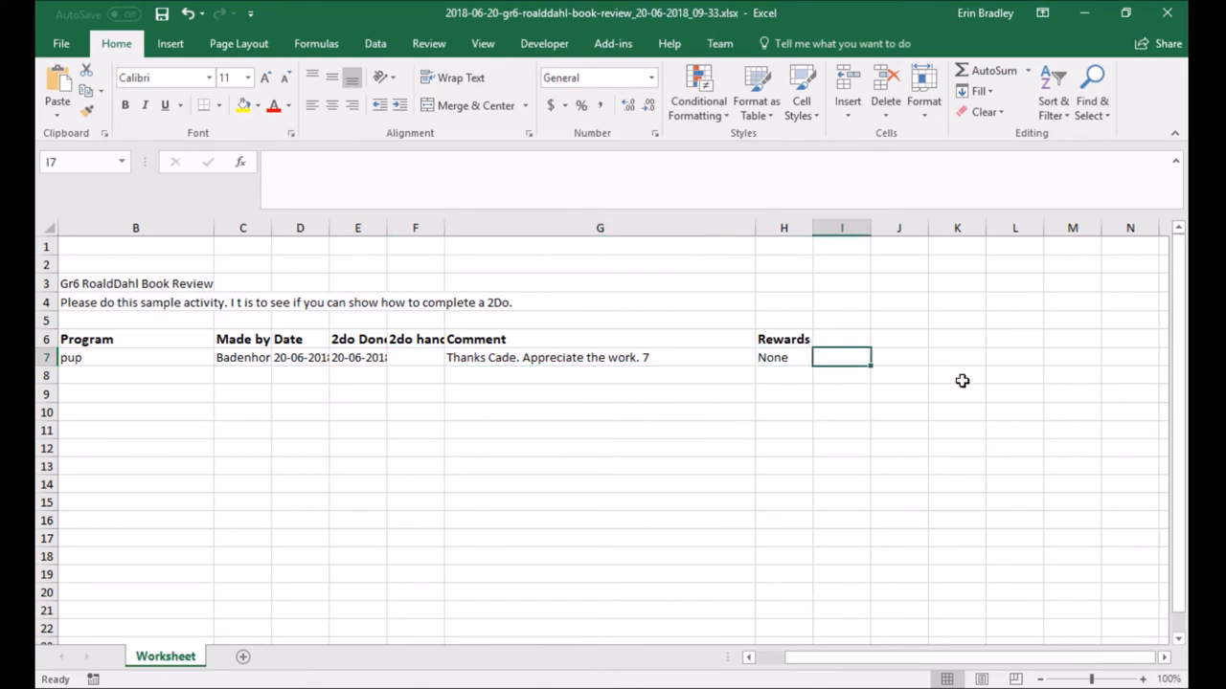
# - Enter =RIGHT(G7,1) in I7 to pull the mark 7 from Cade's comment
pyautogui.write('=right(')
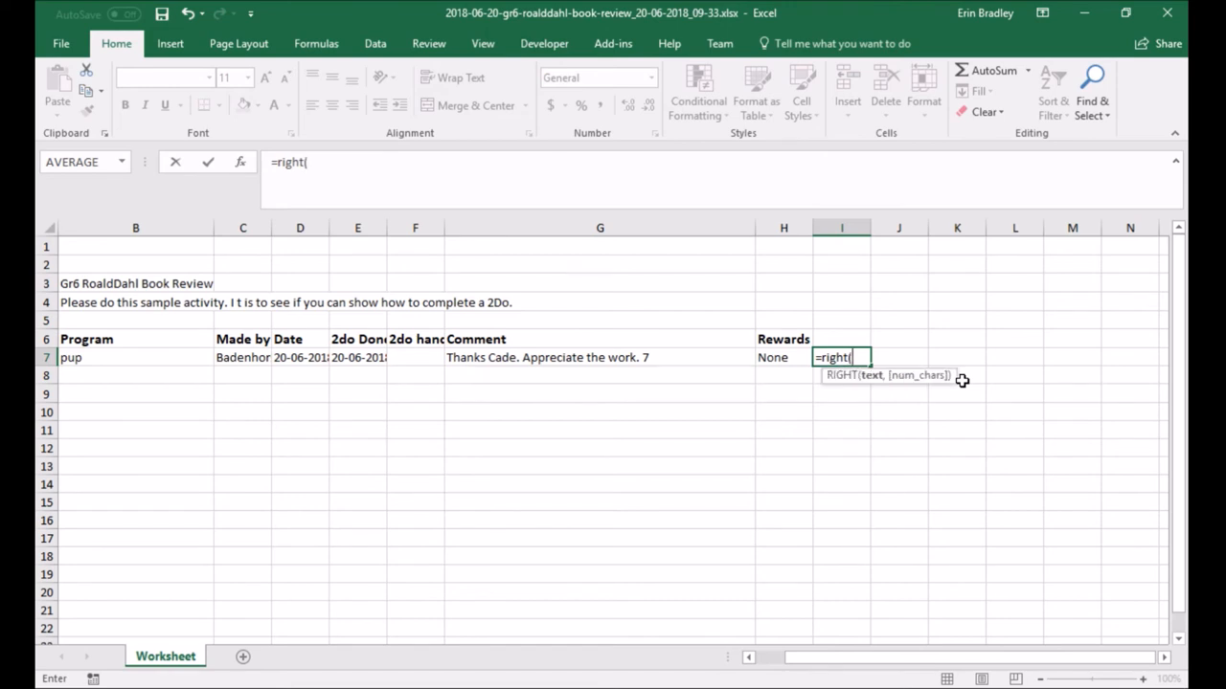
pyautogui.click(599, 357)
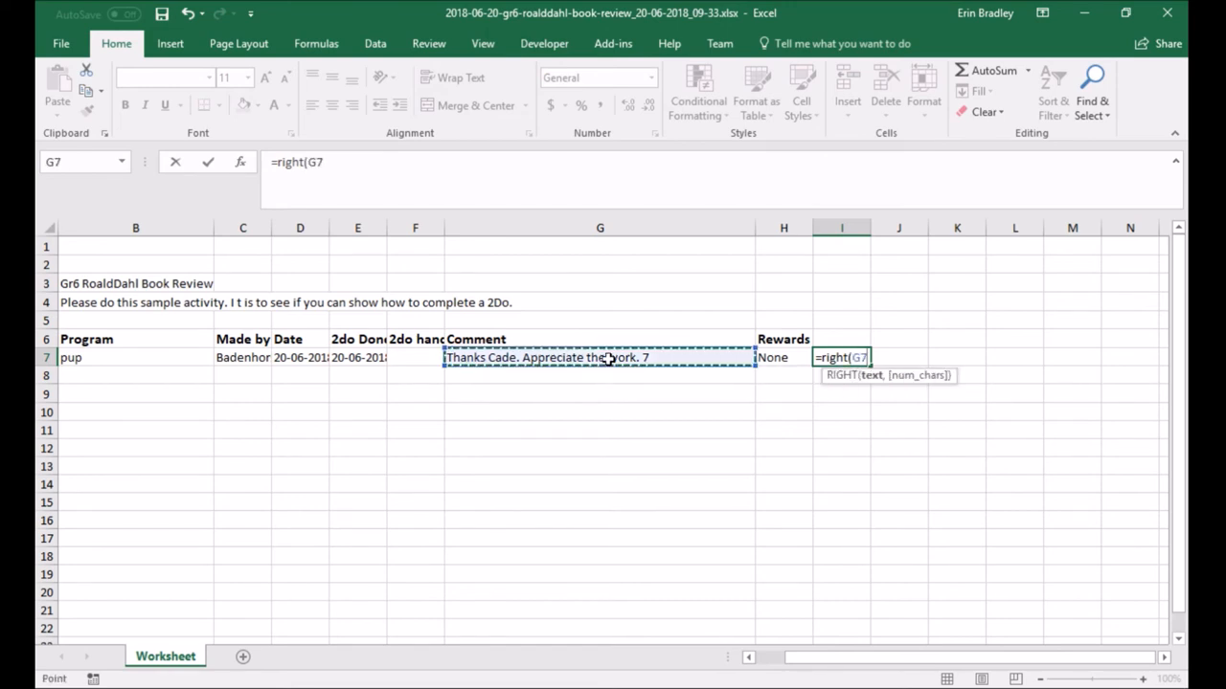
pyautogui.write(',')
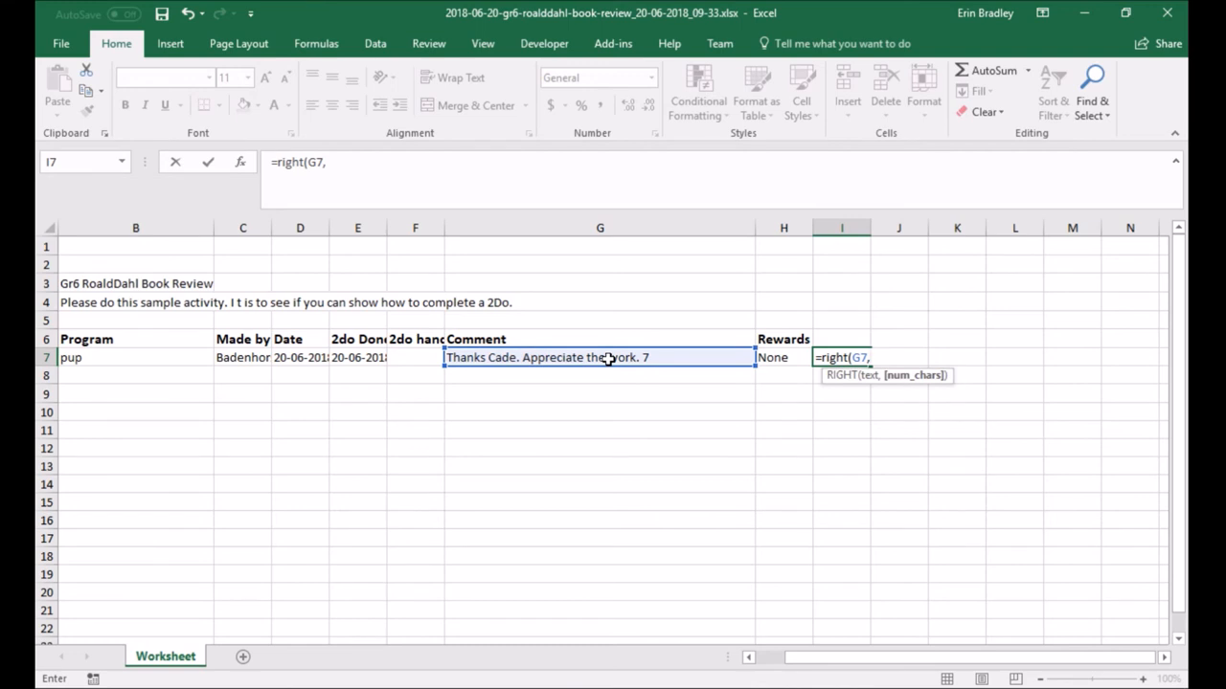
pyautogui.write('1)')
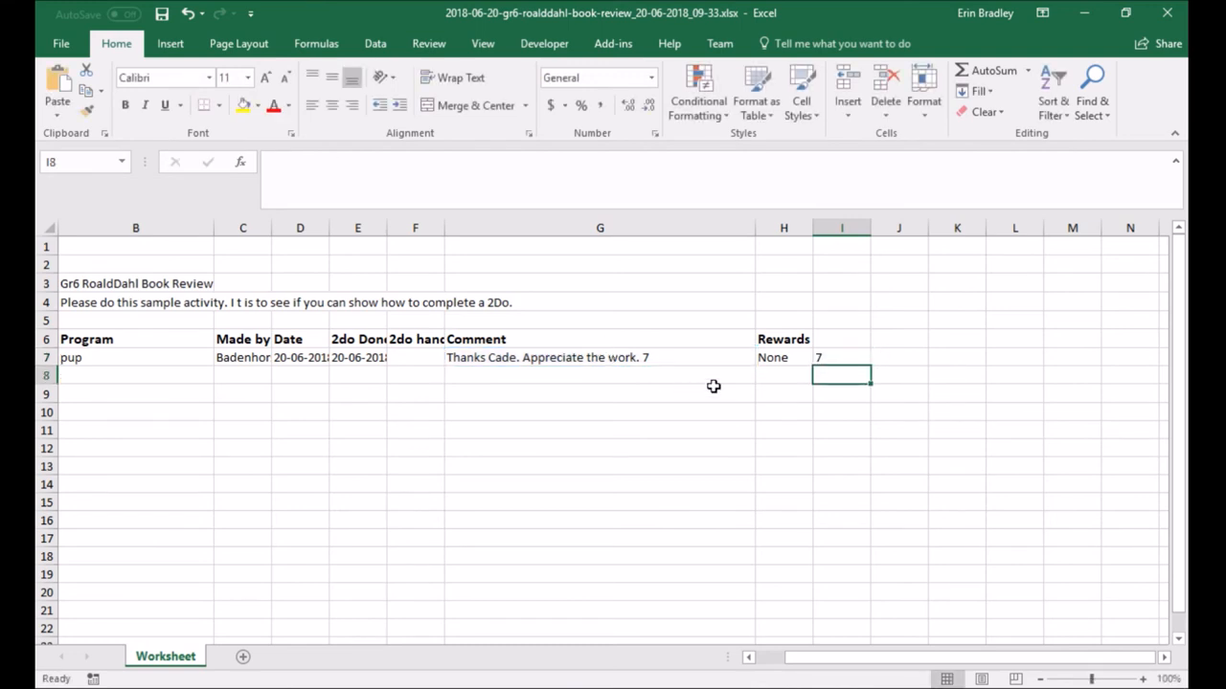
# - Fill row 7 and the mark cells with yellow
pyautogui.click(841, 357)
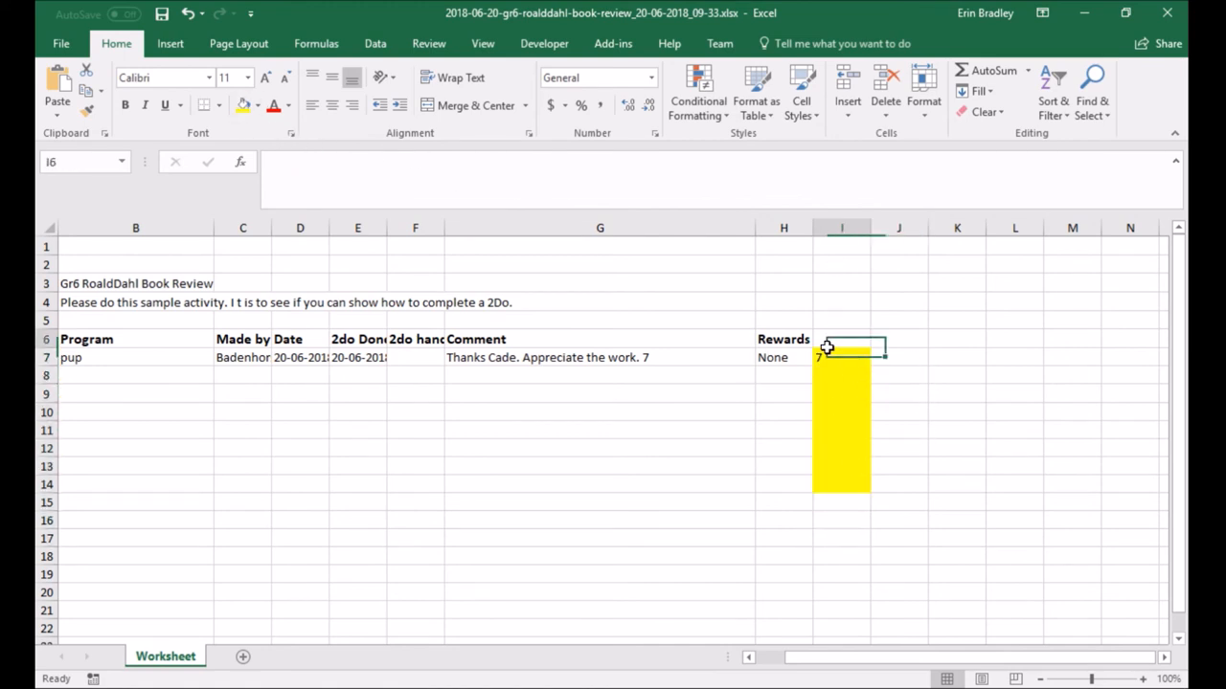
pyautogui.click(840, 357)
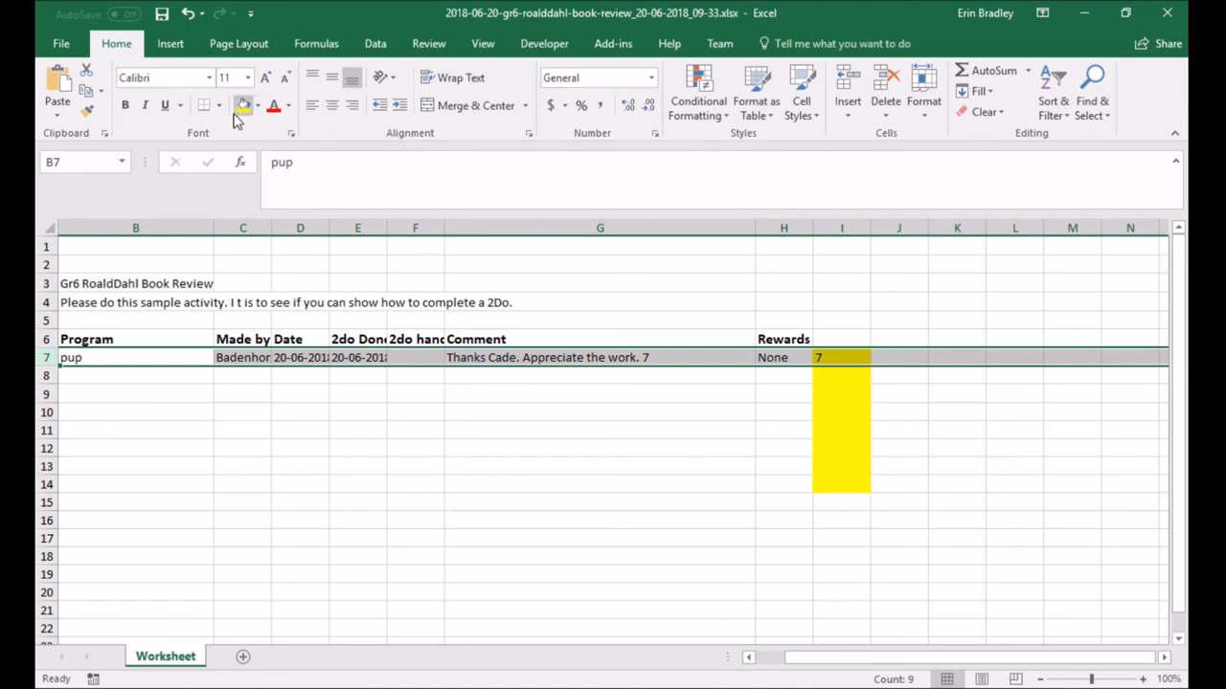
pyautogui.click(242, 105)
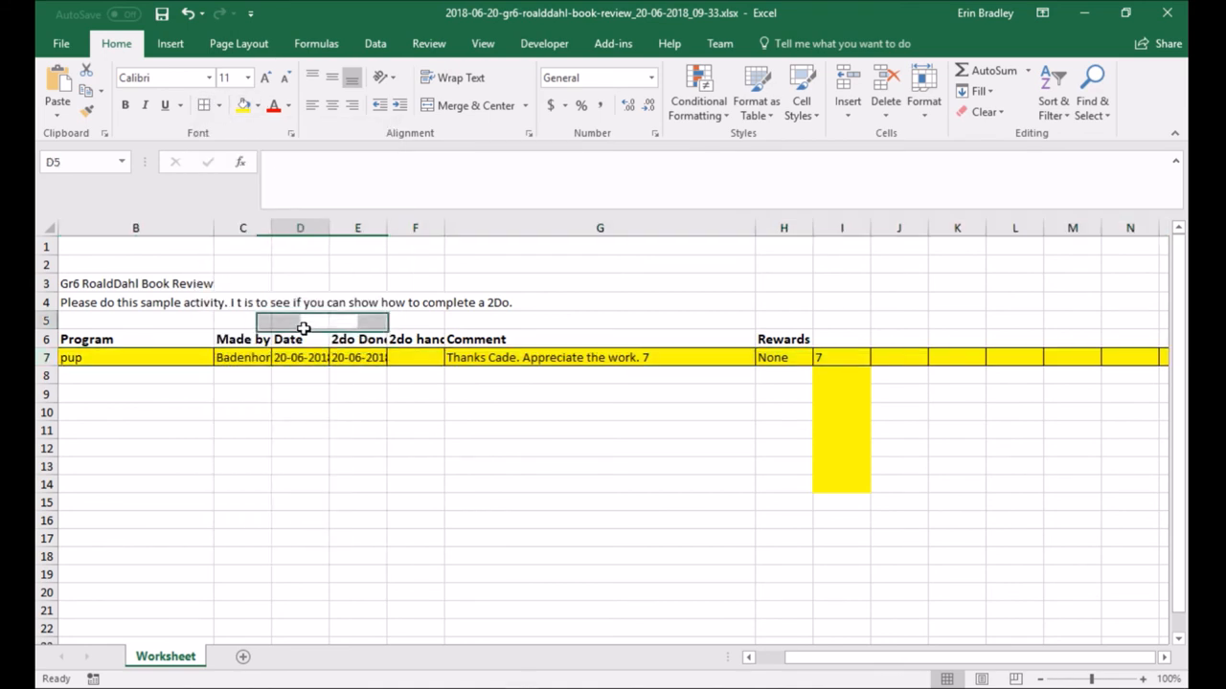
pyautogui.click(840, 358)
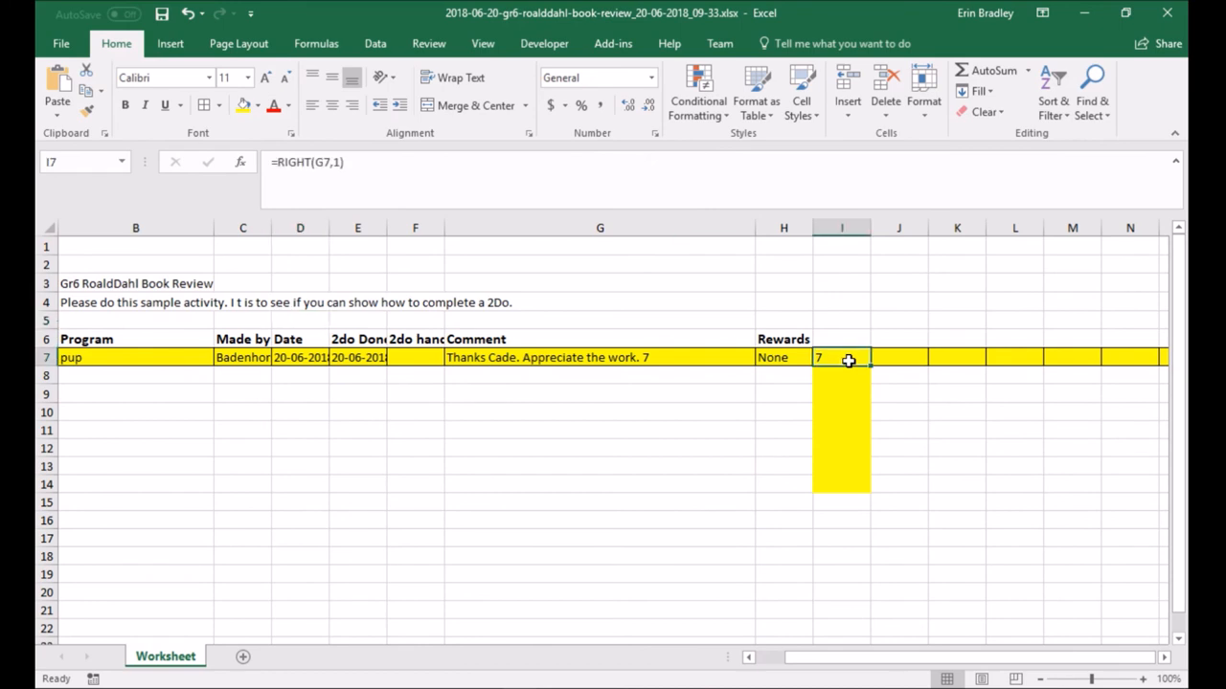
pyautogui.moveTo(847, 361)
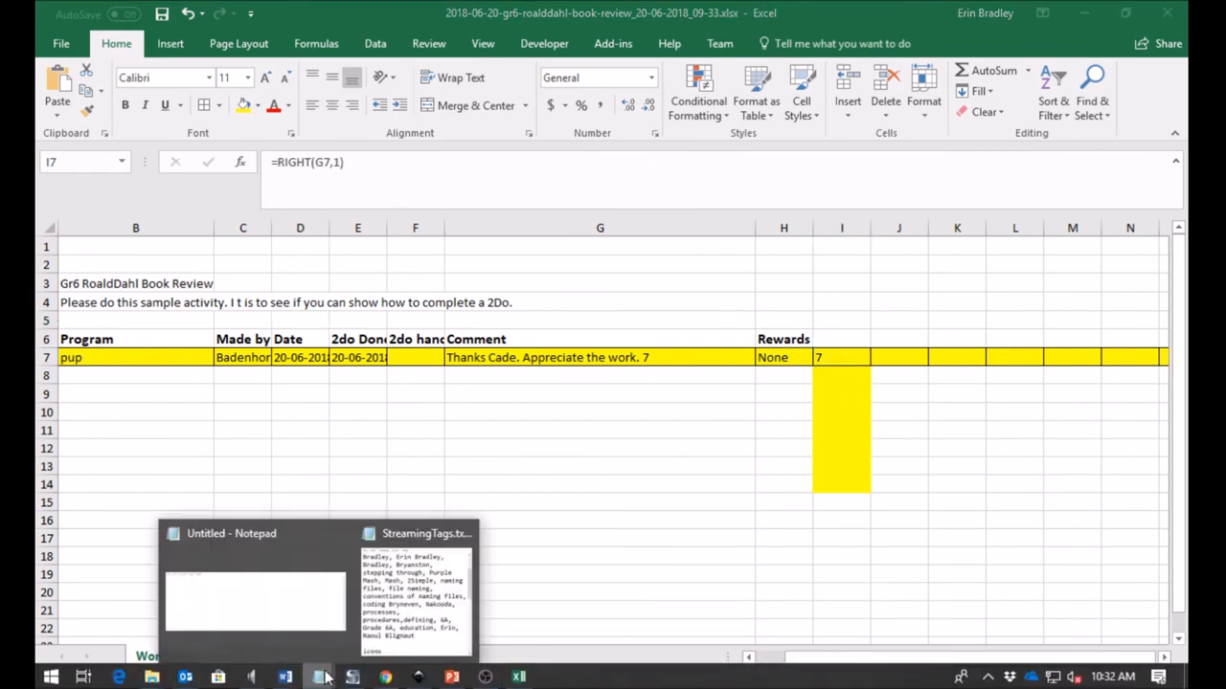
# - Switch back to the Purple Mash tab showing the Book Review 2do submissions
pyautogui.click(599, 375)
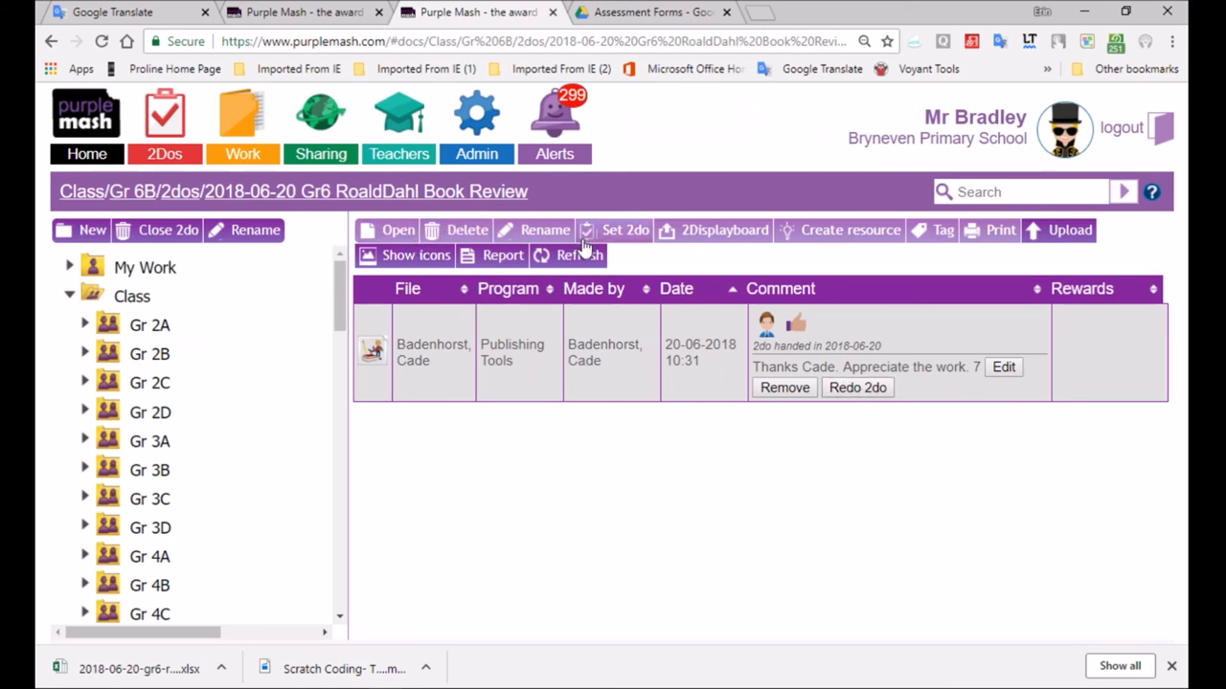
pyautogui.moveTo(294, 462)
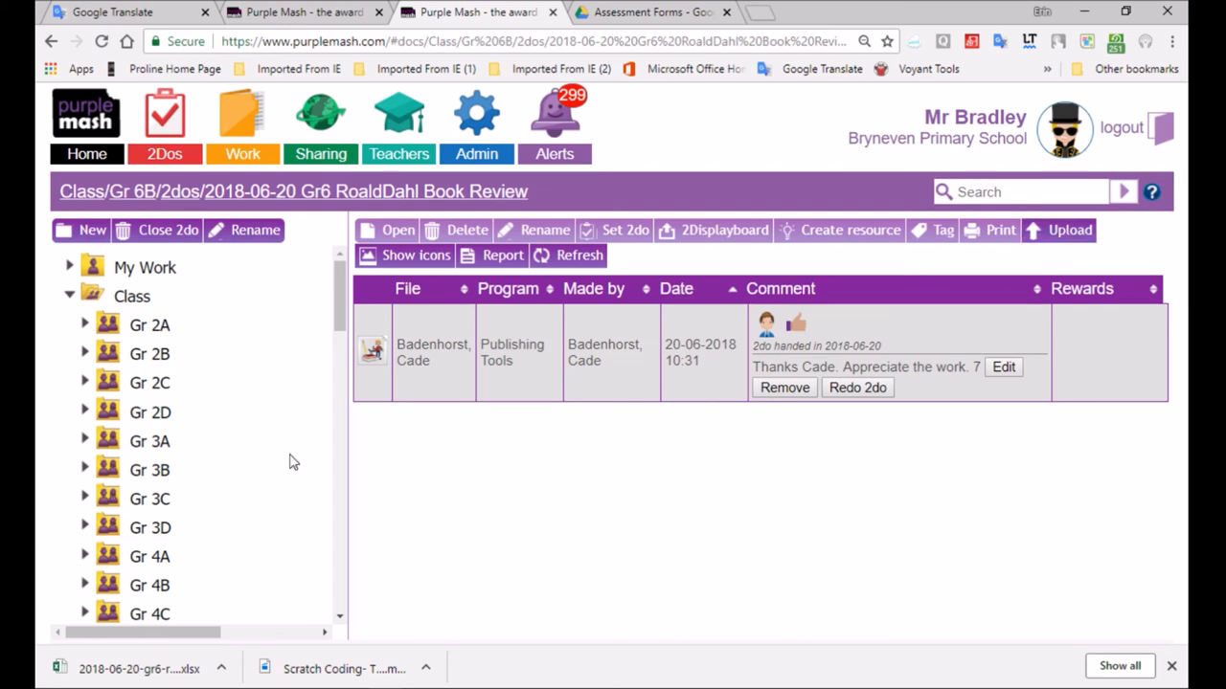